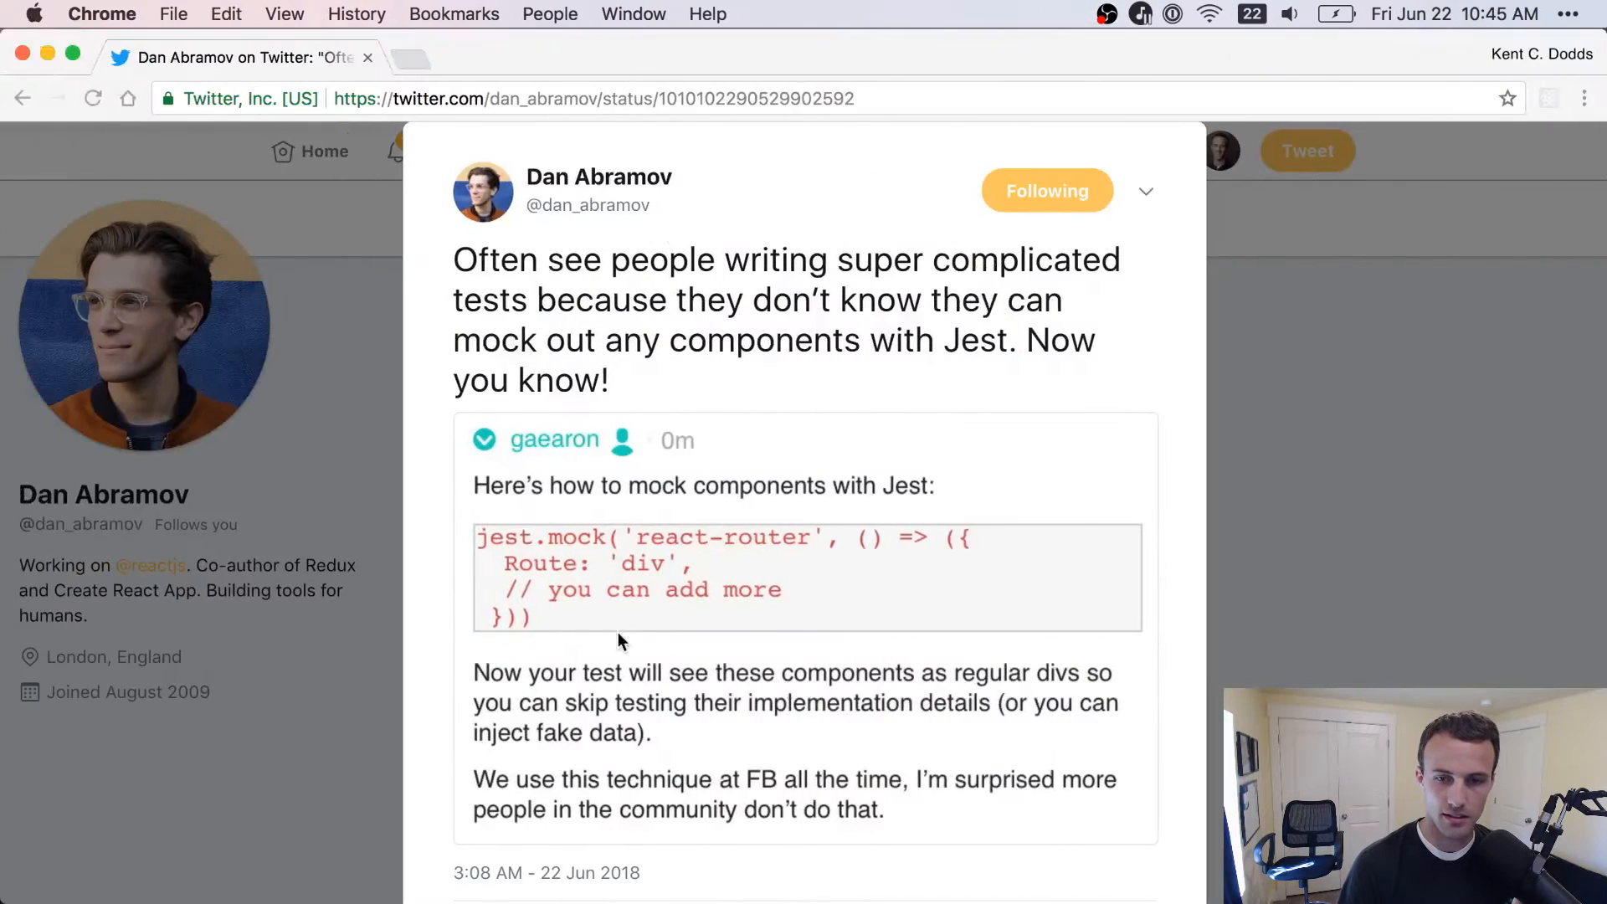
Open kentcdodds/react-testing-library-examples on GitHub and launch its CodeSandbox version.
{"action": "scroll", "scroll_direction": "down", "scroll_amount": 3}
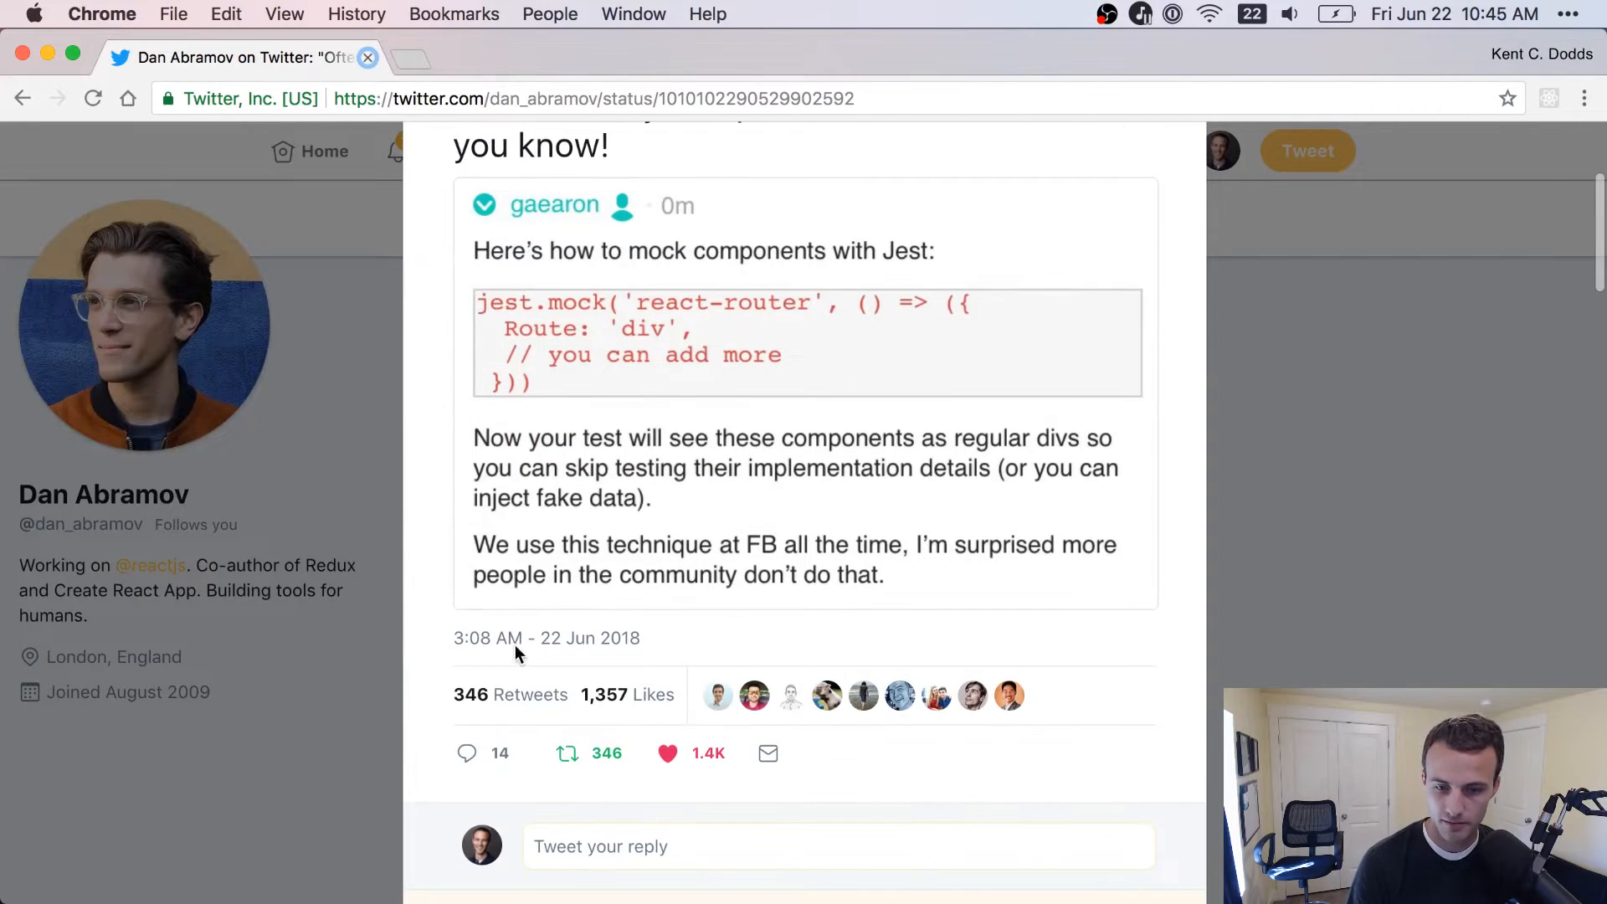
{"action": "mouse_move", "coordinate": [456, 640]}
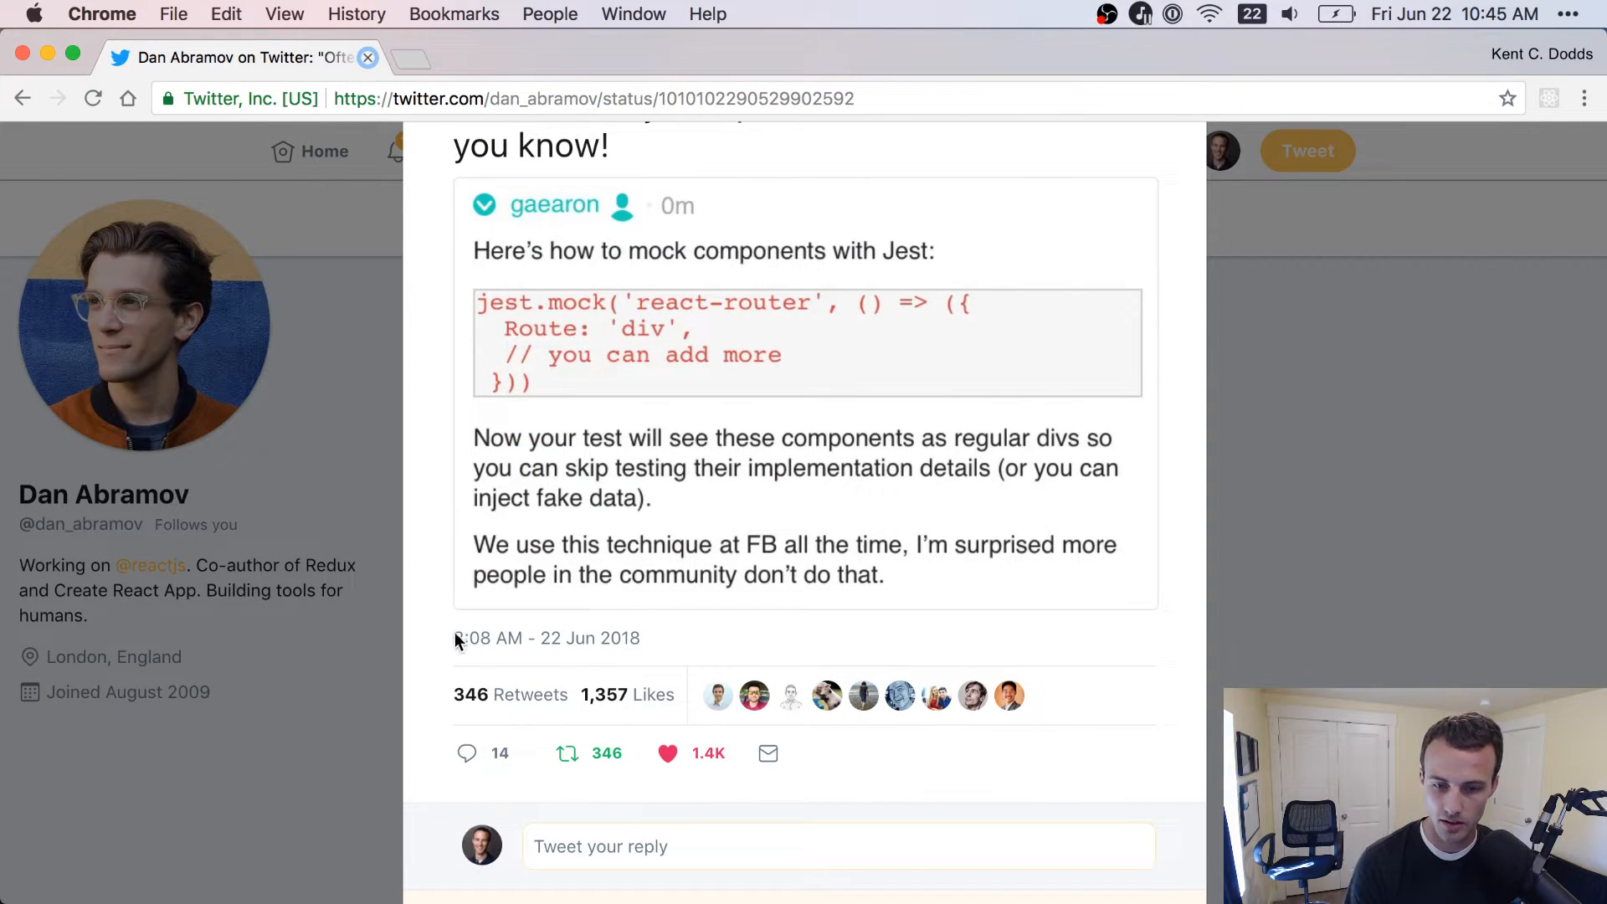
{"action": "mouse_move", "coordinate": [820, 604]}
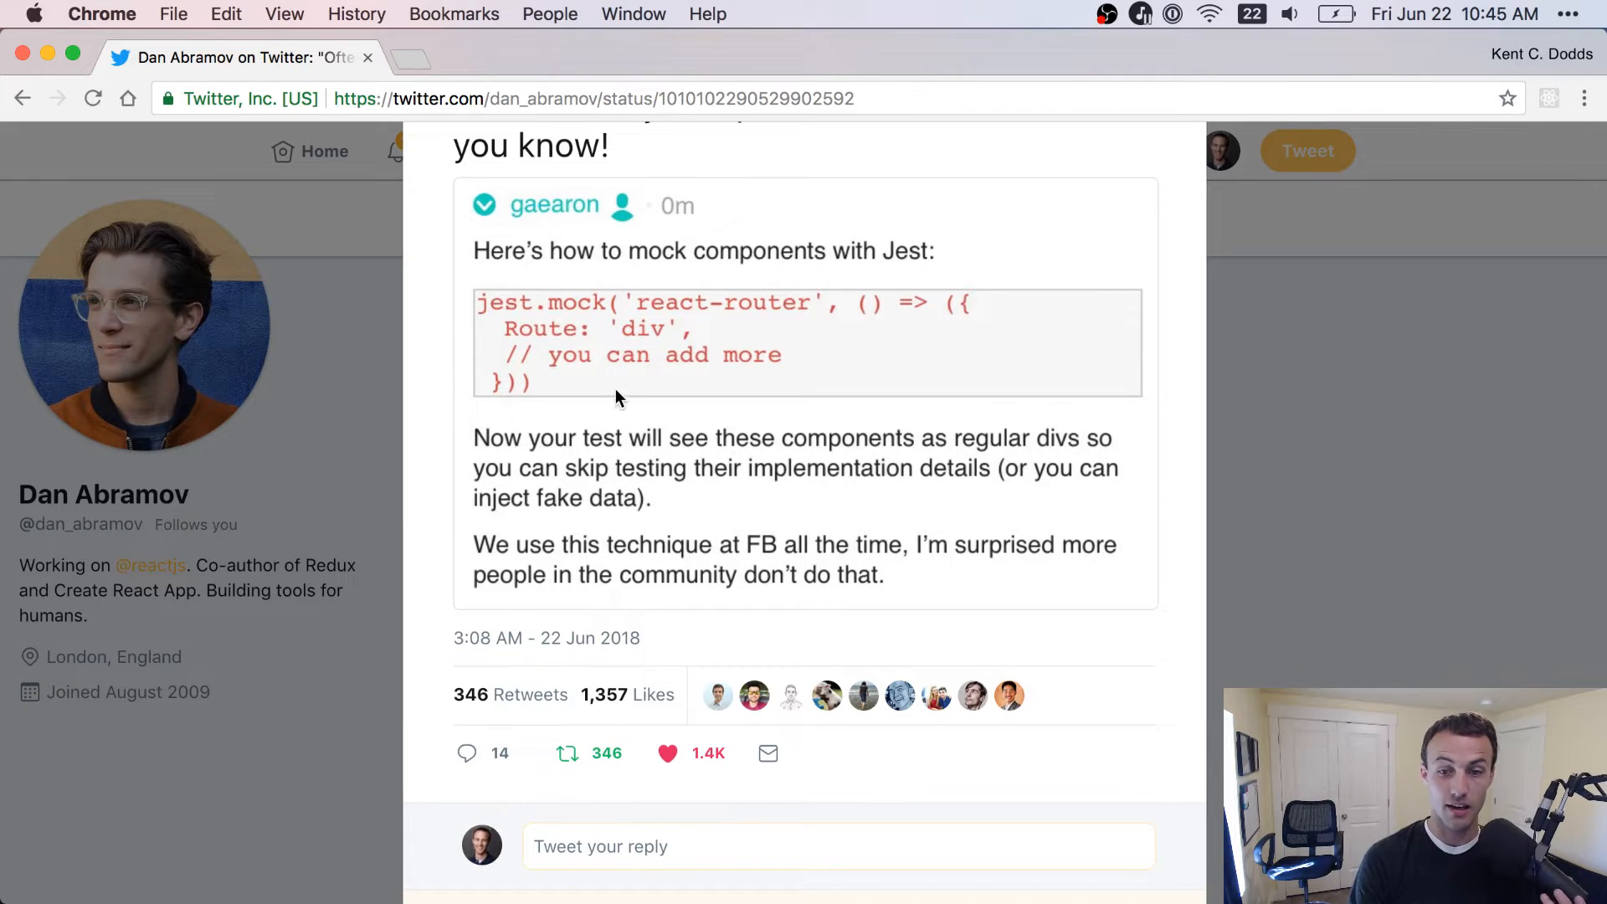
{"action": "scroll", "scroll_direction": "up", "scroll_amount": 3}
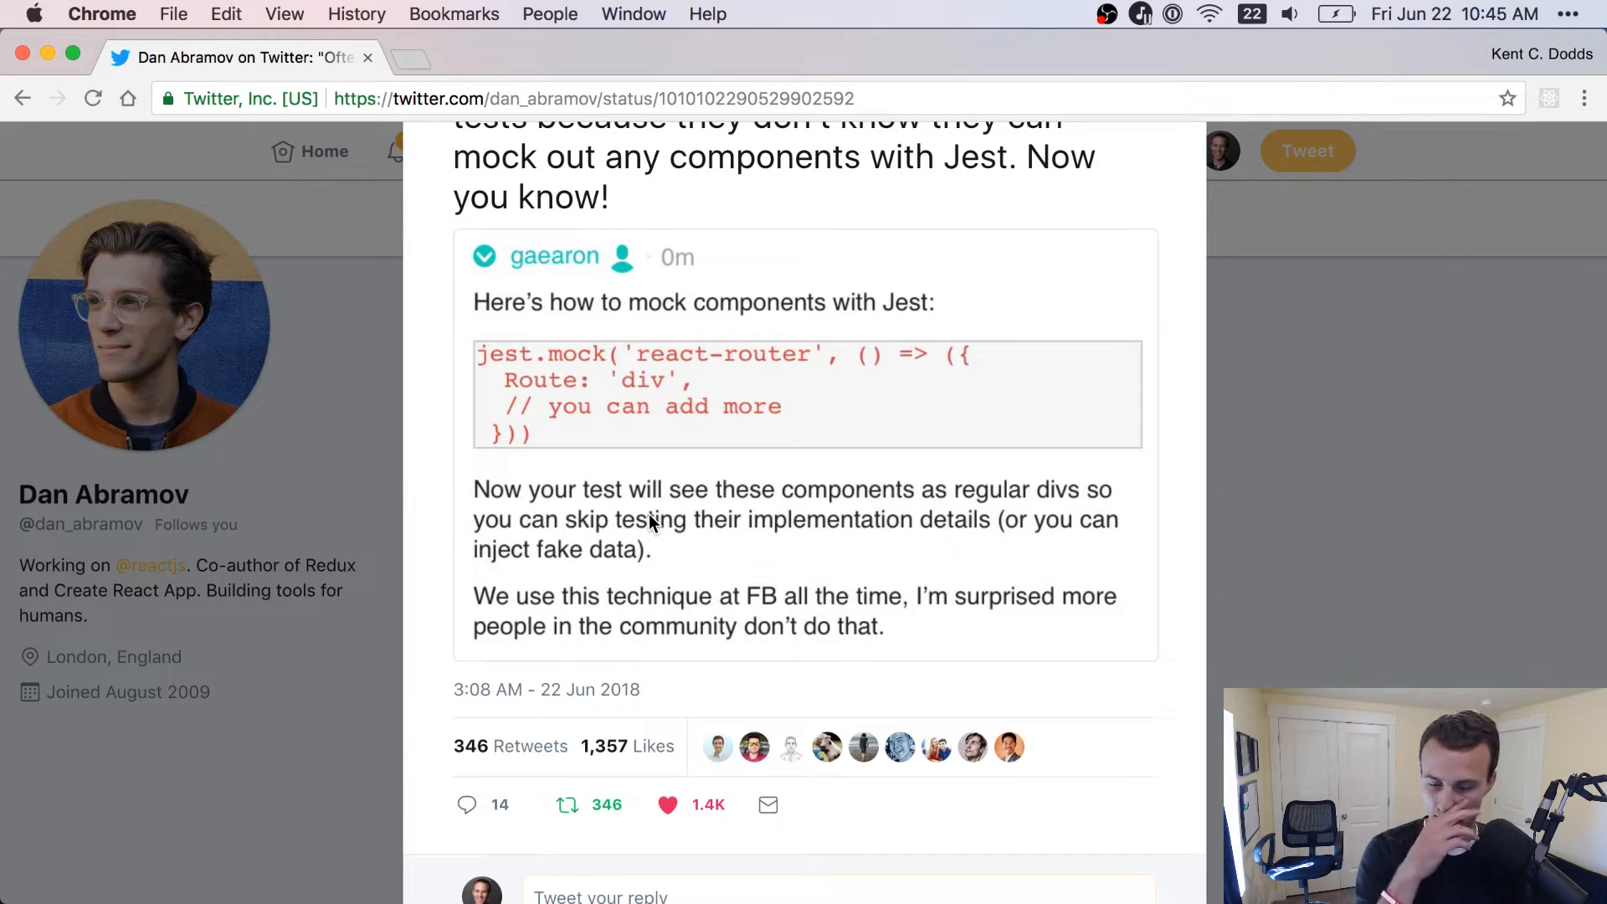
{"action": "scroll", "scroll_direction": "up", "scroll_amount": 3}
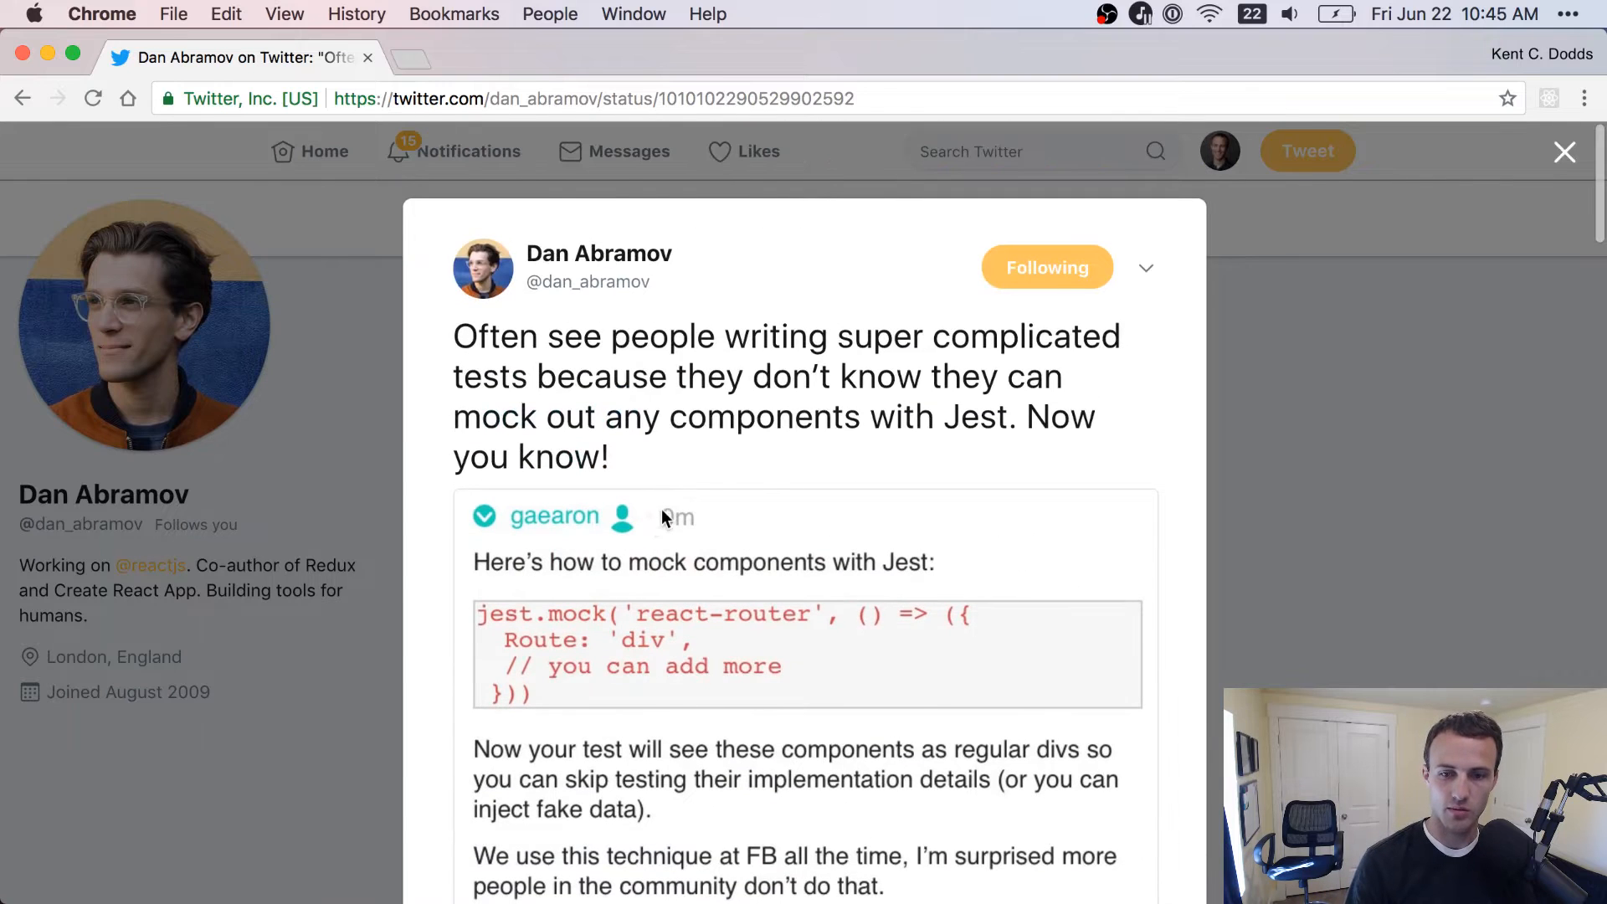
{"action": "mouse_move", "coordinate": [766, 355]}
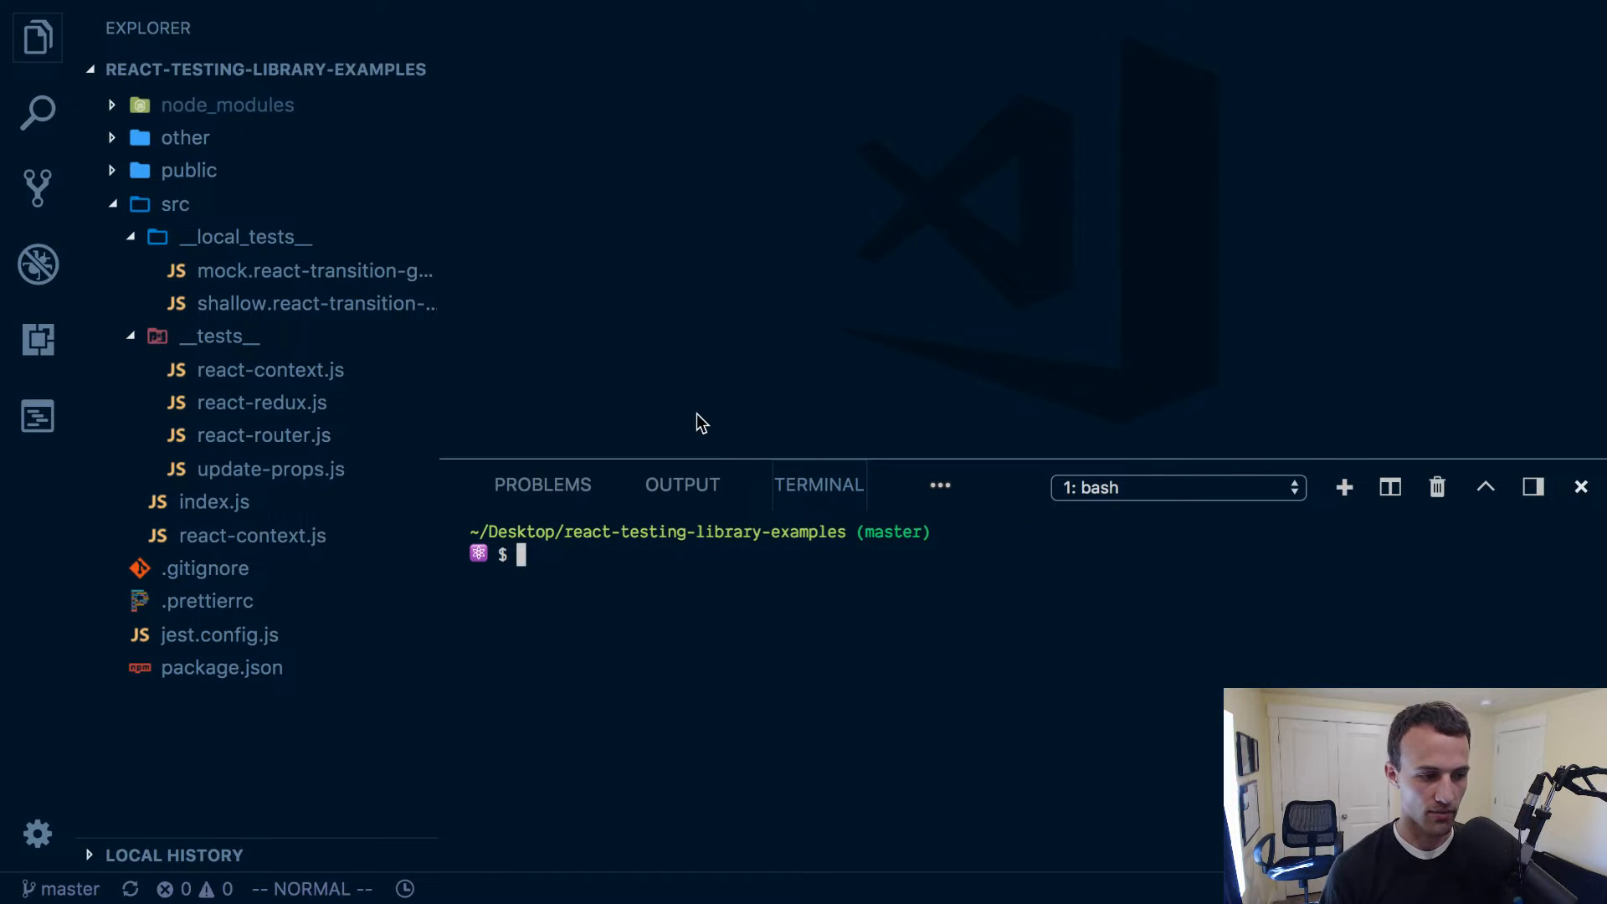
{"action": "mouse_move", "coordinate": [748, 586]}
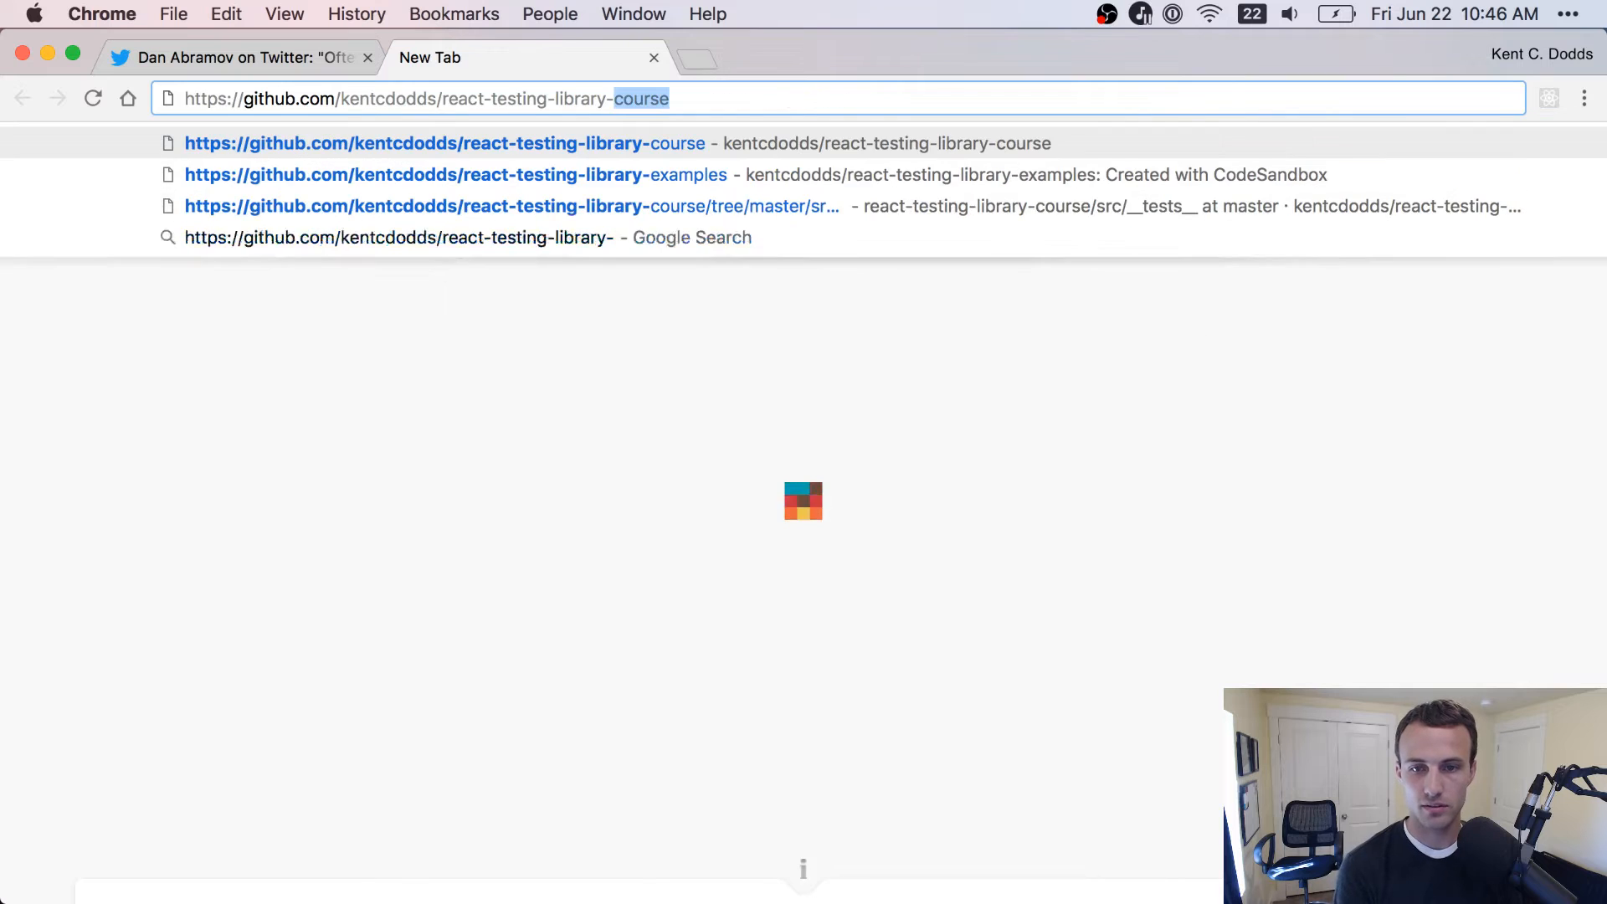
{"action": "left_click", "coordinate": [455, 174]}
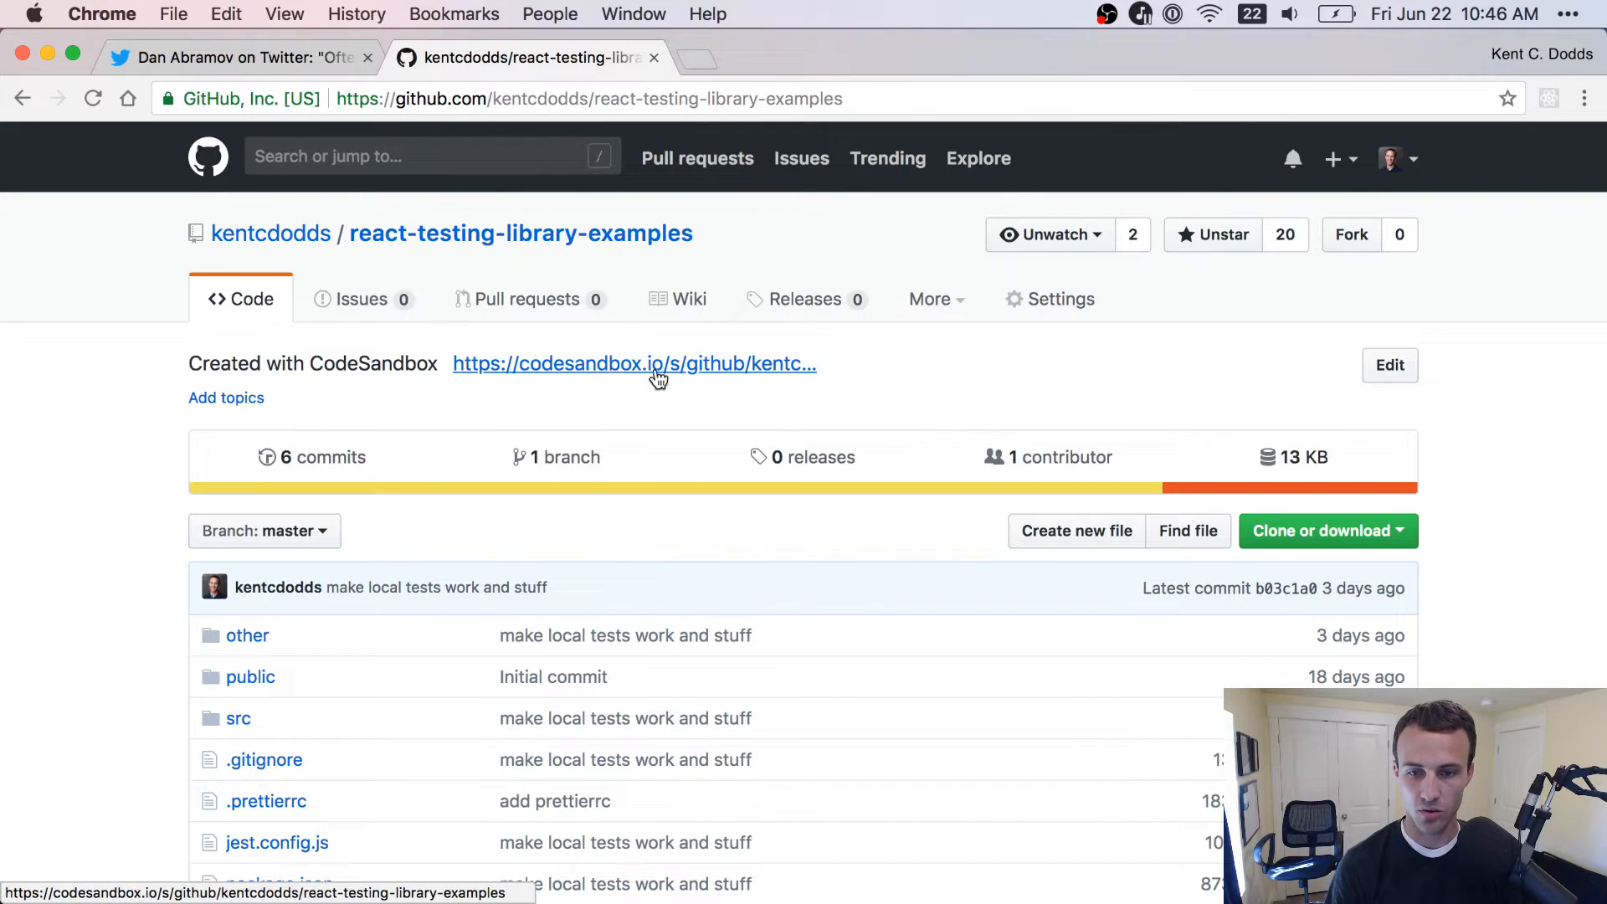
{"action": "left_click", "coordinate": [633, 364]}
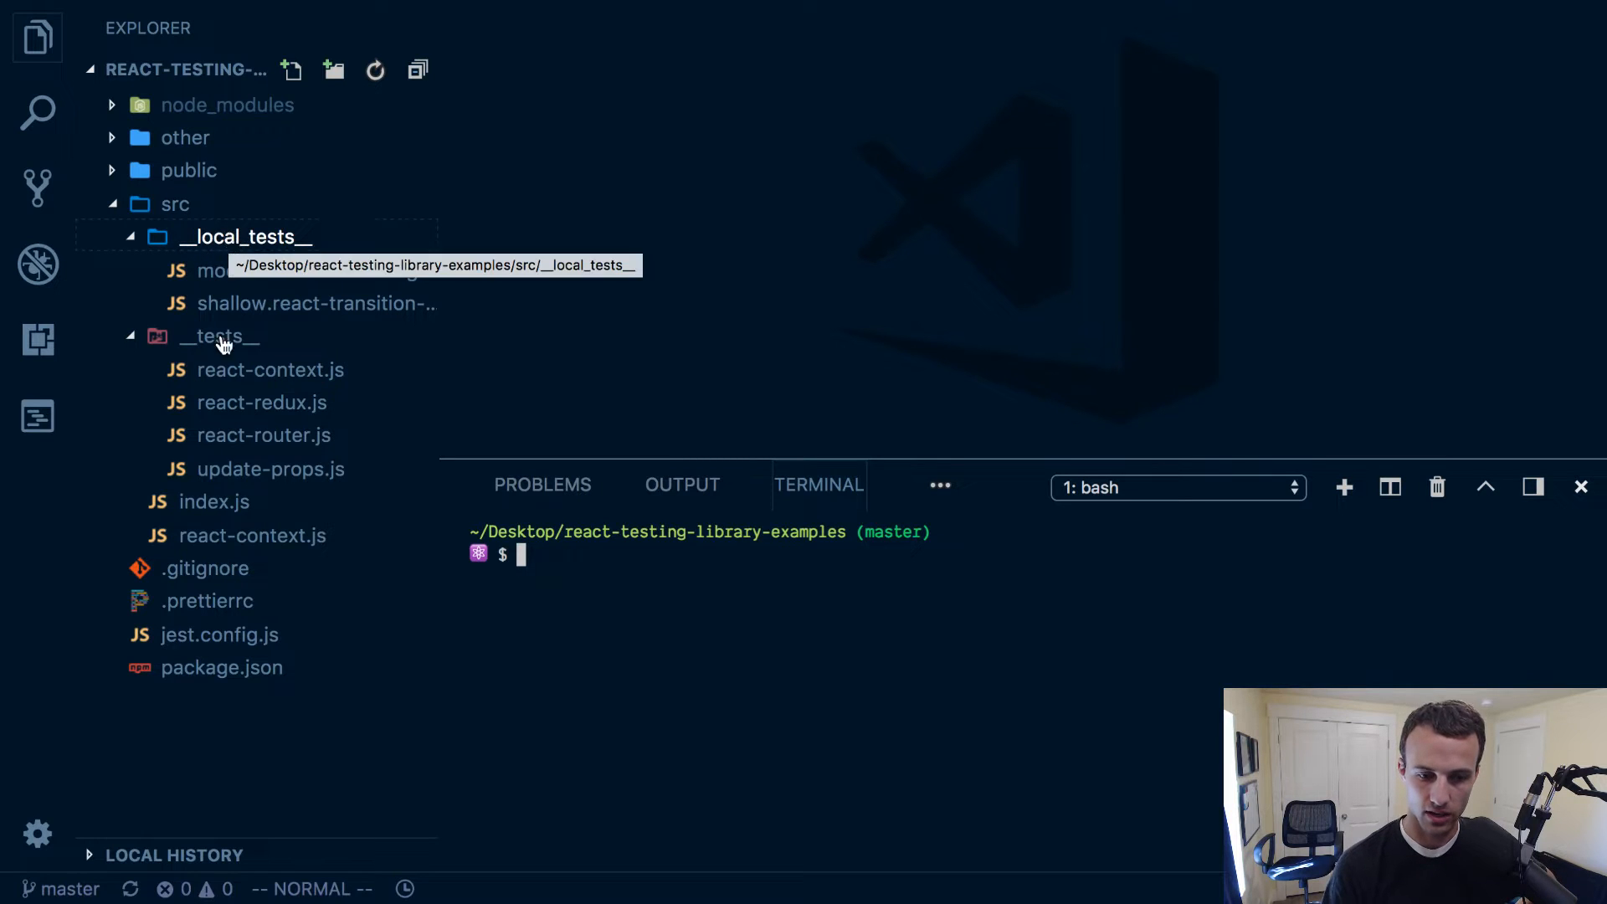
Expand src/__local_tests__ and open mock.react-transition-group.js.
{"action": "left_click", "coordinate": [261, 402]}
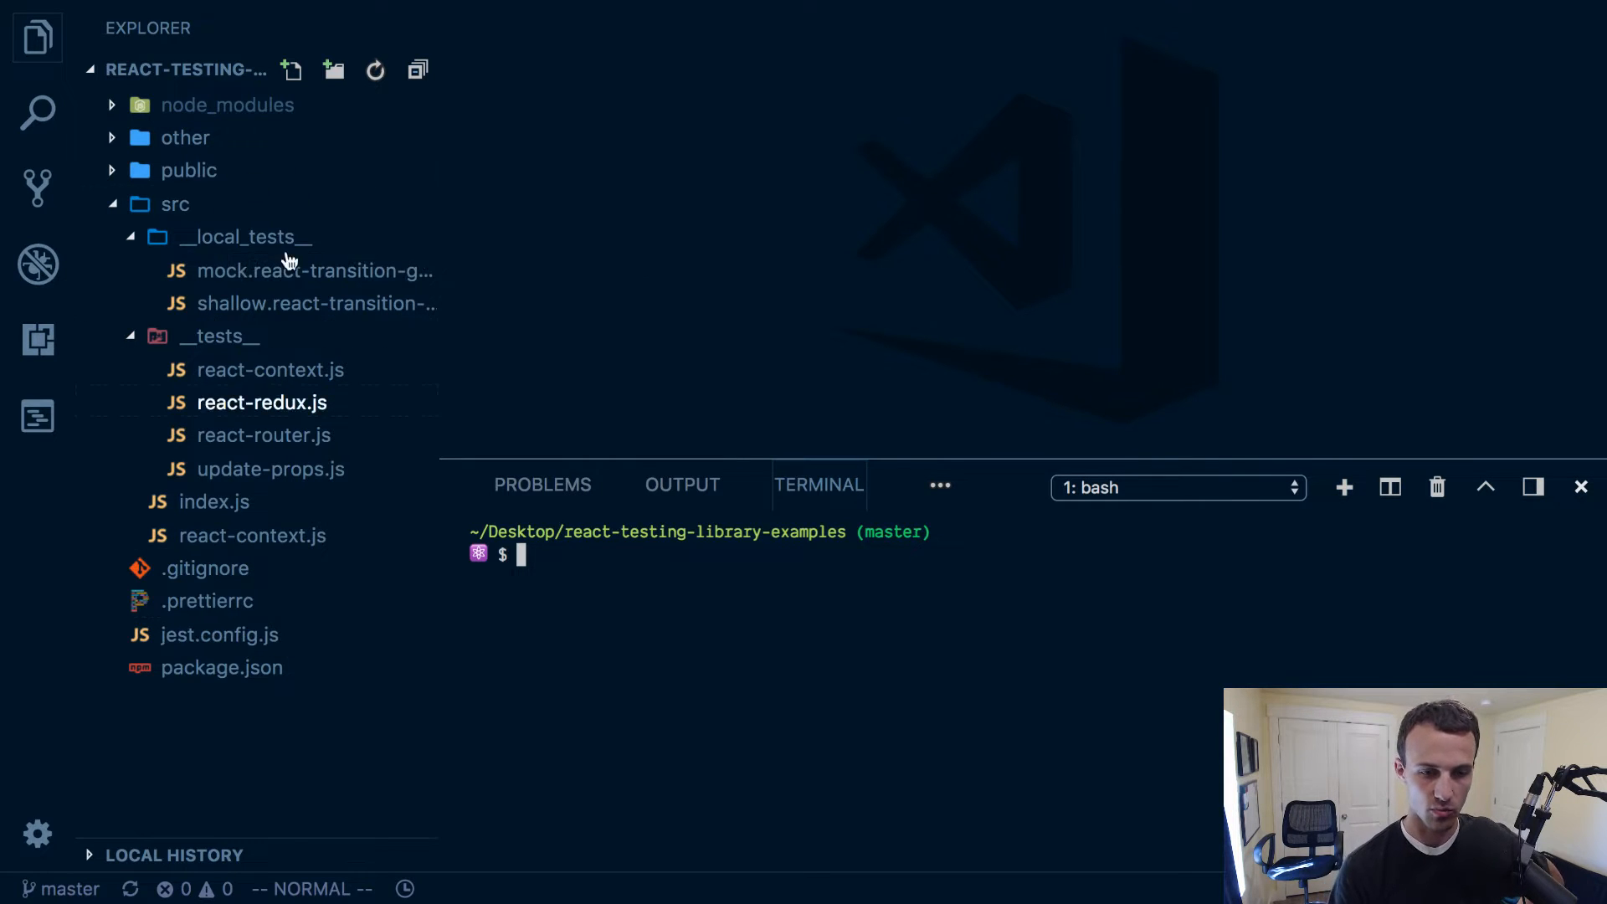
{"action": "left_click", "coordinate": [271, 370]}
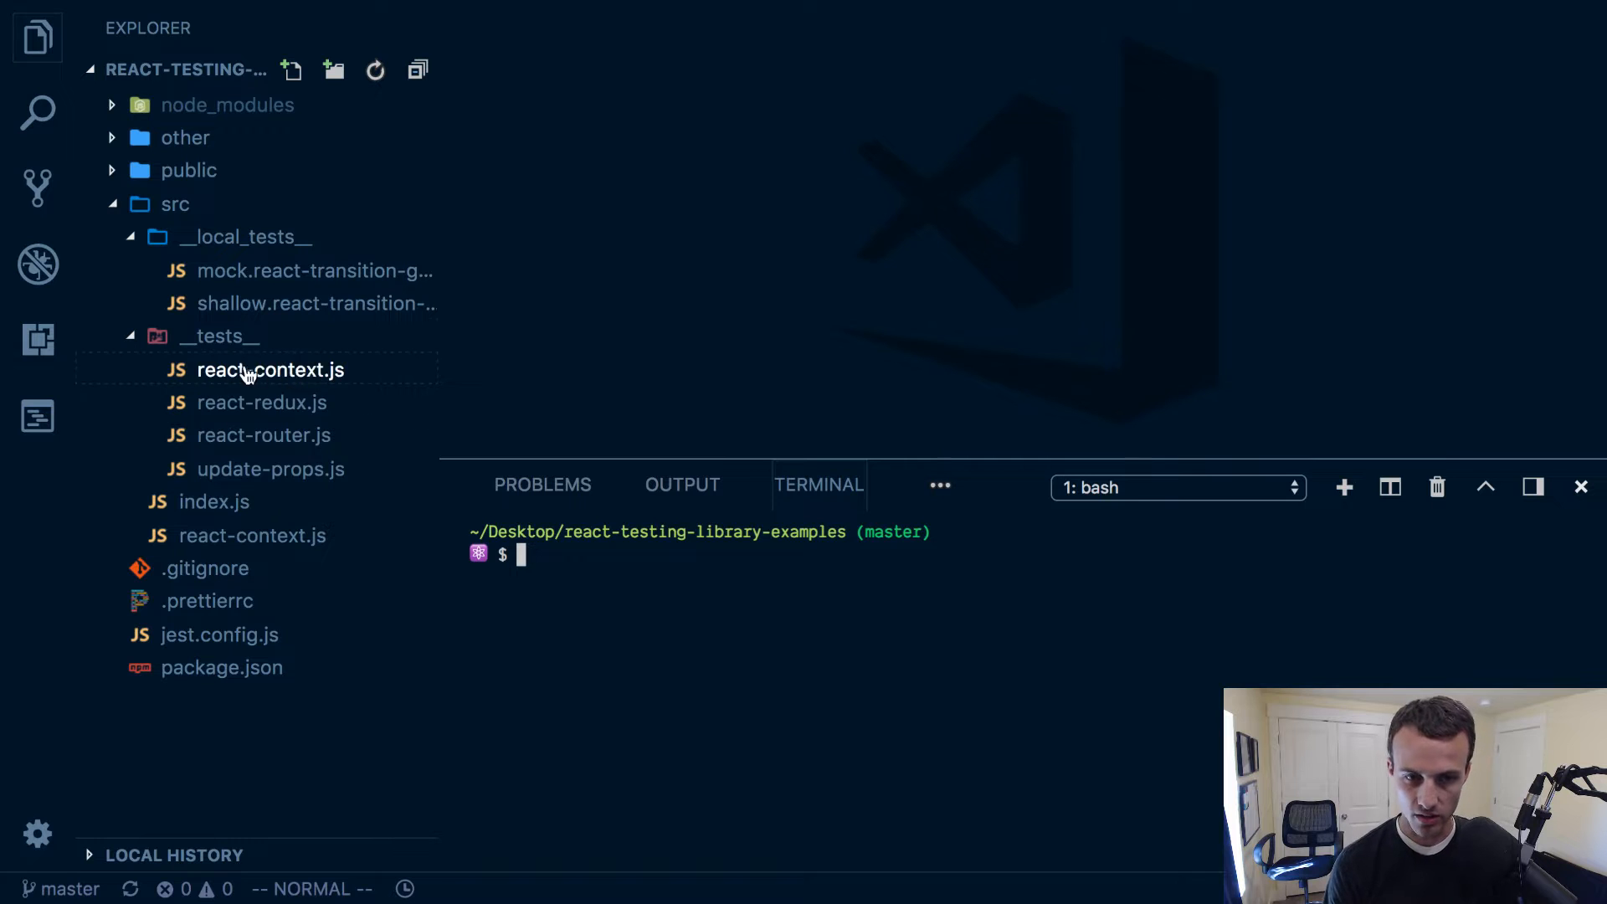
{"action": "mouse_move", "coordinate": [312, 369]}
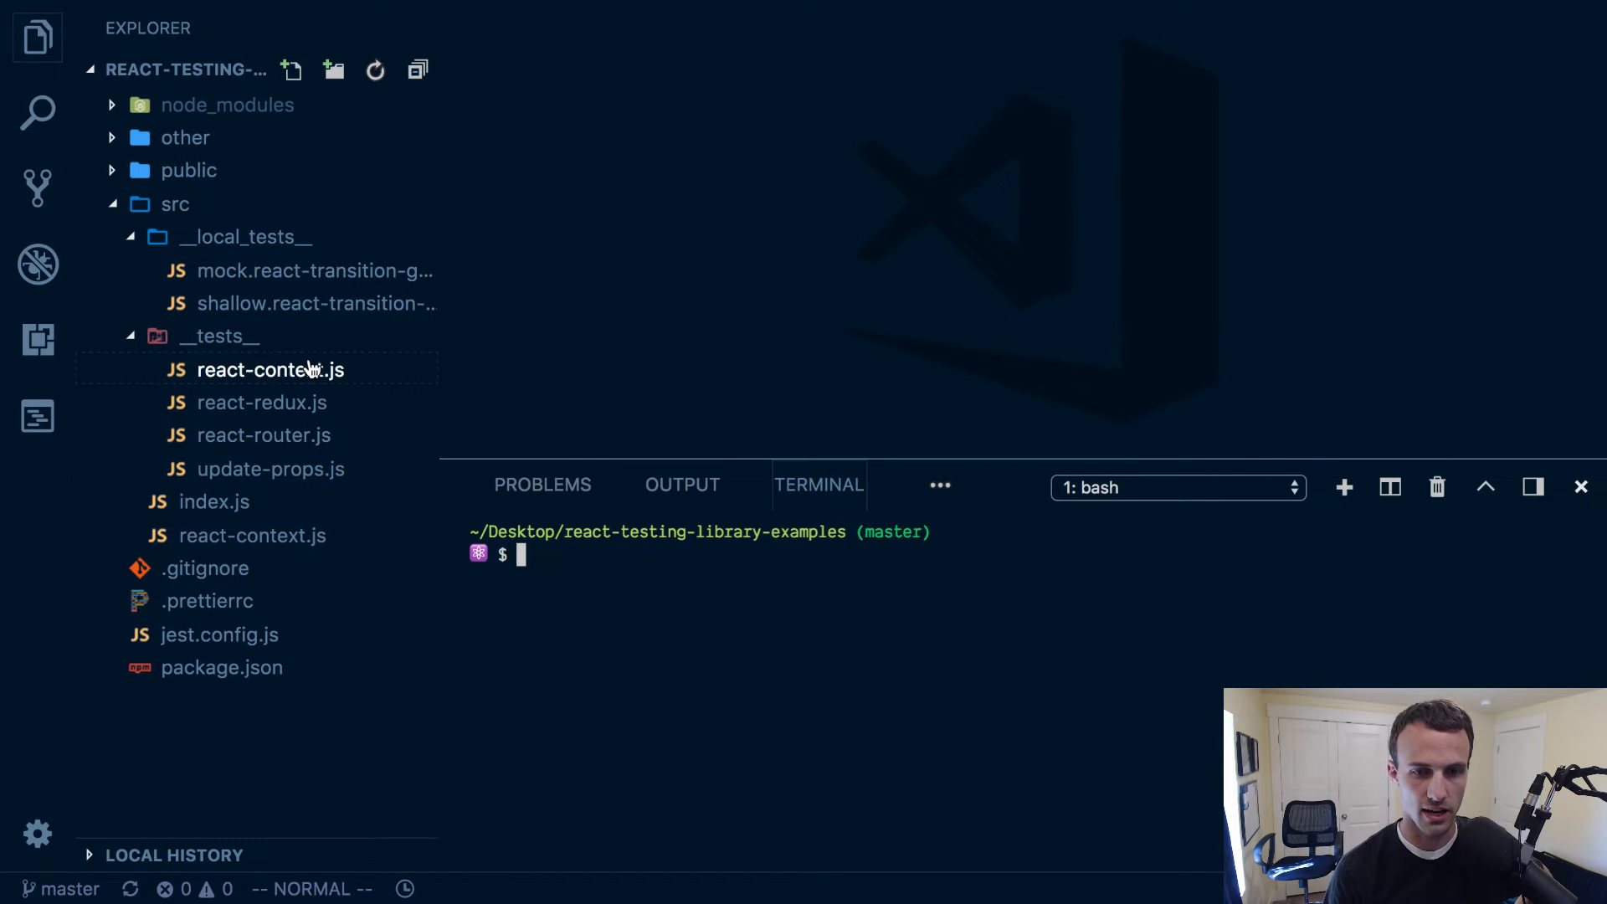
{"action": "mouse_move", "coordinate": [315, 270]}
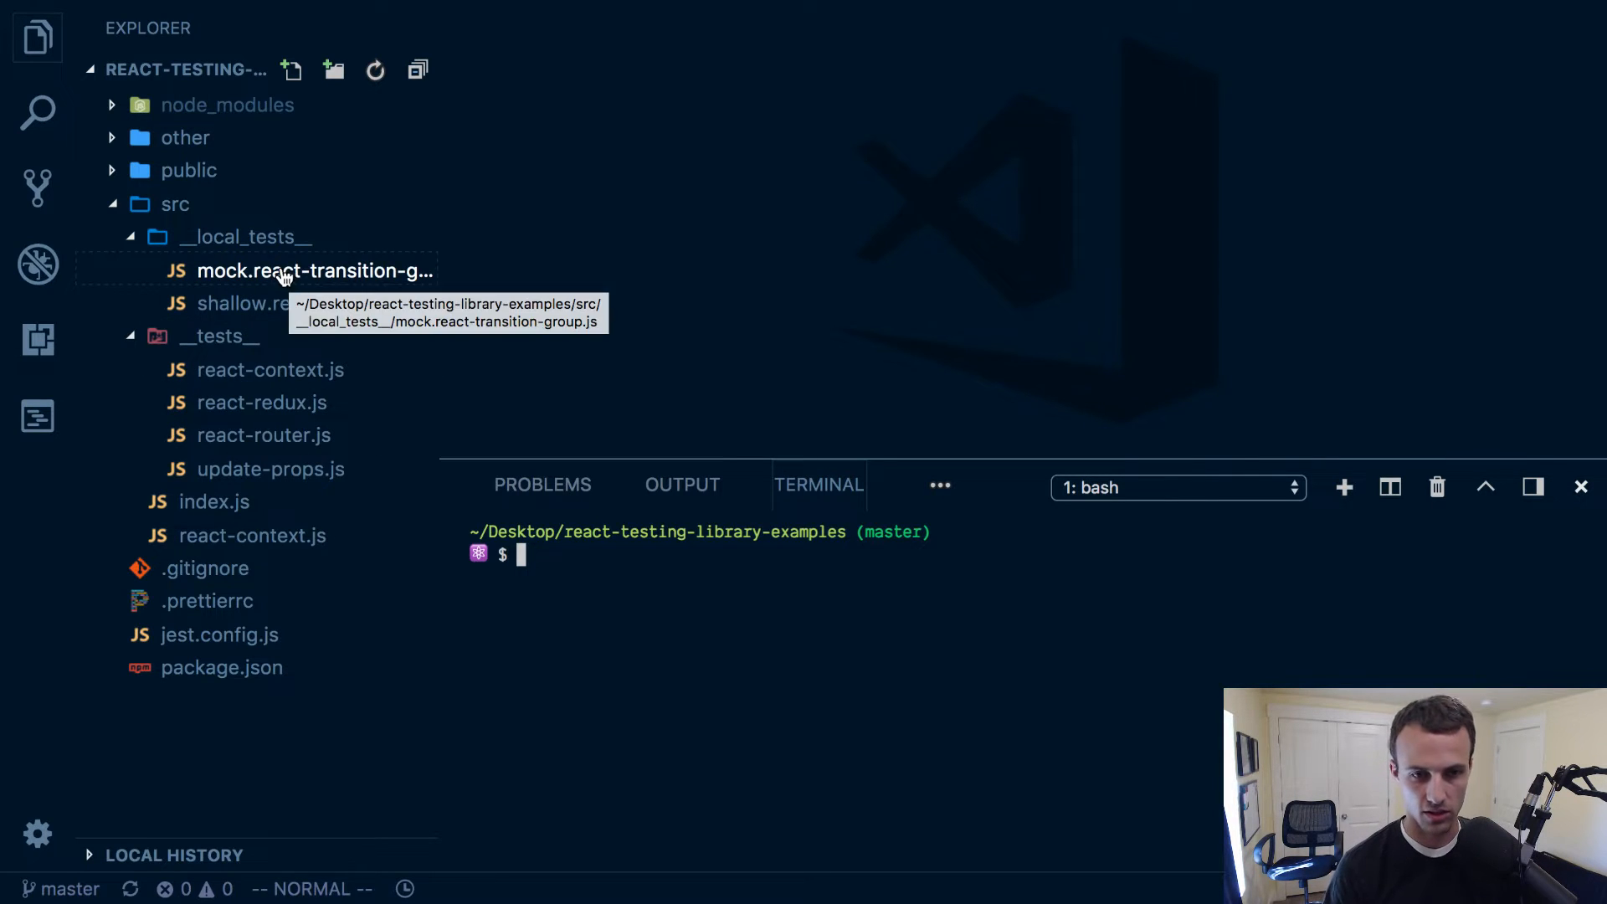
{"action": "left_click", "coordinate": [314, 270]}
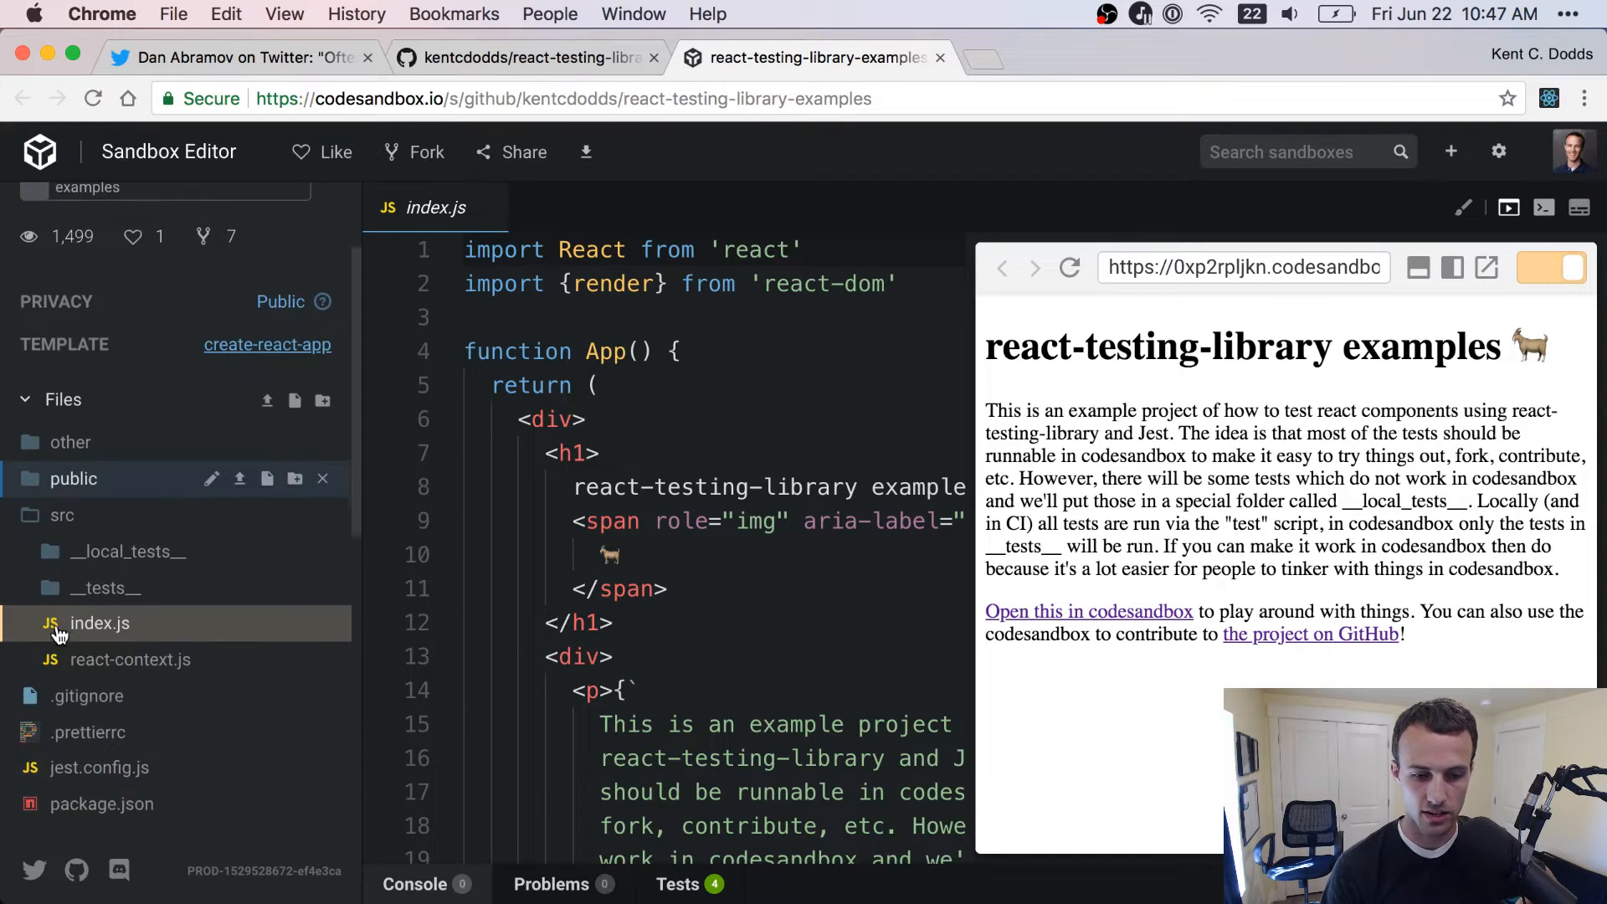
Check the sandbox Tests panel showing four suites and 11 tests passing, then close it.
{"action": "left_click", "coordinate": [677, 883]}
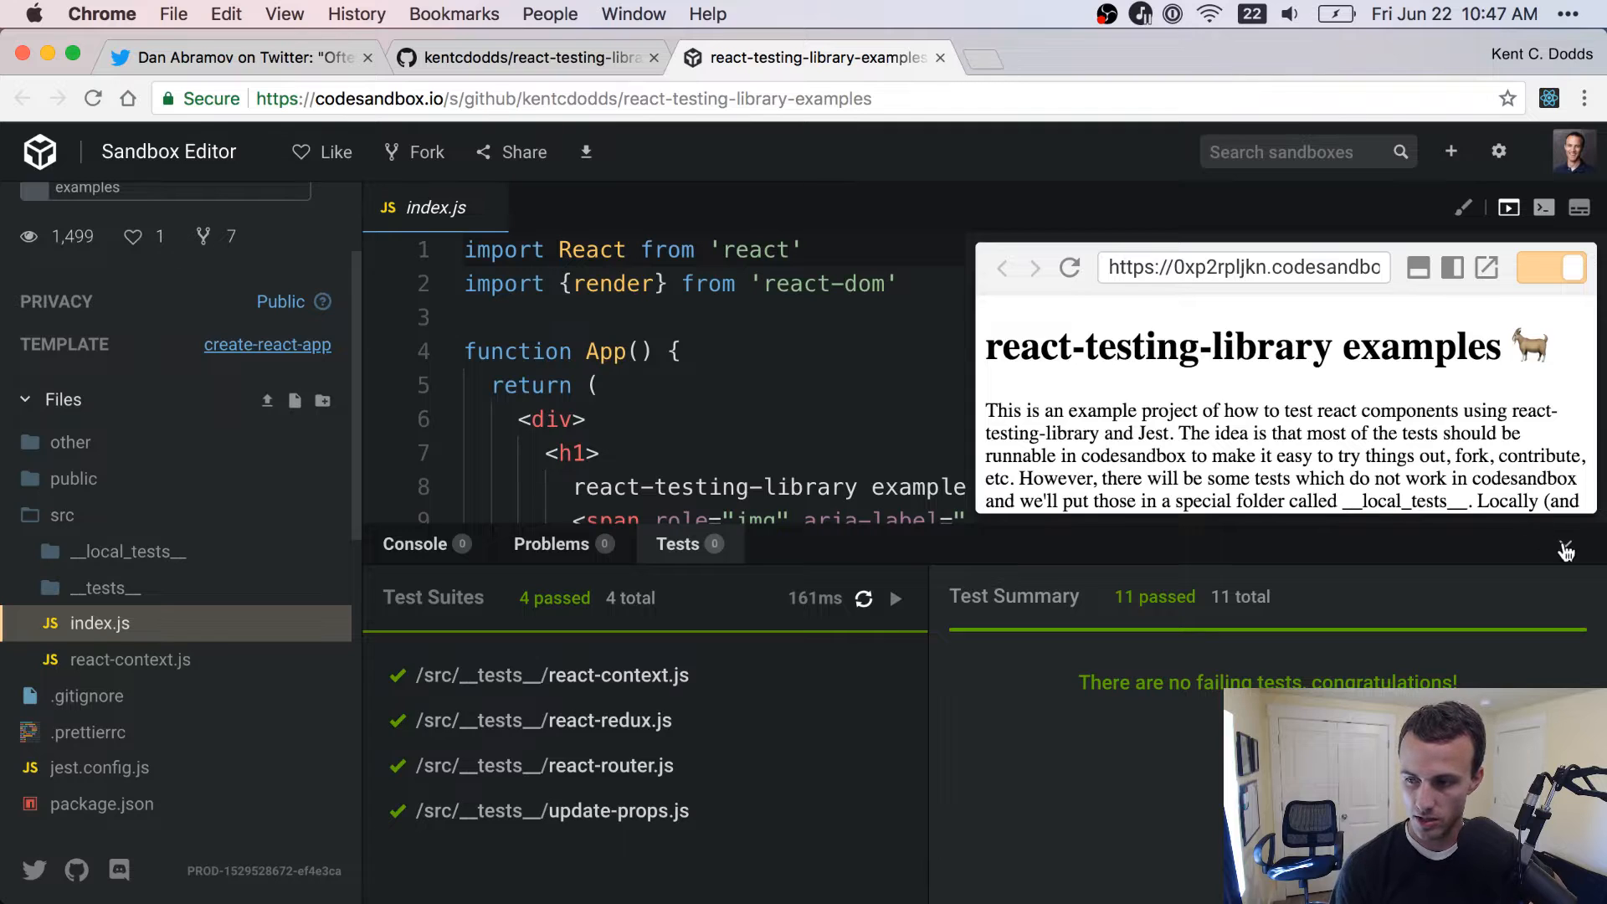
{"action": "left_click", "coordinate": [1566, 550]}
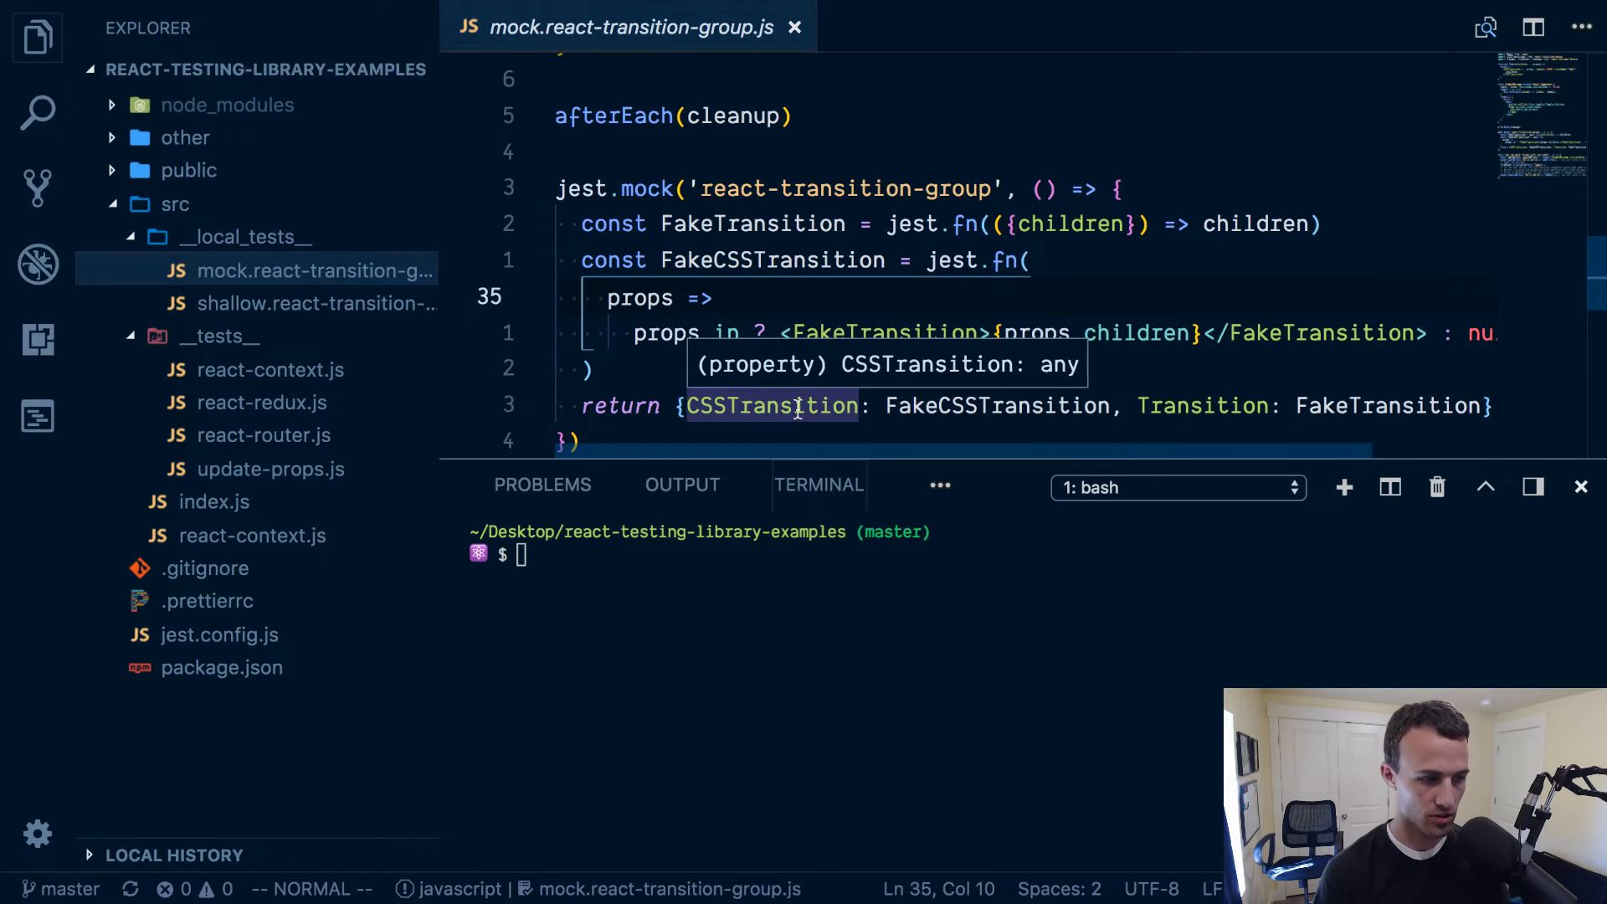
{"action": "mouse_move", "coordinate": [640, 298]}
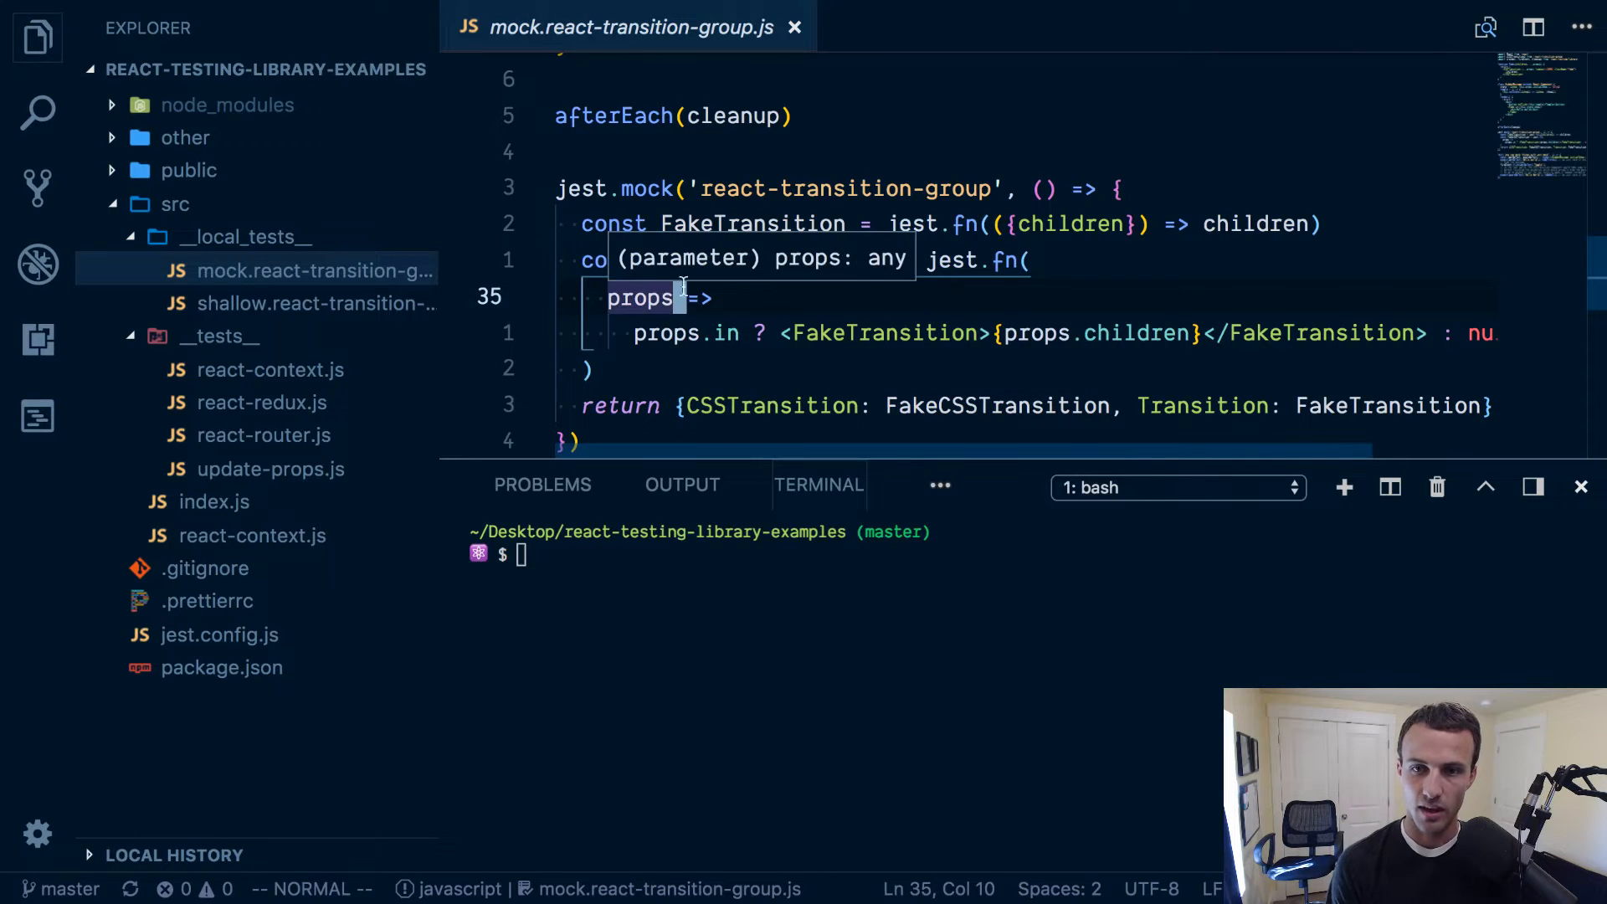
{"action": "left_click", "coordinate": [794, 28]}
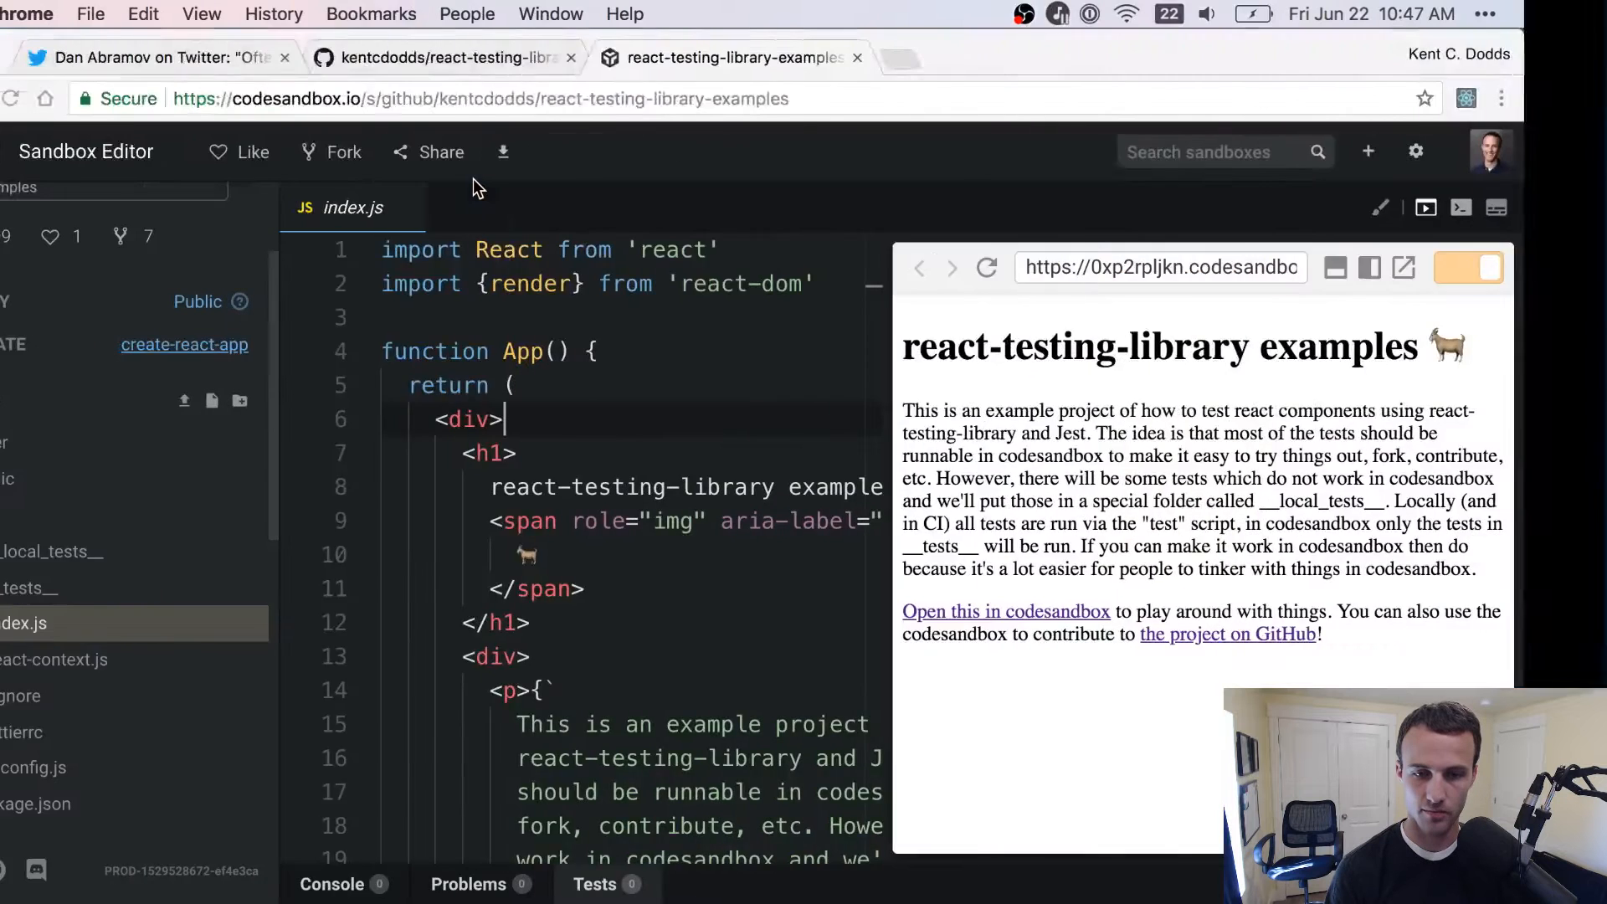
{"action": "left_click", "coordinate": [159, 56]}
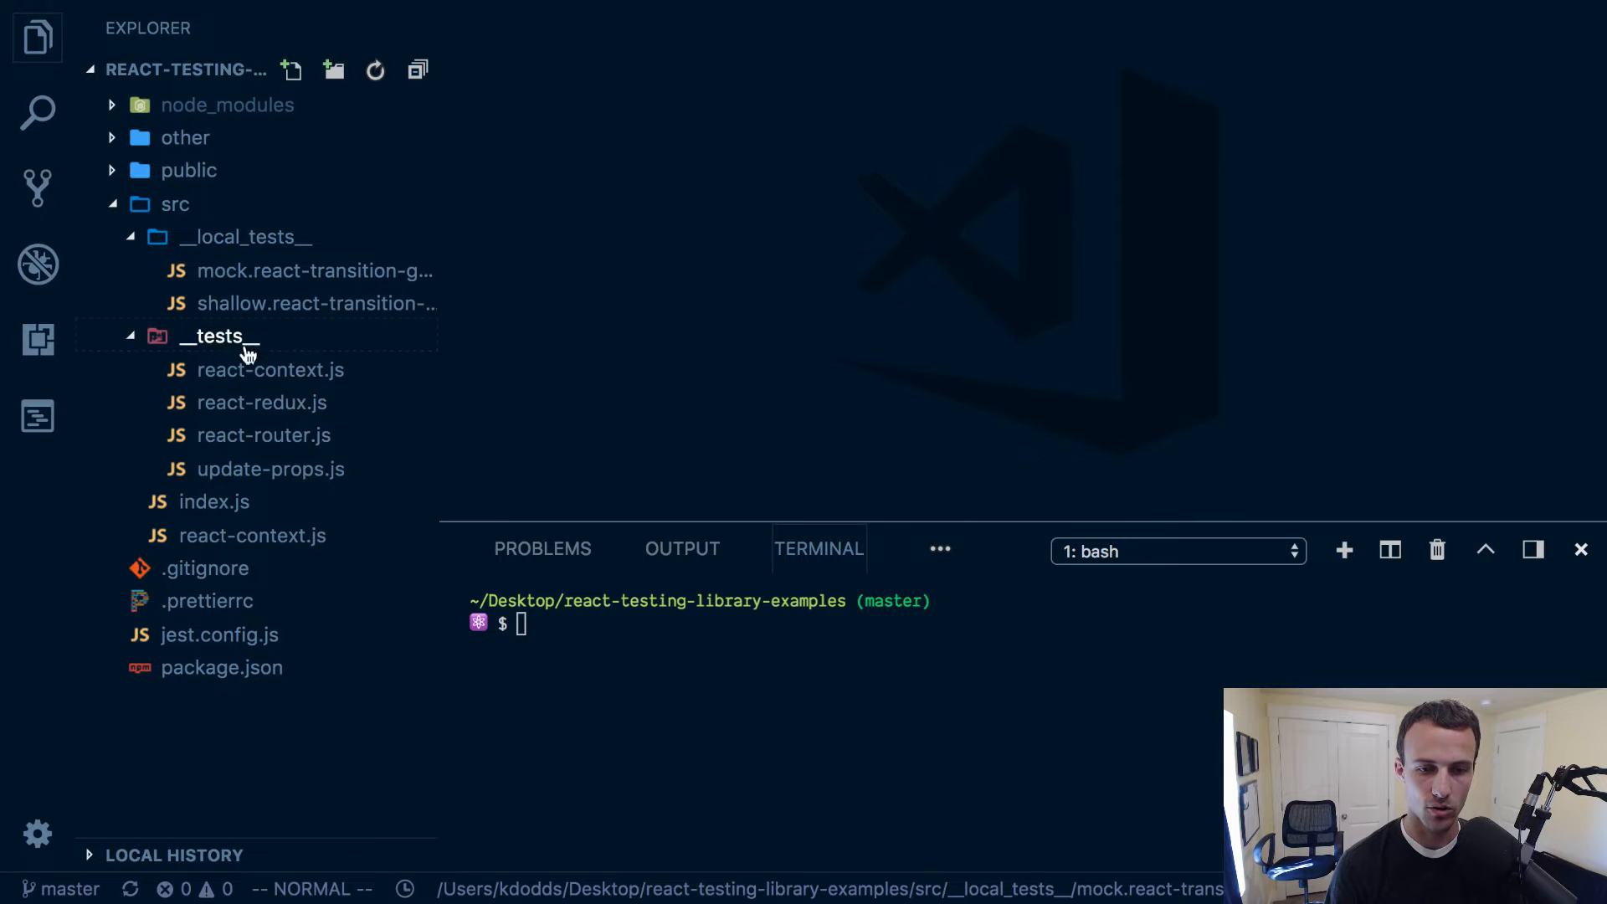
Open src/__tests__/react-router.js and read through its LocationDisplay and renderWithRouter tests.
{"action": "left_click", "coordinate": [263, 434]}
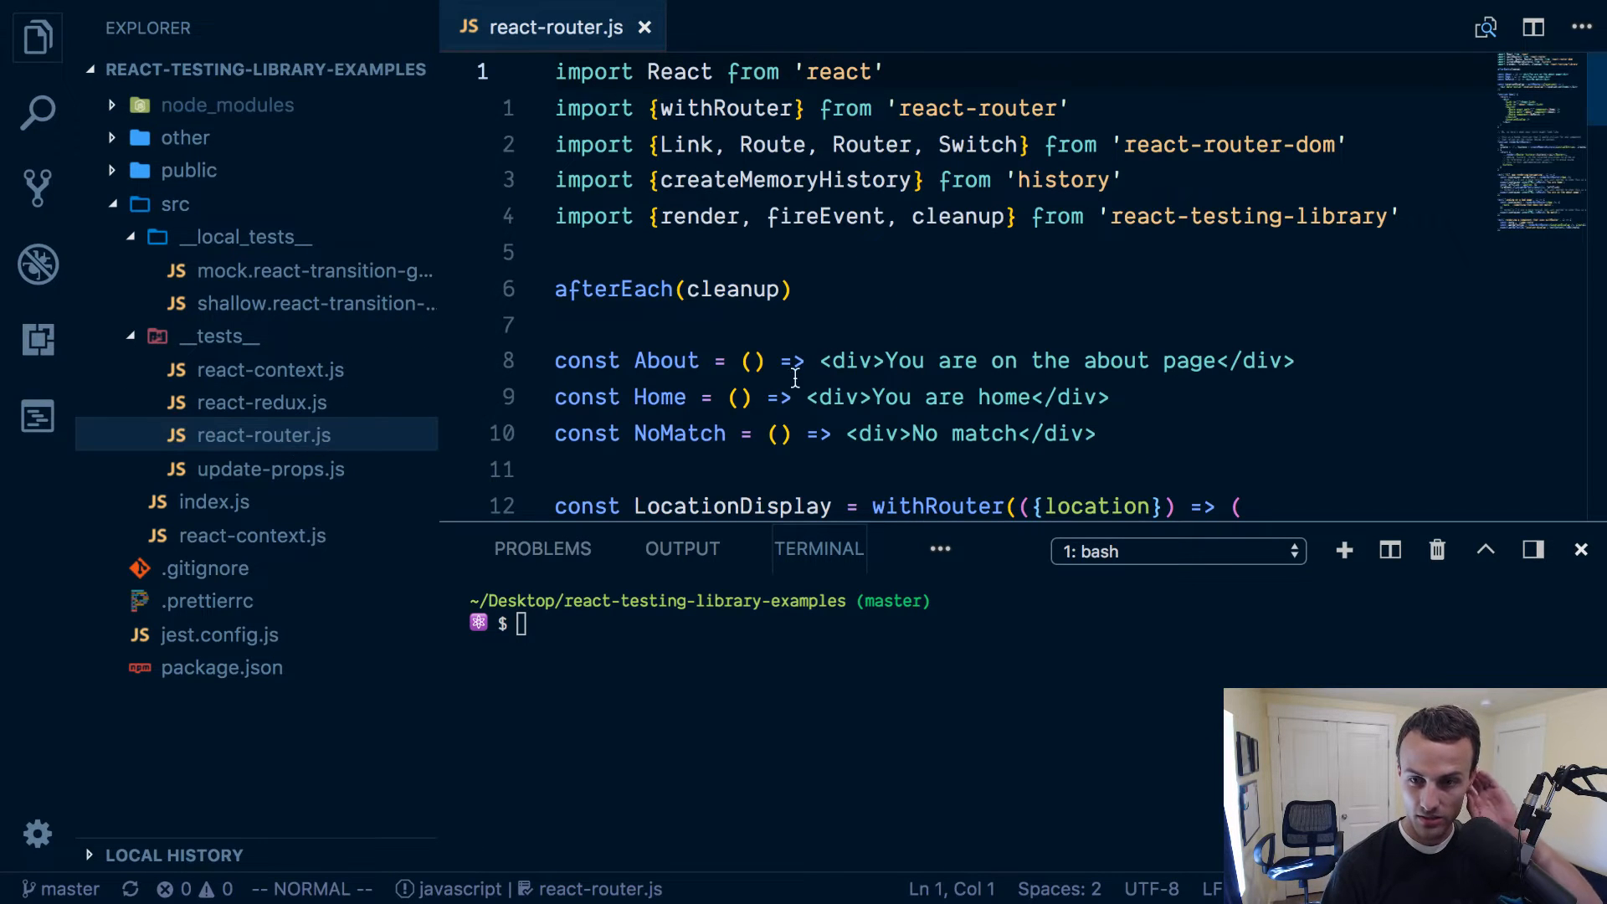
{"action": "scroll", "scroll_direction": "down", "scroll_amount": 3}
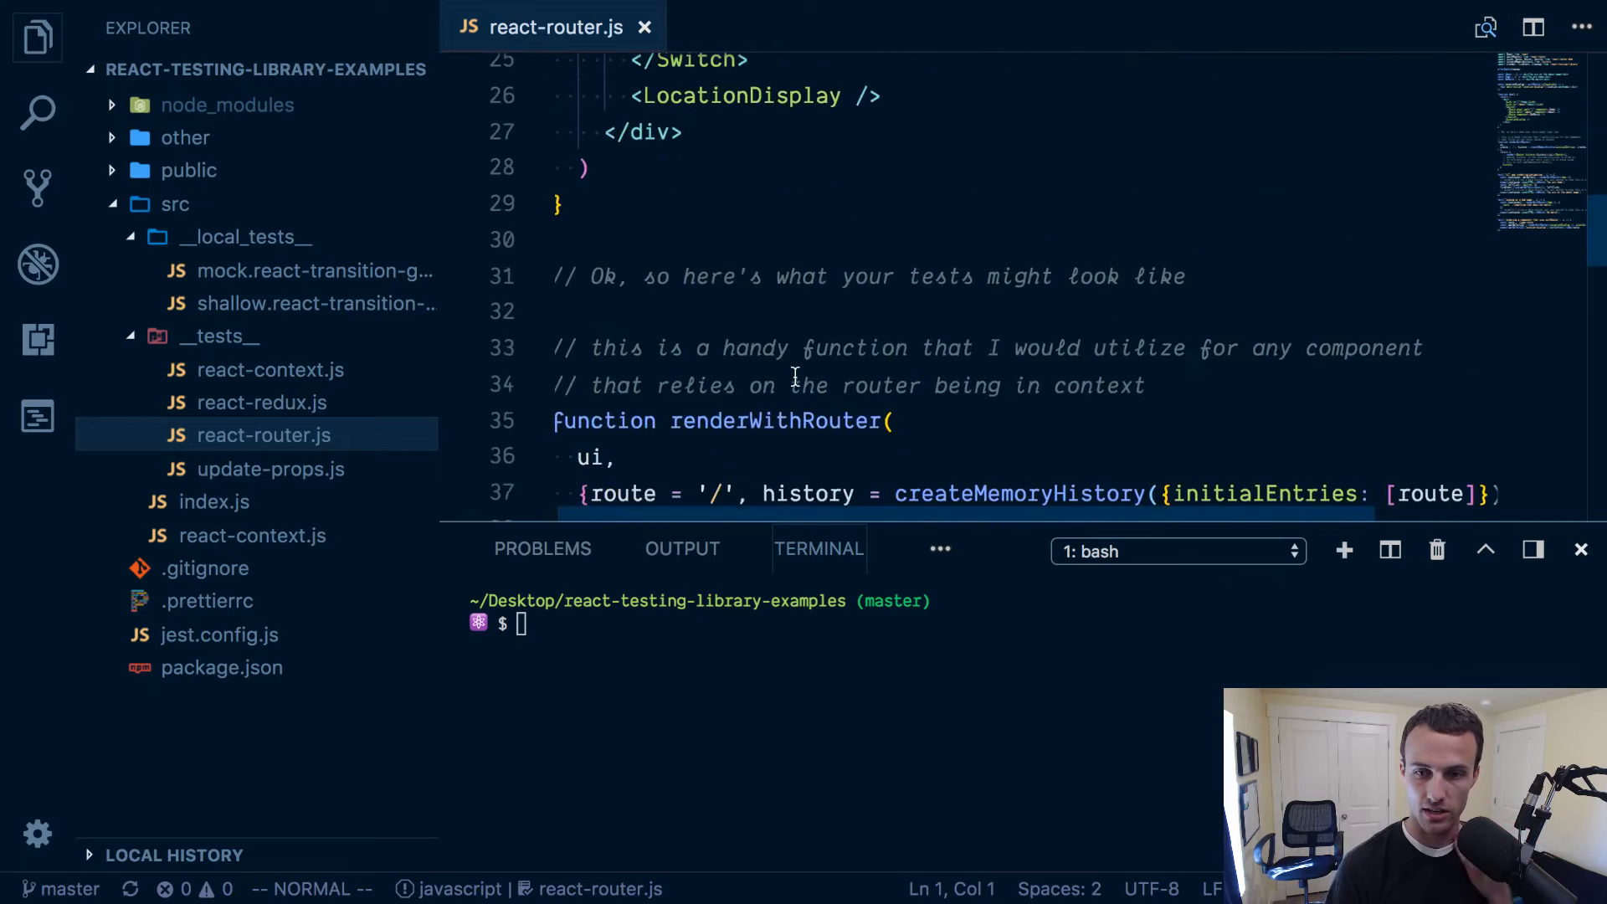
{"action": "scroll", "scroll_direction": "up", "scroll_amount": 3}
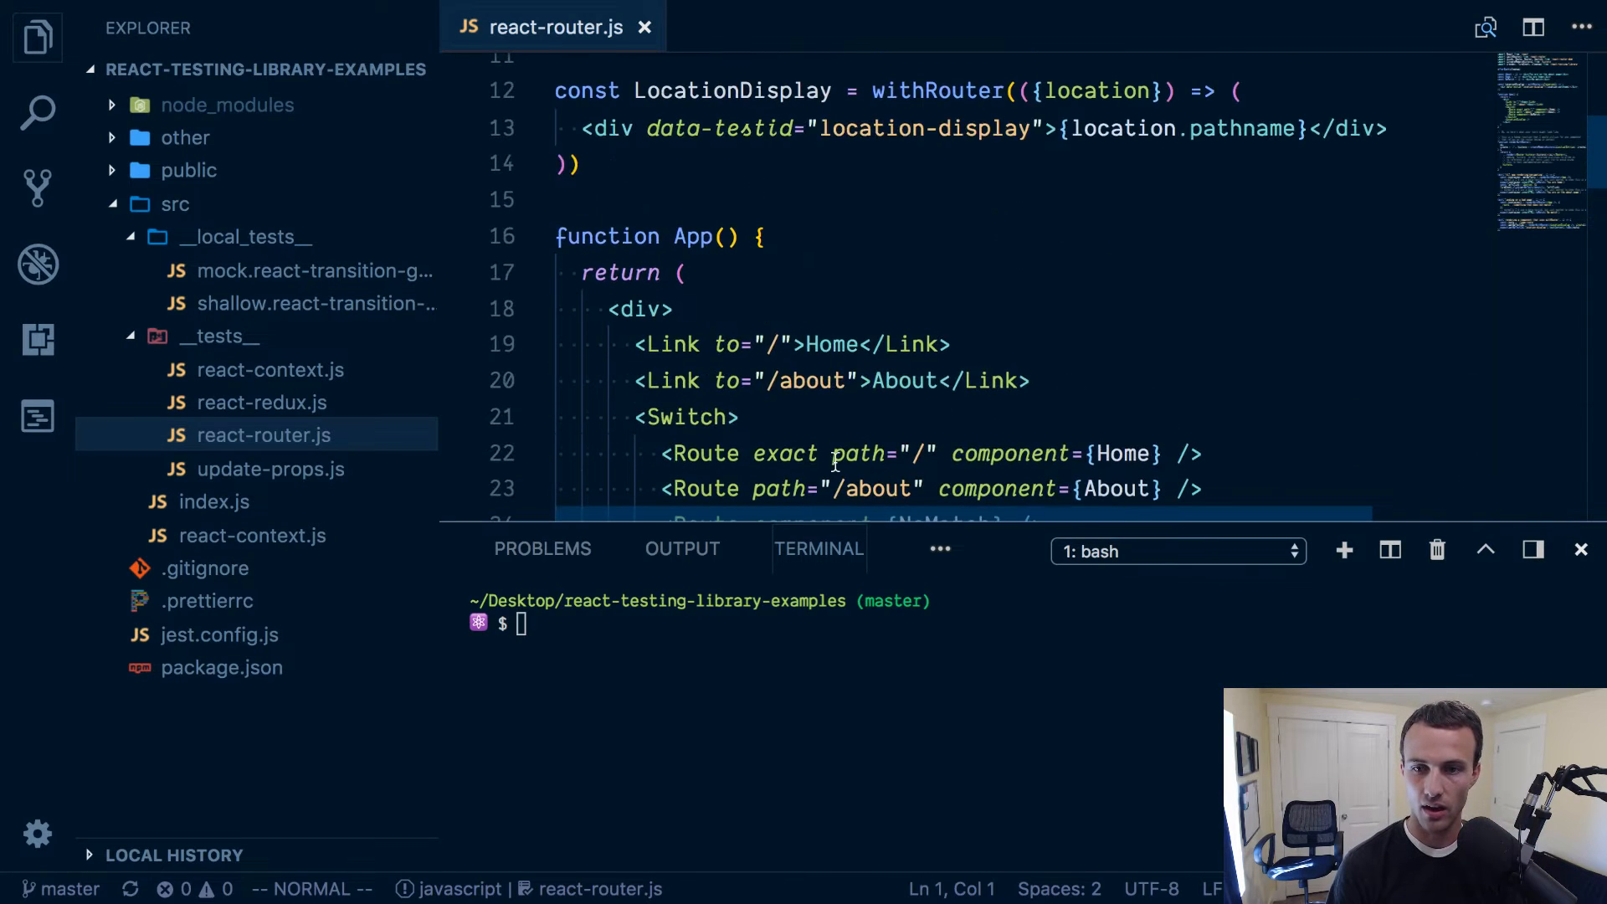
{"action": "scroll", "scroll_direction": "down", "scroll_amount": 3}
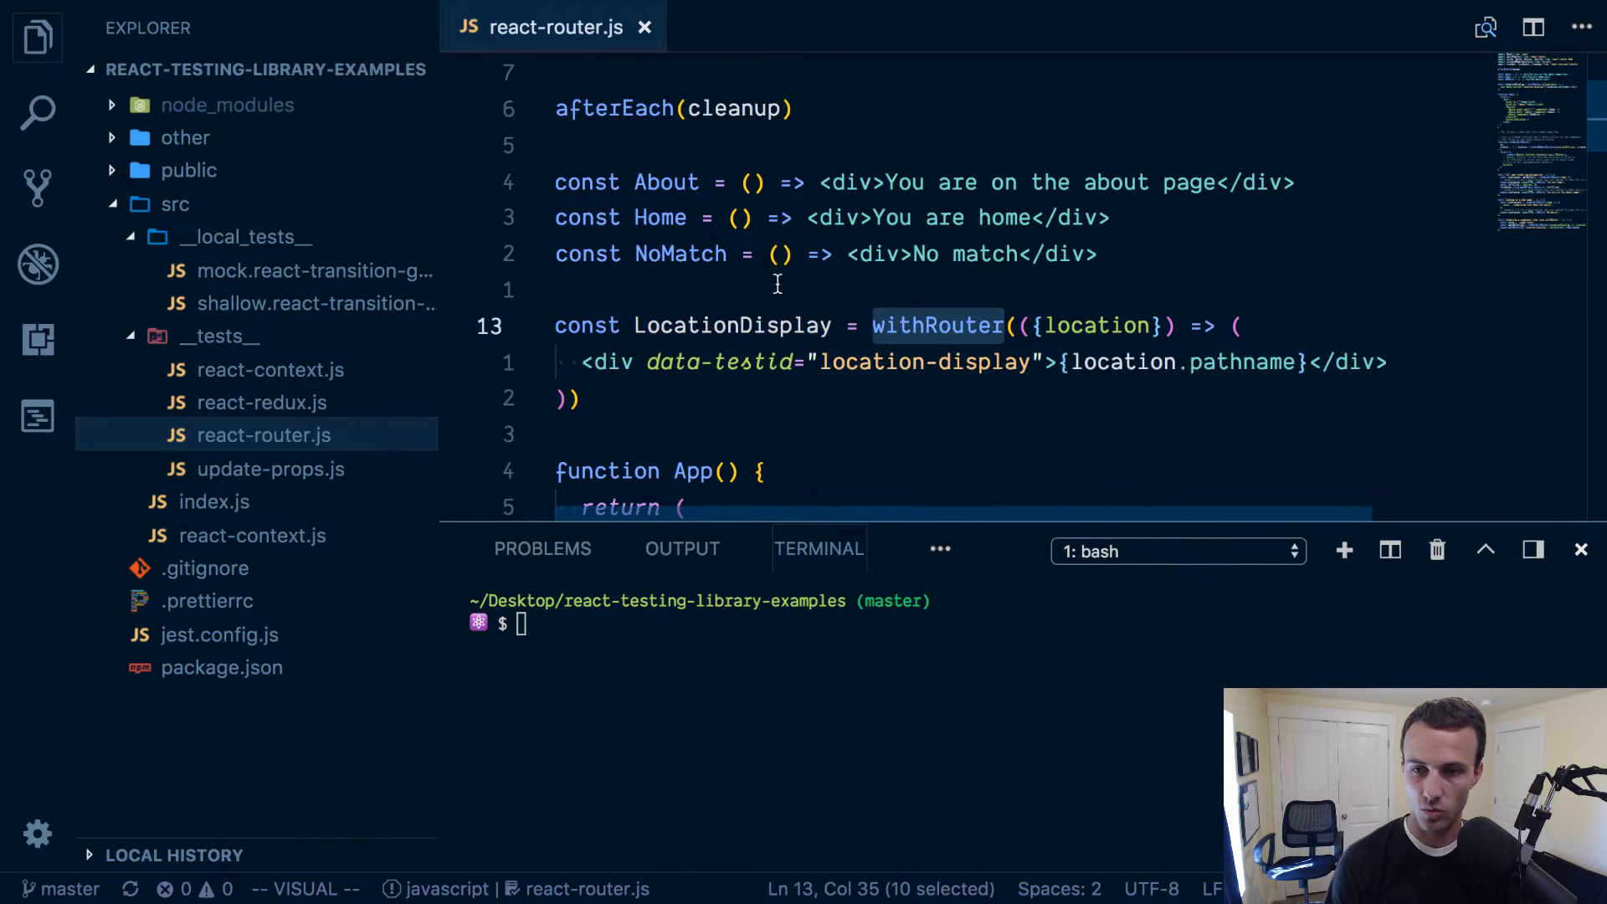
{"action": "scroll", "scroll_direction": "up", "scroll_amount": 3}
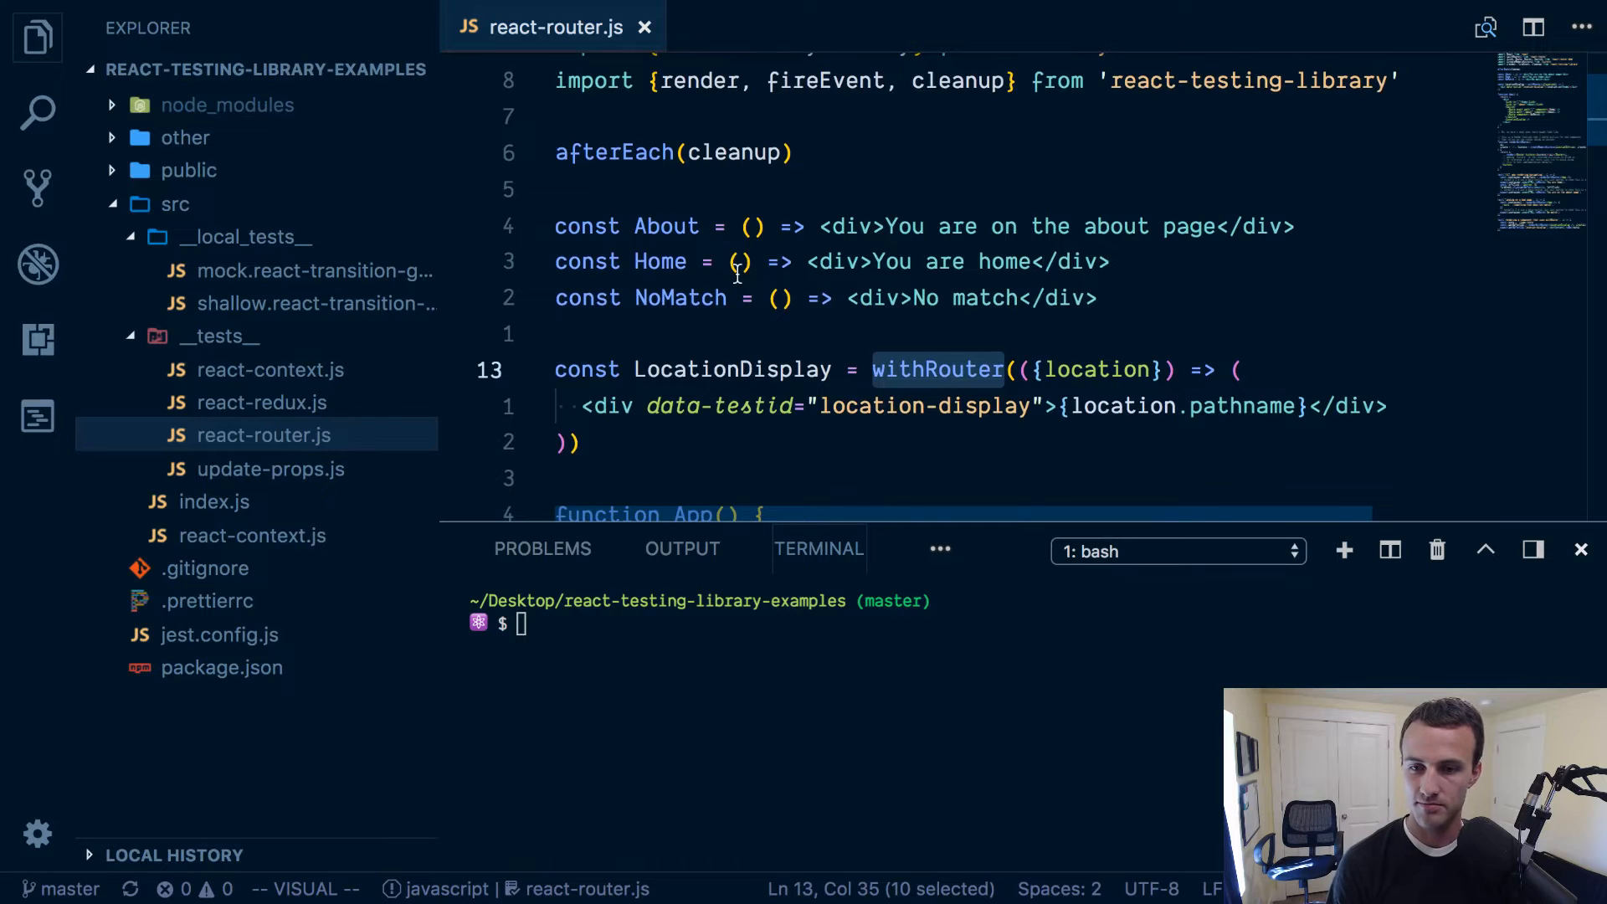
{"action": "scroll", "scroll_direction": "down", "scroll_amount": 3}
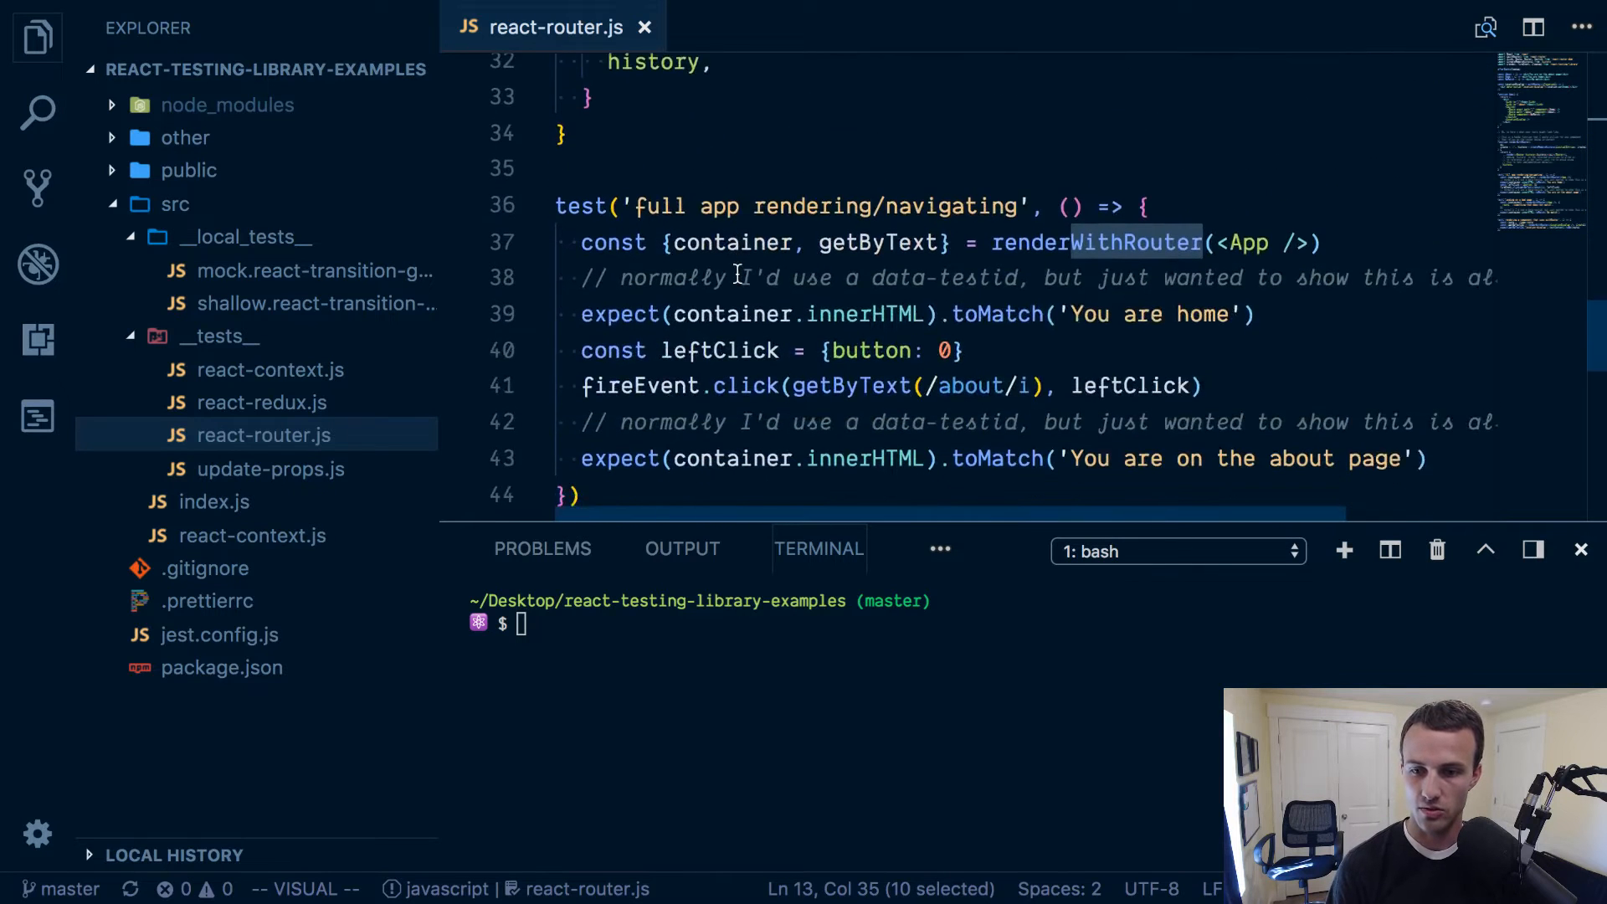
{"action": "scroll", "scroll_direction": "down", "scroll_amount": 3}
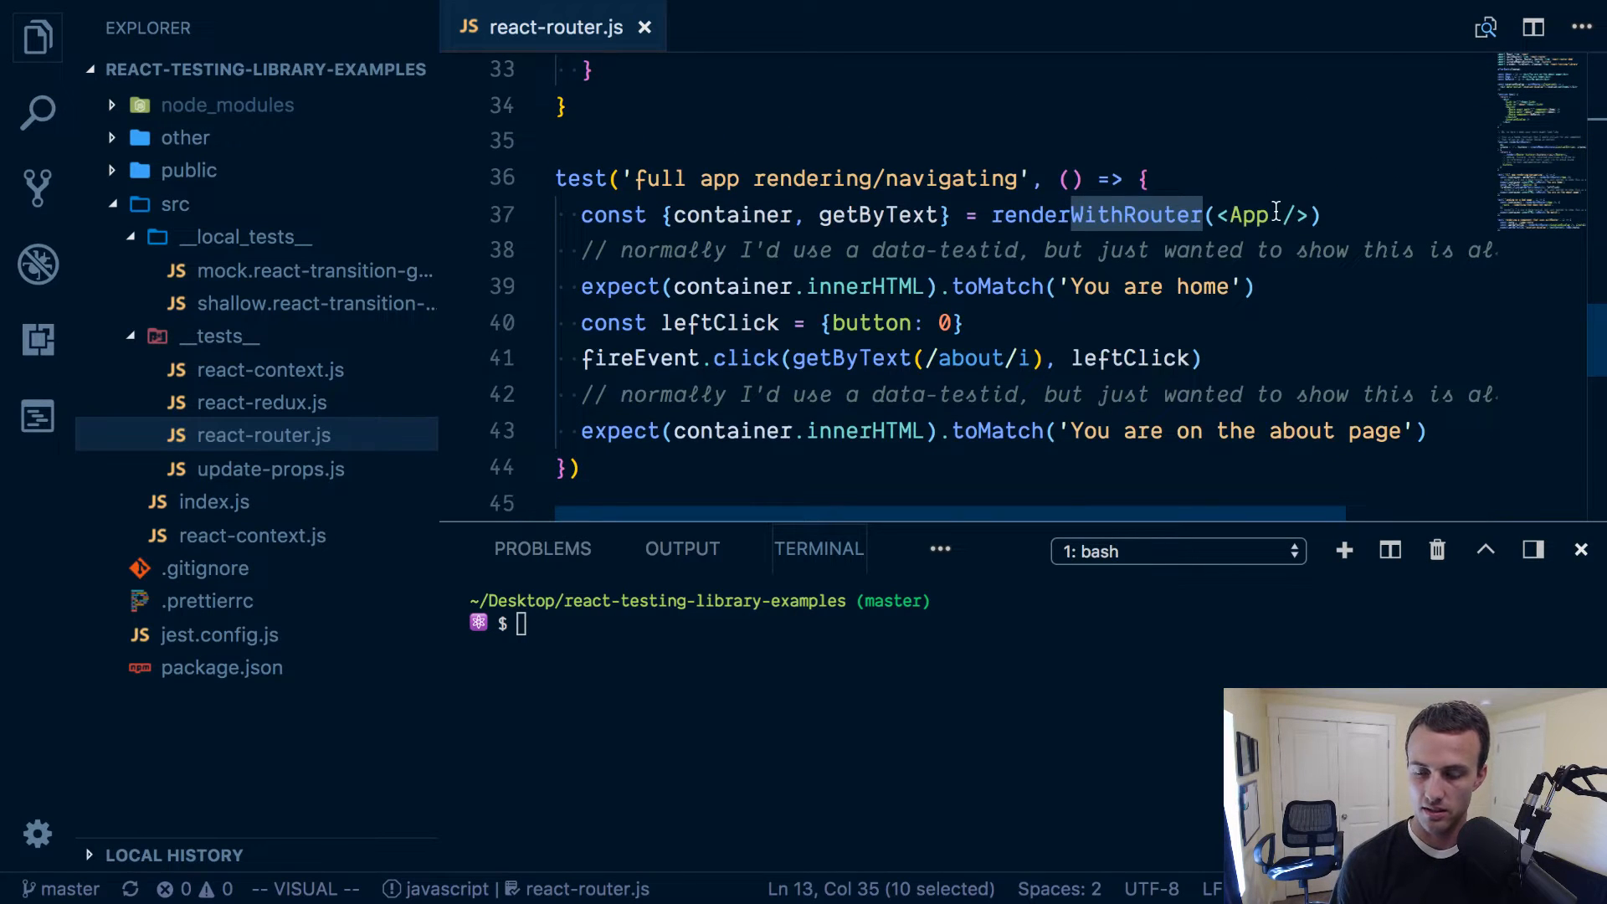
{"action": "scroll", "scroll_direction": "up", "scroll_amount": 3}
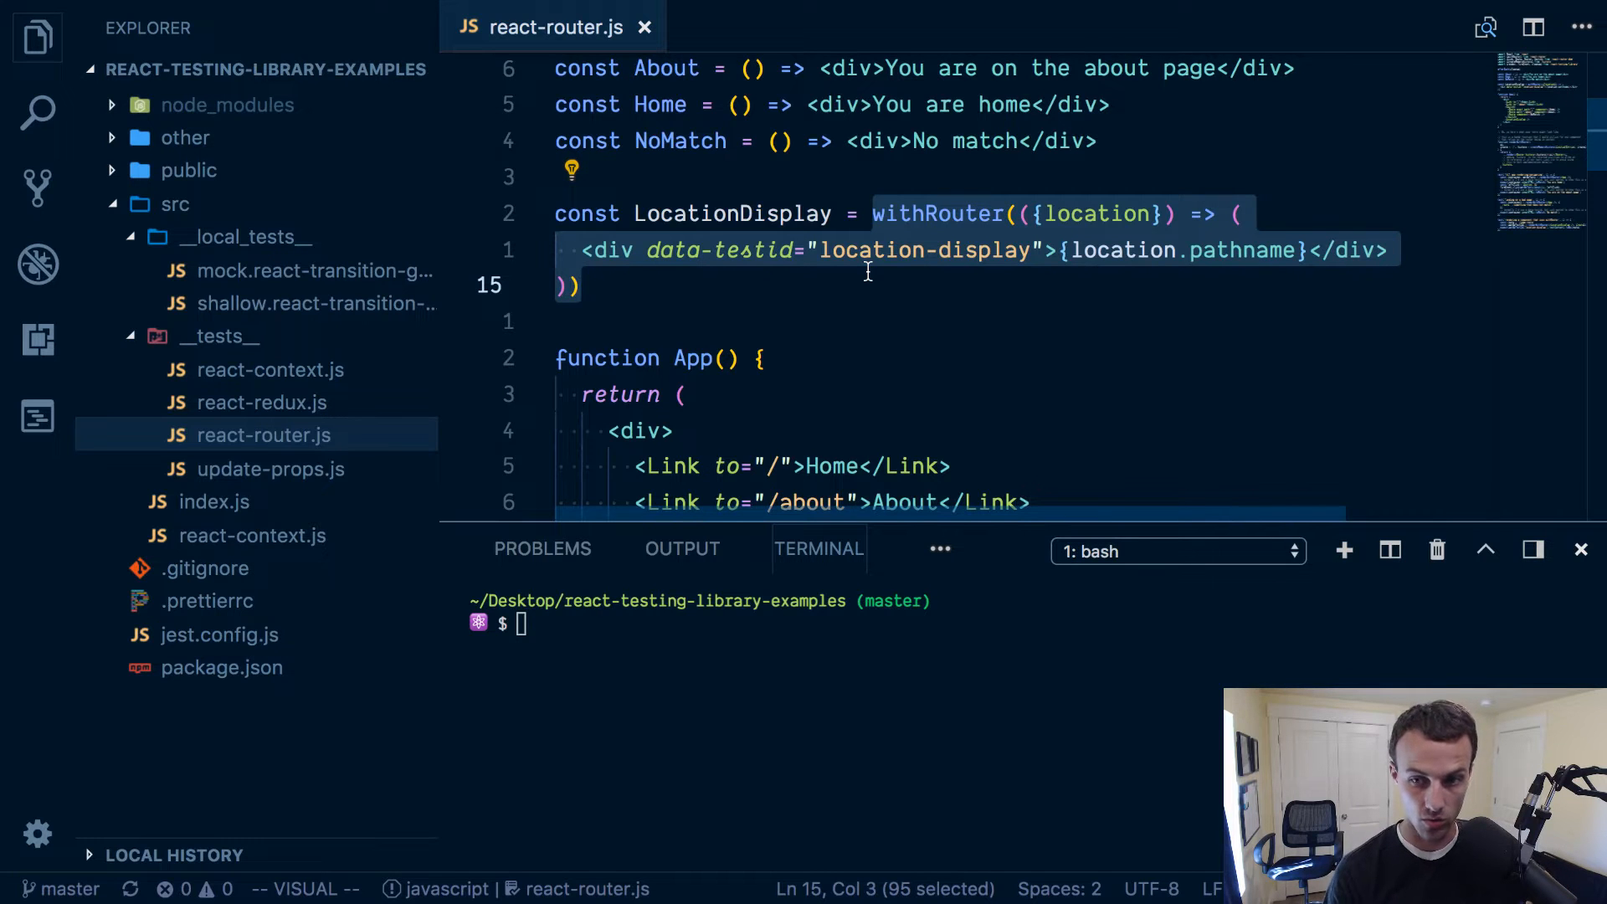
{"action": "scroll", "scroll_direction": "down", "scroll_amount": 3}
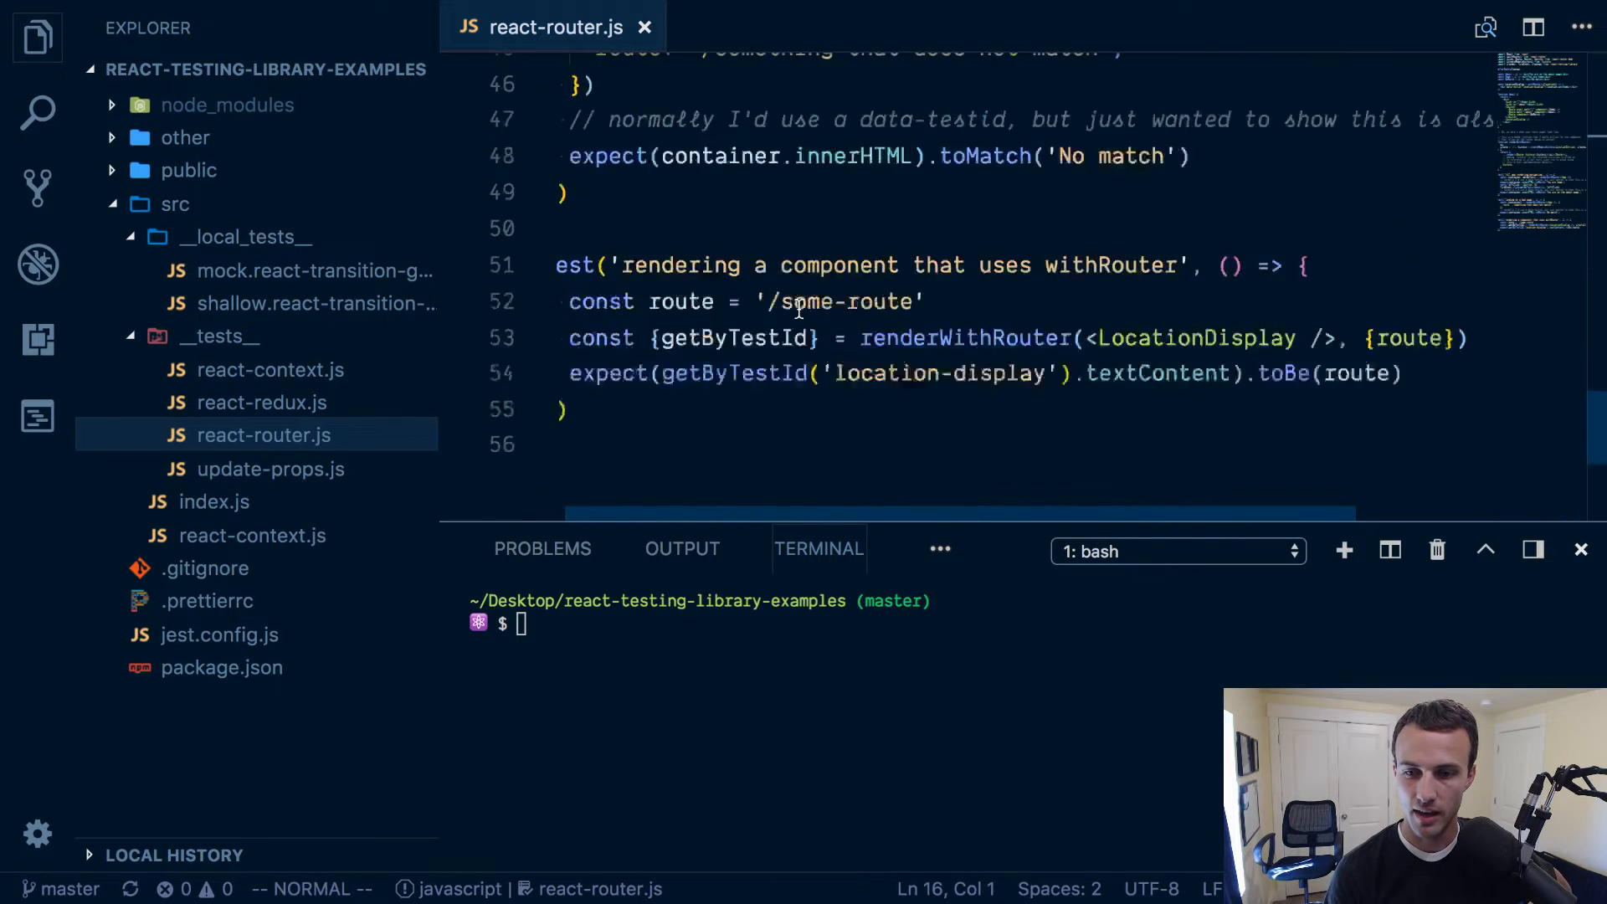
{"action": "scroll", "scroll_direction": "up", "scroll_amount": 3}
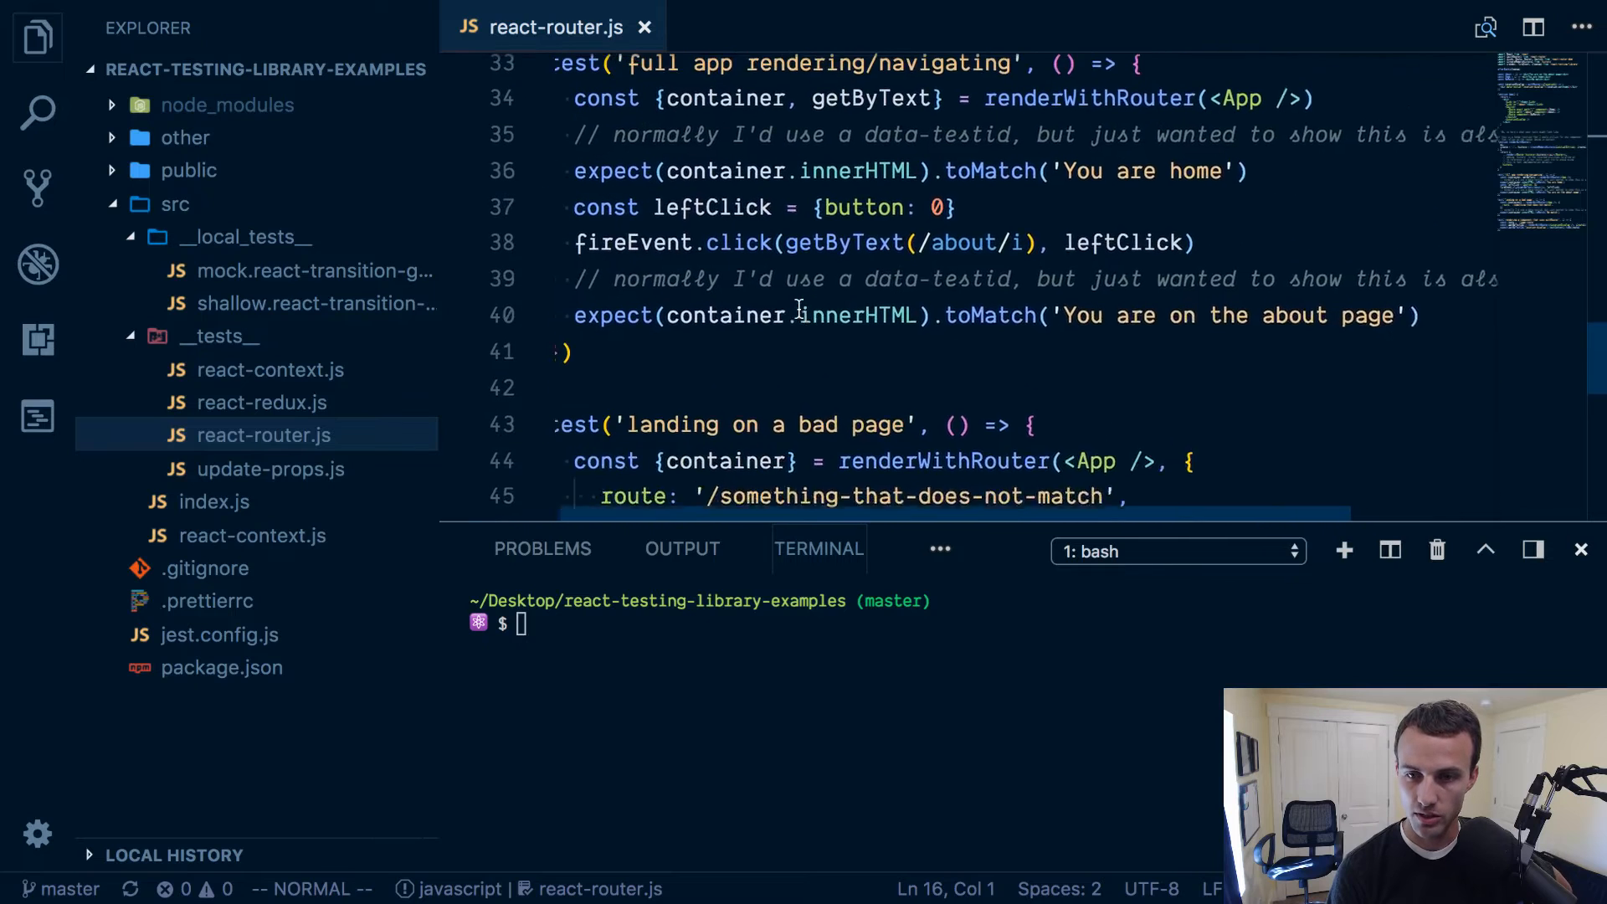
{"action": "scroll", "scroll_direction": "up", "scroll_amount": 3}
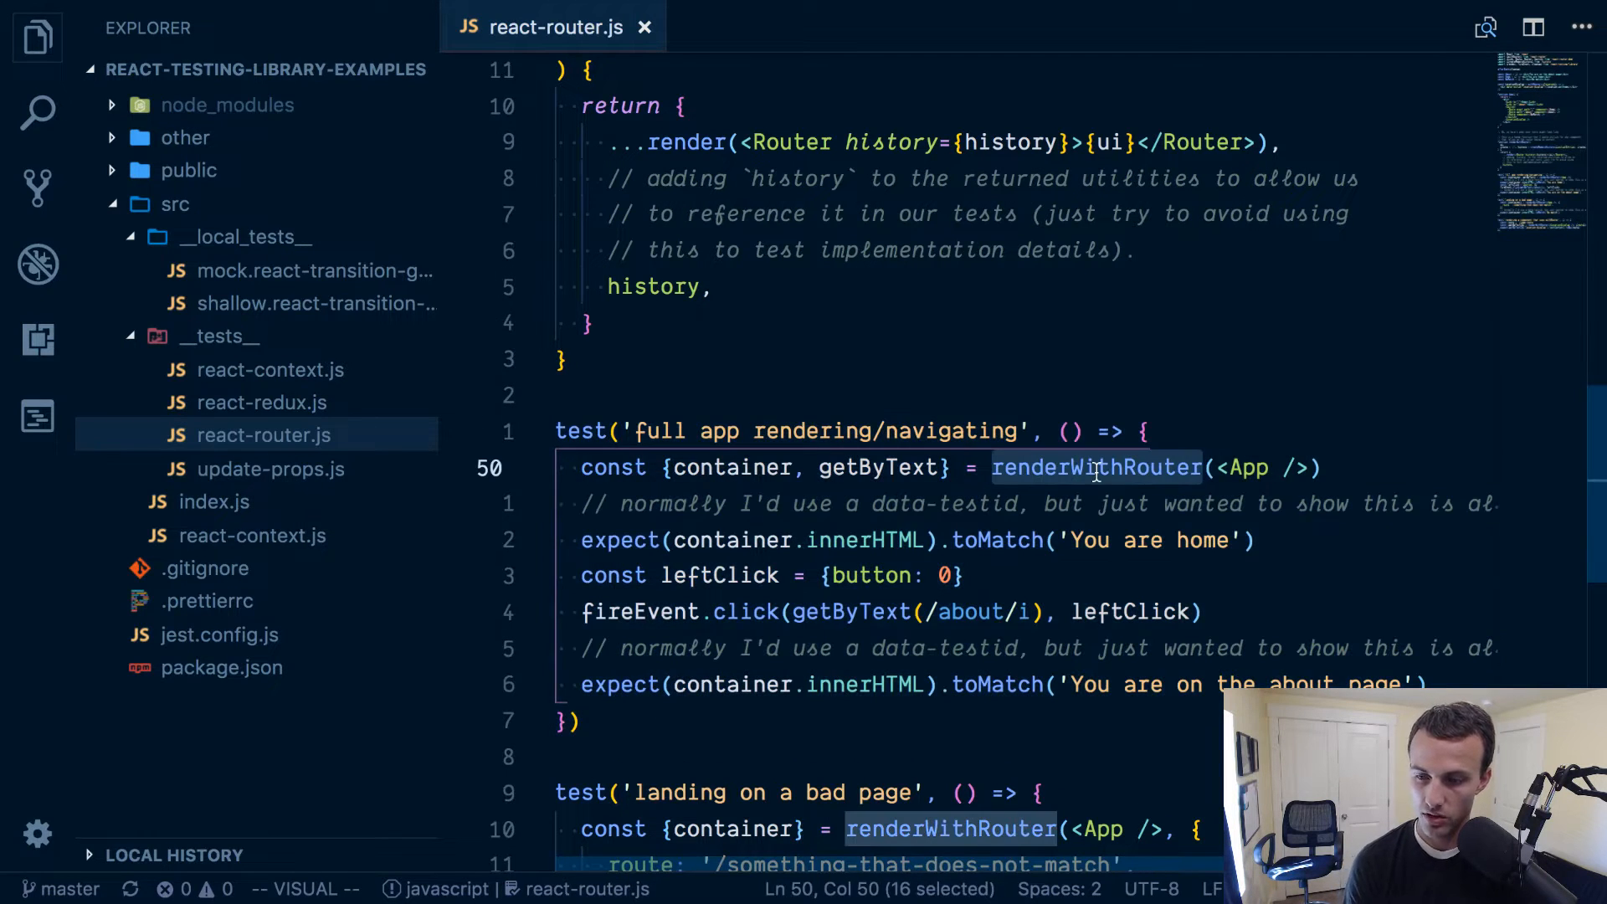
{"action": "scroll", "scroll_direction": "up", "scroll_amount": 3}
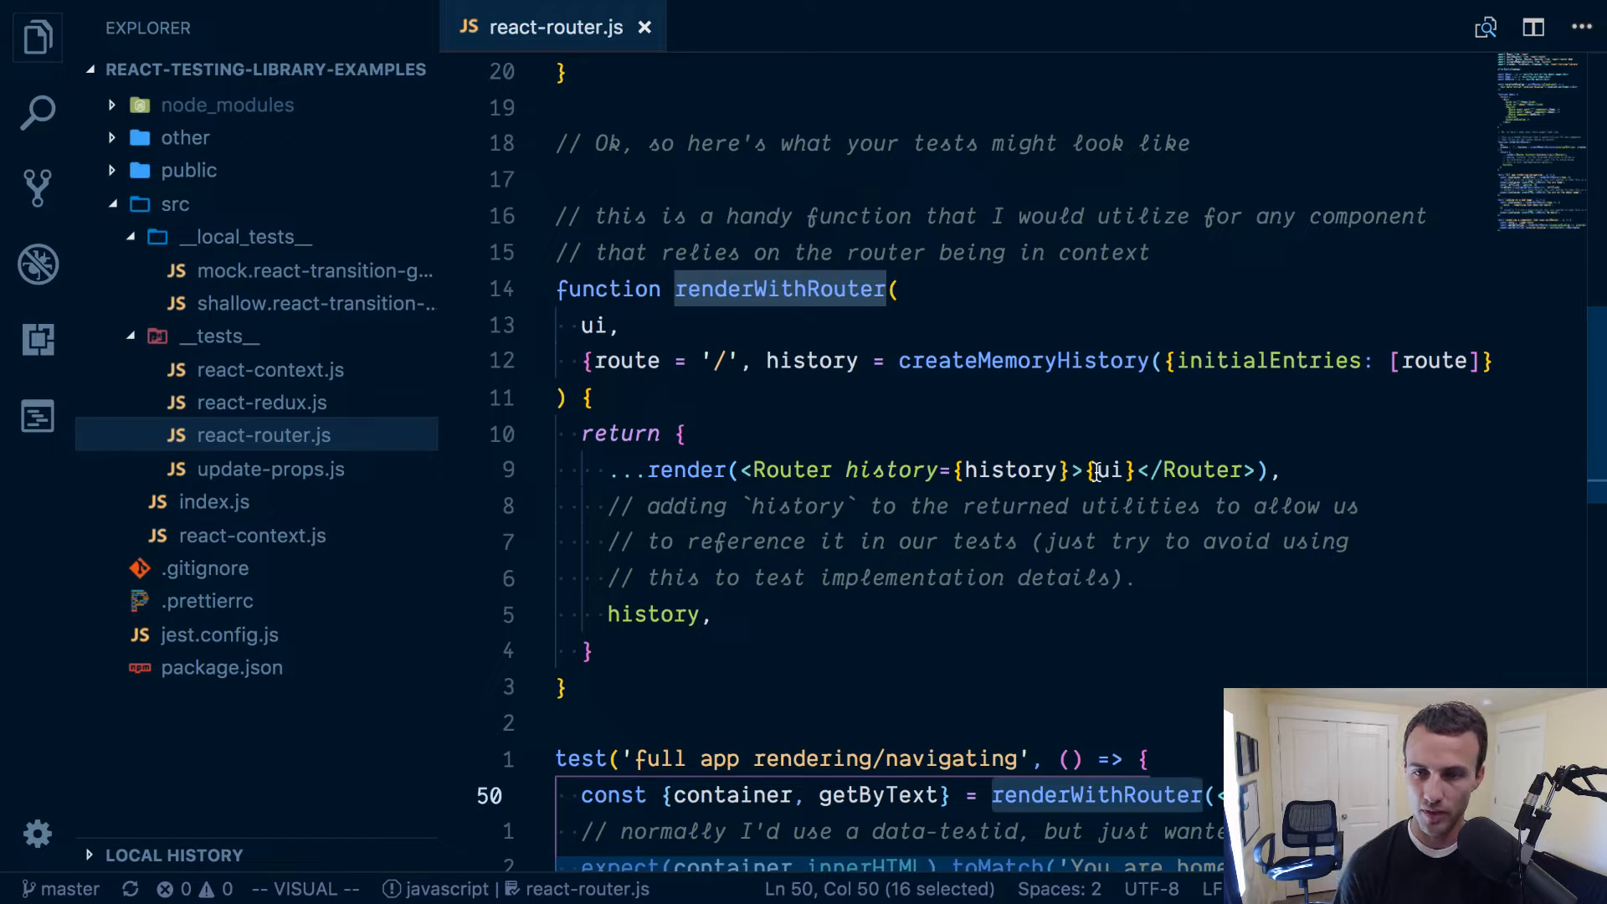
{"action": "scroll", "scroll_direction": "down", "scroll_amount": 3}
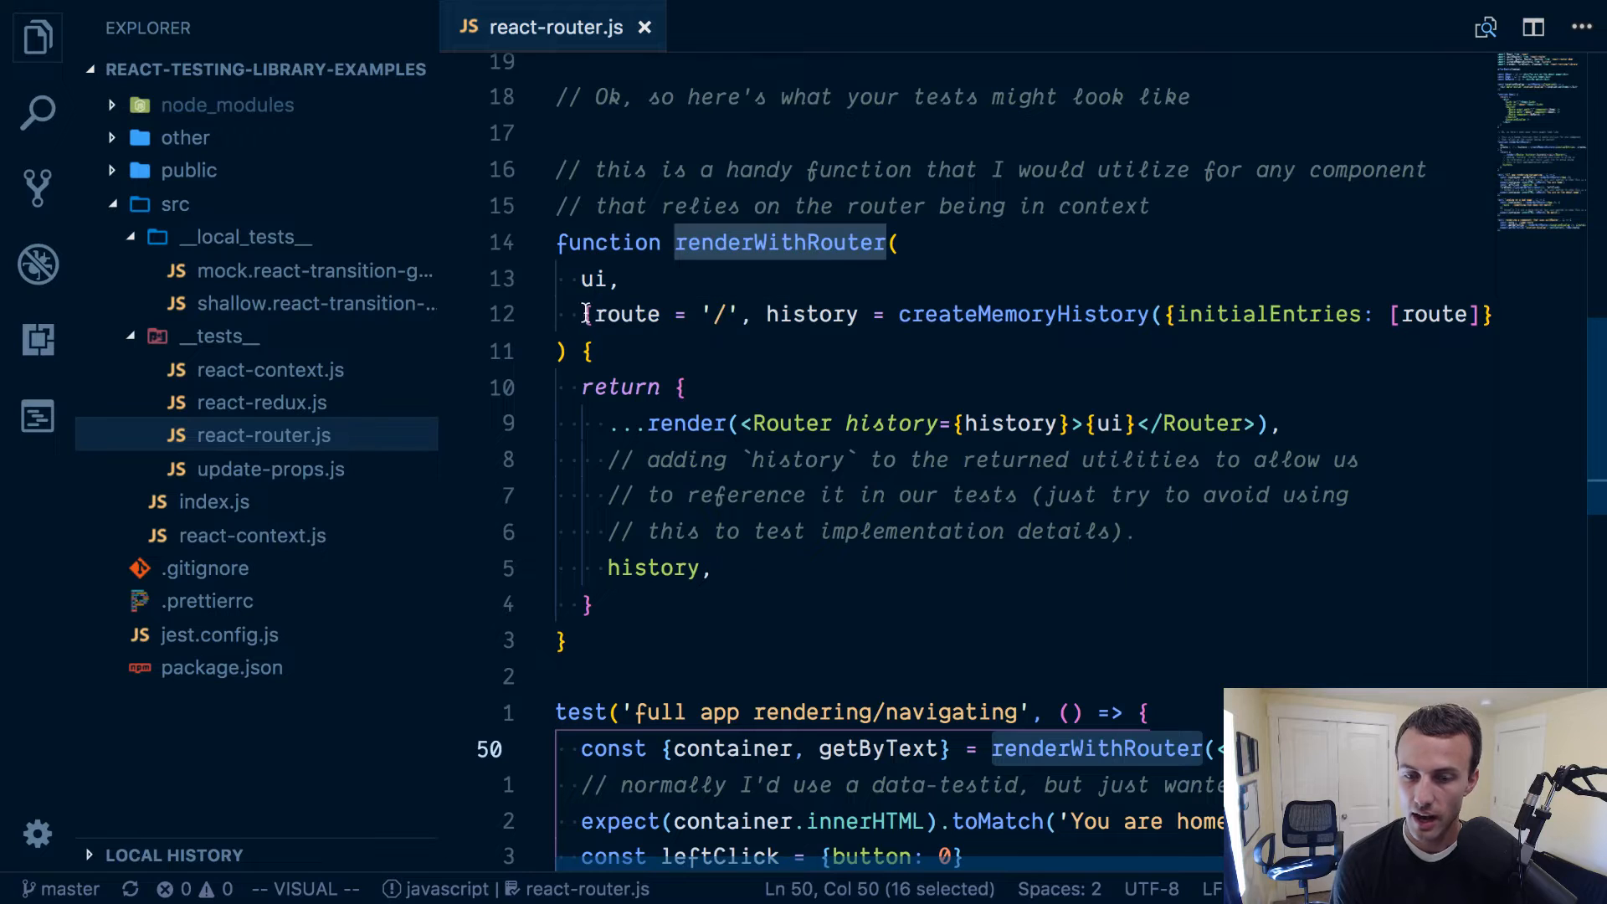
{"action": "mouse_move", "coordinate": [890, 424]}
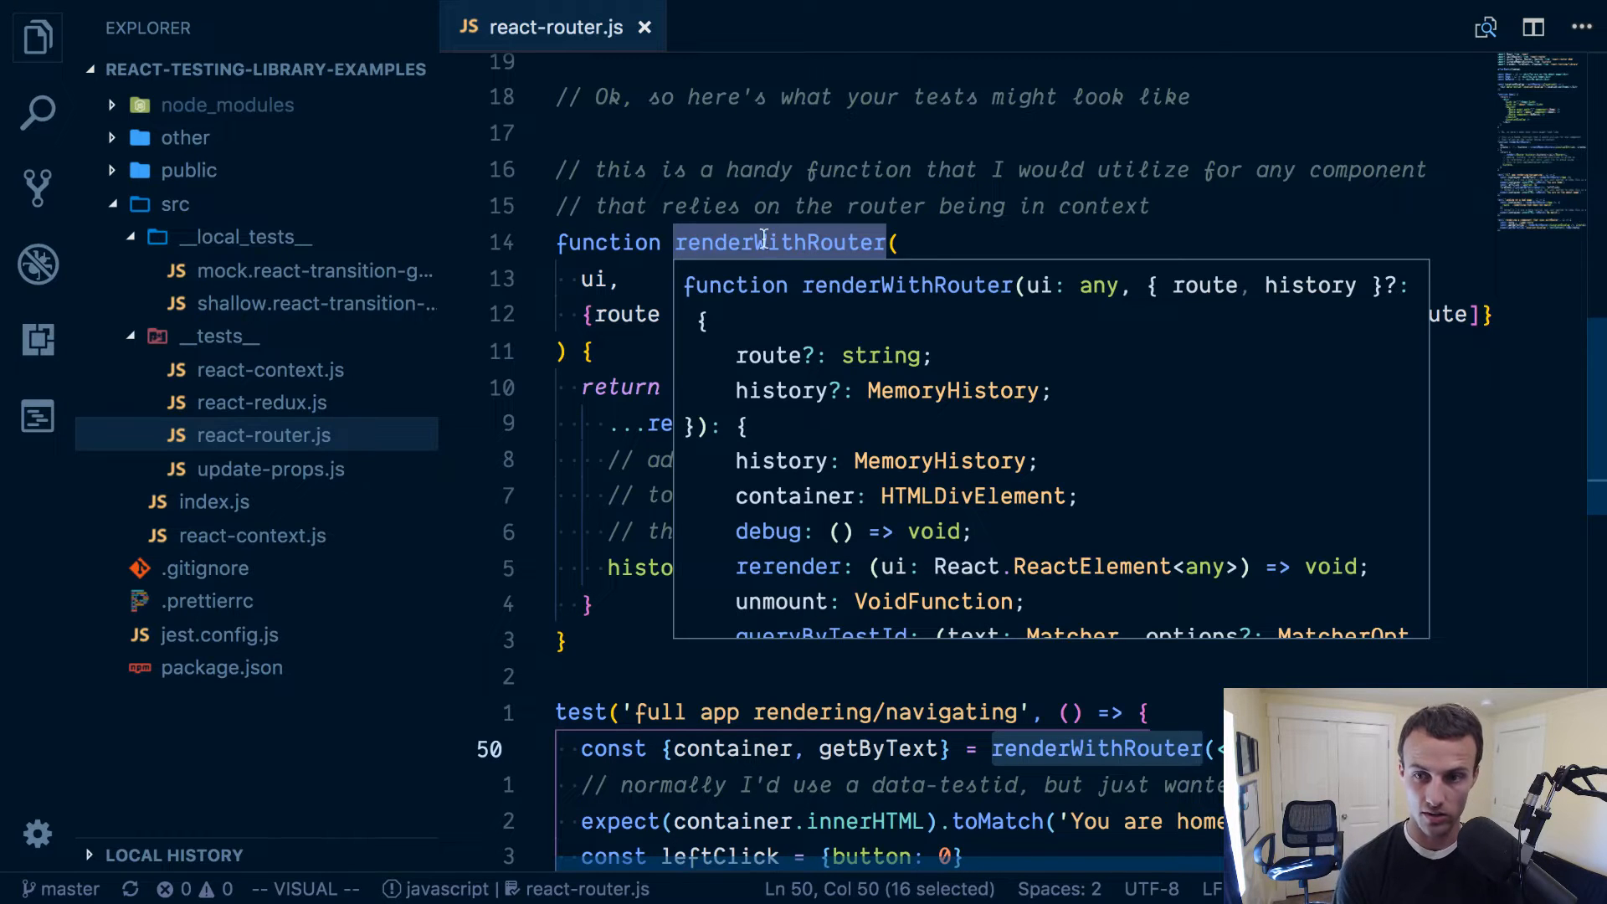
{"action": "key", "text": "Escape"}
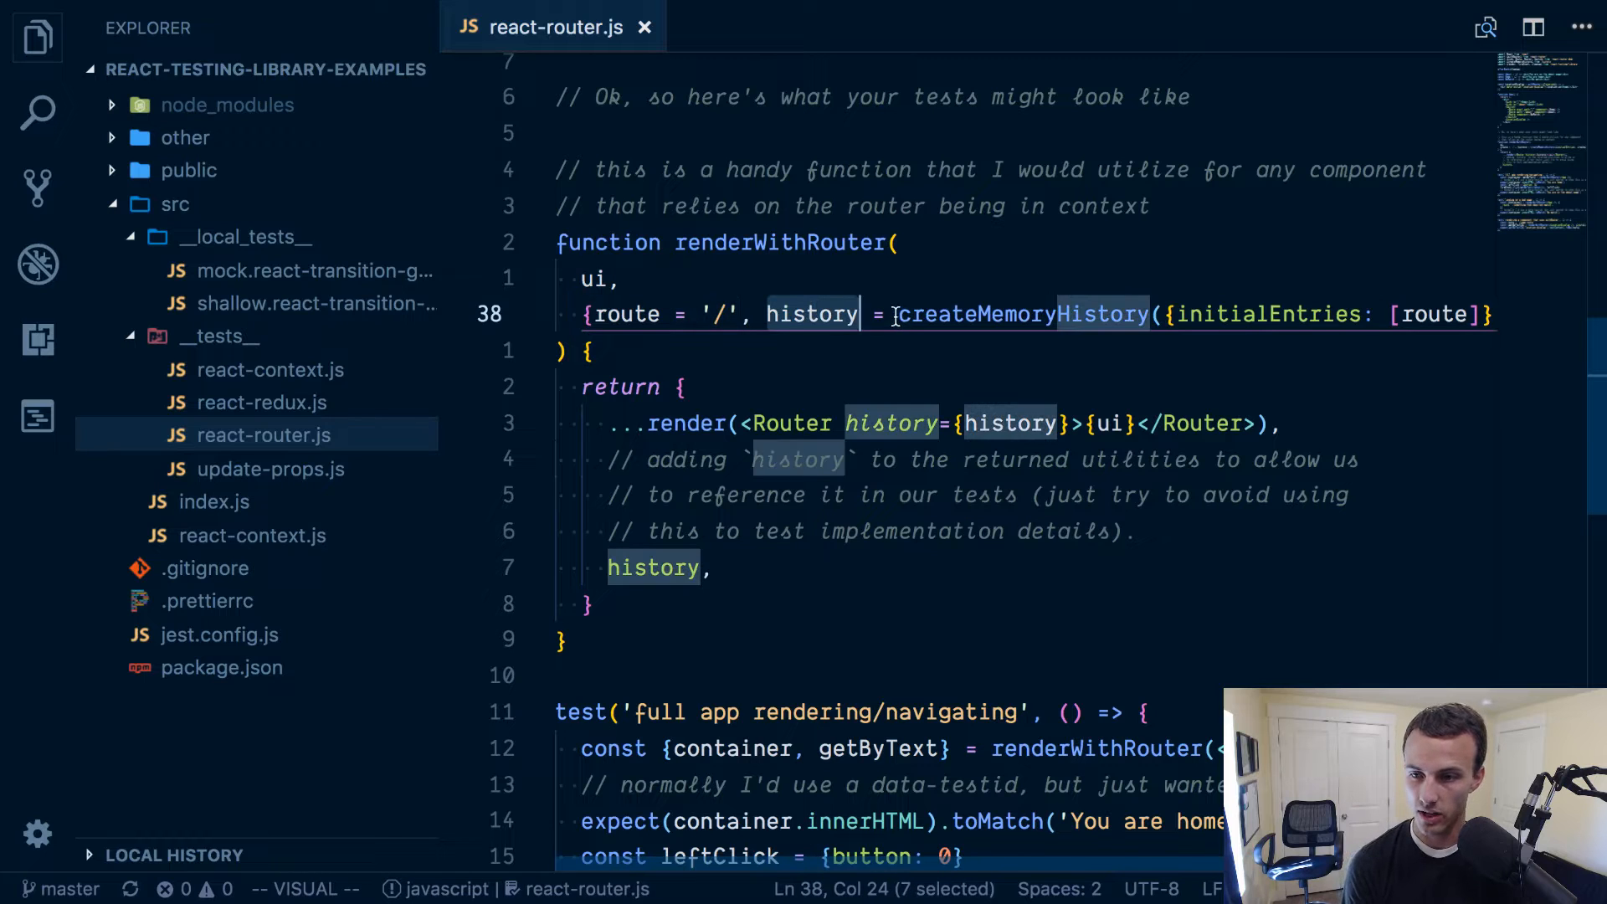
{"action": "double_click", "coordinate": [1019, 315]}
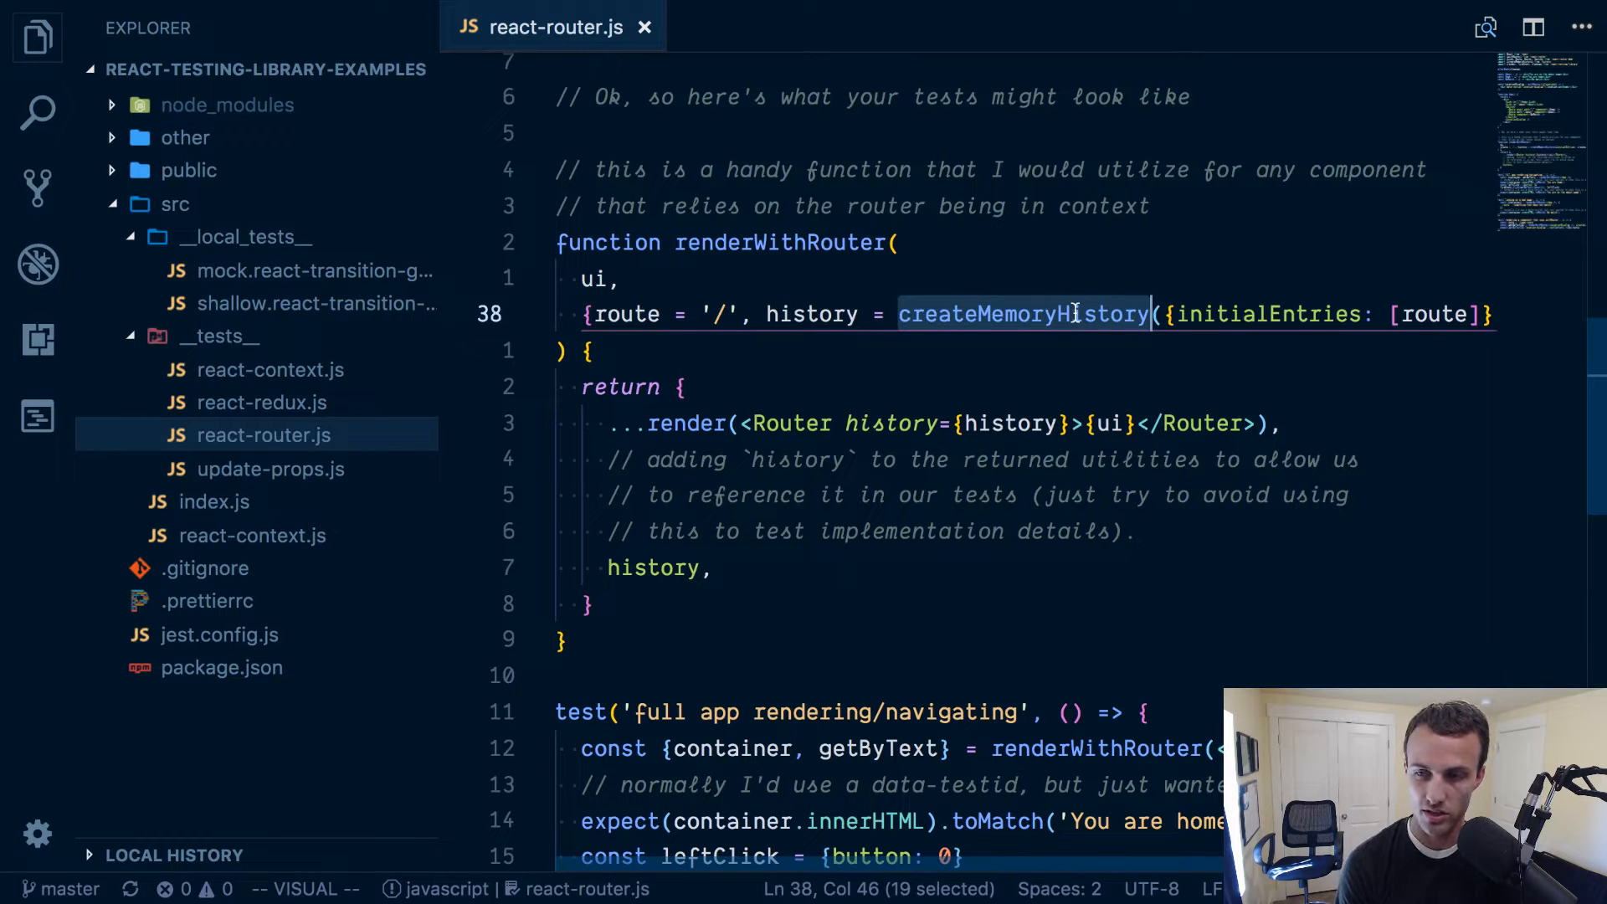
{"action": "mouse_move", "coordinate": [986, 333]}
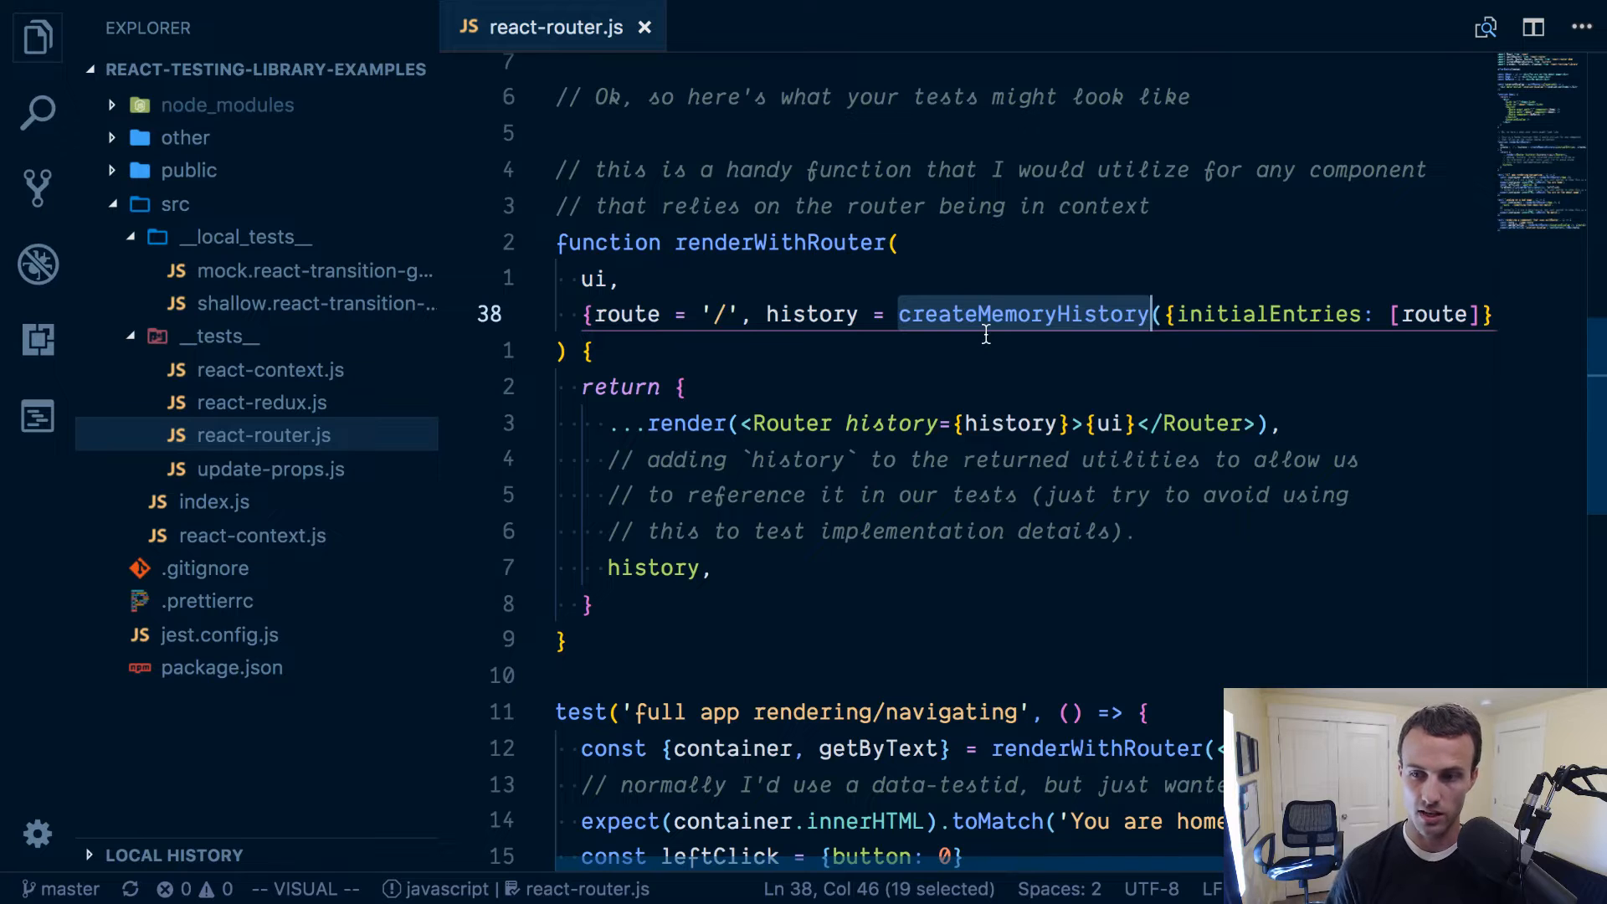
{"action": "scroll", "scroll_direction": "up", "scroll_amount": 3}
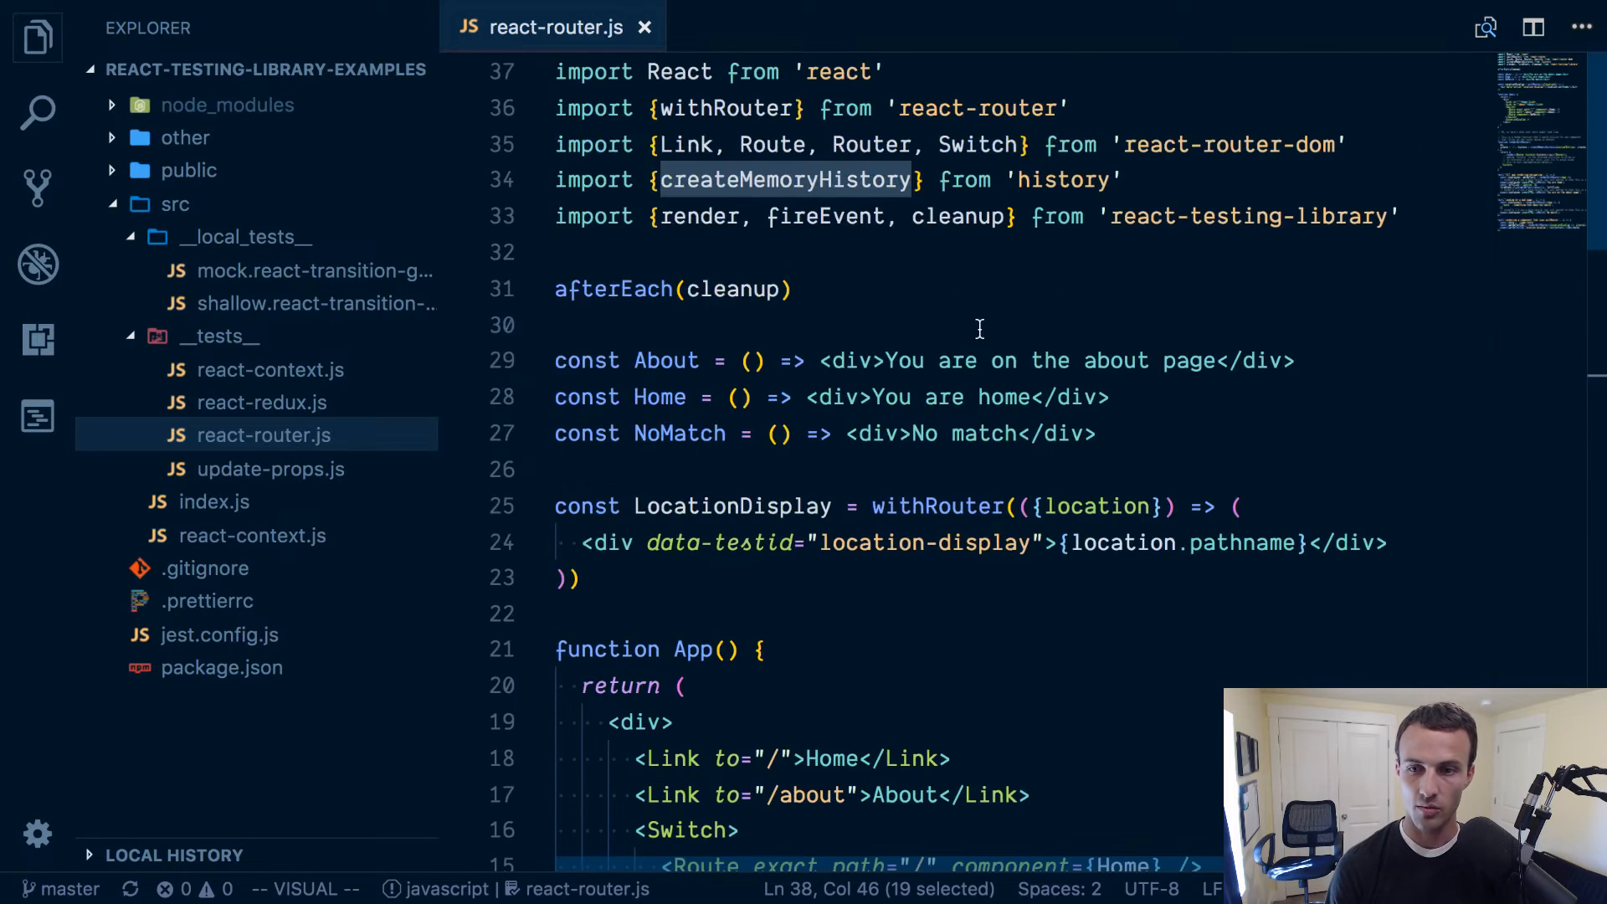
{"action": "scroll", "scroll_direction": "down", "scroll_amount": 3}
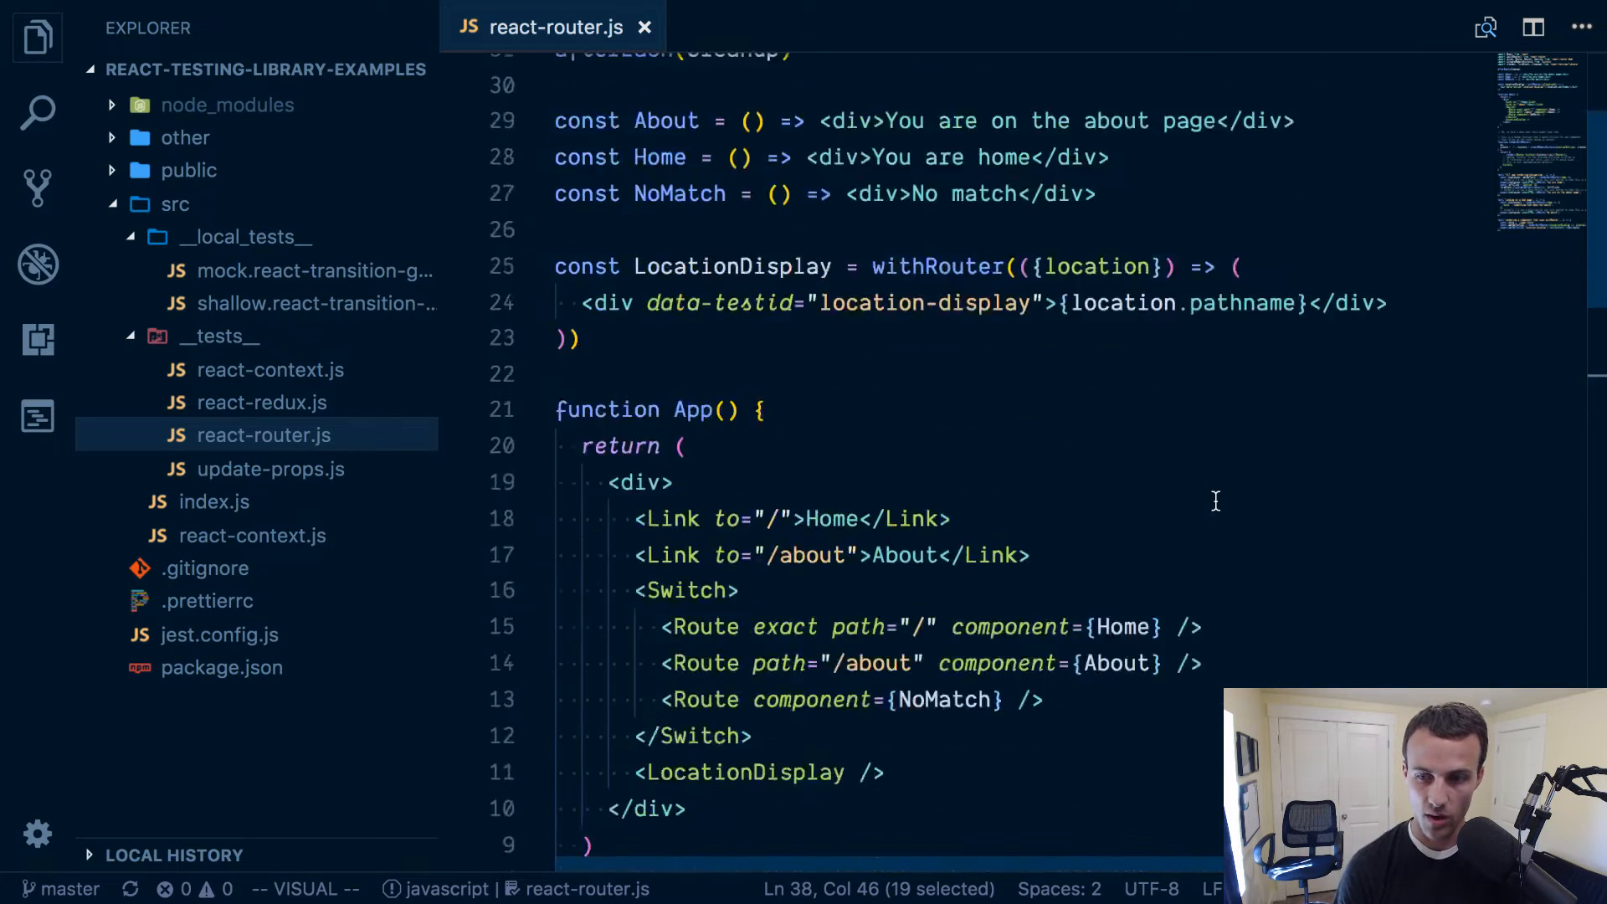
{"action": "scroll", "scroll_direction": "up", "scroll_amount": 3}
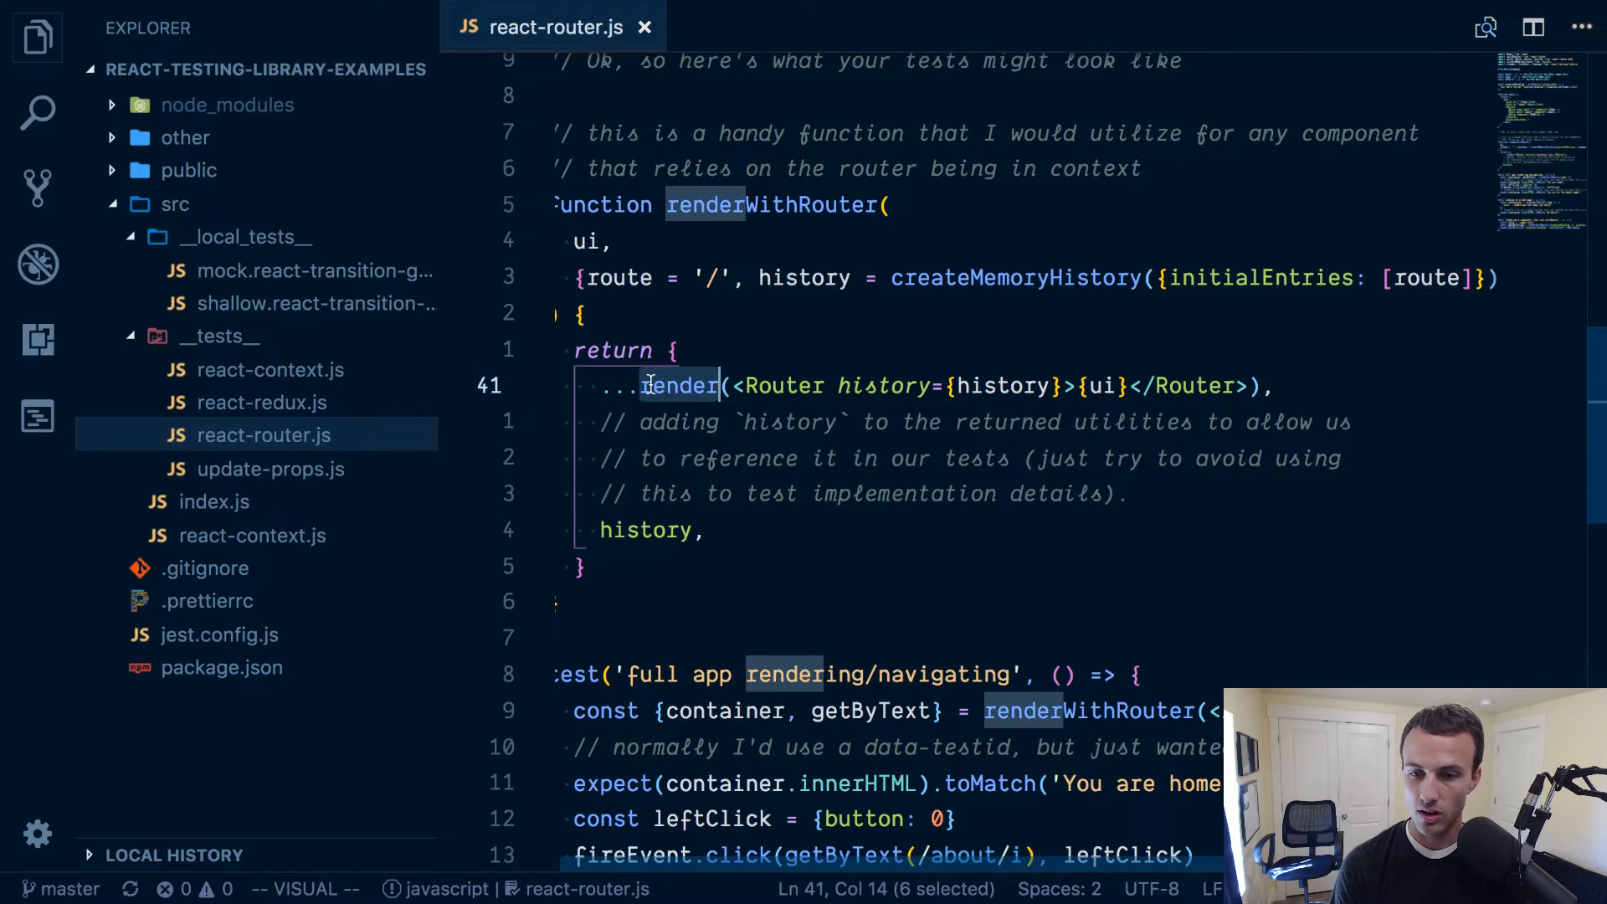
{"action": "key", "text": "Escape"}
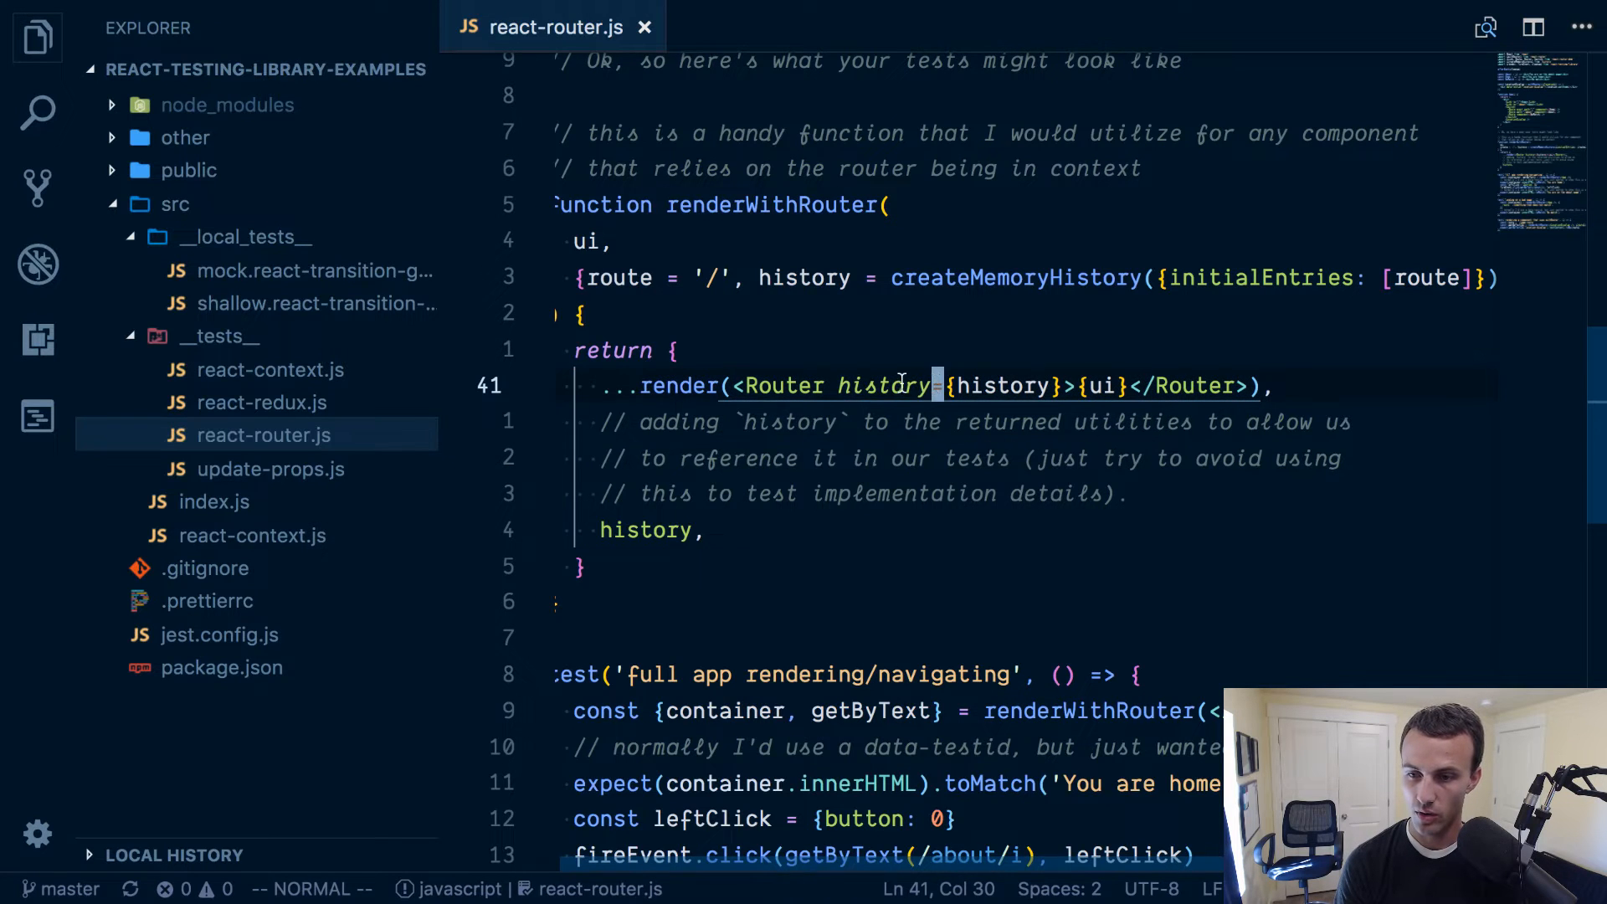
{"action": "left_click", "coordinate": [777, 385]}
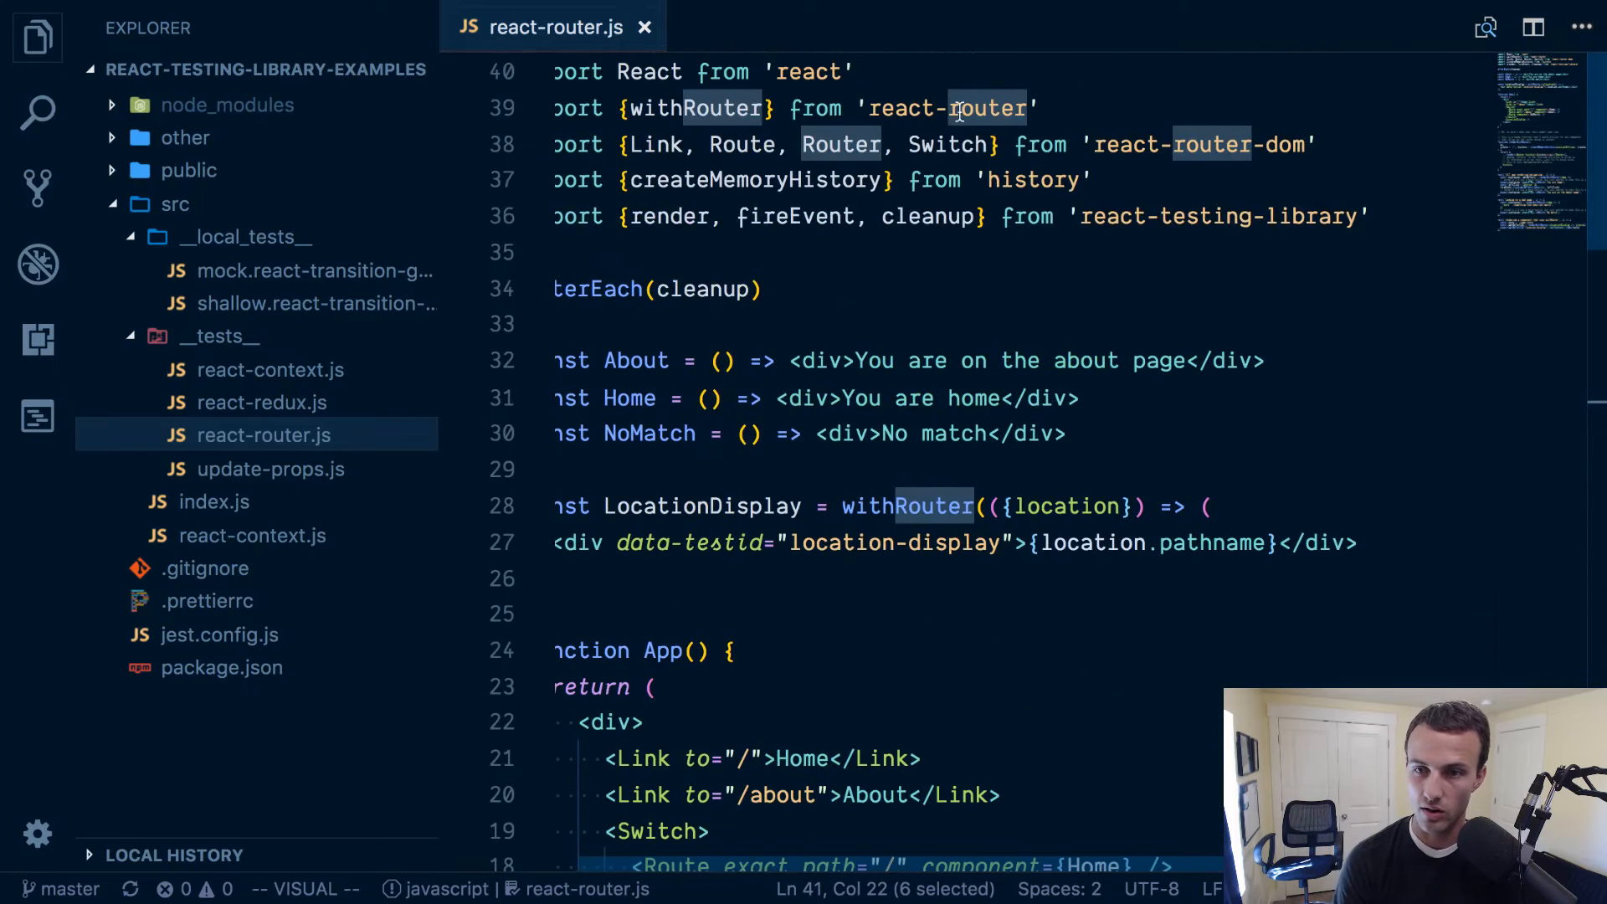
{"action": "mouse_move", "coordinate": [954, 269]}
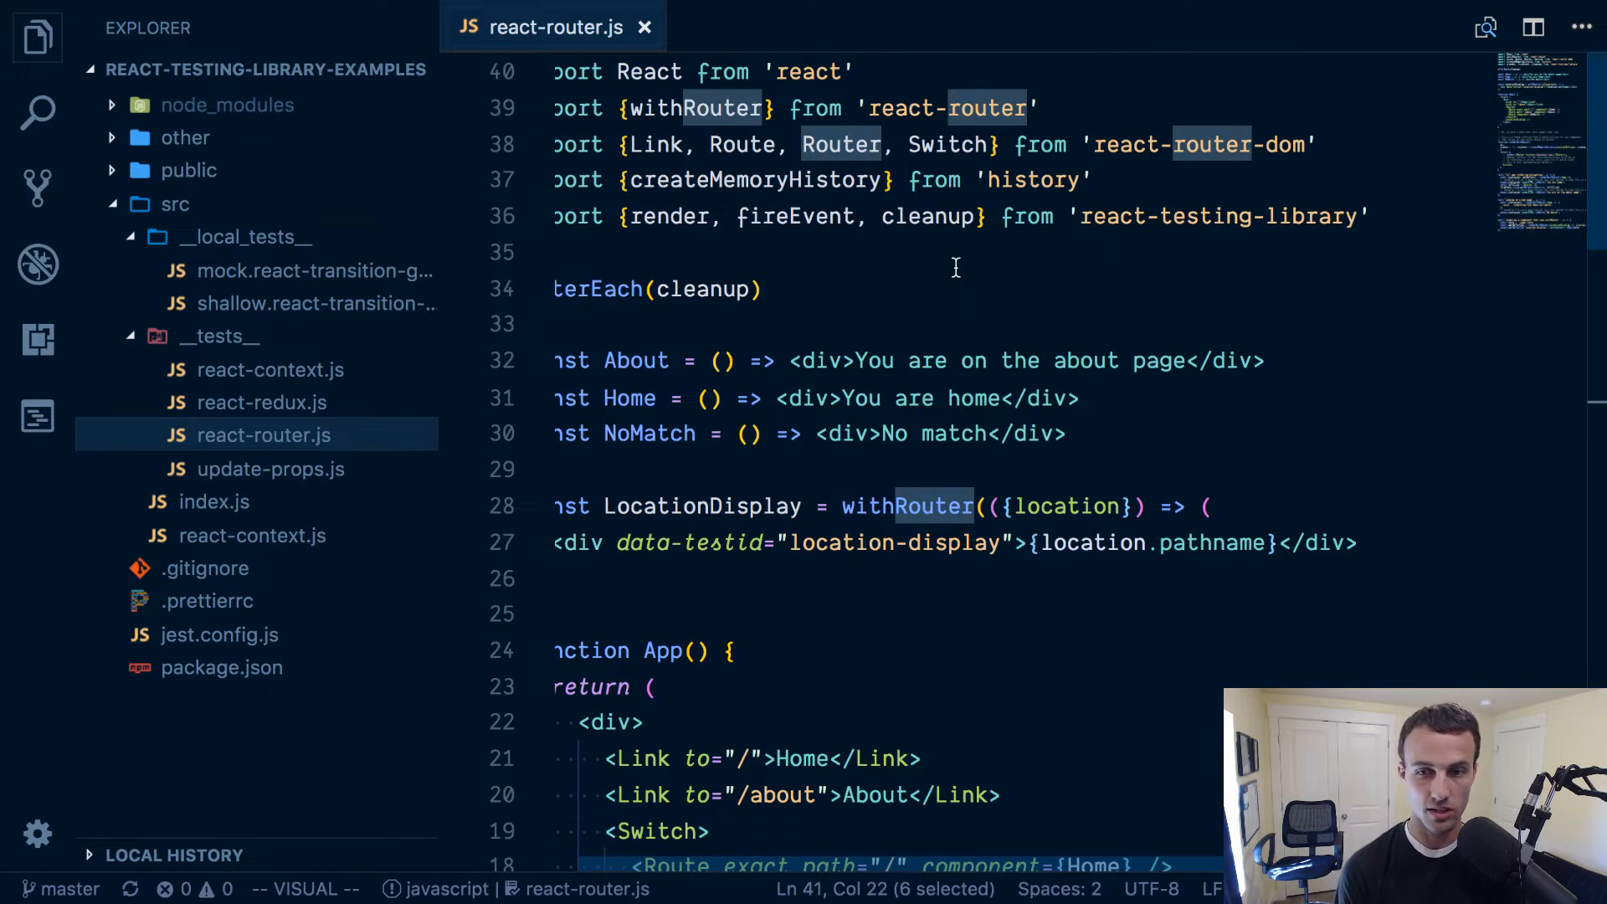
{"action": "scroll", "scroll_direction": "down", "scroll_amount": 3}
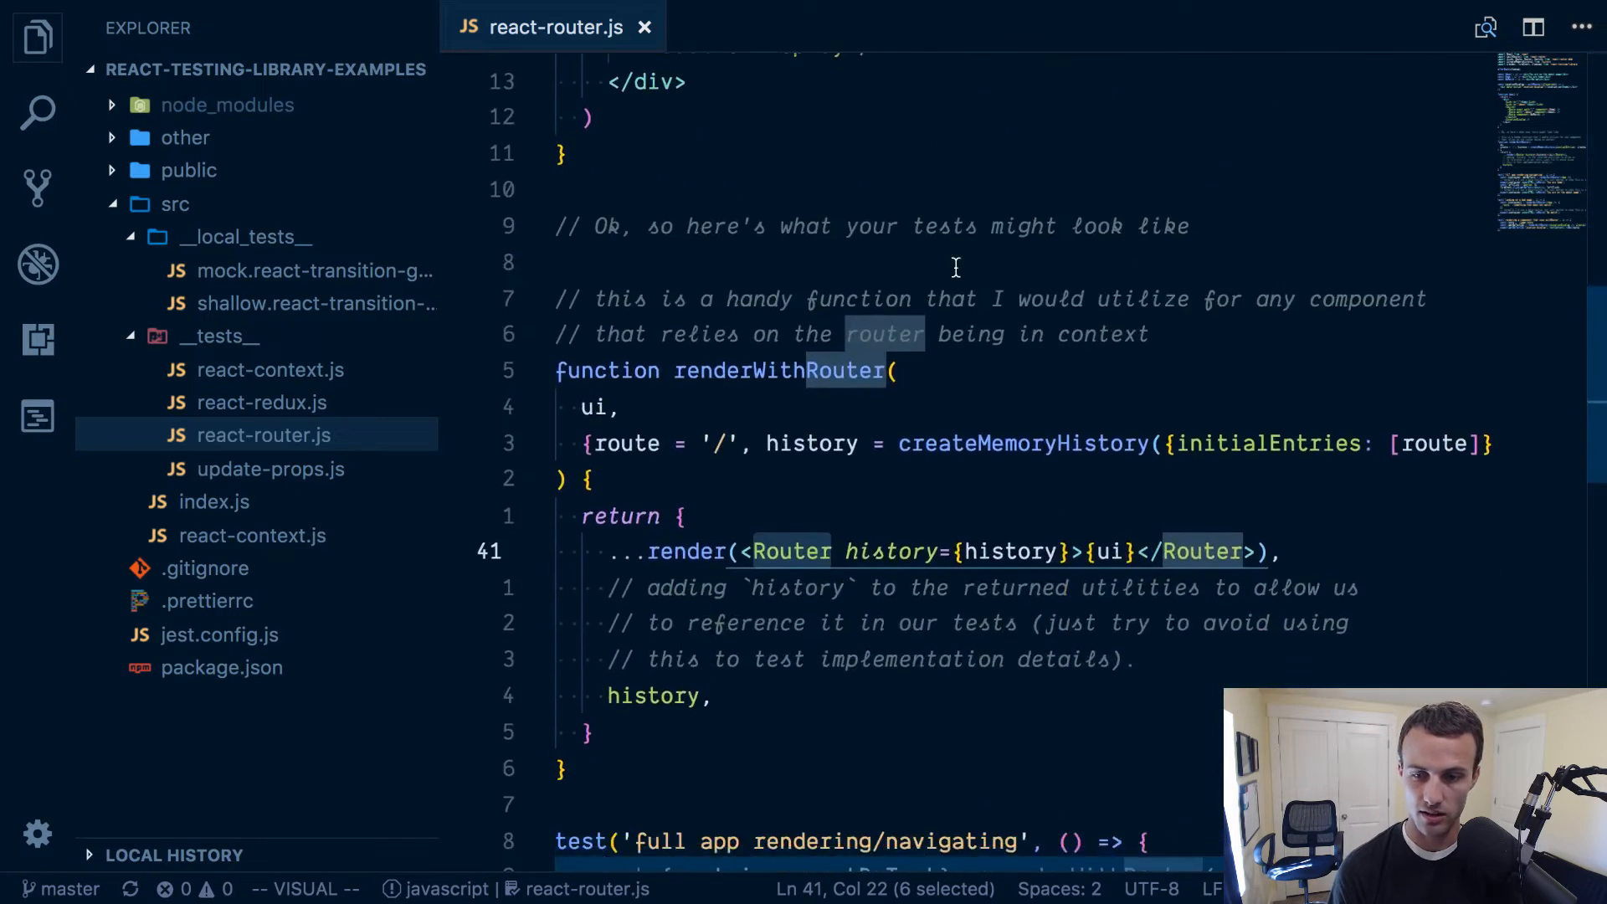
{"action": "scroll", "scroll_direction": "down", "scroll_amount": 3}
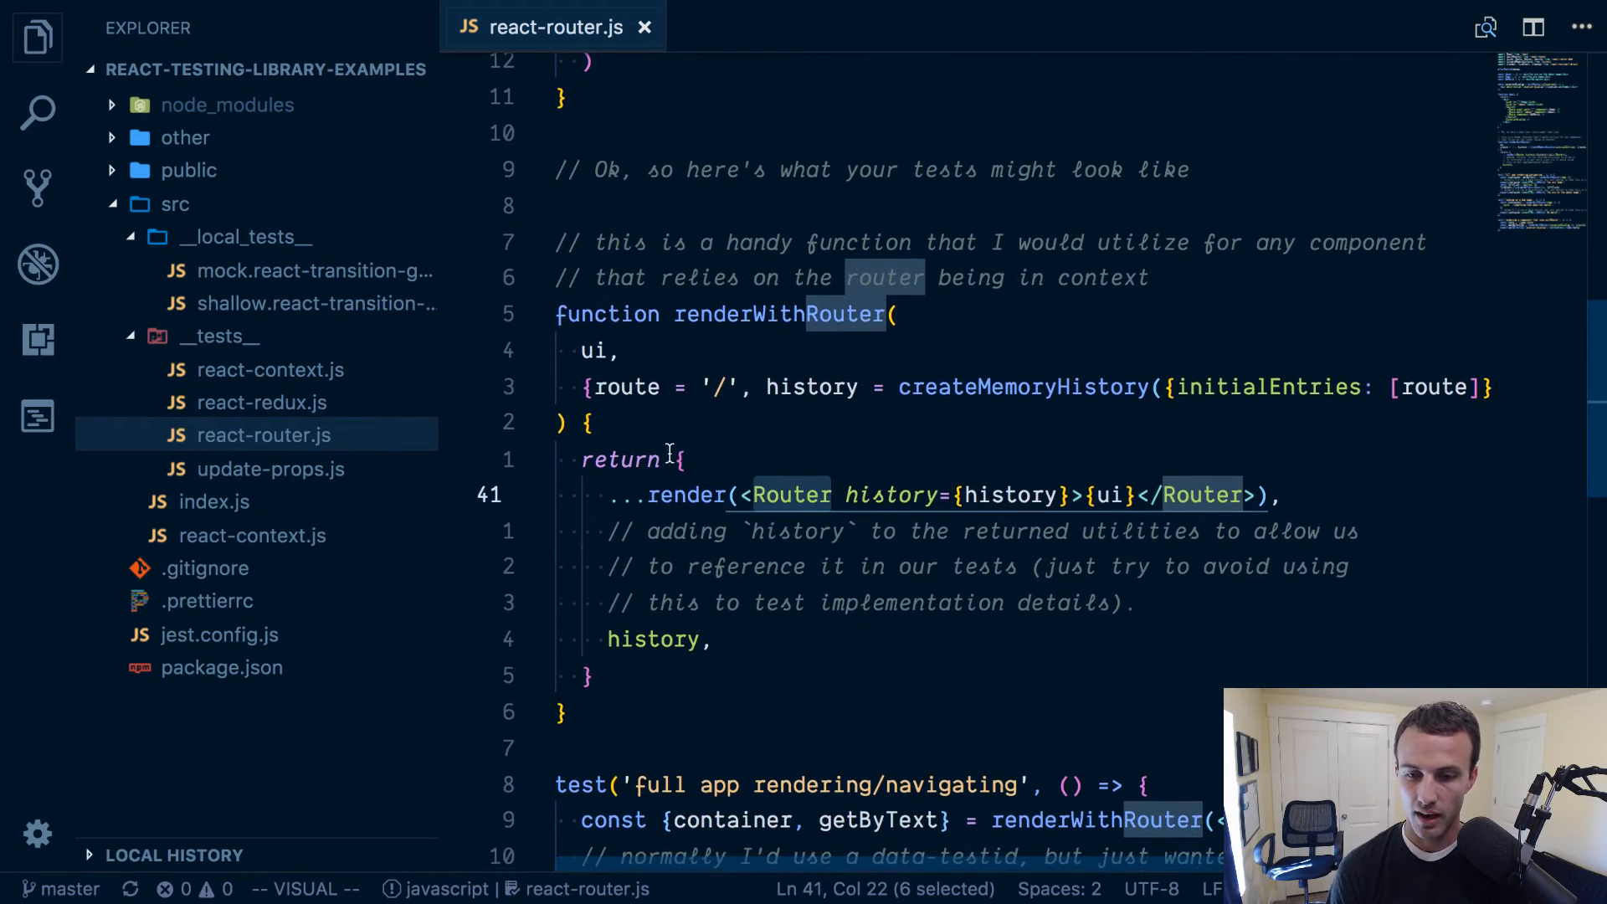
{"action": "key", "text": "Escape"}
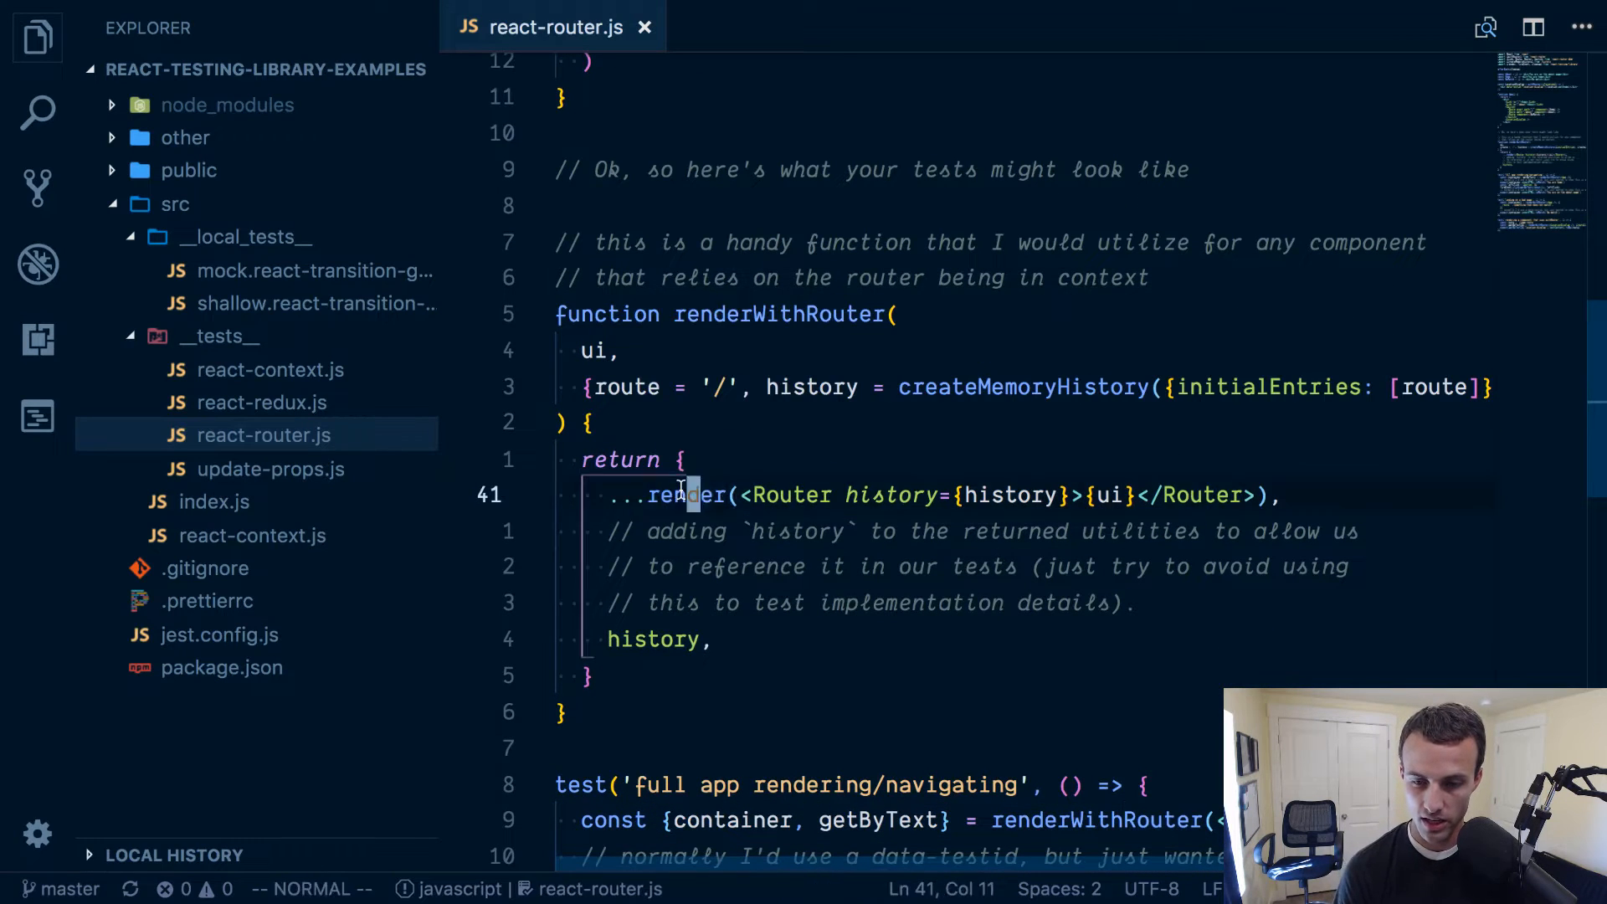
{"action": "double_click", "coordinate": [653, 638]}
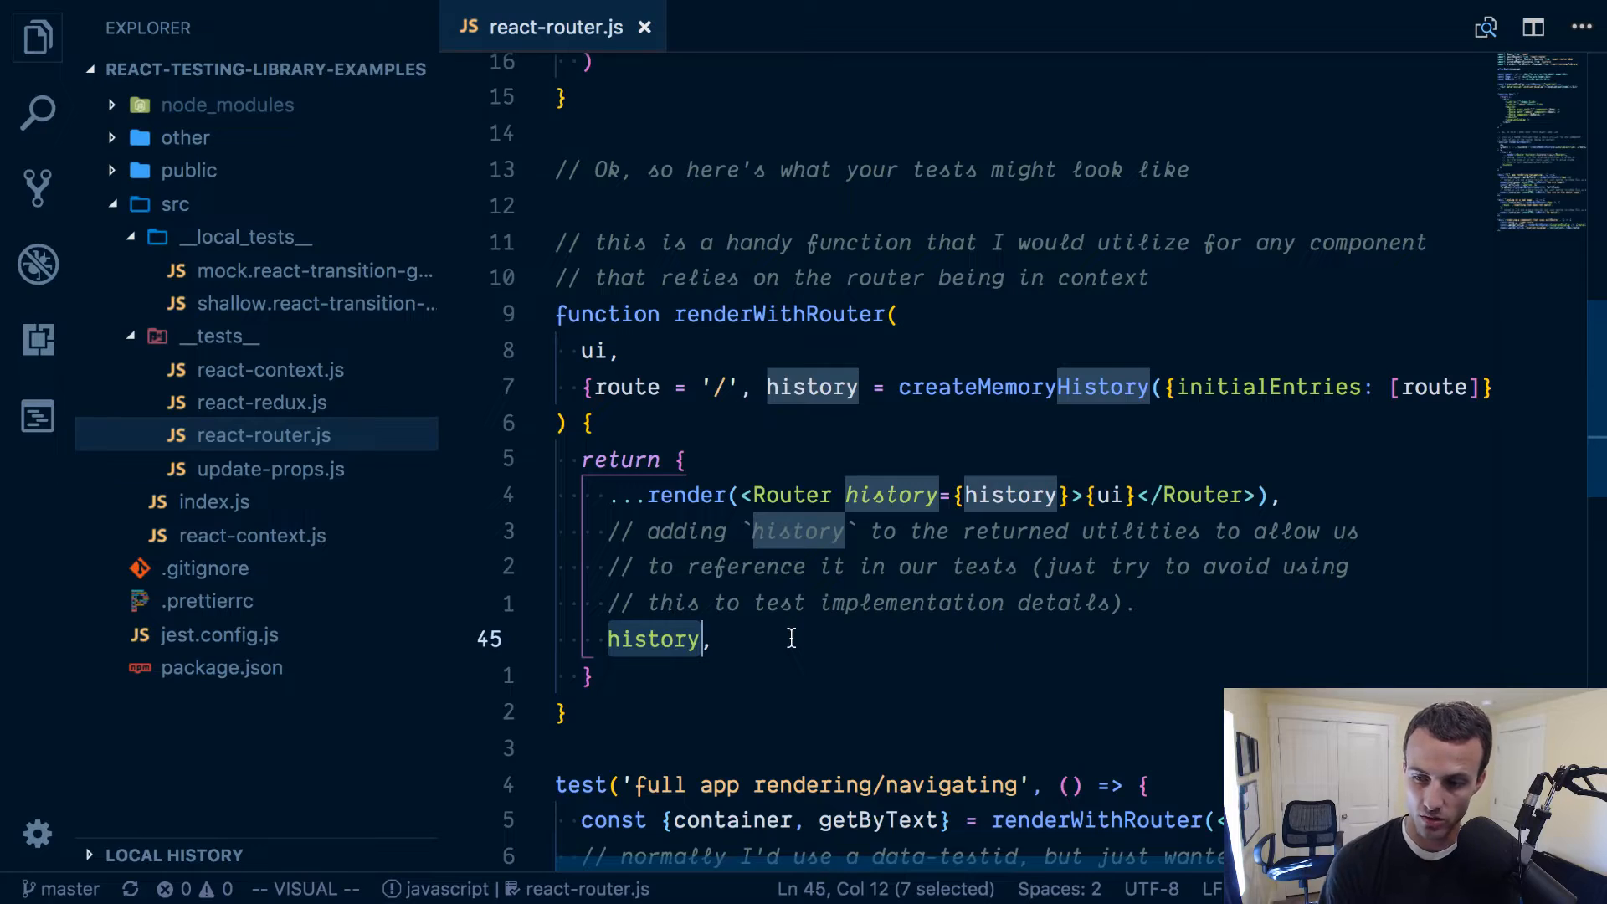
{"action": "scroll", "scroll_direction": "down", "scroll_amount": 3}
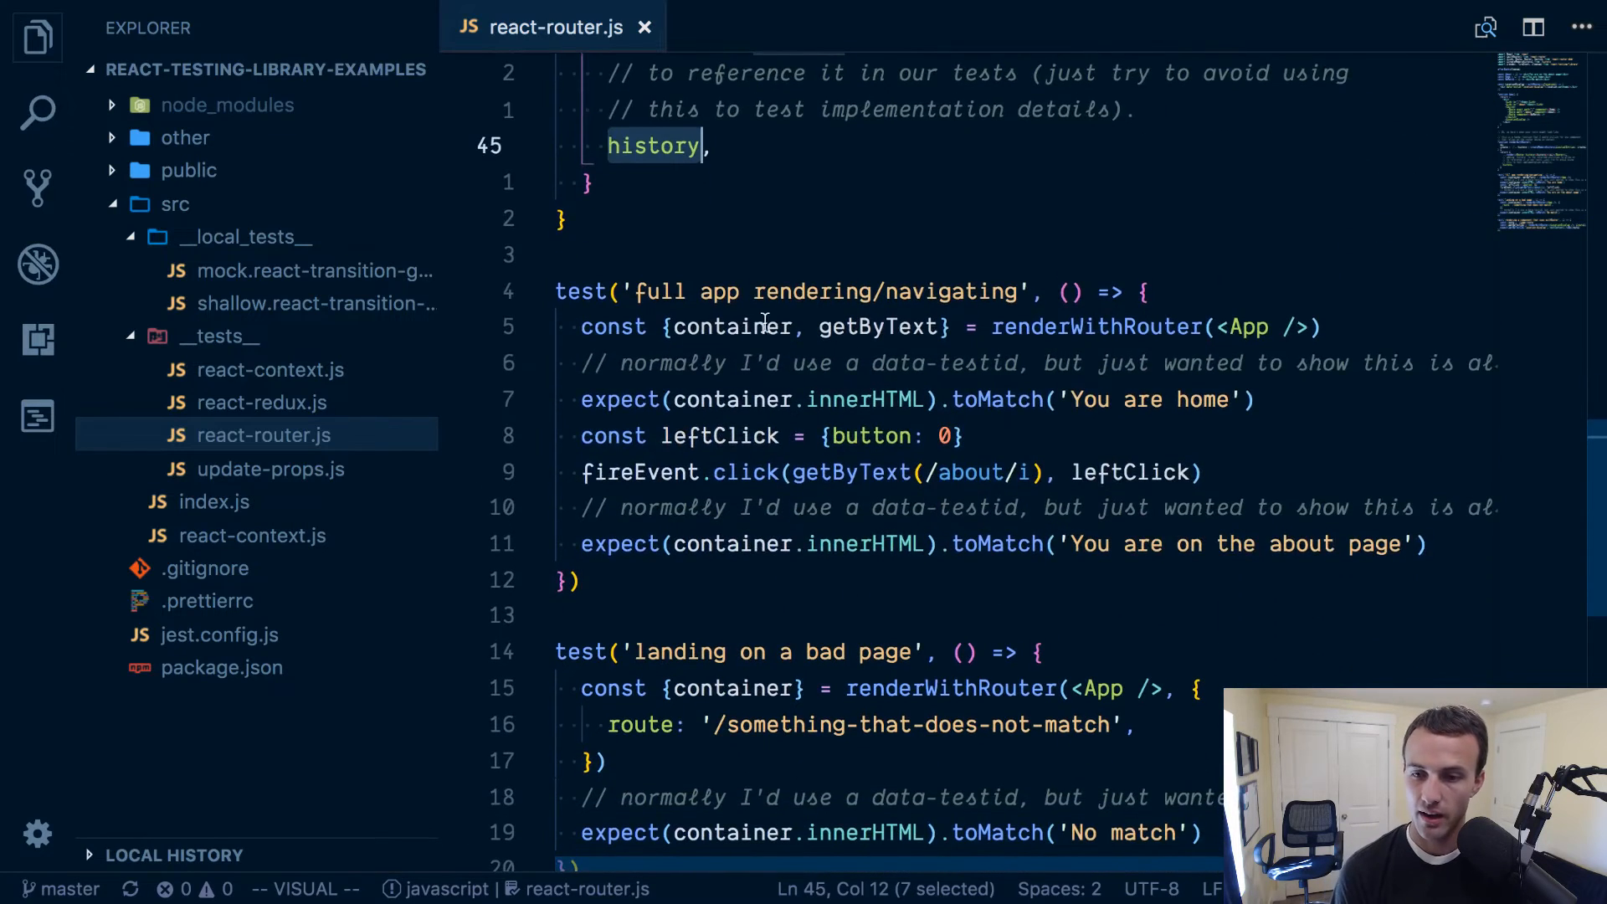
{"action": "scroll", "scroll_direction": "down", "scroll_amount": 3}
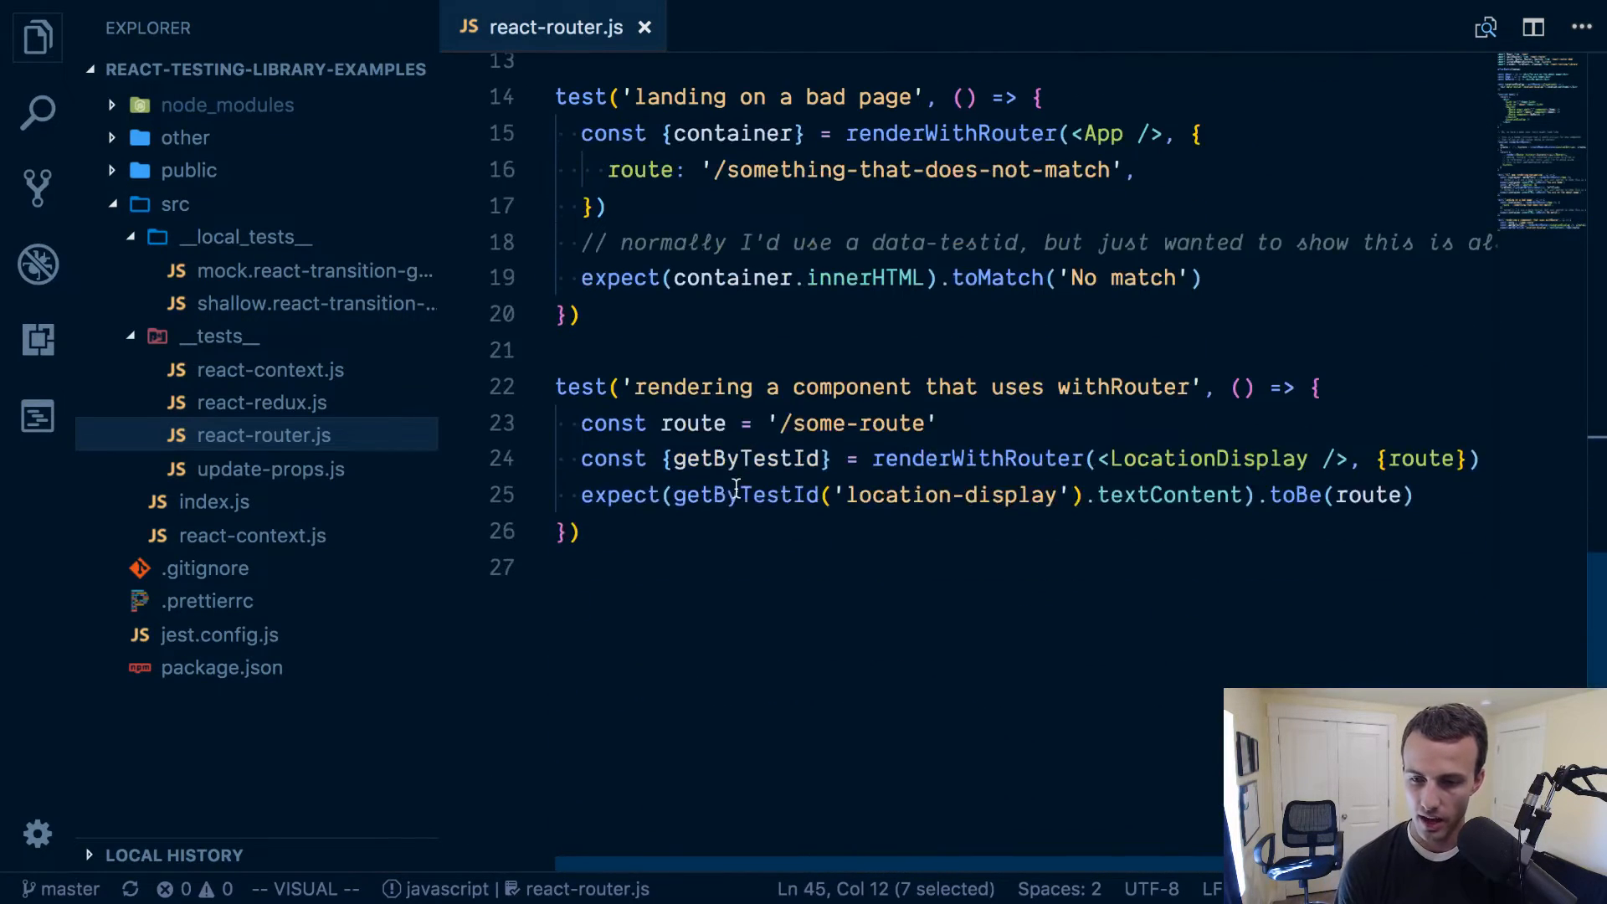
{"action": "scroll", "scroll_direction": "up", "scroll_amount": 3}
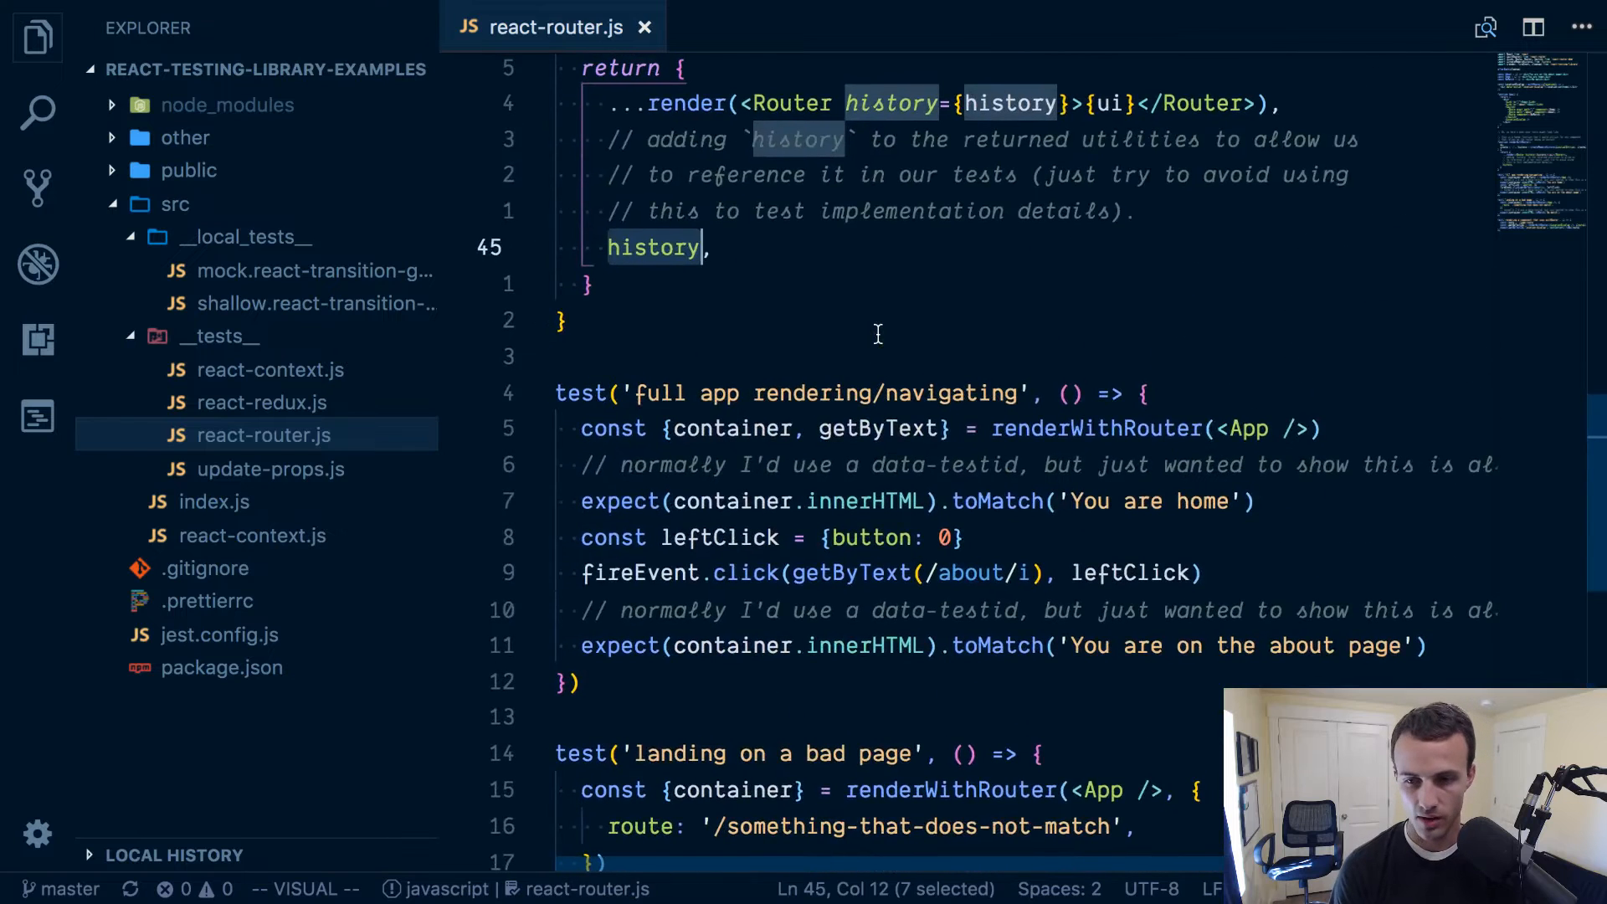
{"action": "scroll", "scroll_direction": "up", "scroll_amount": 3}
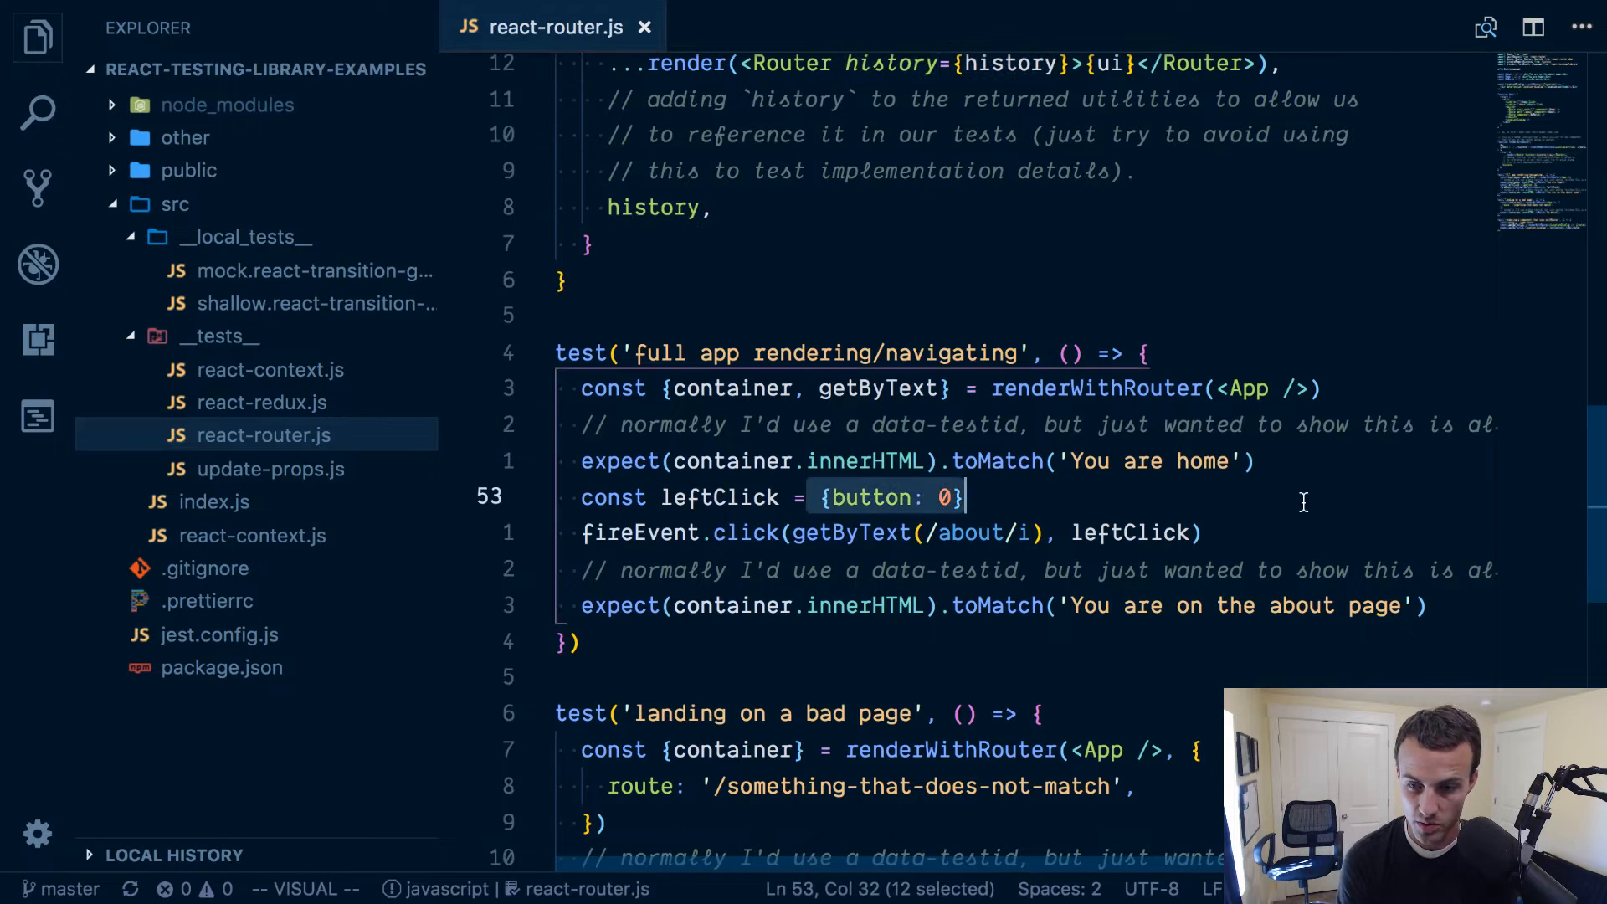
{"action": "mouse_move", "coordinate": [746, 533]}
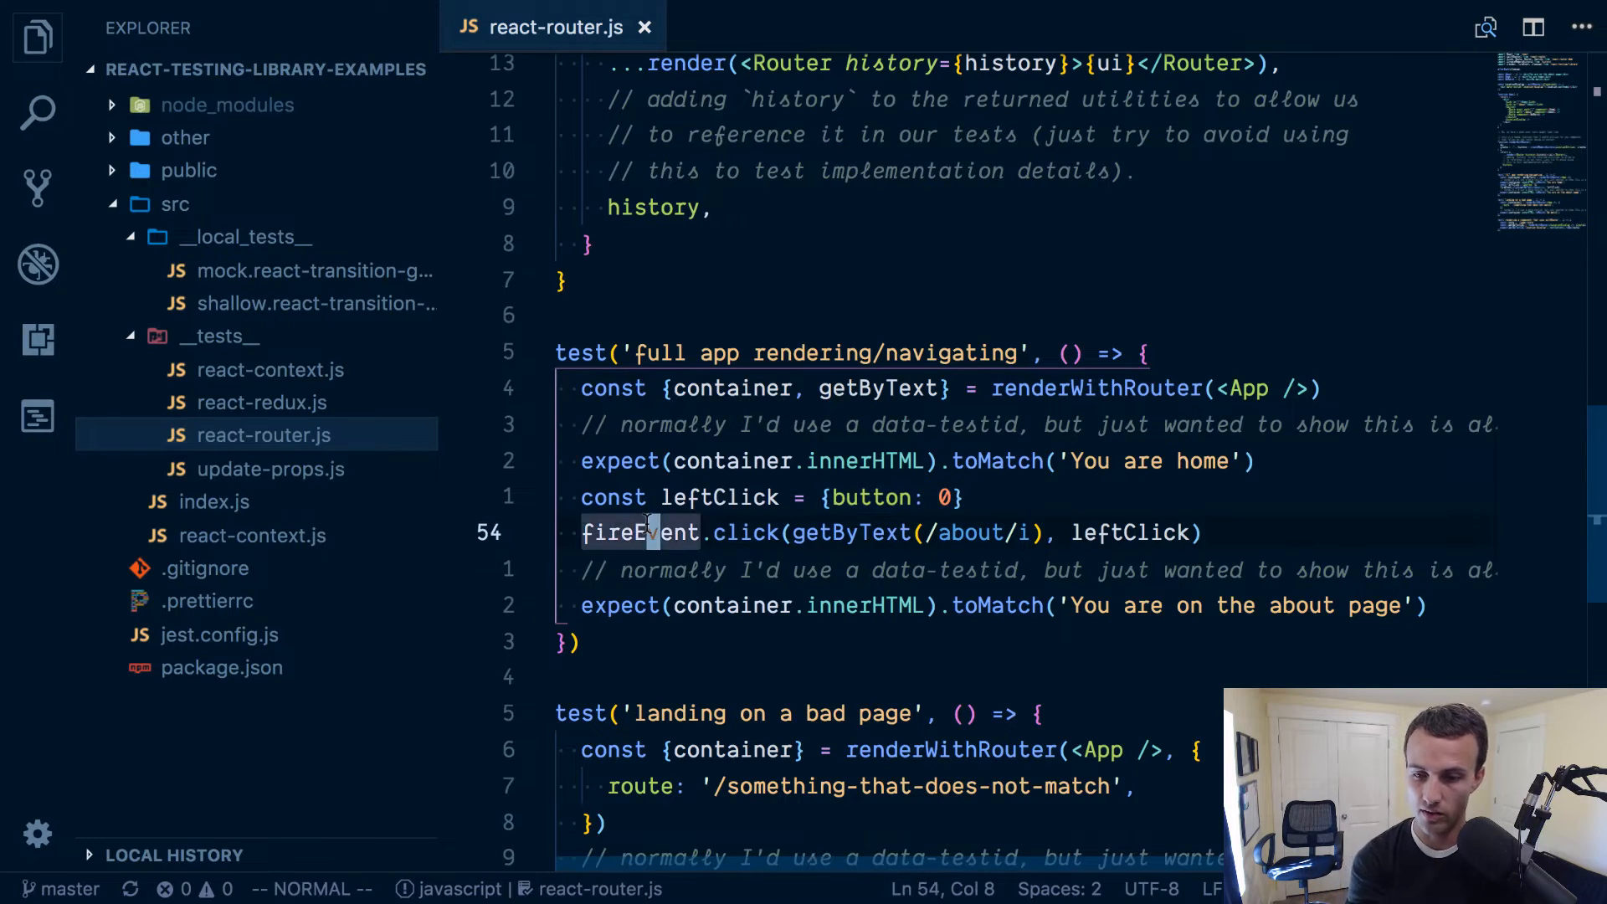
{"action": "double_click", "coordinate": [971, 532]}
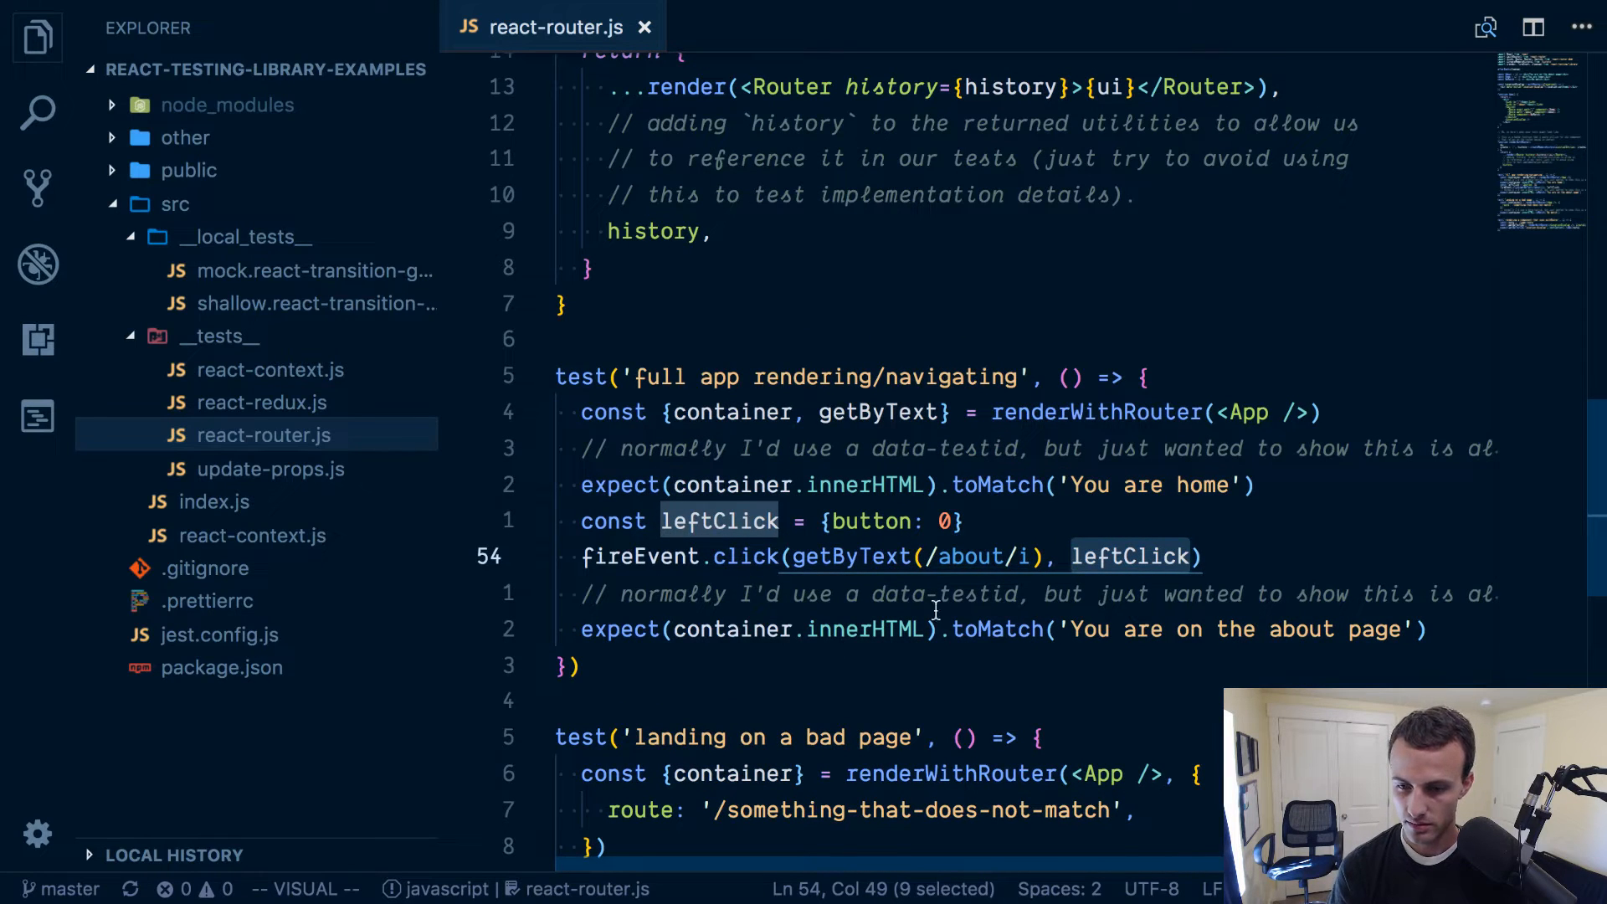
{"action": "scroll", "scroll_direction": "down", "scroll_amount": 3}
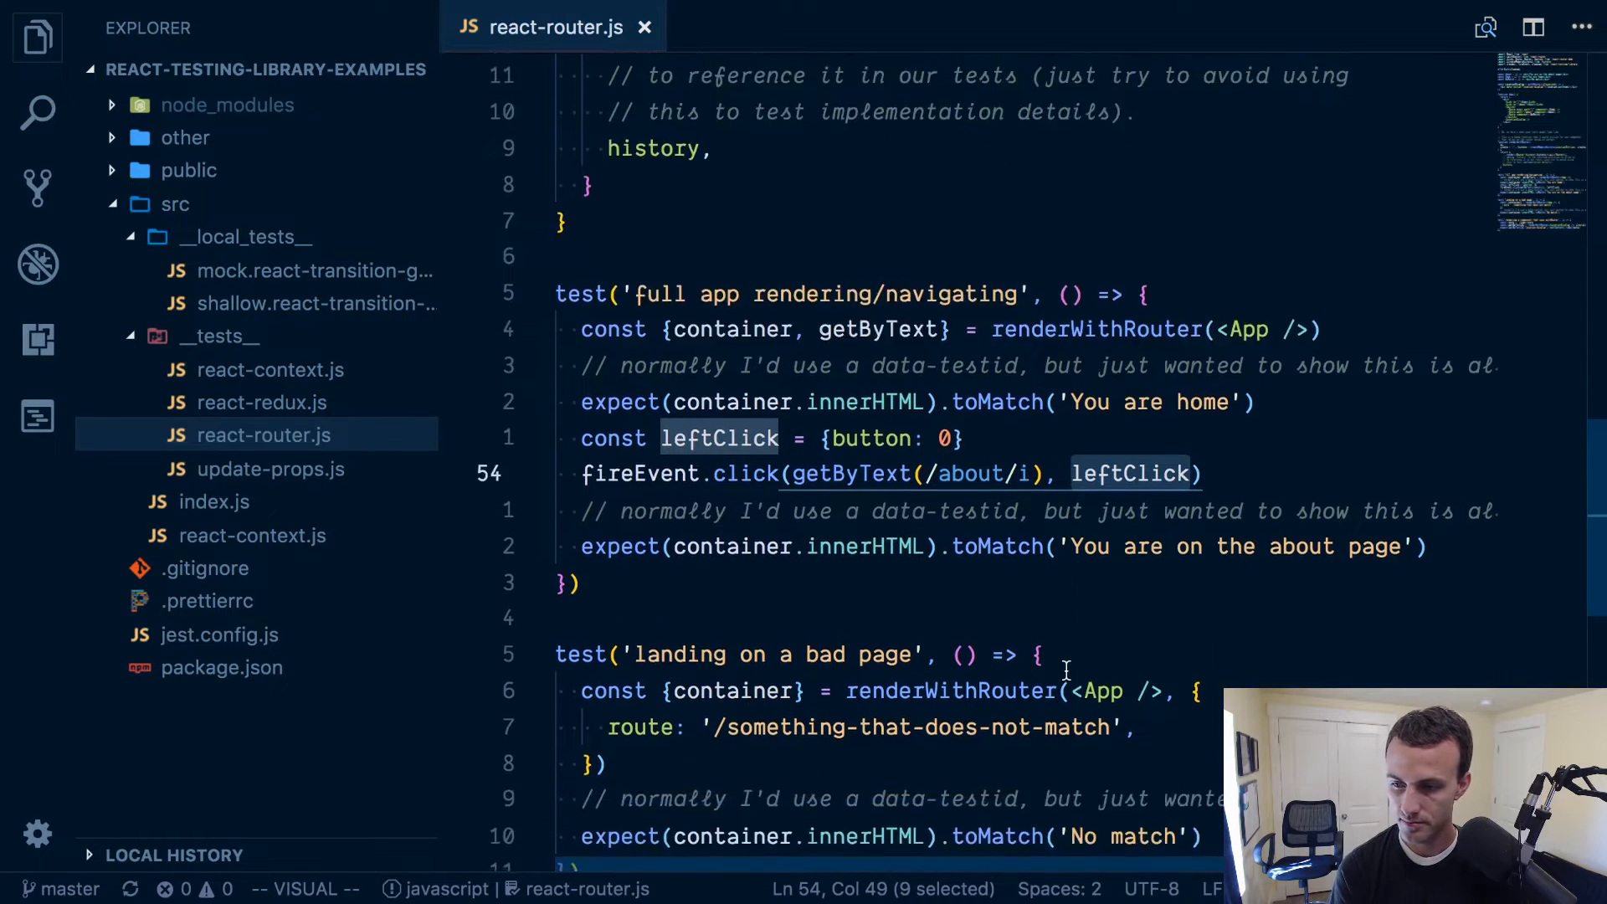
{"action": "scroll", "scroll_direction": "down", "scroll_amount": 3}
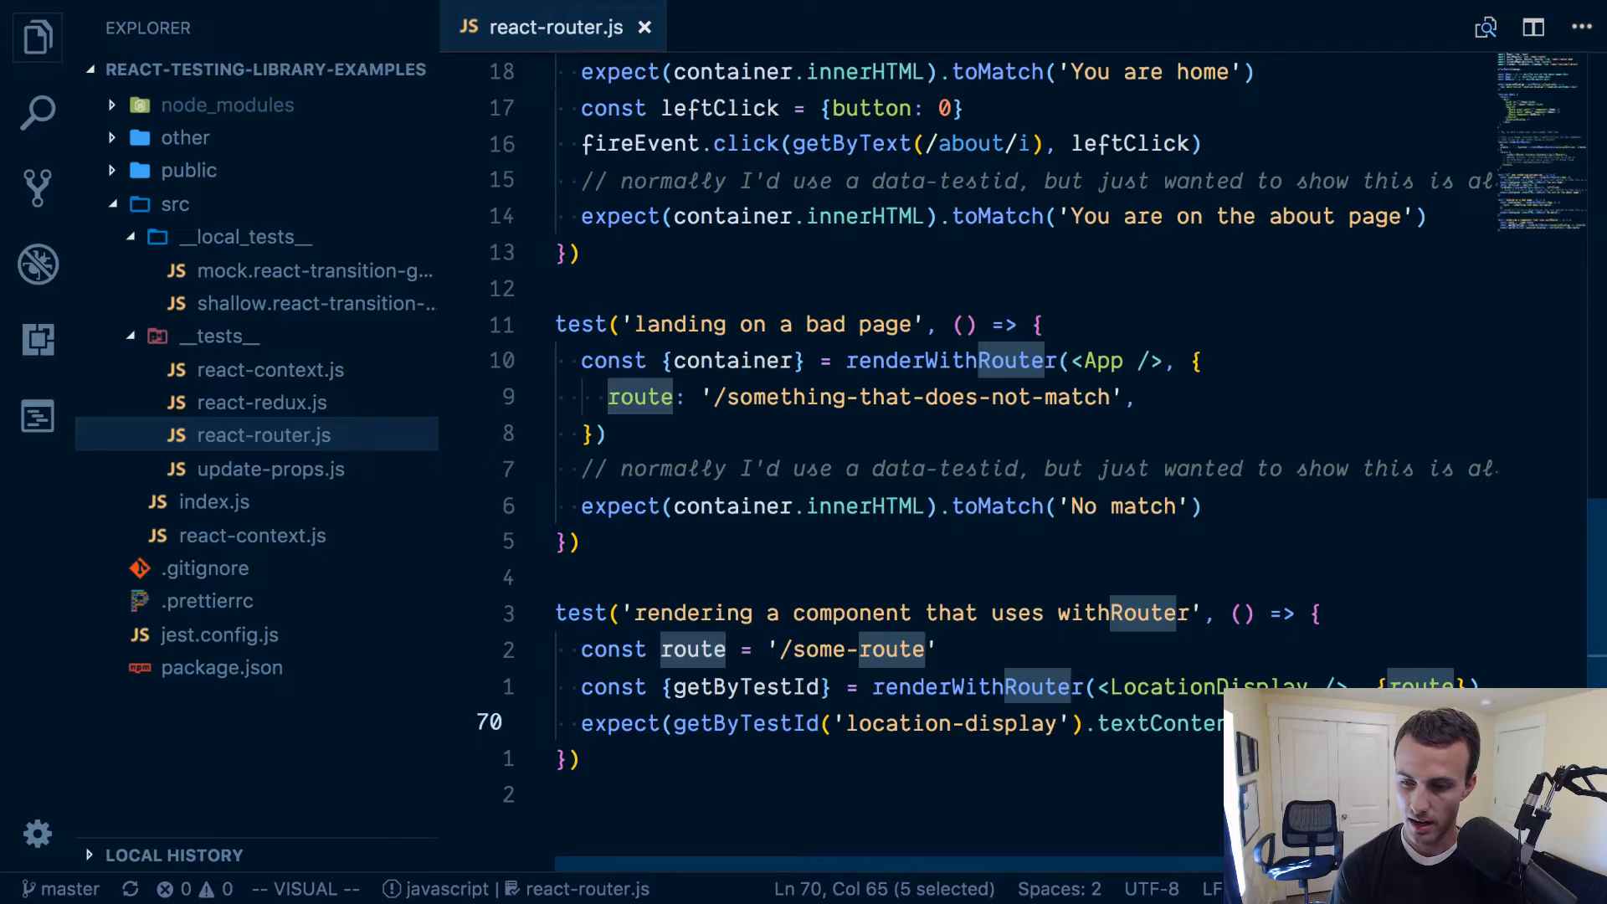
{"action": "mouse_move", "coordinate": [1137, 629]}
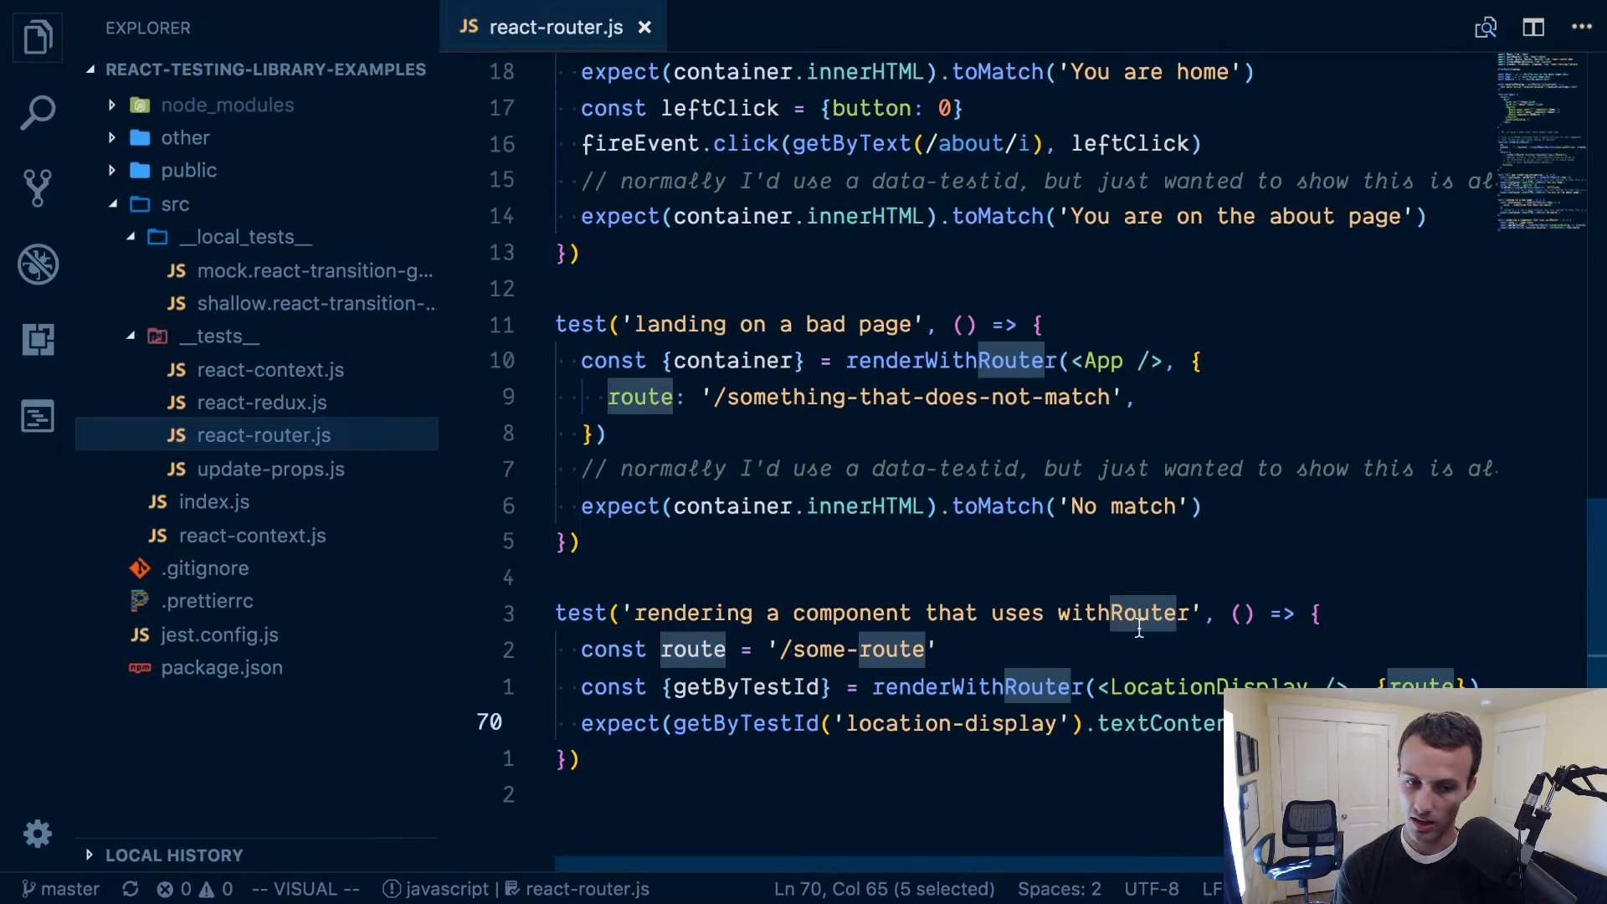
{"action": "mouse_move", "coordinate": [1158, 651]}
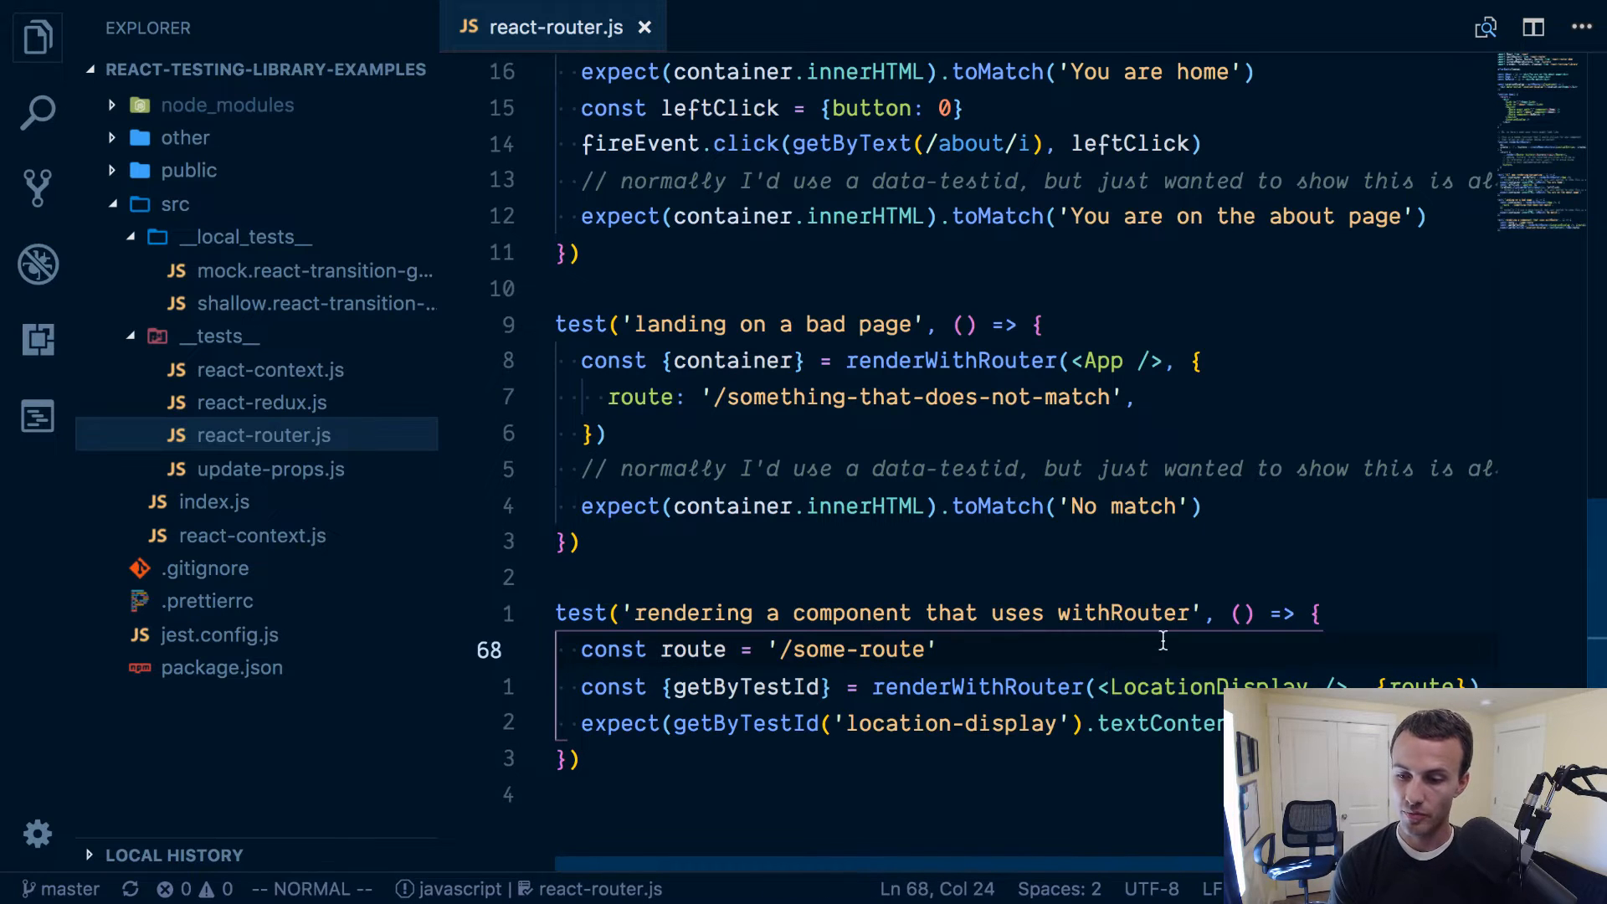
{"action": "mouse_move", "coordinate": [885, 548]}
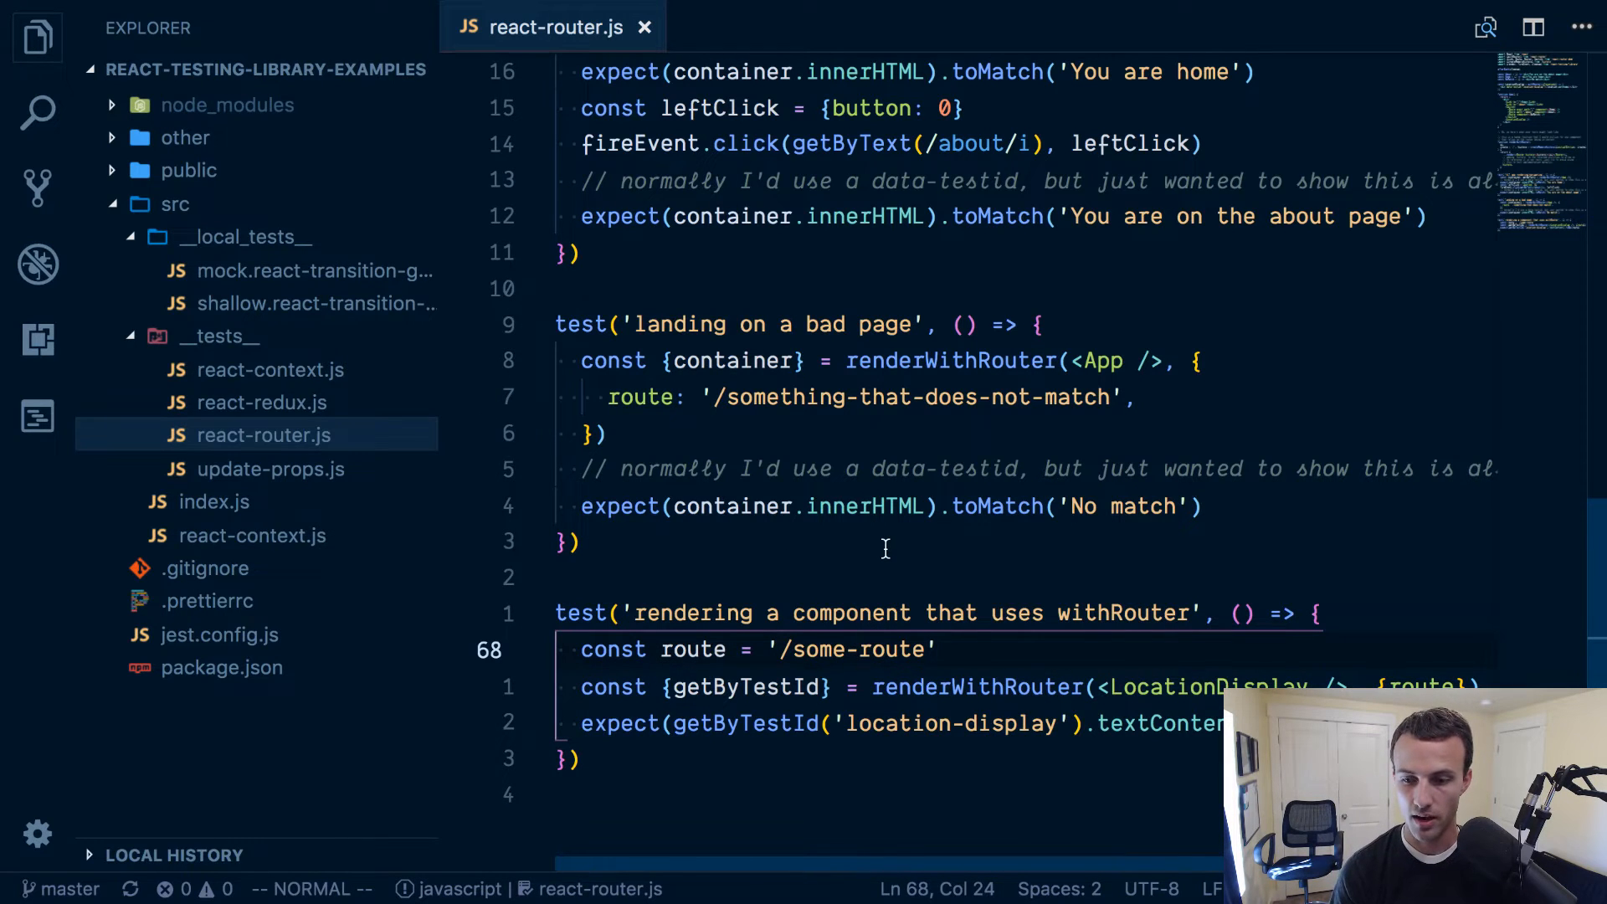
{"action": "mouse_move", "coordinate": [803, 634]}
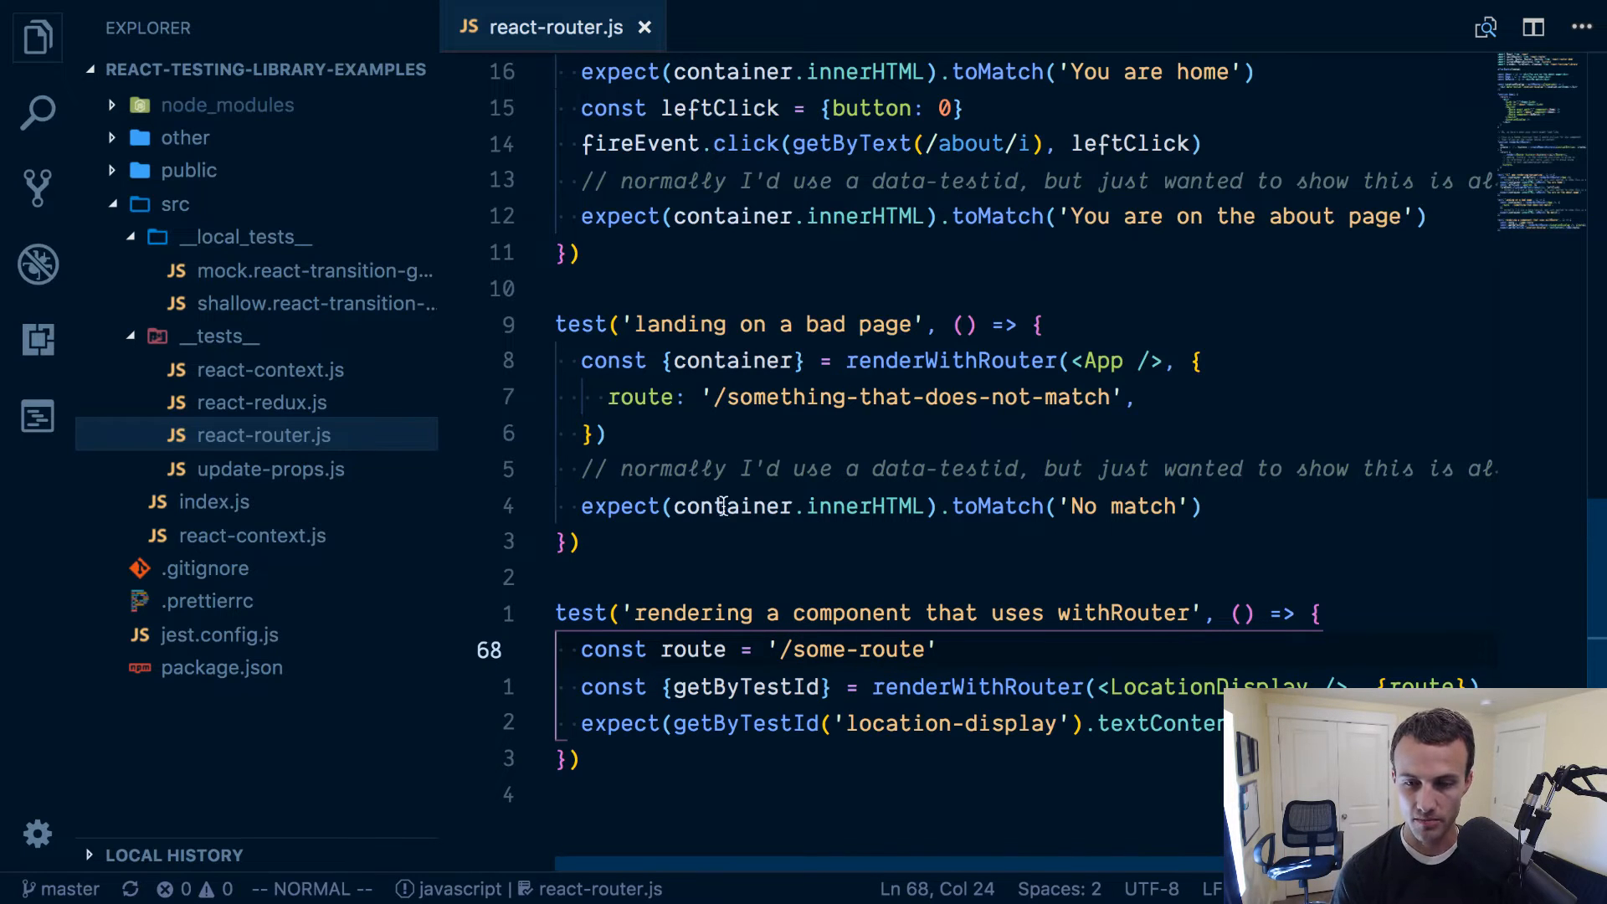
{"action": "mouse_move", "coordinate": [716, 530]}
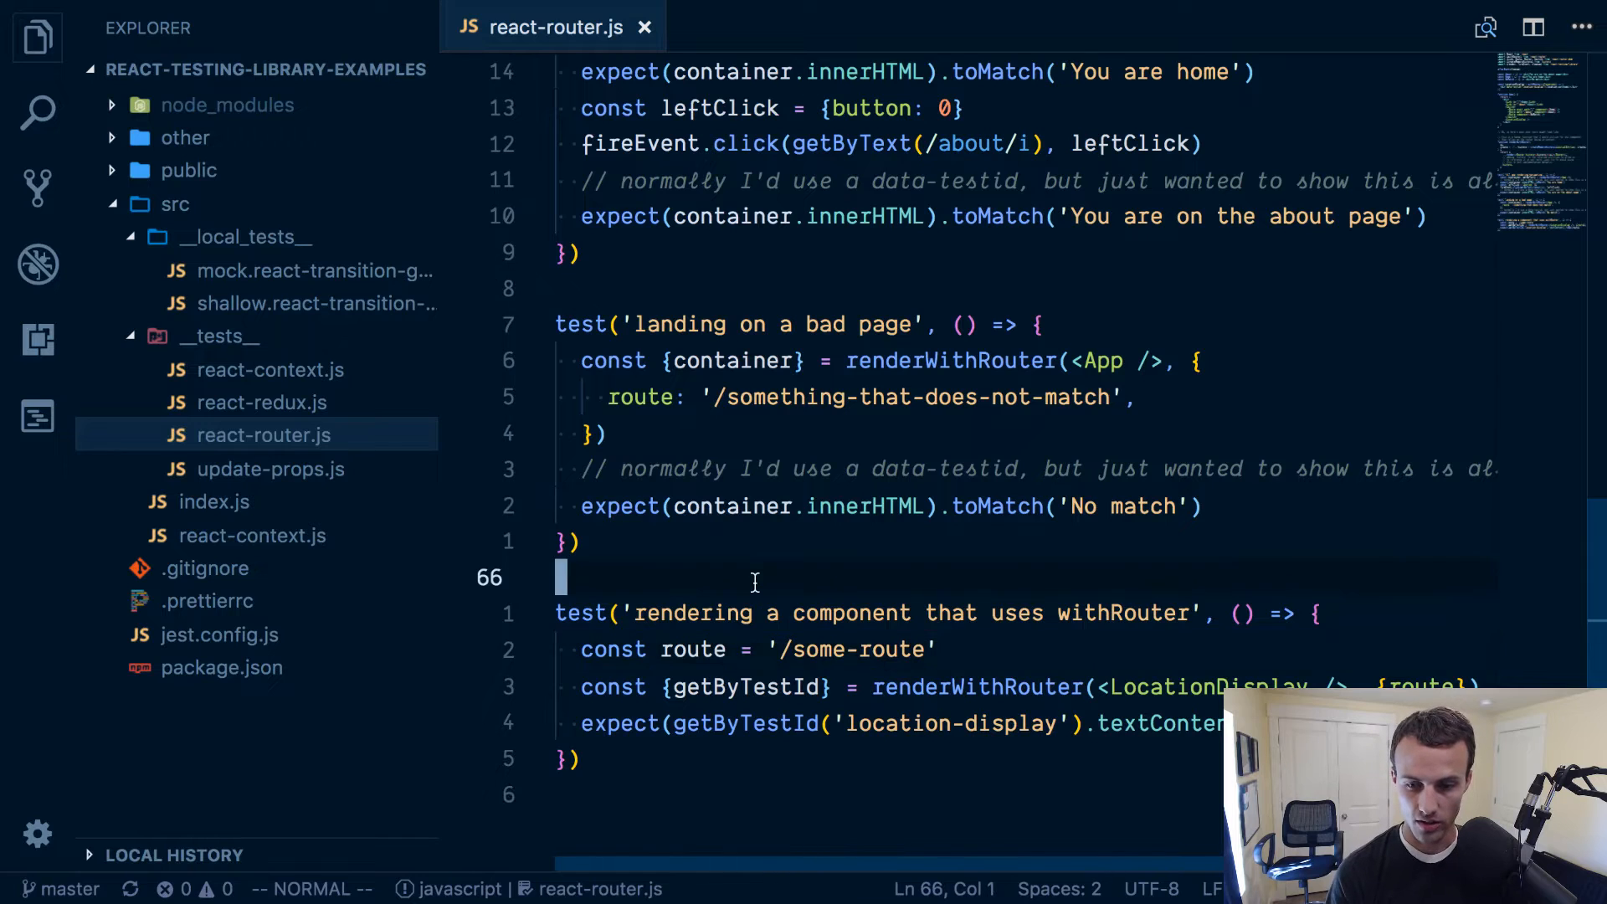
{"action": "scroll", "scroll_direction": "up", "scroll_amount": 3}
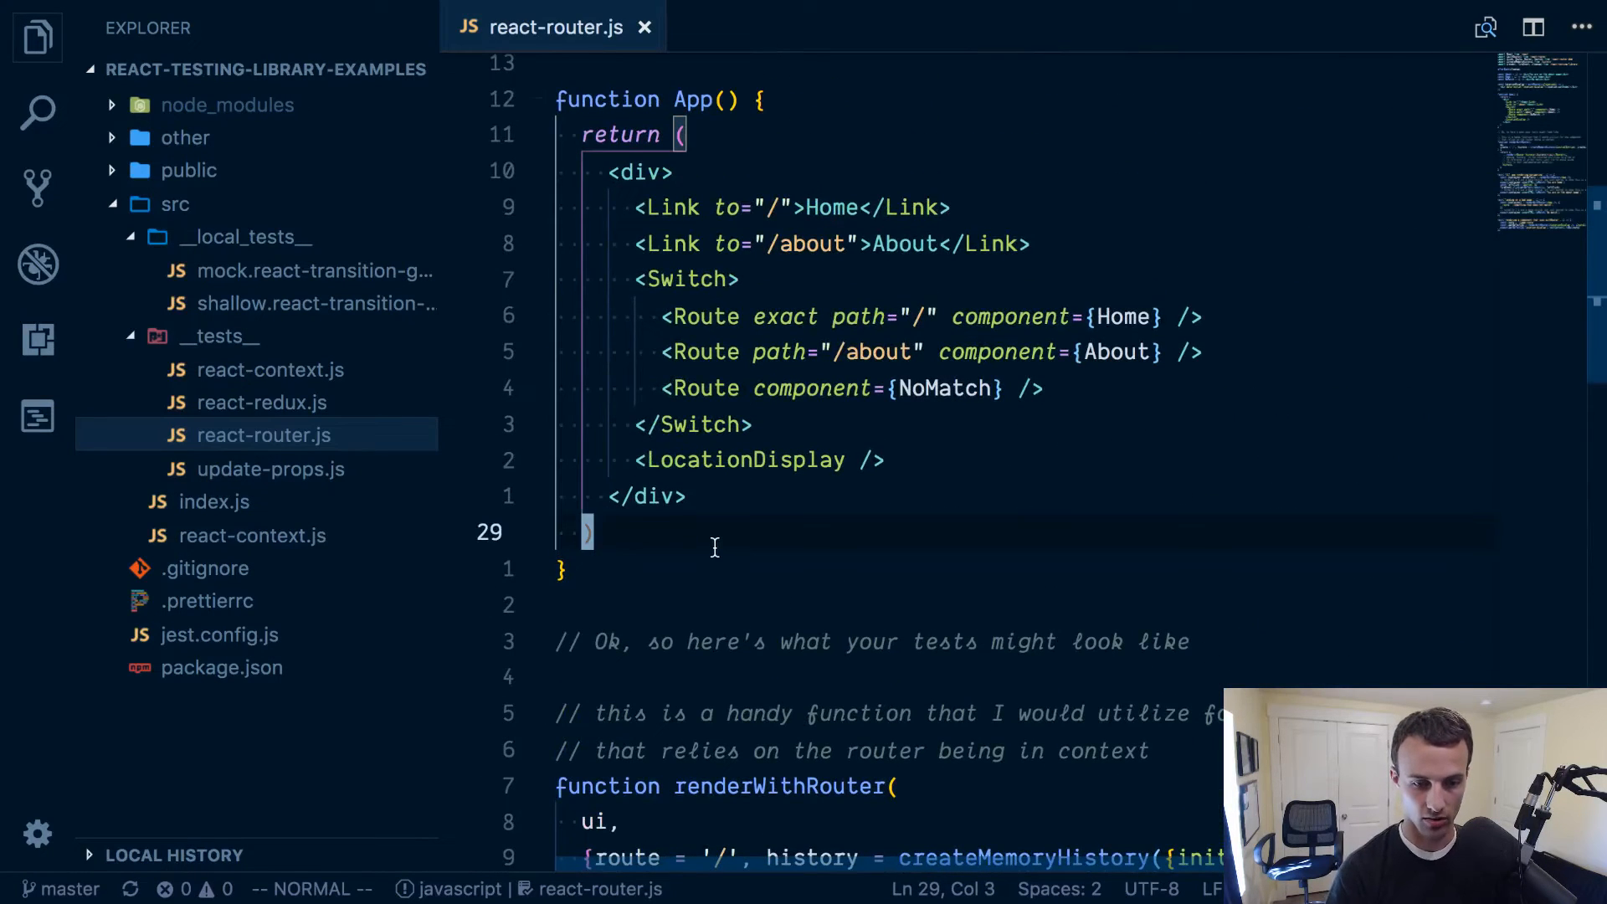
Duplicate react-router.js as mock.react-router.js and delete the Router and createMemoryHistory imports.
{"action": "right_click", "coordinate": [264, 434]}
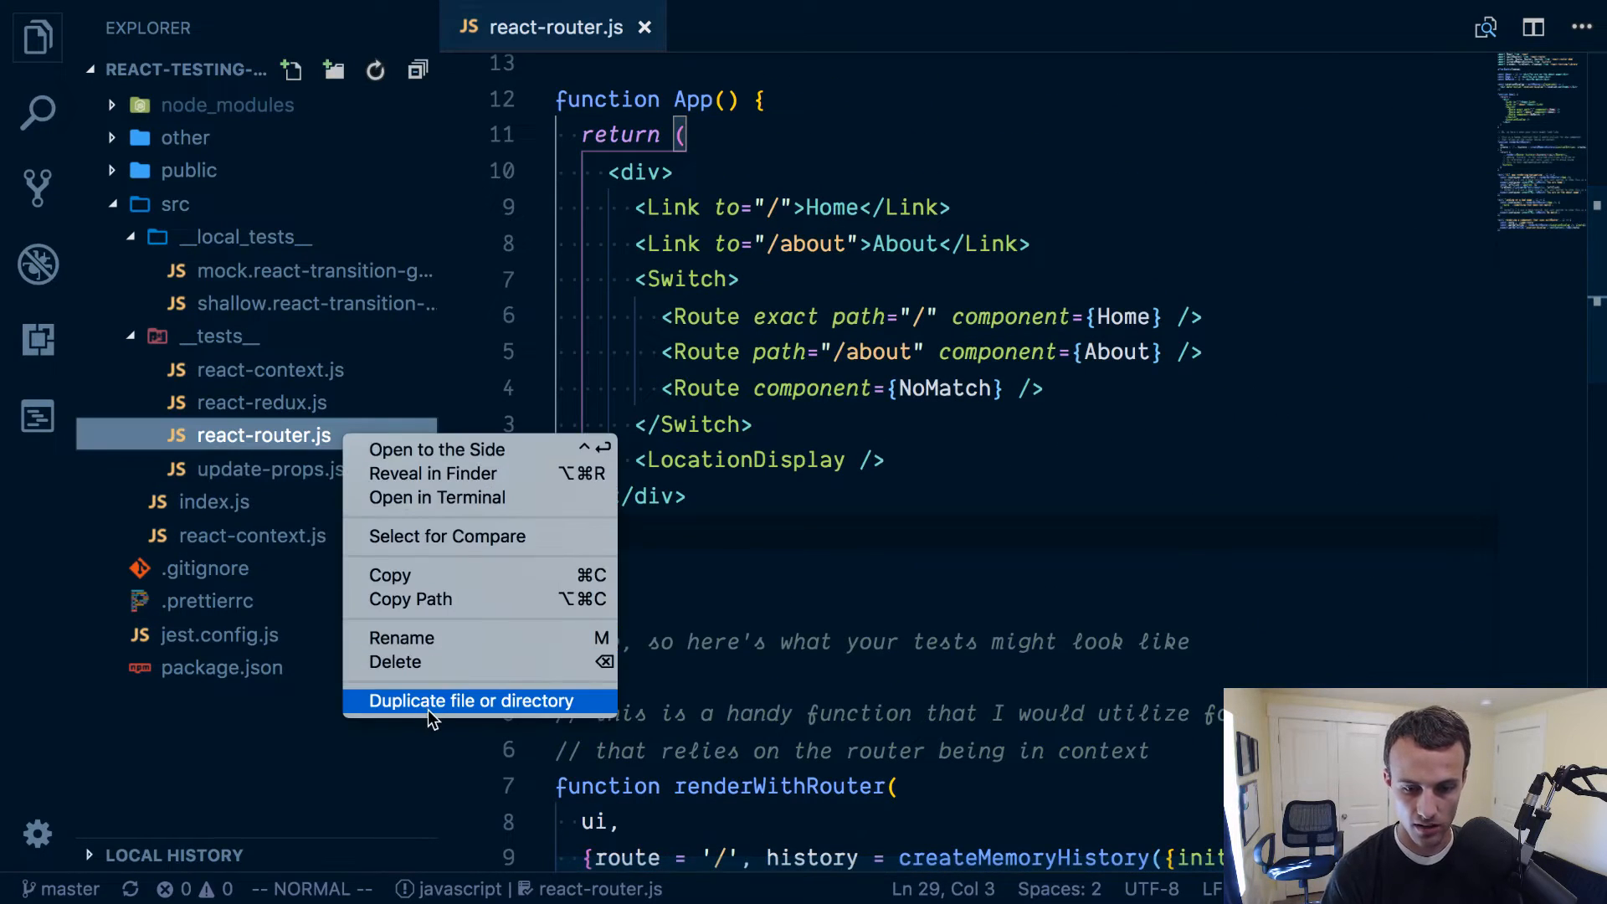
{"action": "left_click", "coordinate": [470, 699]}
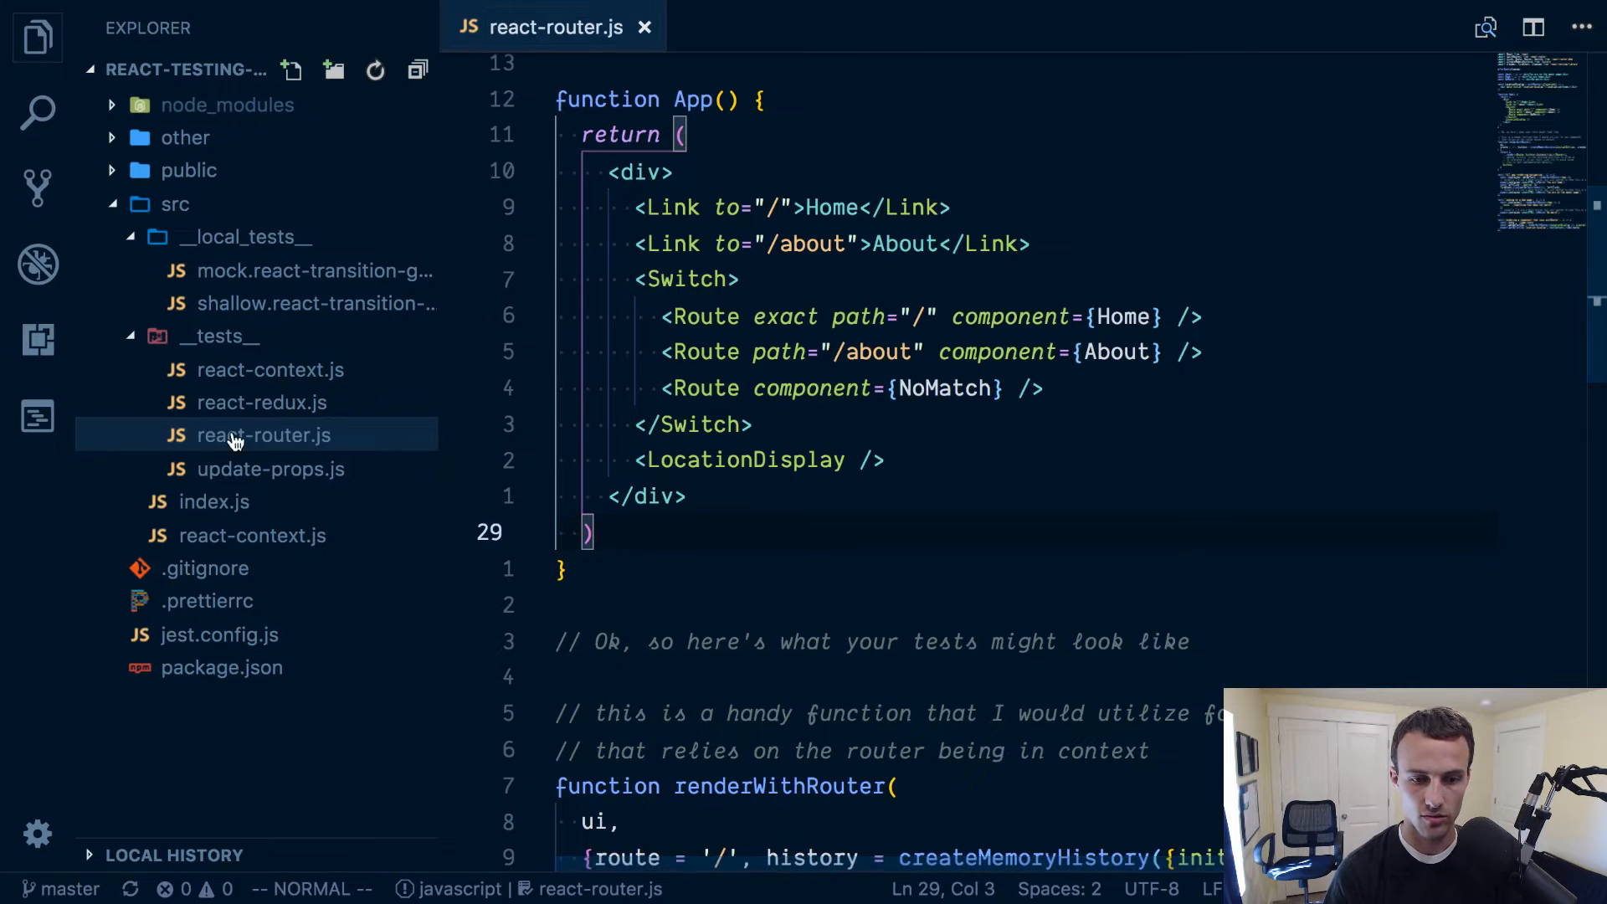
{"action": "mouse_move", "coordinate": [262, 434]}
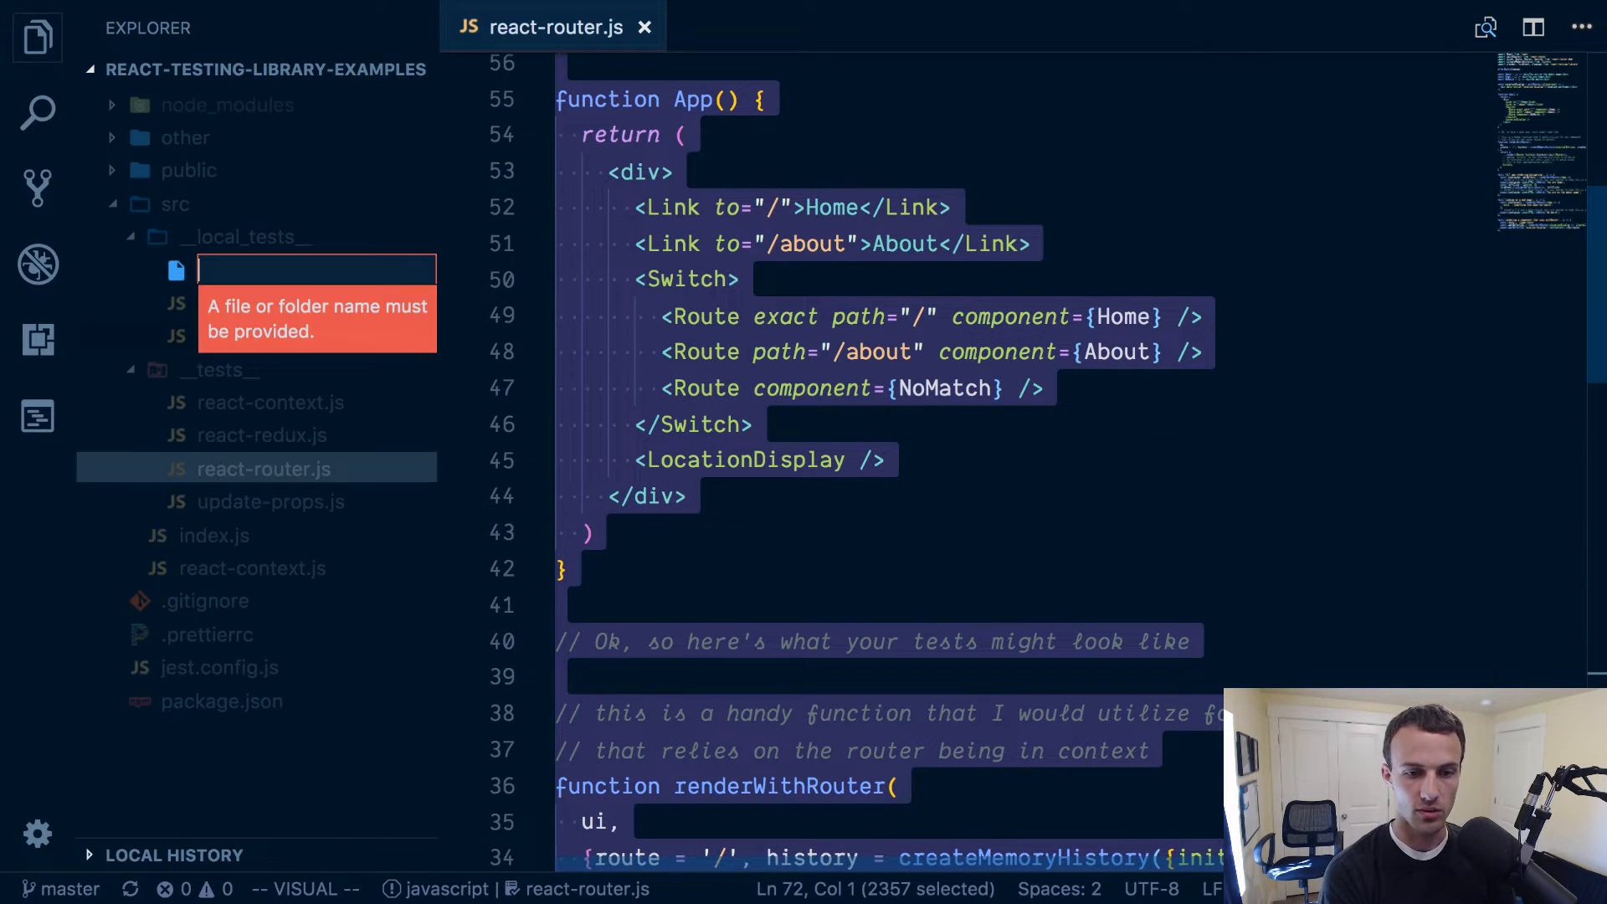
{"action": "type", "text": "mock.react-router.js"}
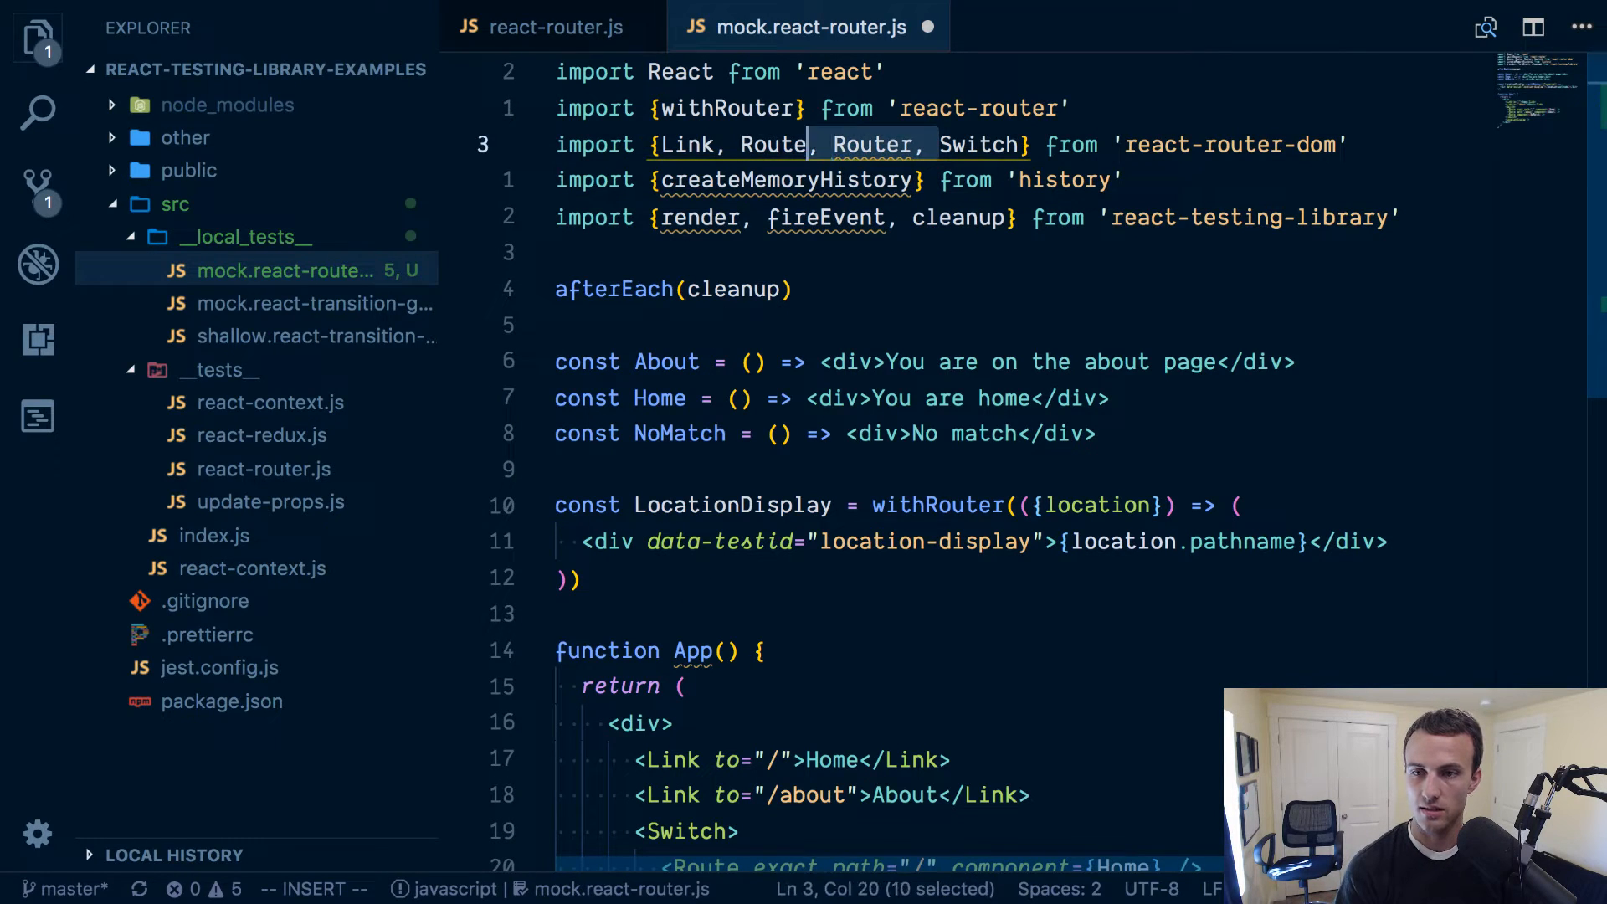
{"action": "key", "text": "Delete"}
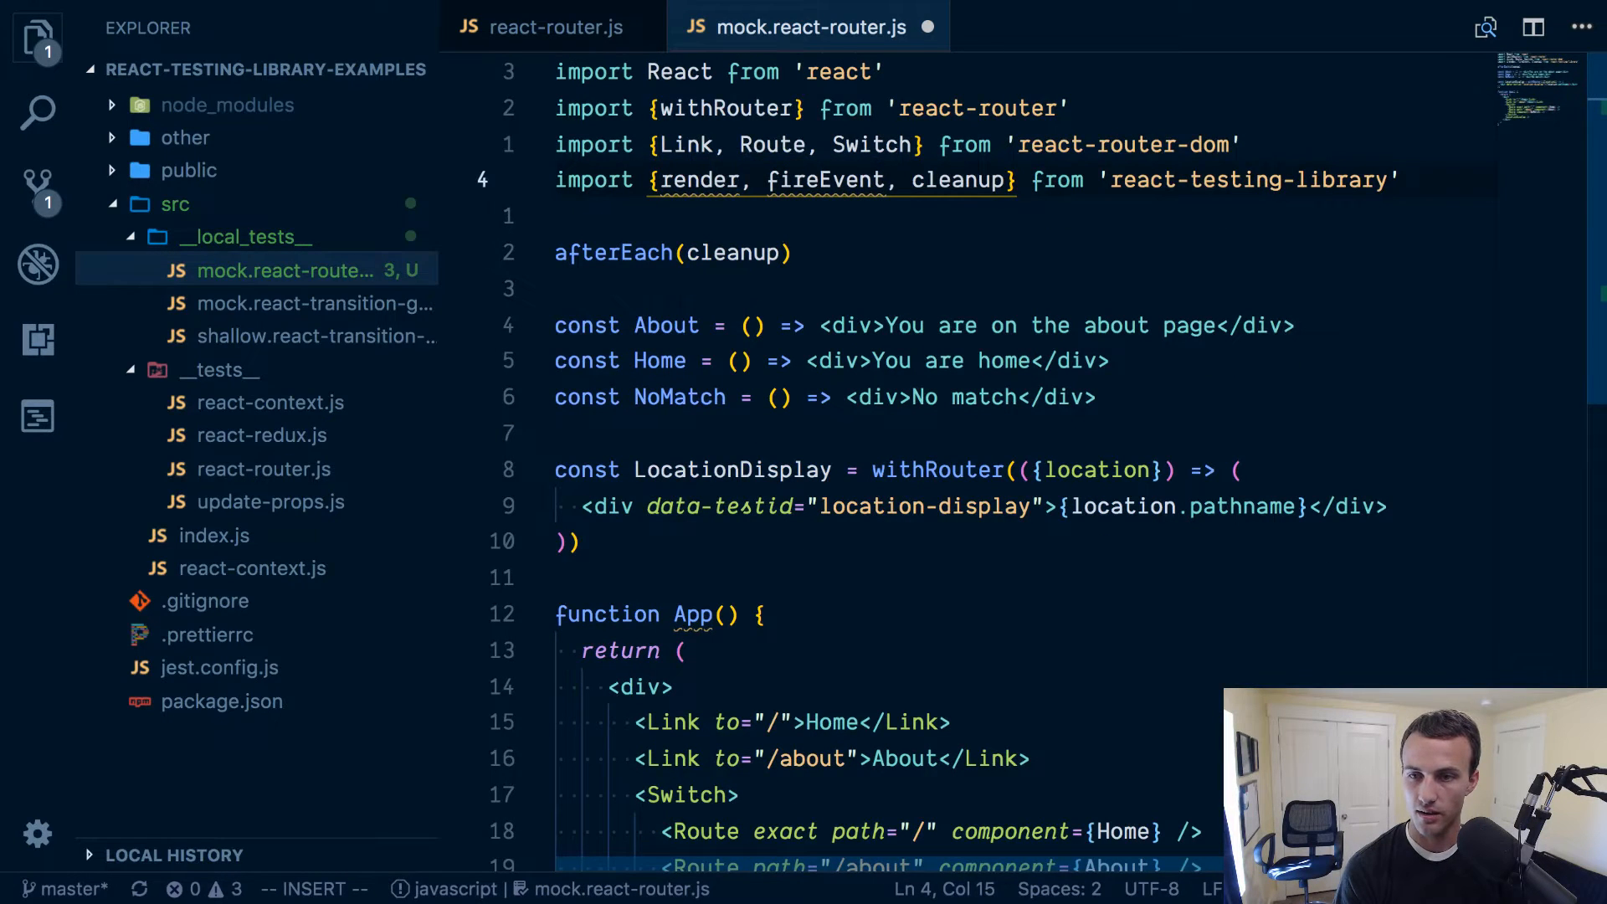
Keep only LocationDisplay, commented as if imported from './location-display'.
{"action": "scroll", "scroll_direction": "down", "scroll_amount": 3}
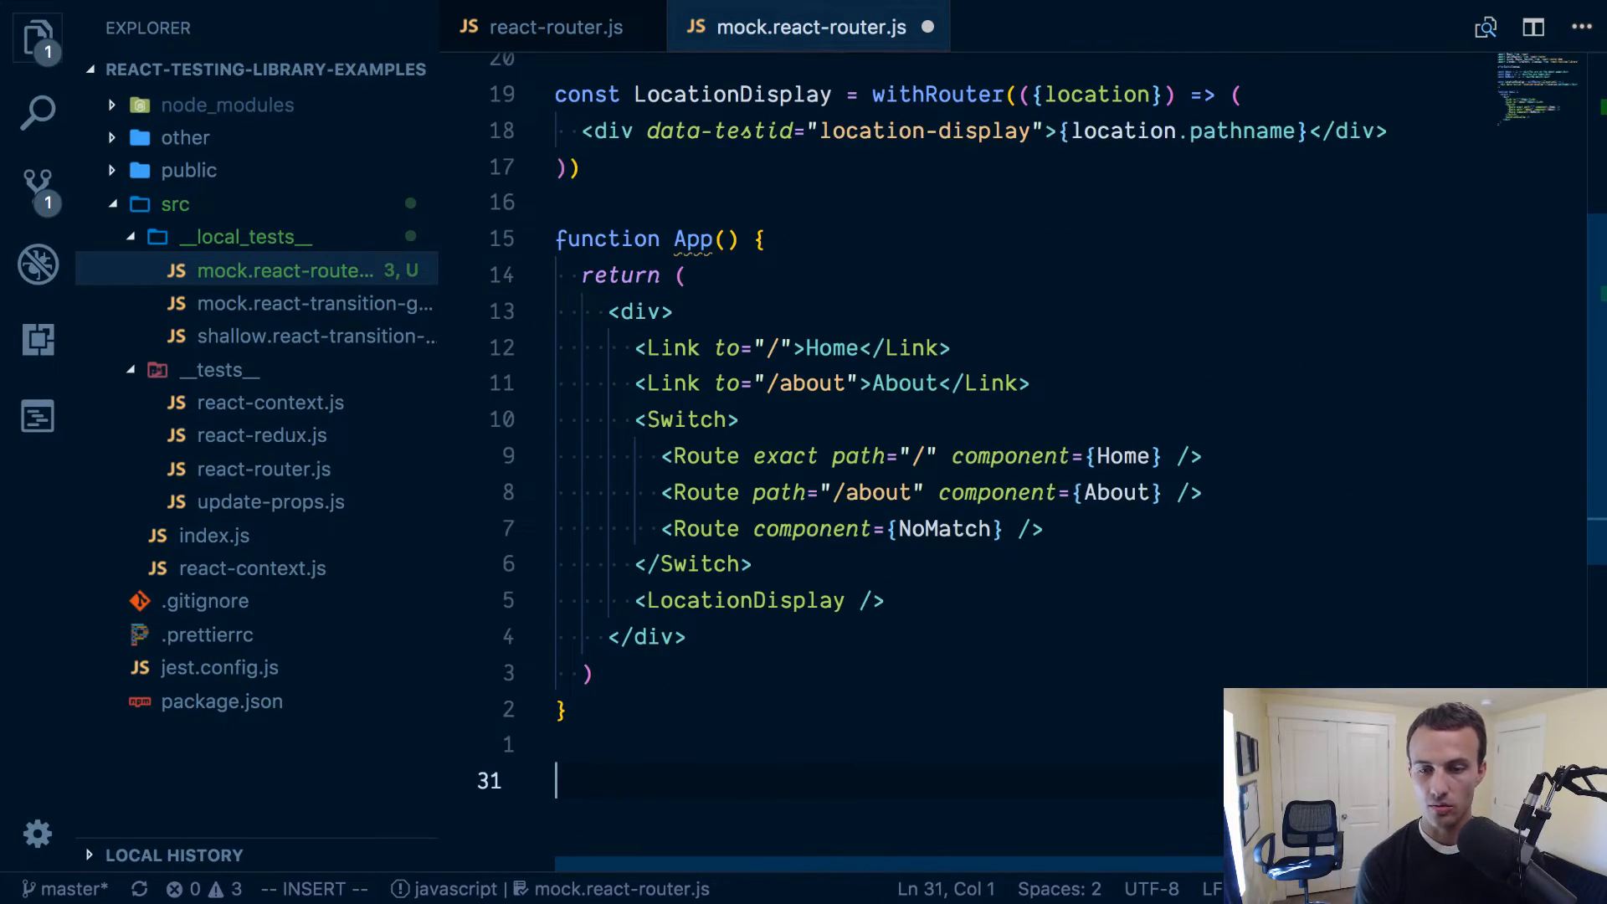
{"action": "mouse_move", "coordinate": [1209, 41]}
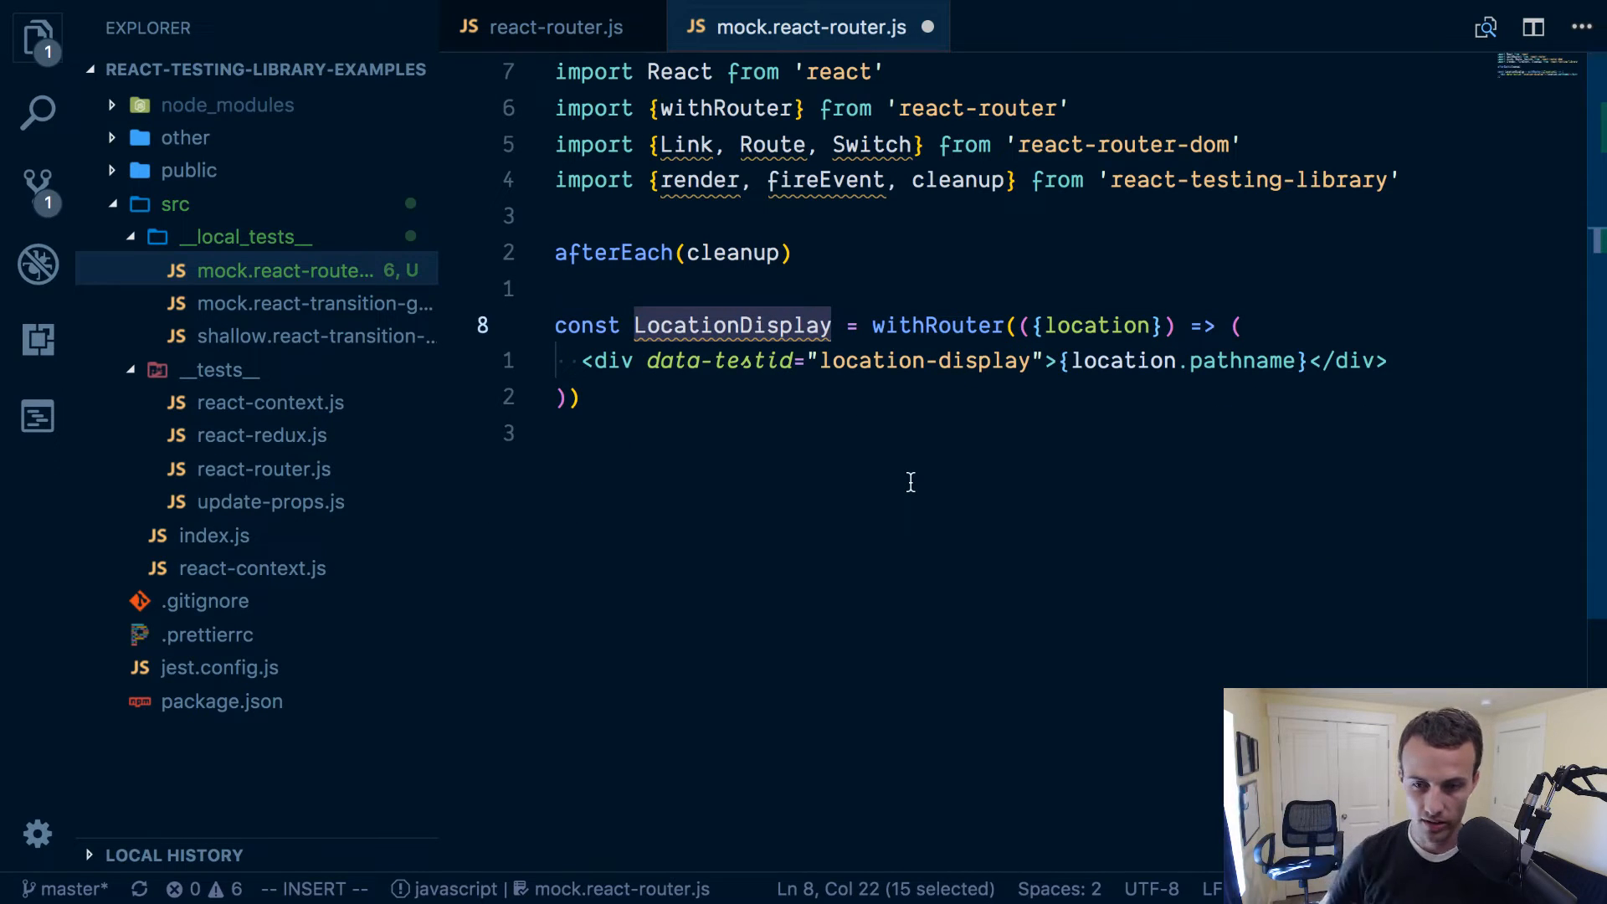
{"action": "type", "text": "//"}
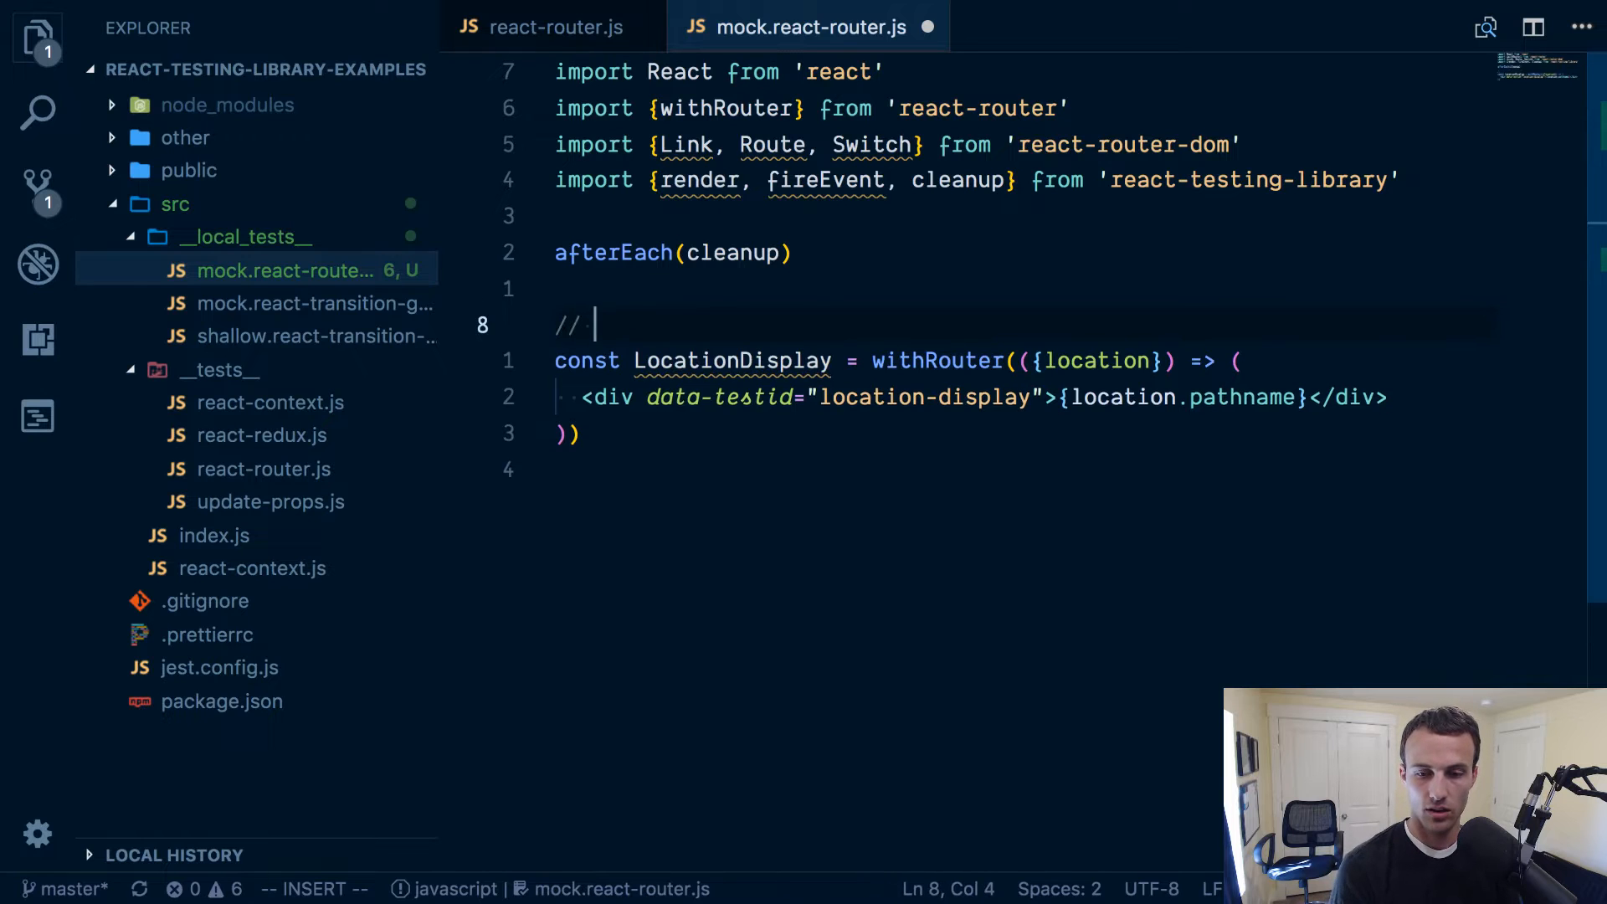
{"action": "type", "text": "pretend this is in another file"}
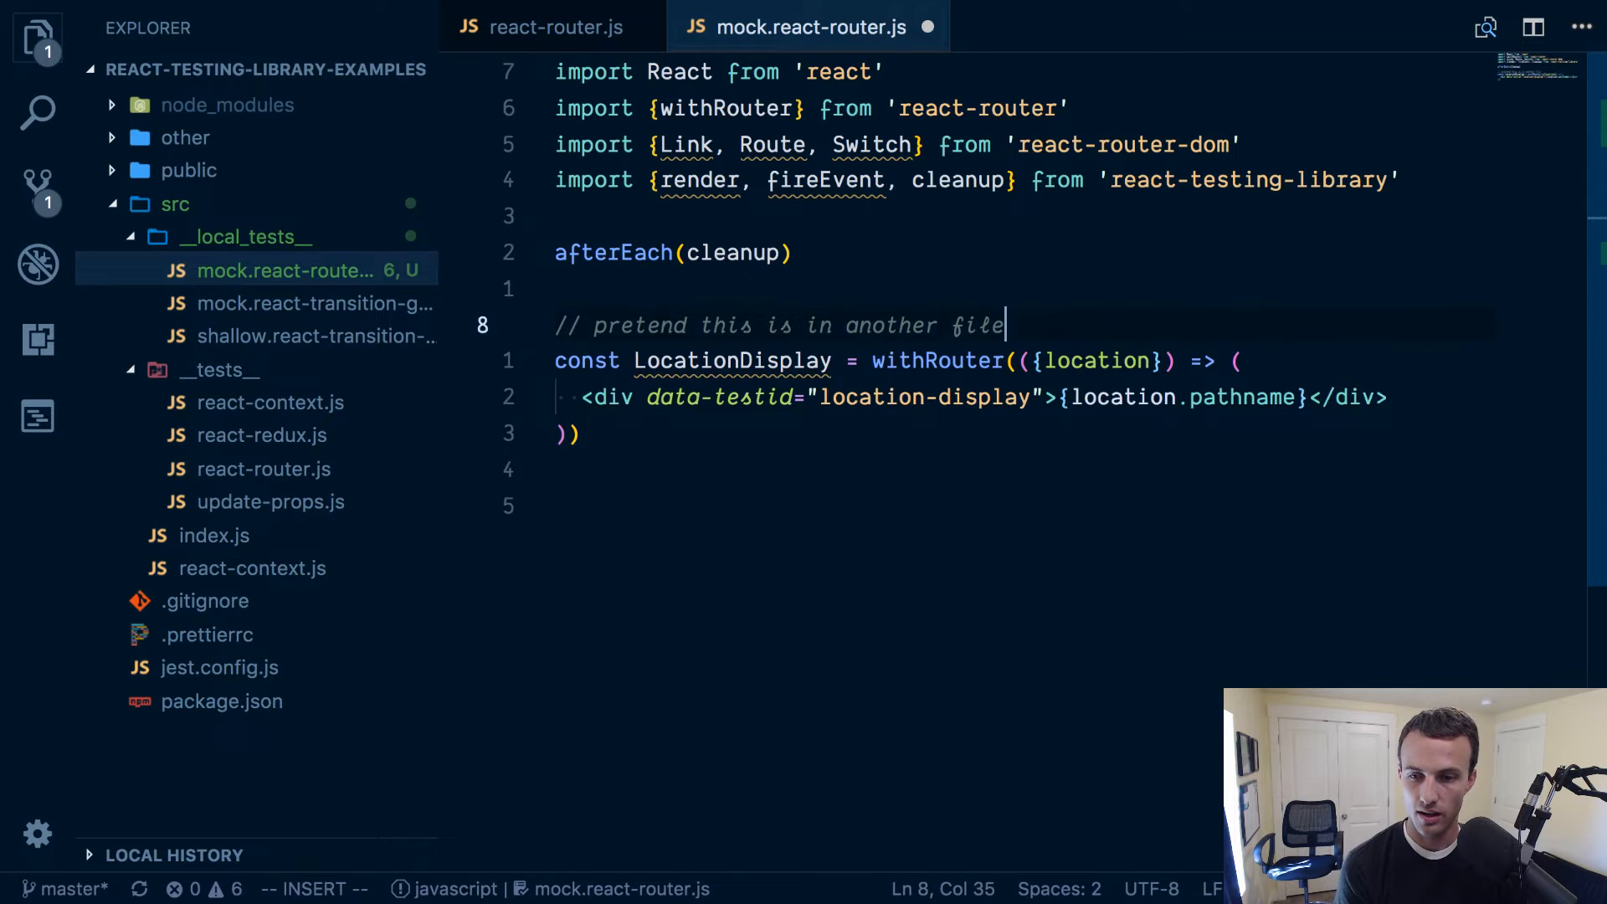
{"action": "type", "text": ", and we imported LocationDisplay from that file"}
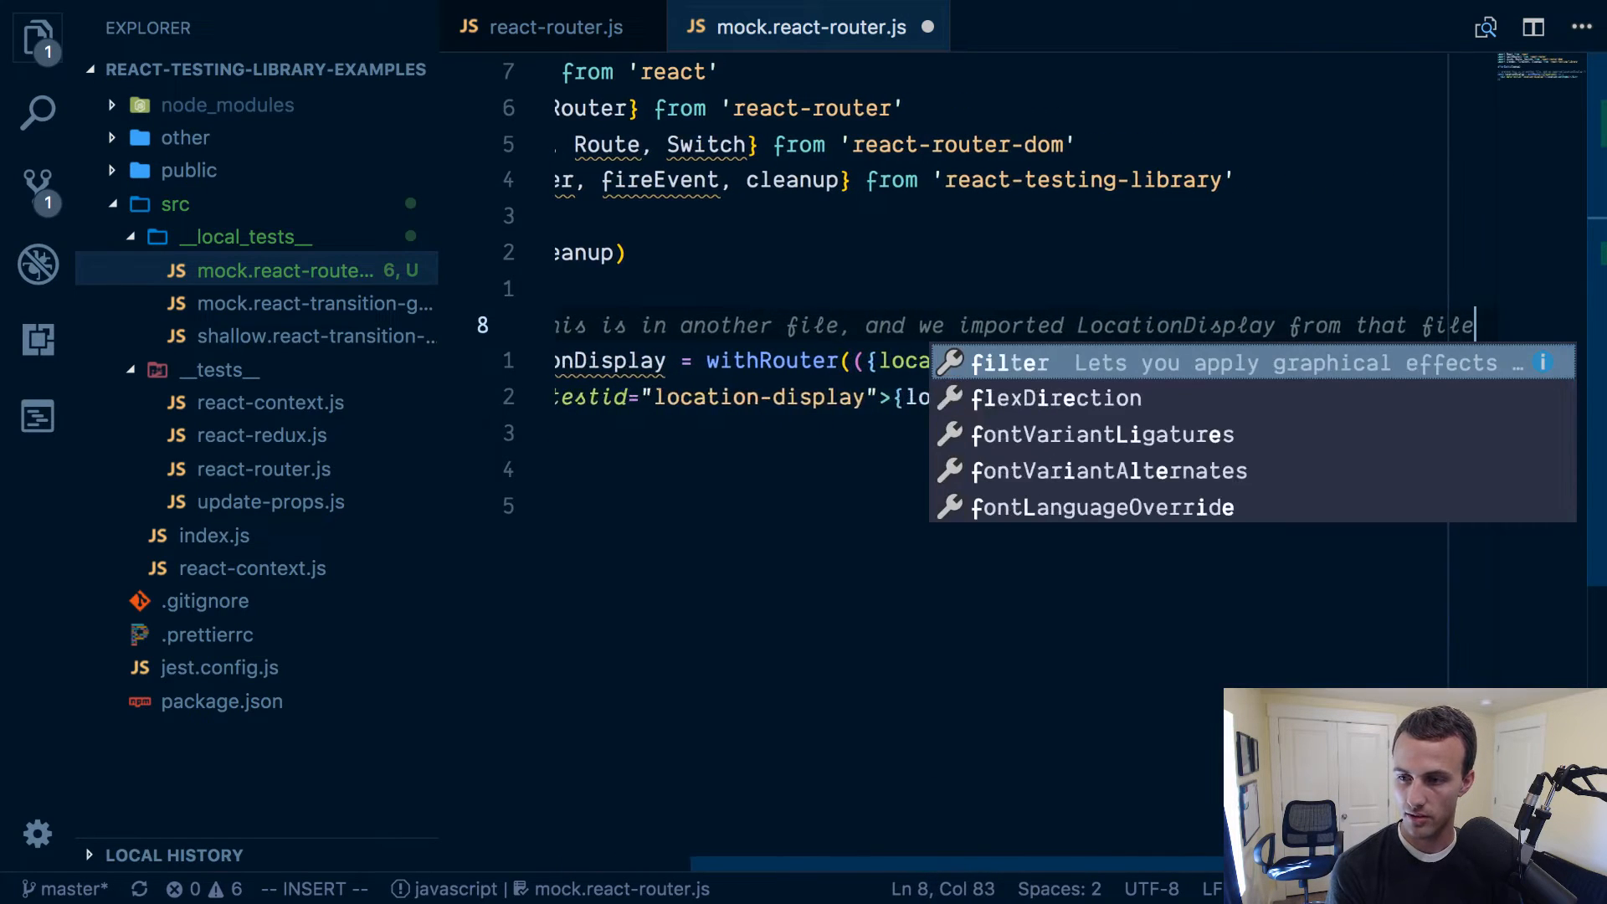
{"action": "key", "text": "Escape"}
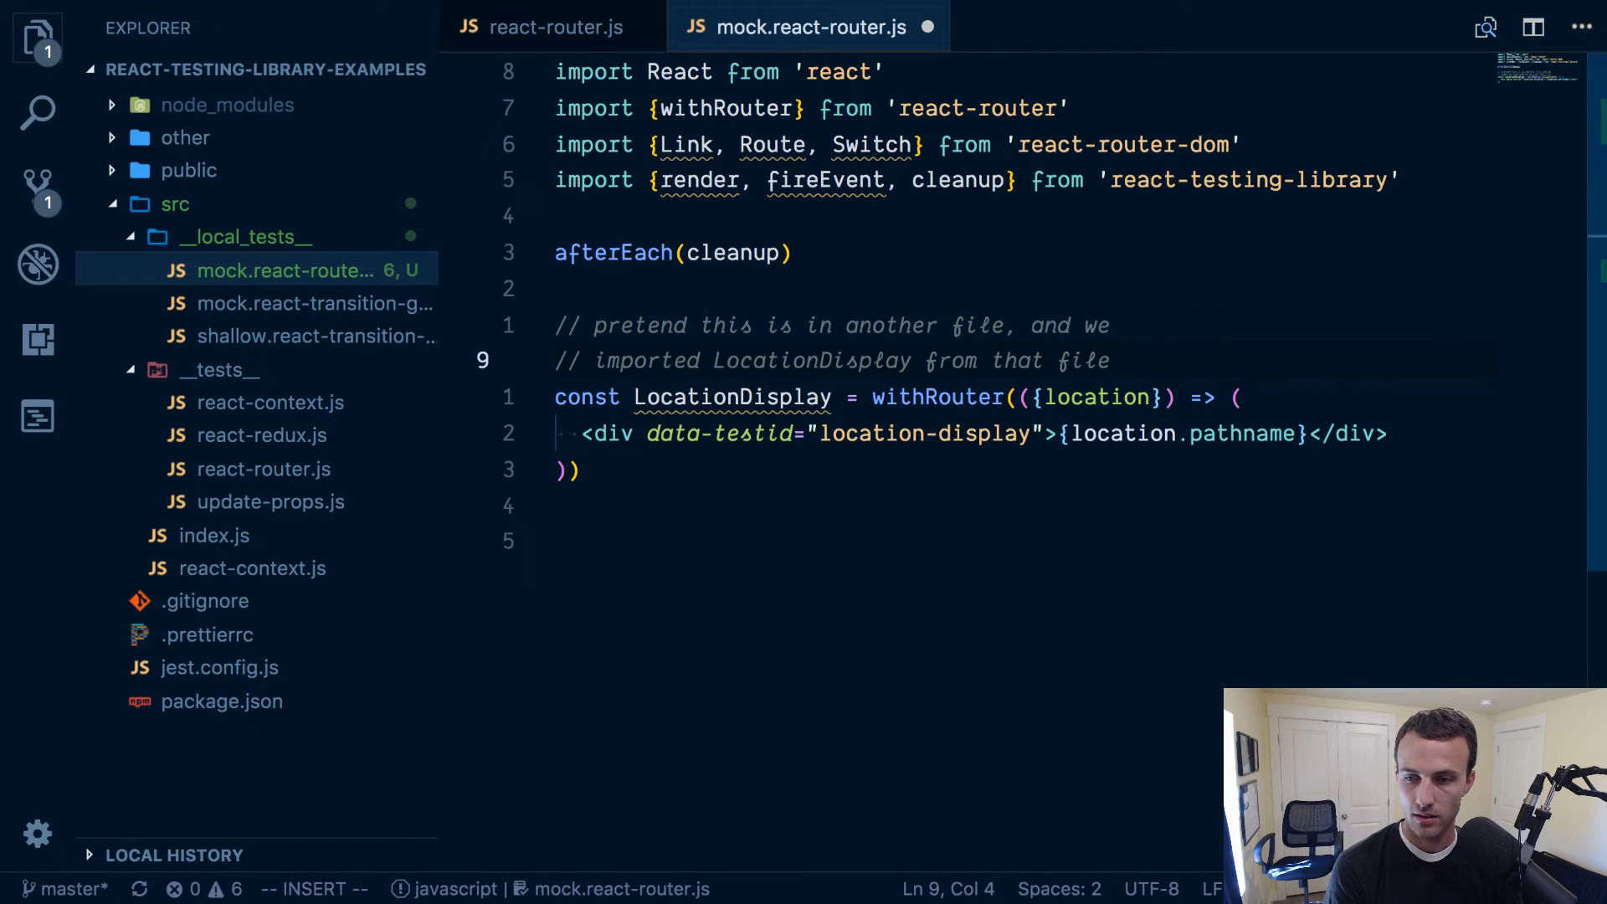
{"action": "type", "text": ":"}
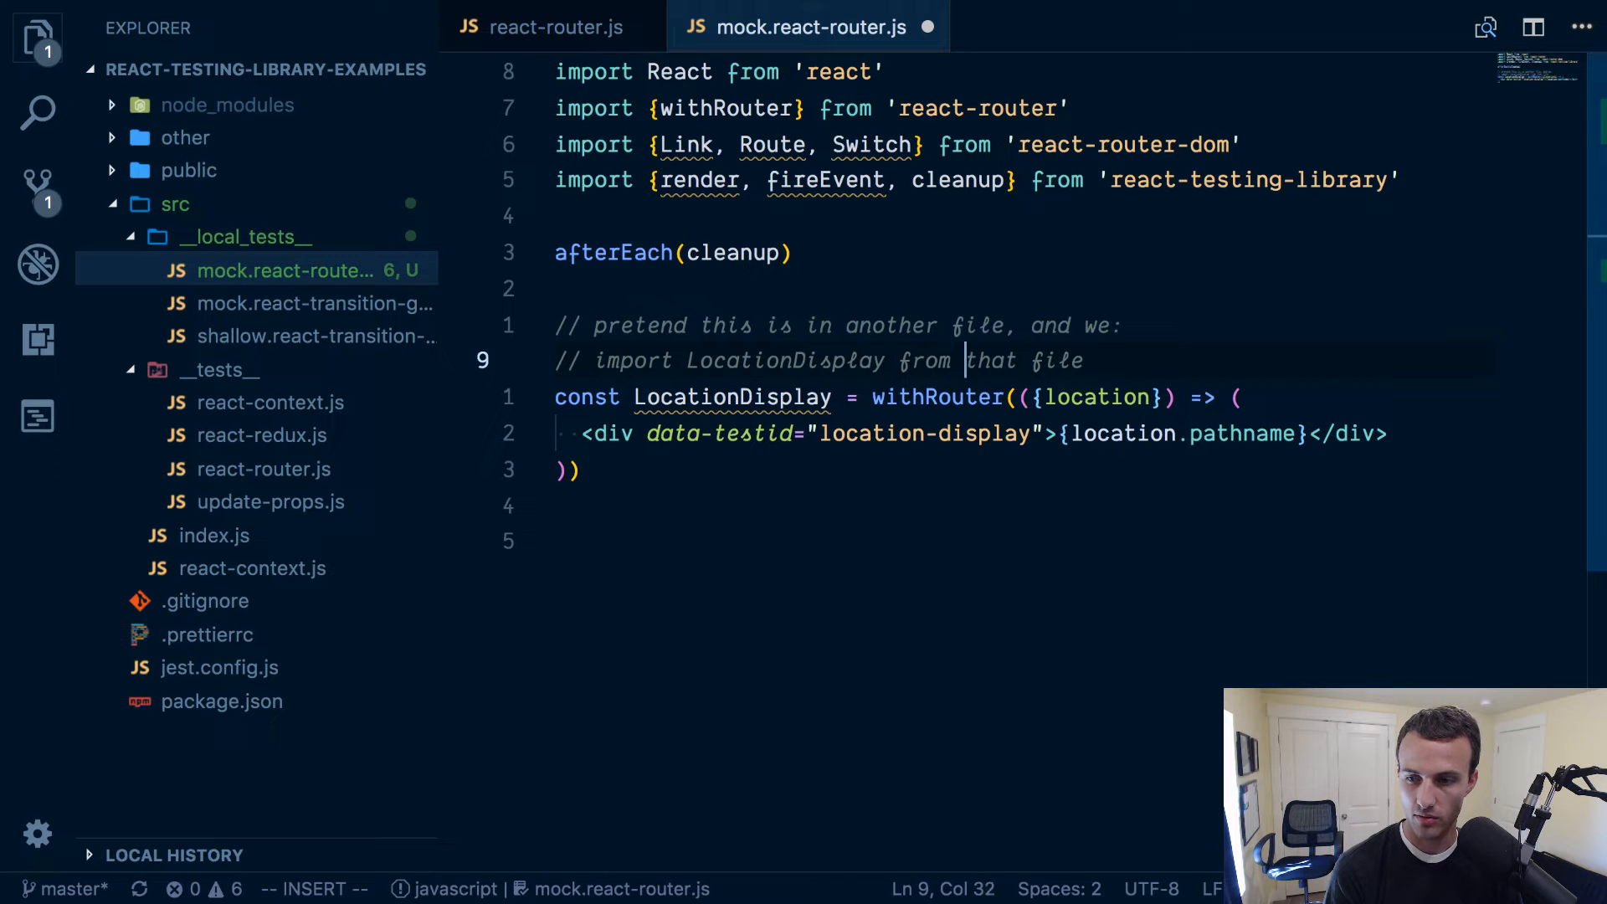
{"action": "type", "text": "'./that-fil"}
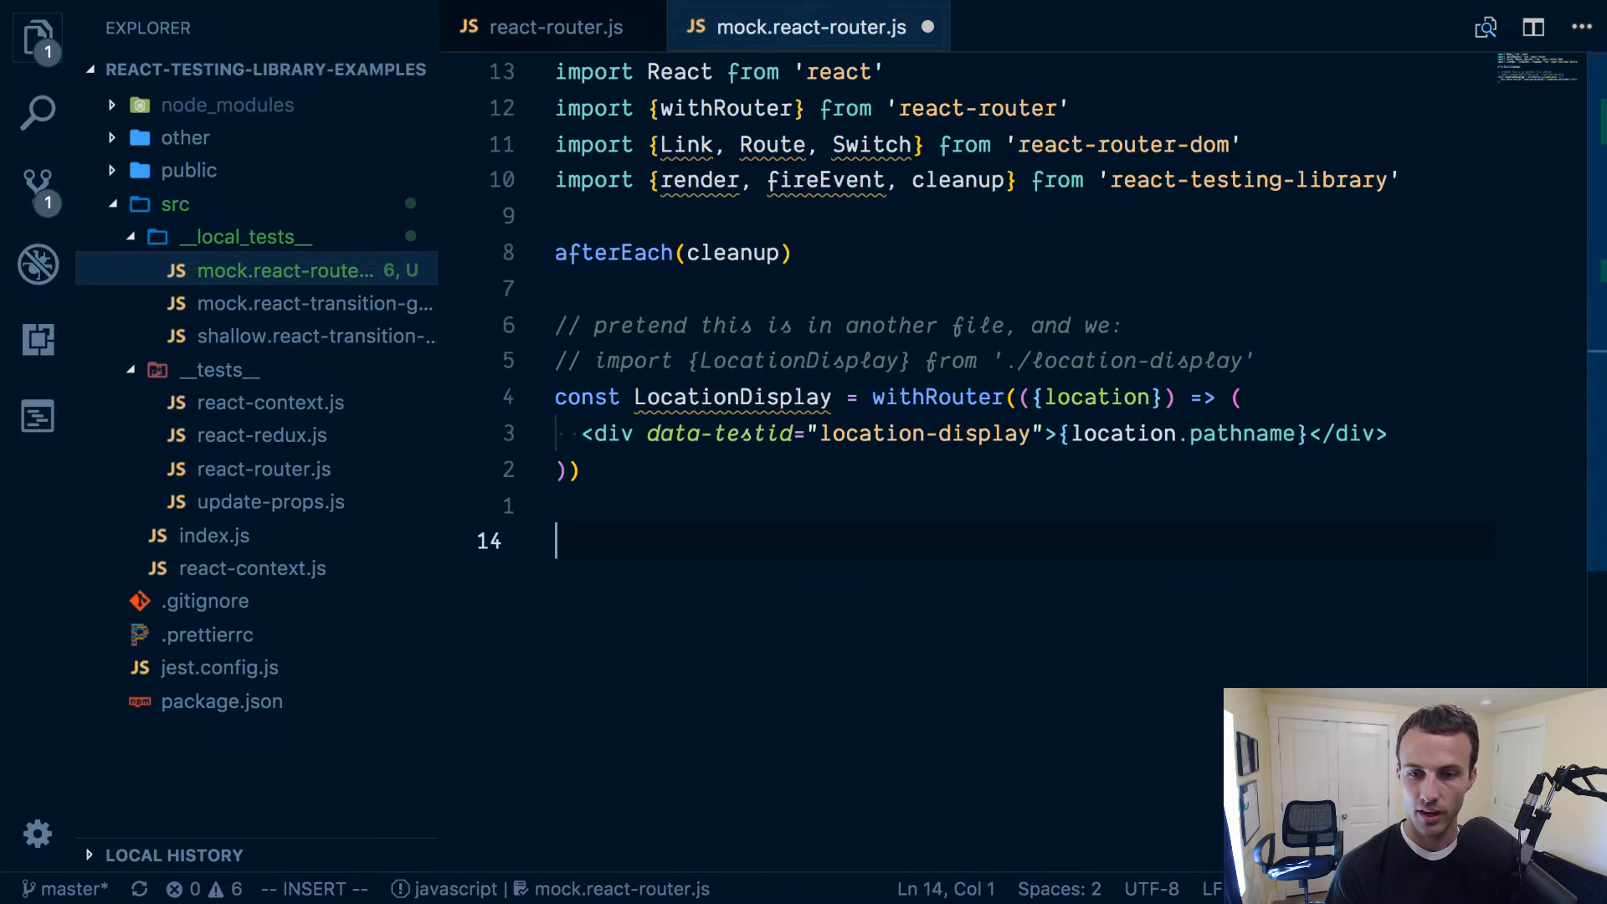
Start a new test named 'displays location'.
{"action": "type", "text": "te"}
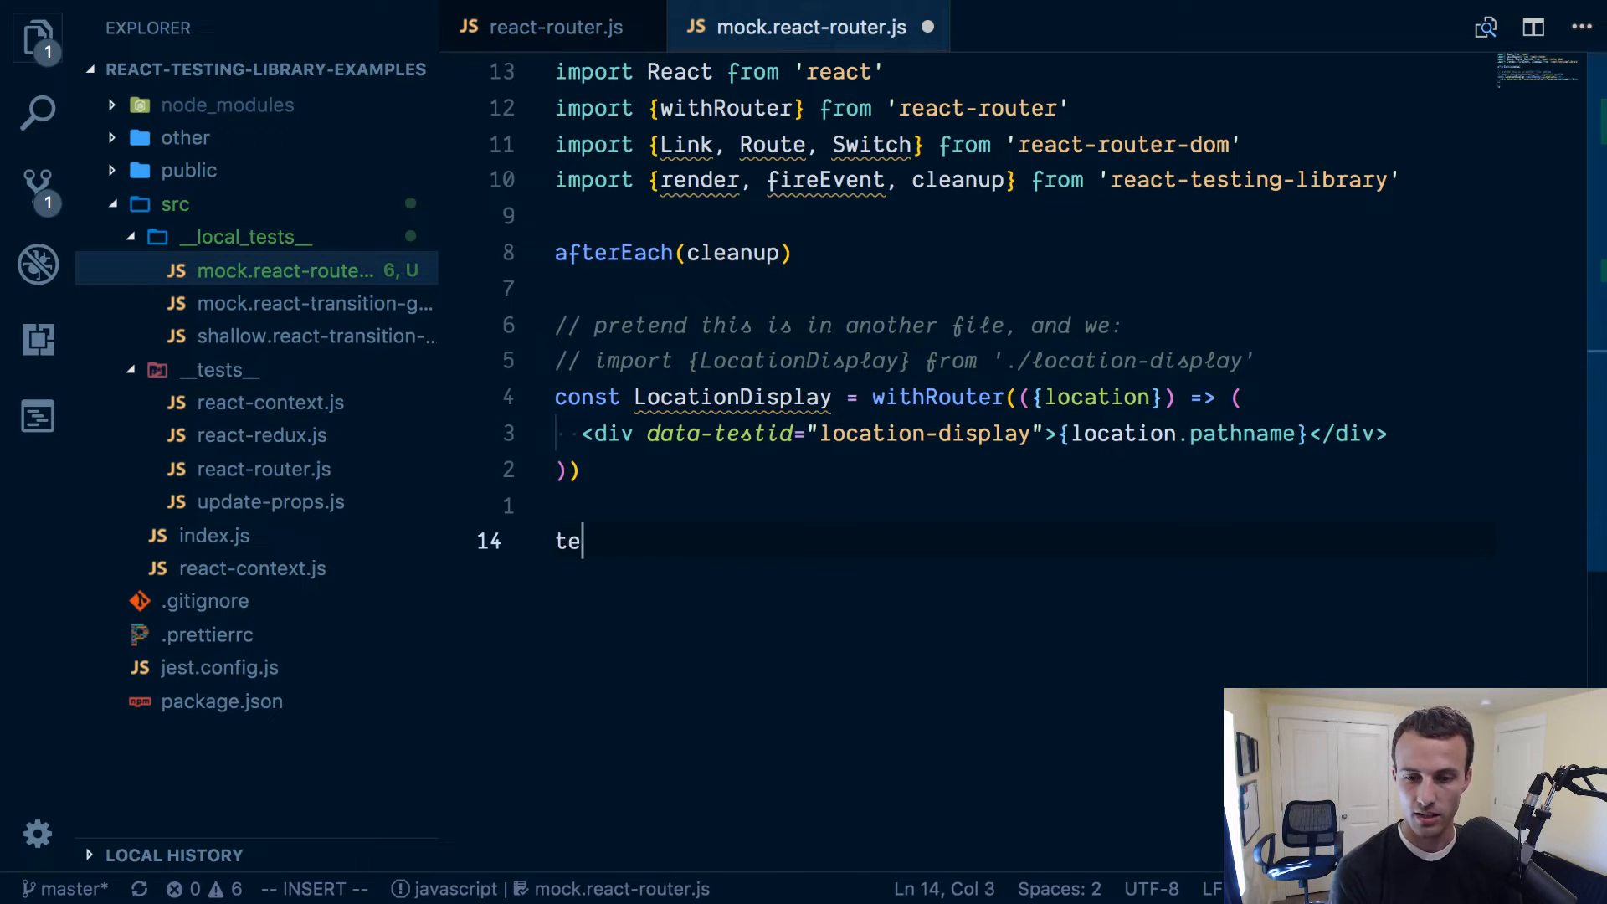
{"action": "type", "text": "st('l', () => {"}
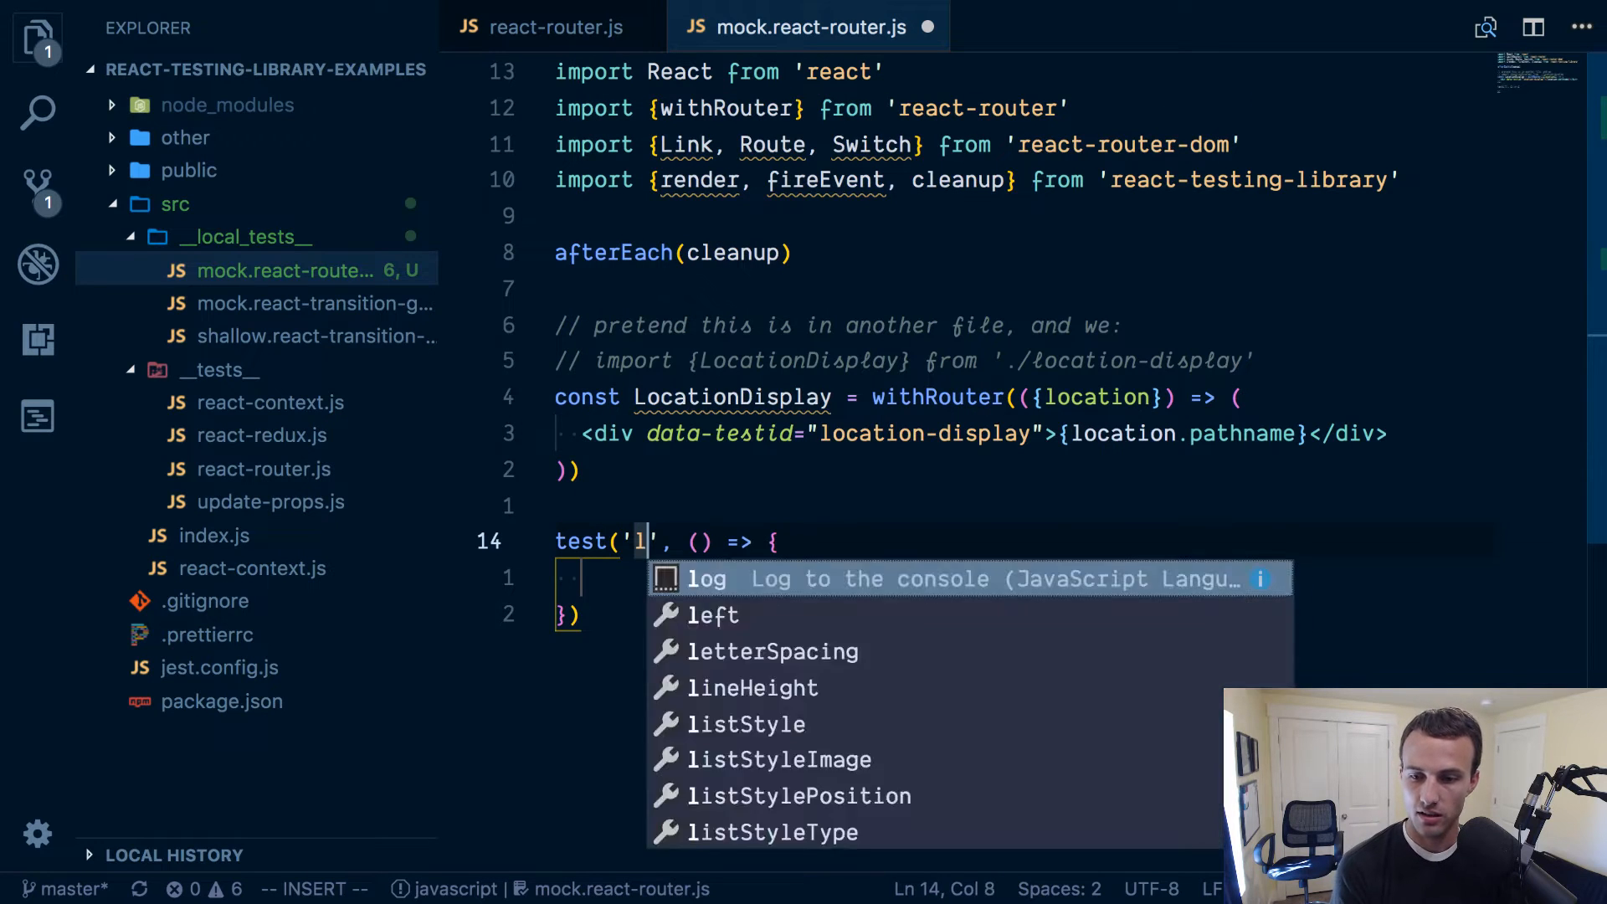
{"action": "type", "text": "o"}
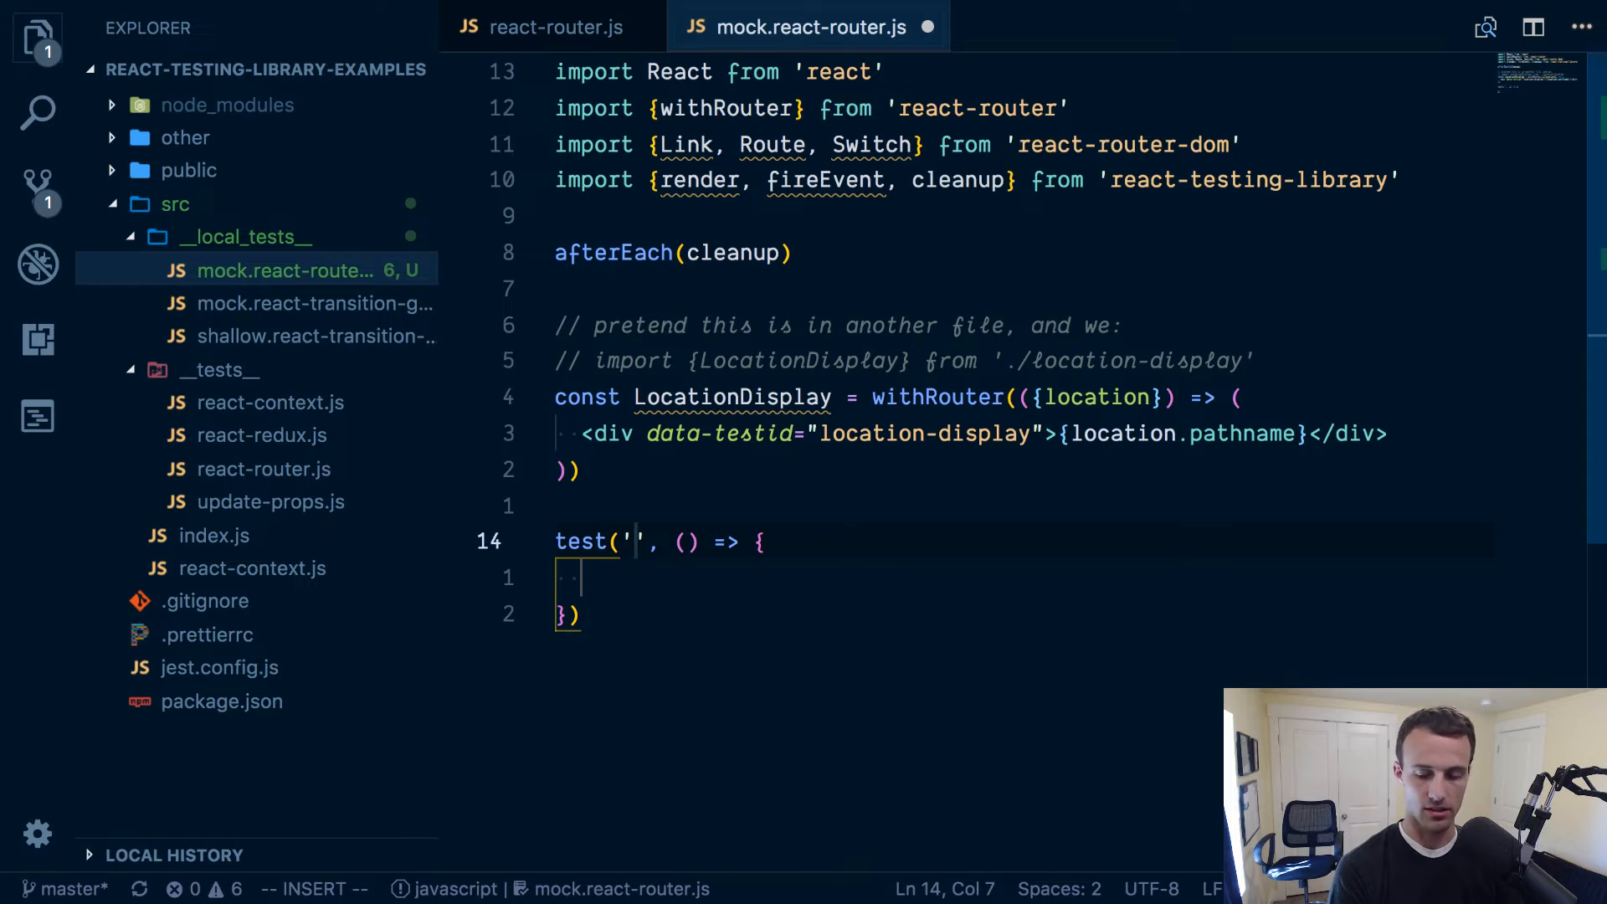
{"action": "type", "text": "displays l"}
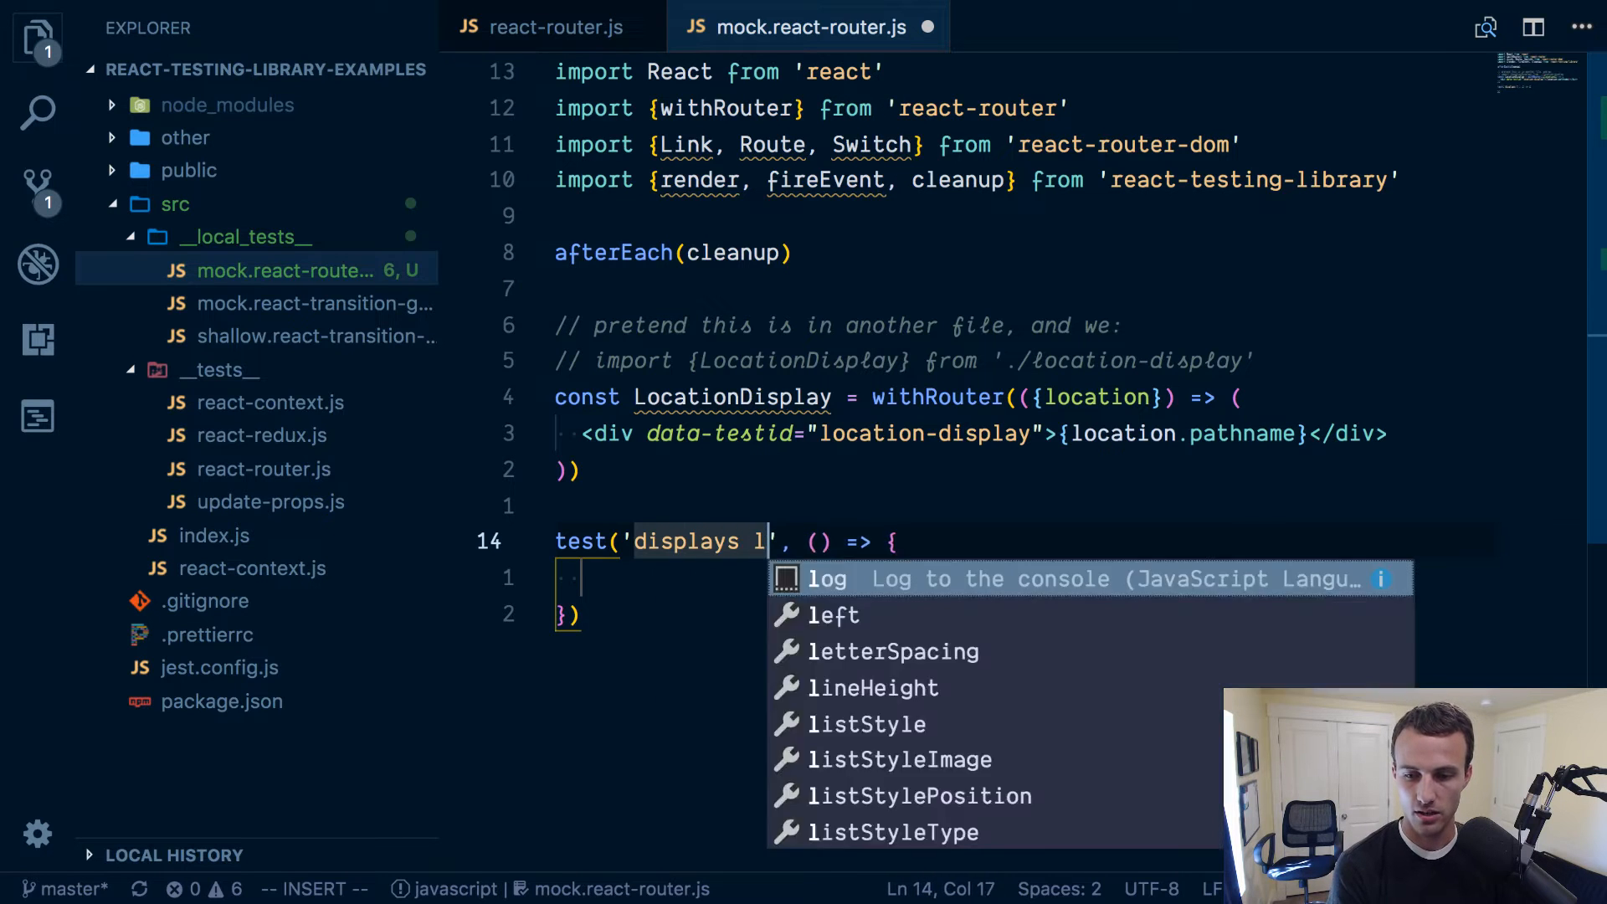
{"action": "type", "text": "ocation"}
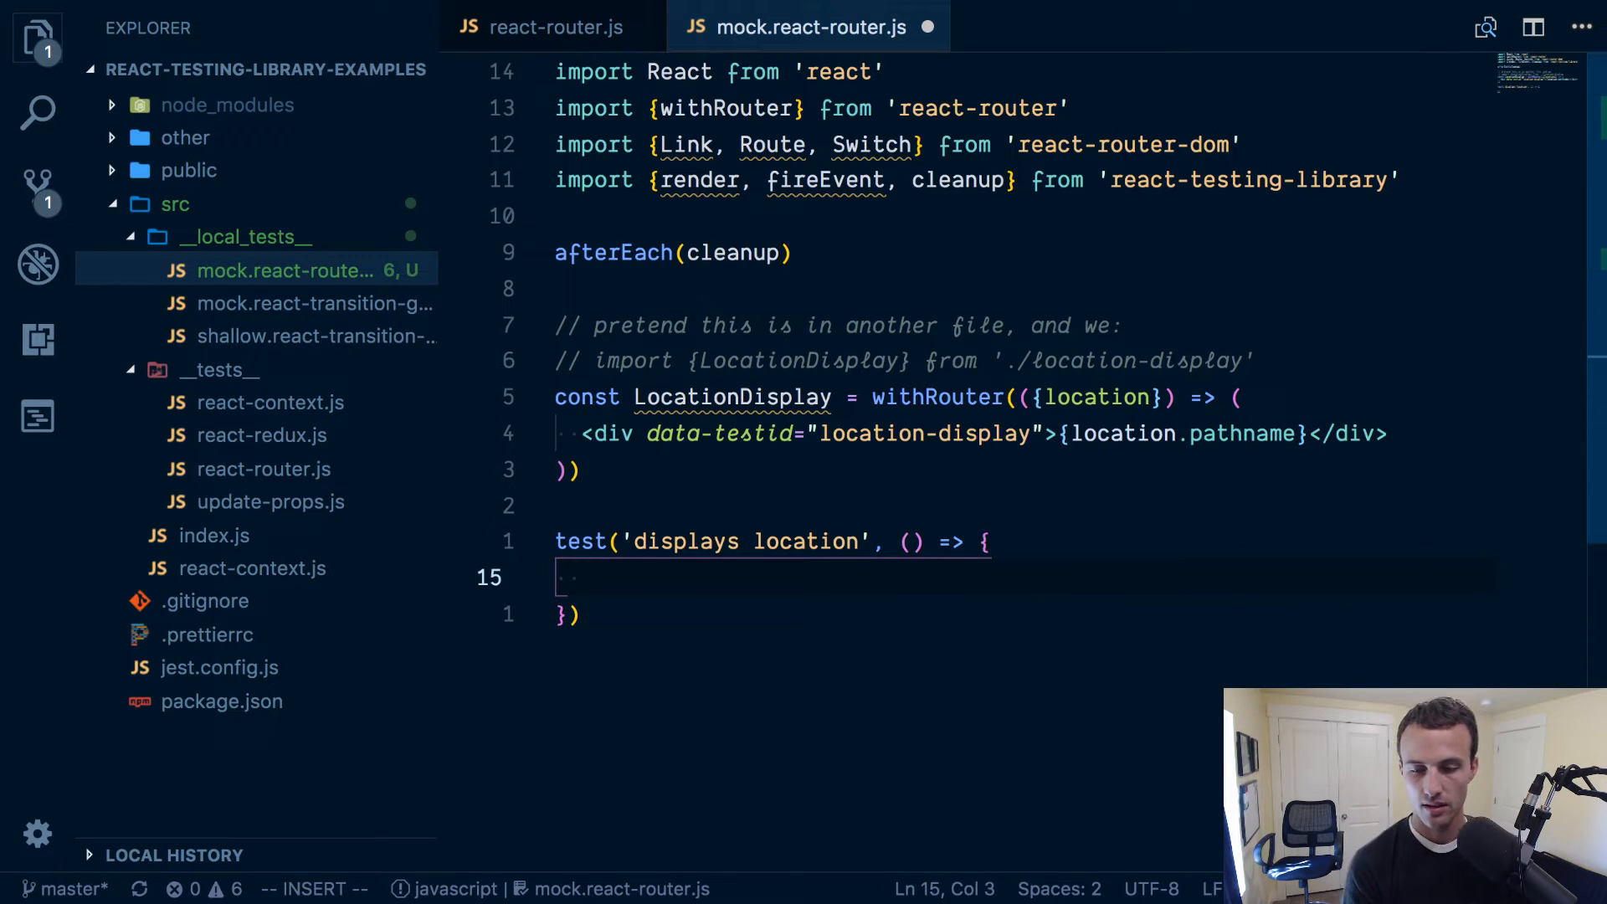
{"action": "key", "text": "enter"}
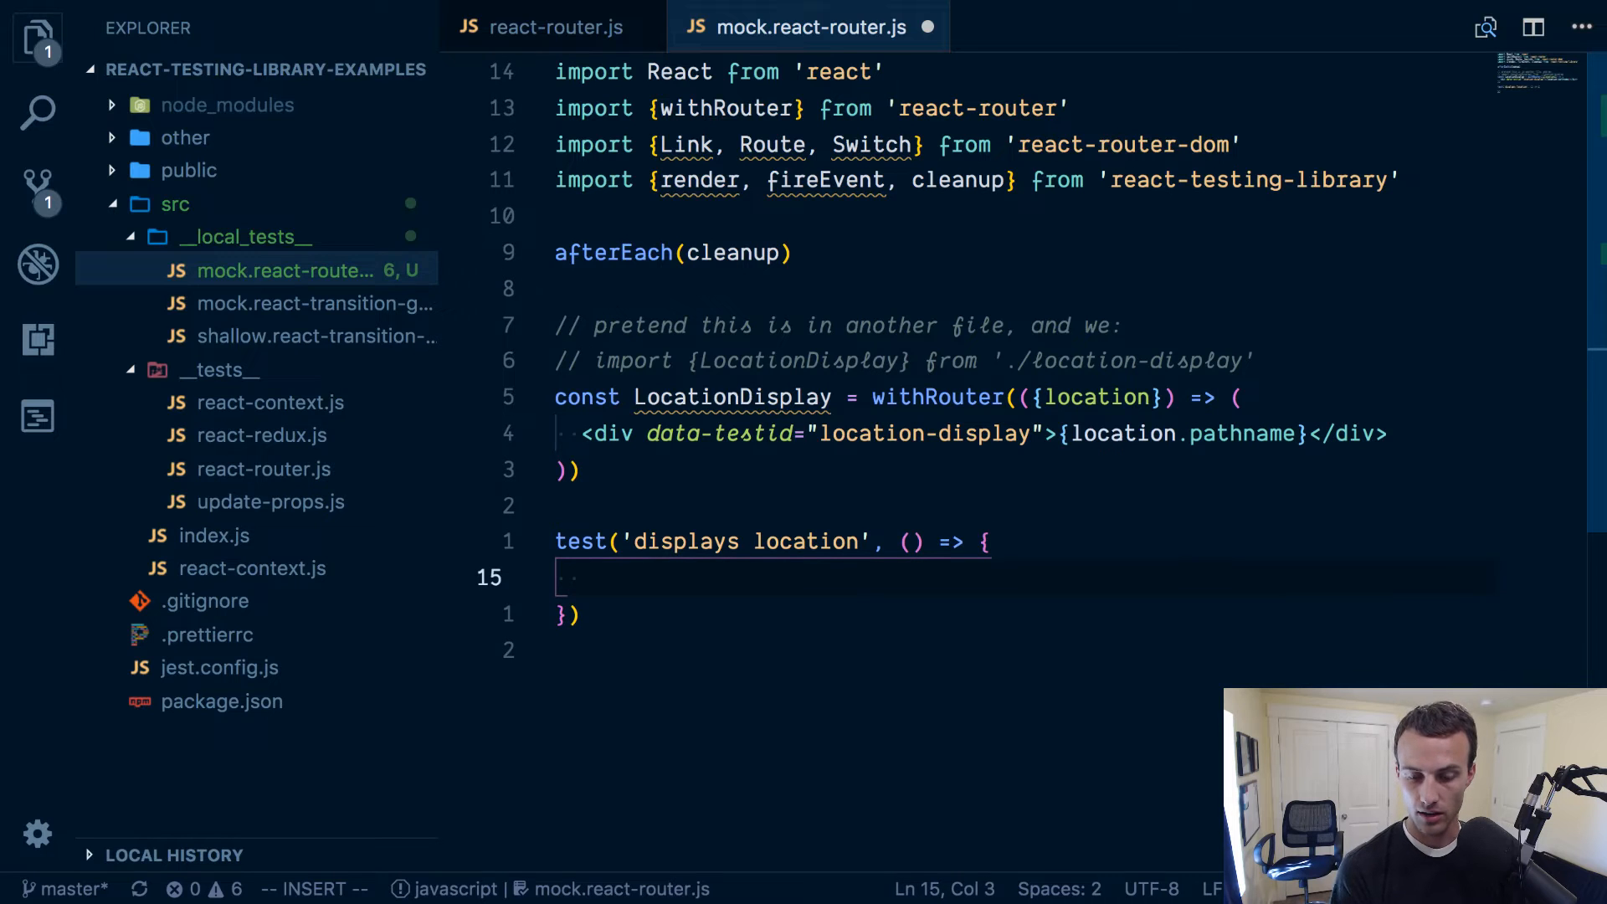
Render LocationDisplay and expect the 'location-display' test id toHaveTextContent('').
{"action": "type", "text": "render(<LocationDisplay />"}
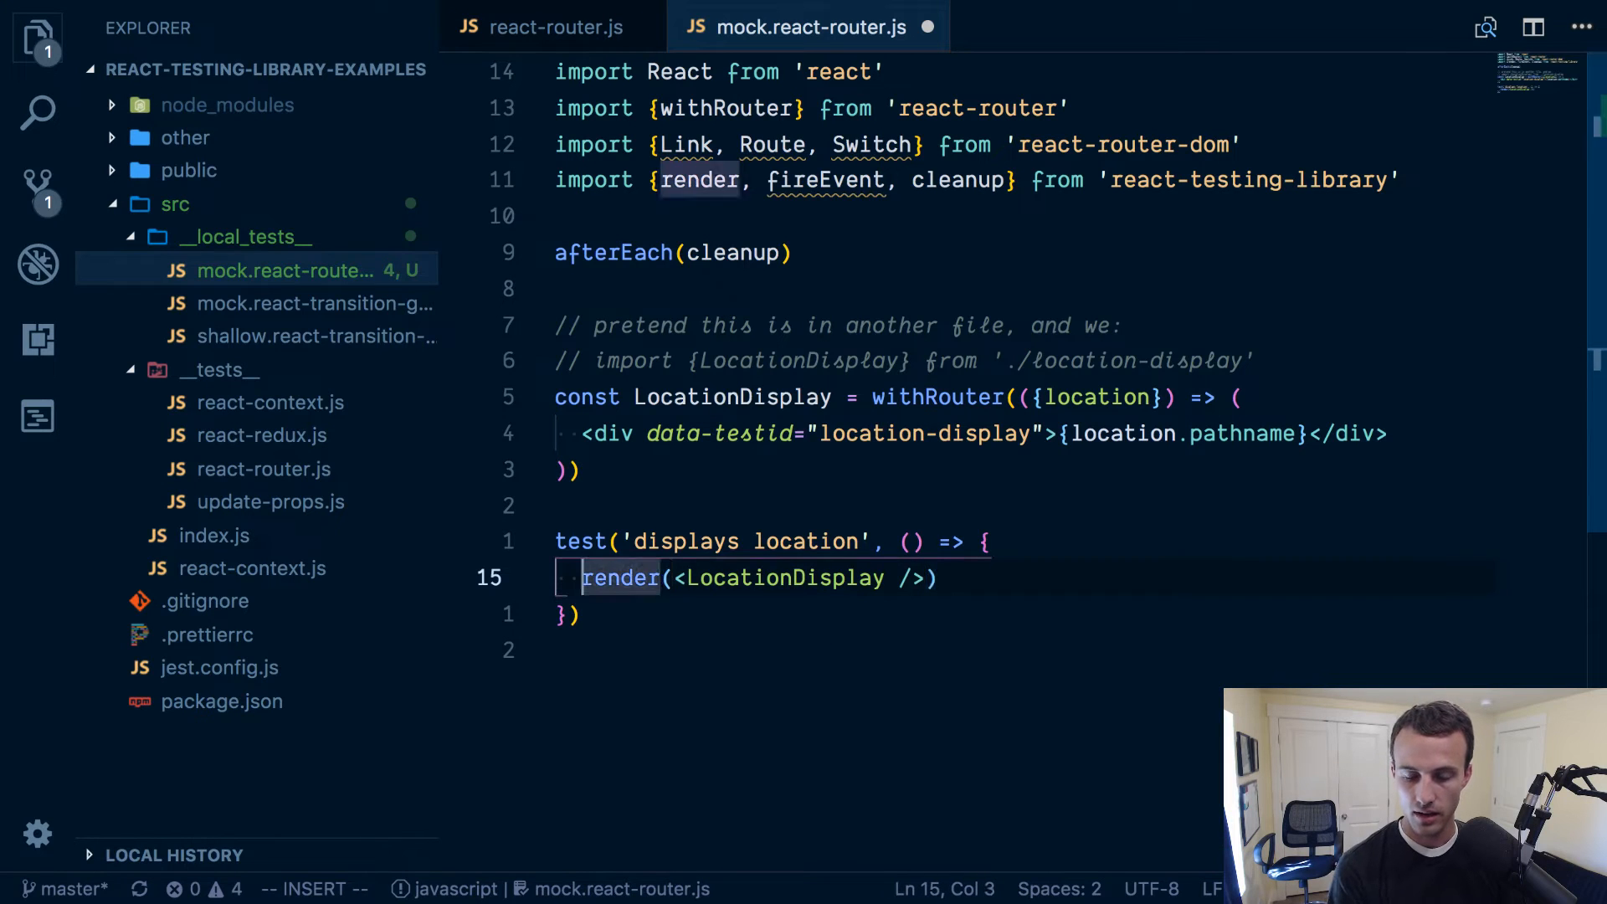
{"action": "type", "text": "const {"}
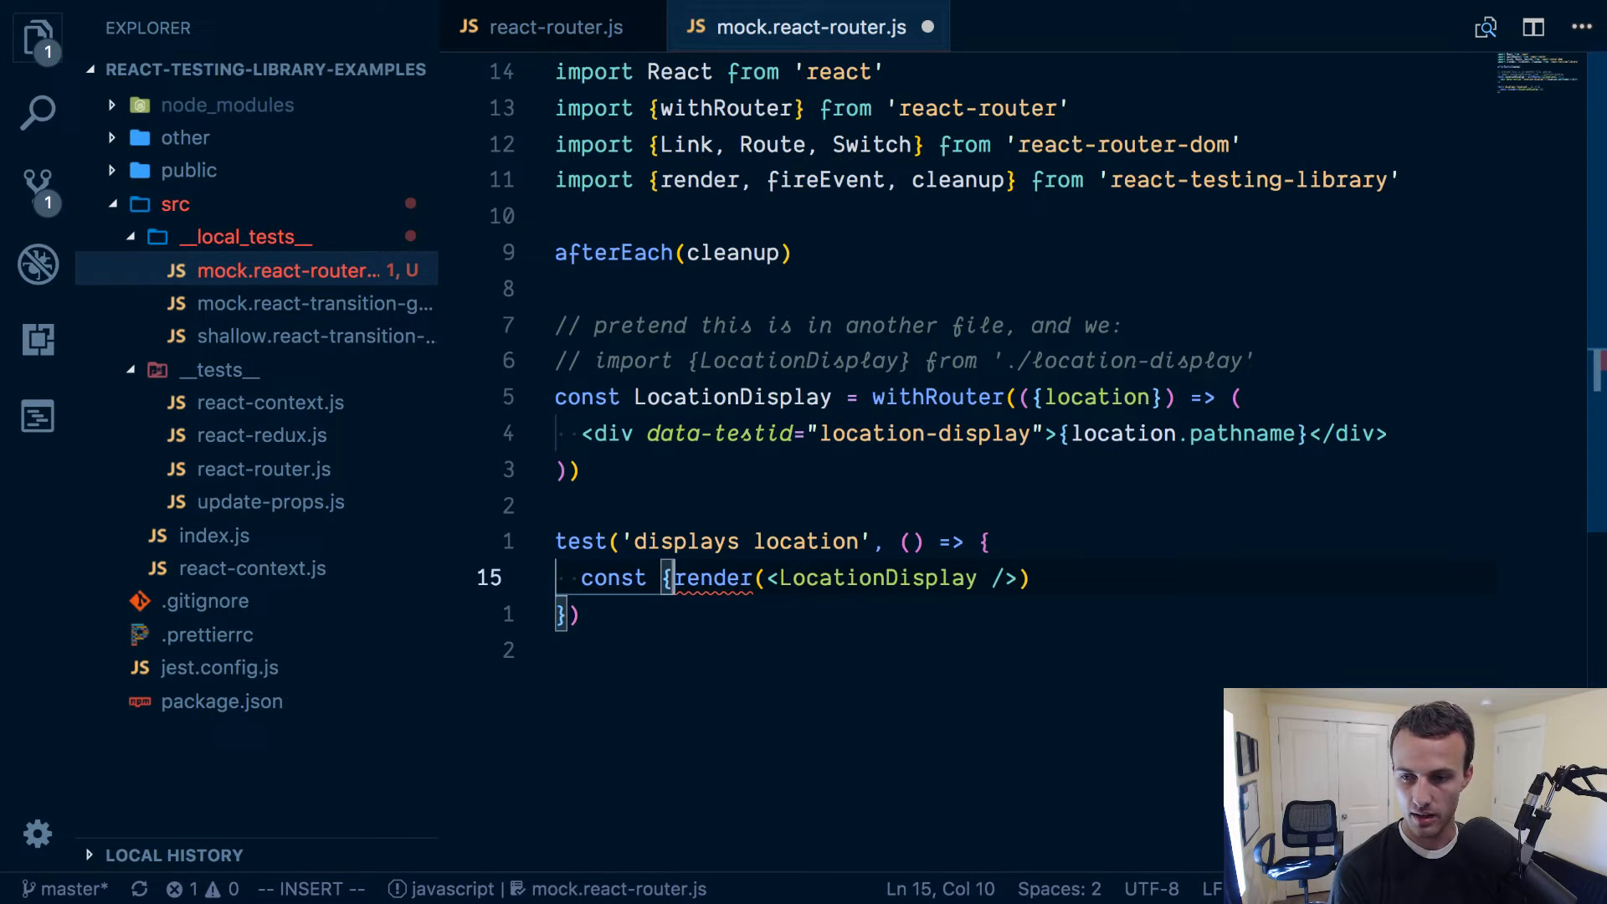
{"action": "type", "text": "getByTestId} ="}
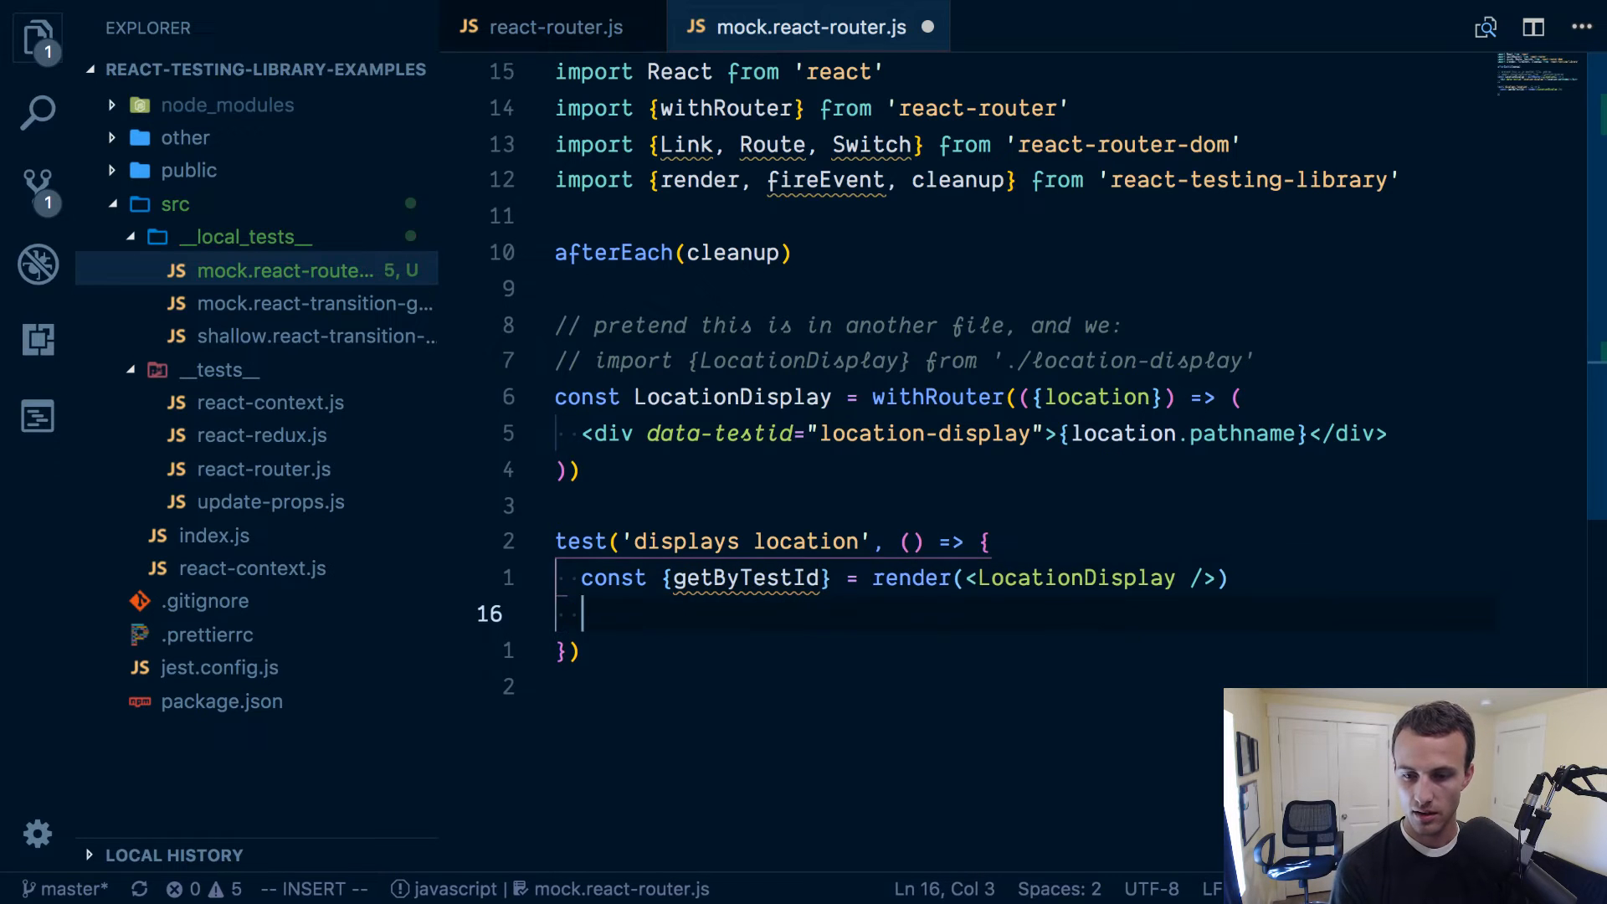
{"action": "type", "text": "expect(getByTestId)"}
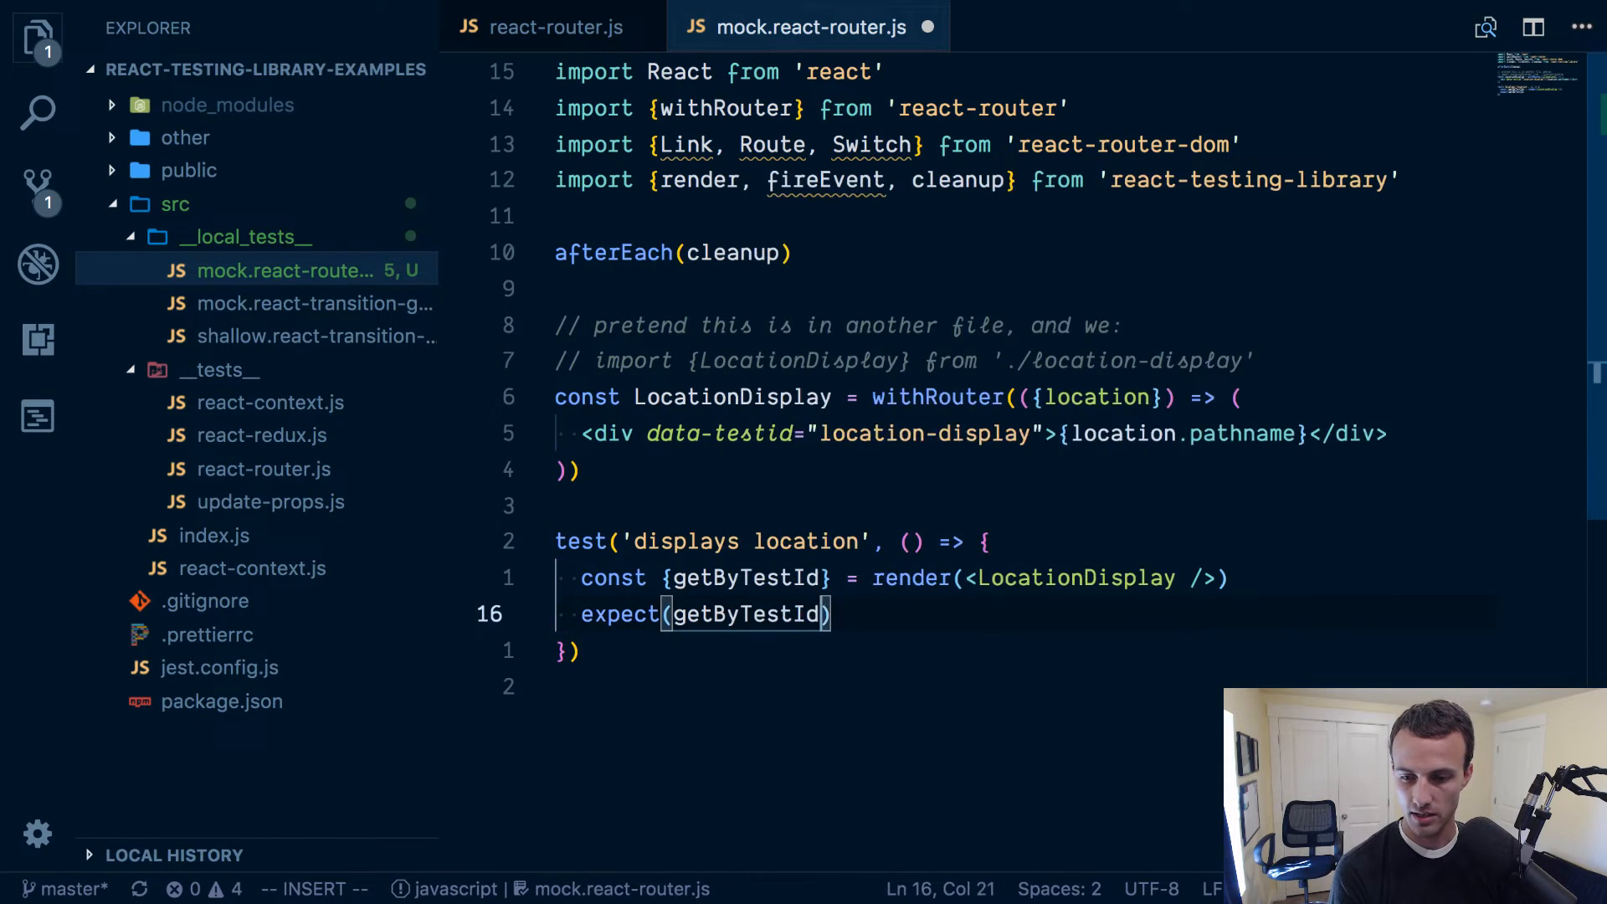
{"action": "type", "text": "('location-display"}
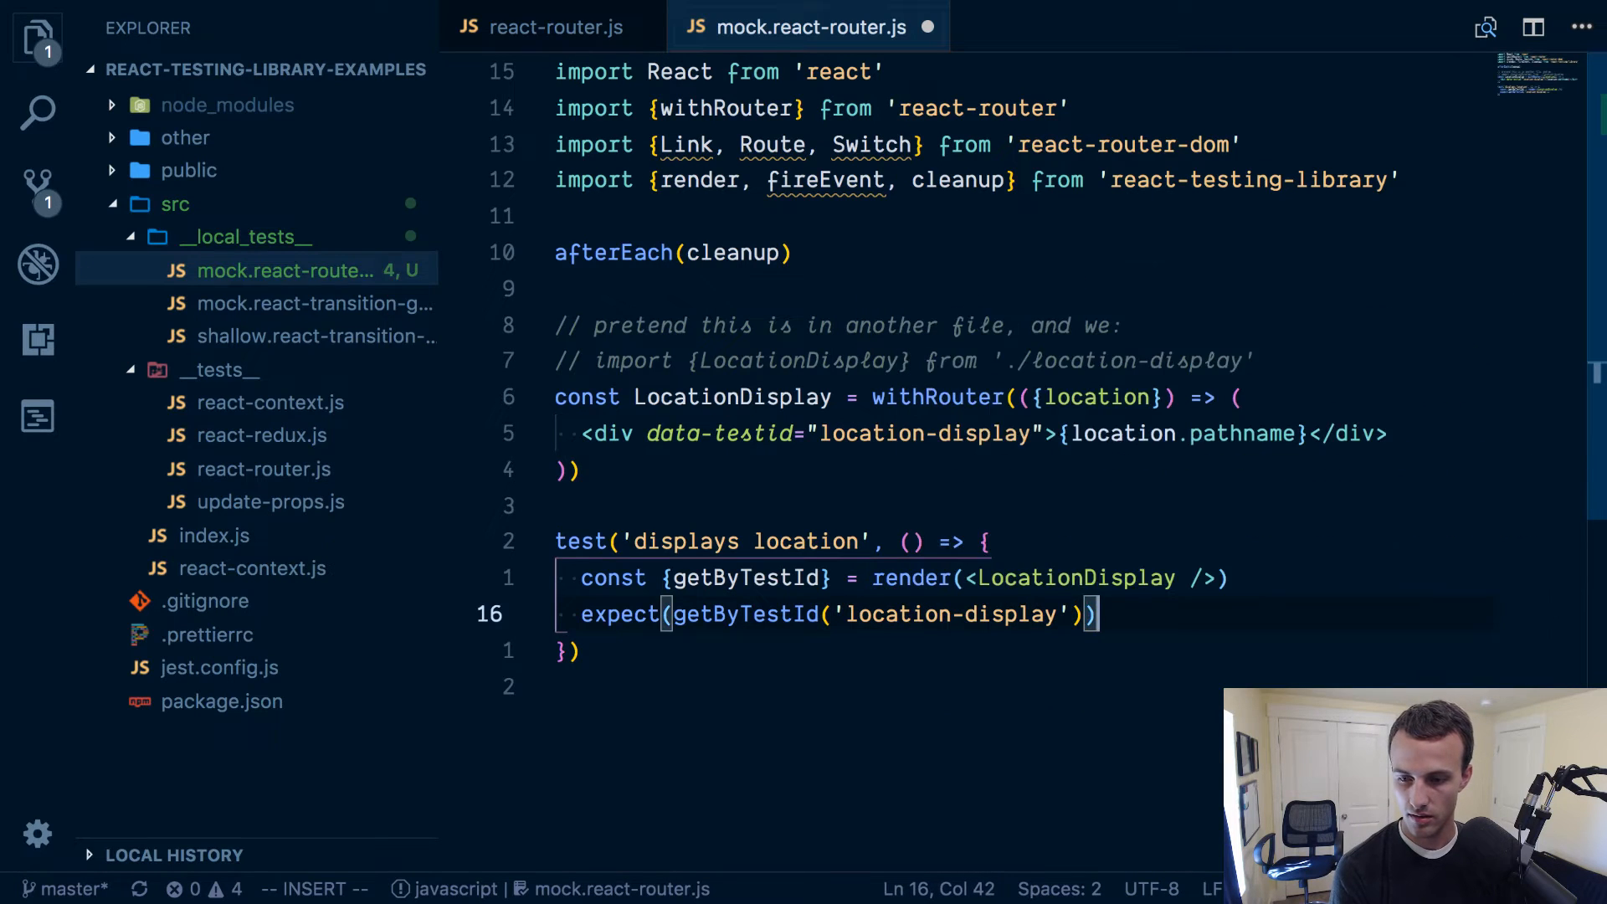
{"action": "type", "text": ".toBe()"}
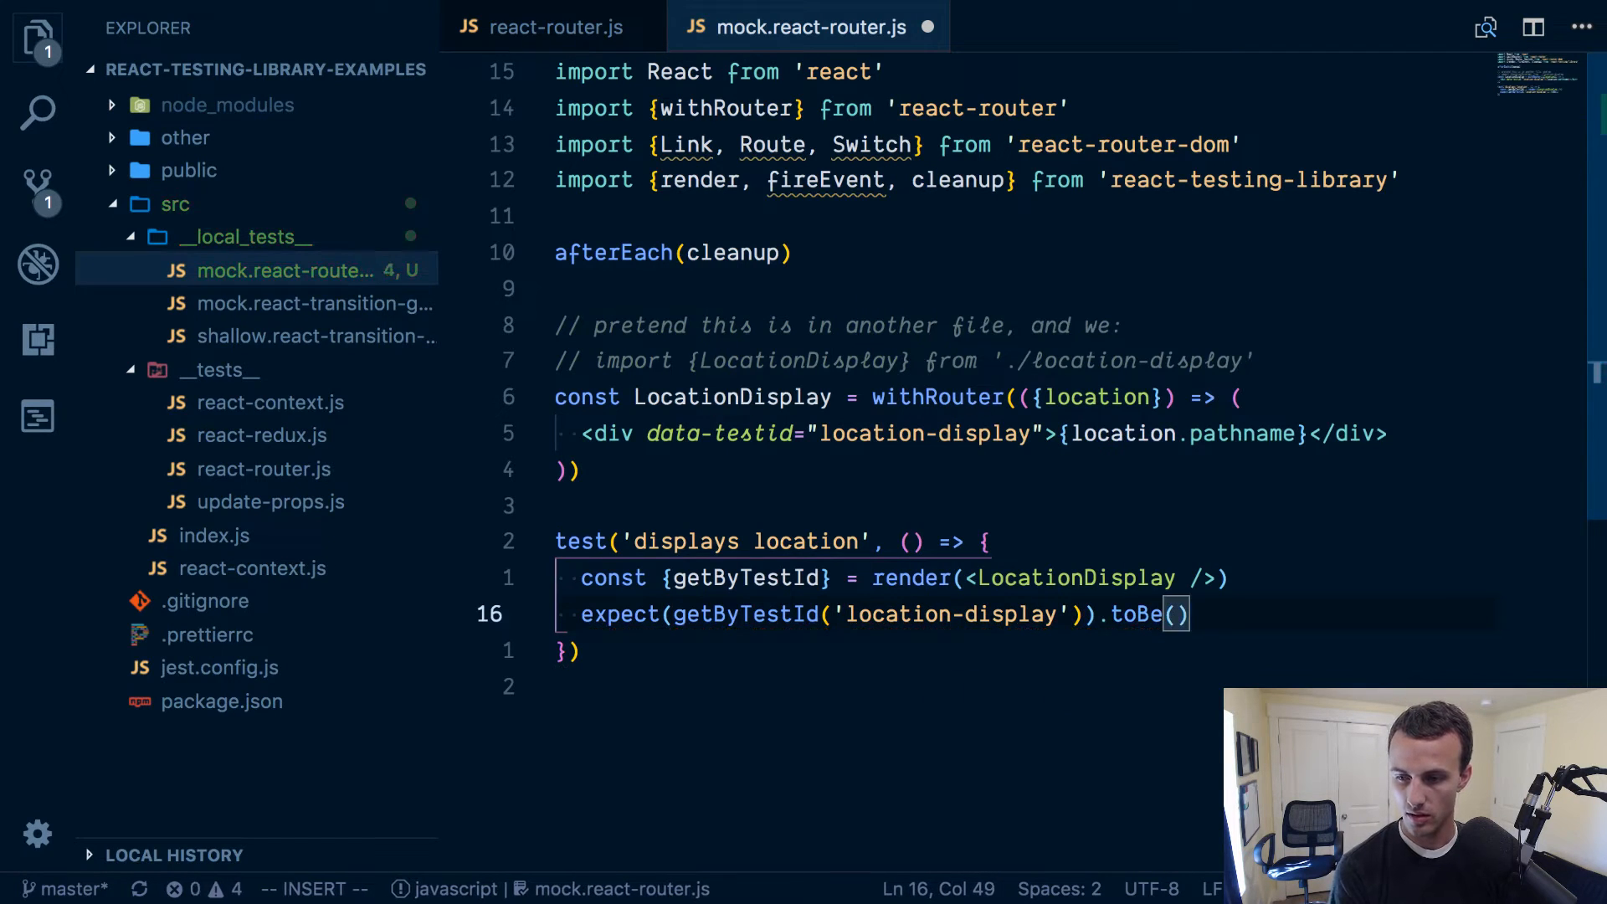
{"action": "key", "text": "Backspace"}
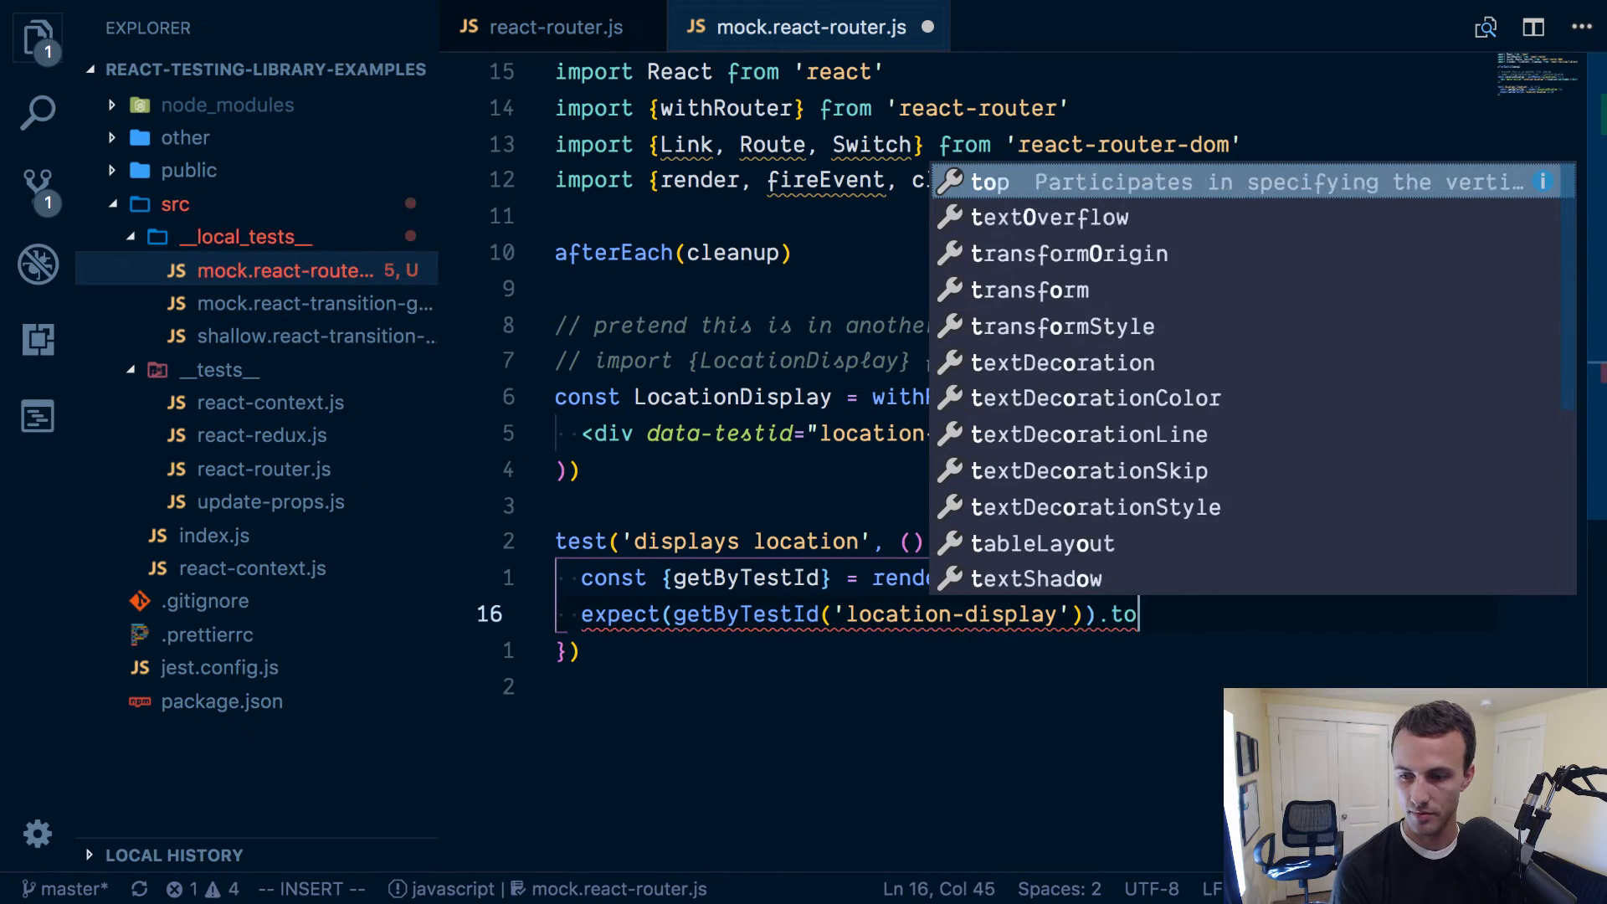
{"action": "type", "text": "HaveTextContent('"}
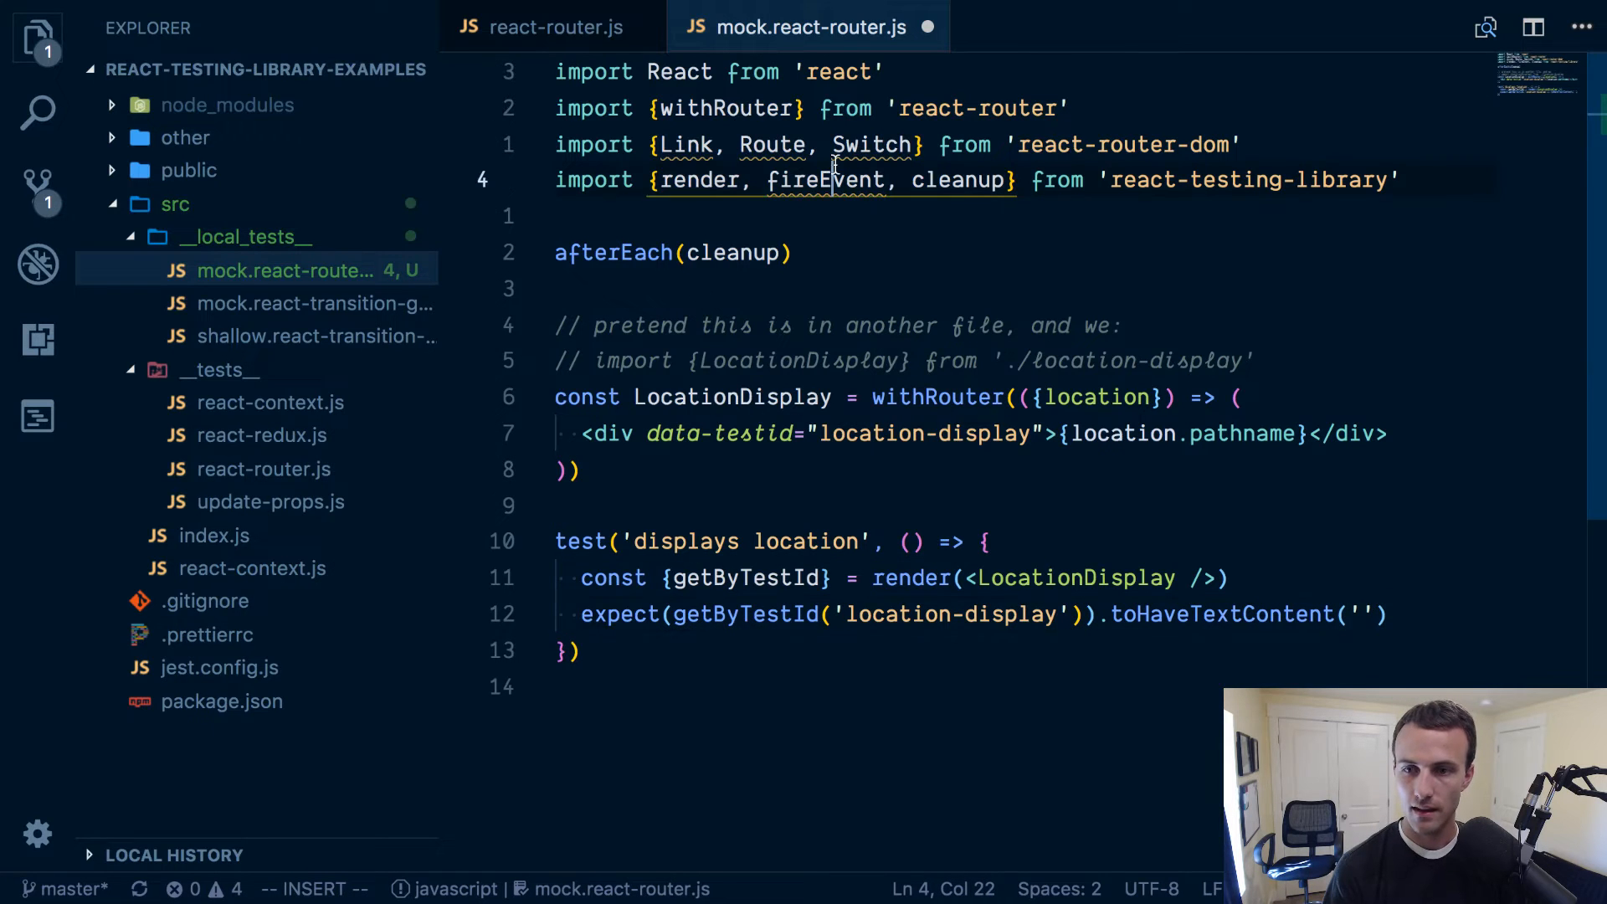
{"action": "double_click", "coordinate": [826, 179]}
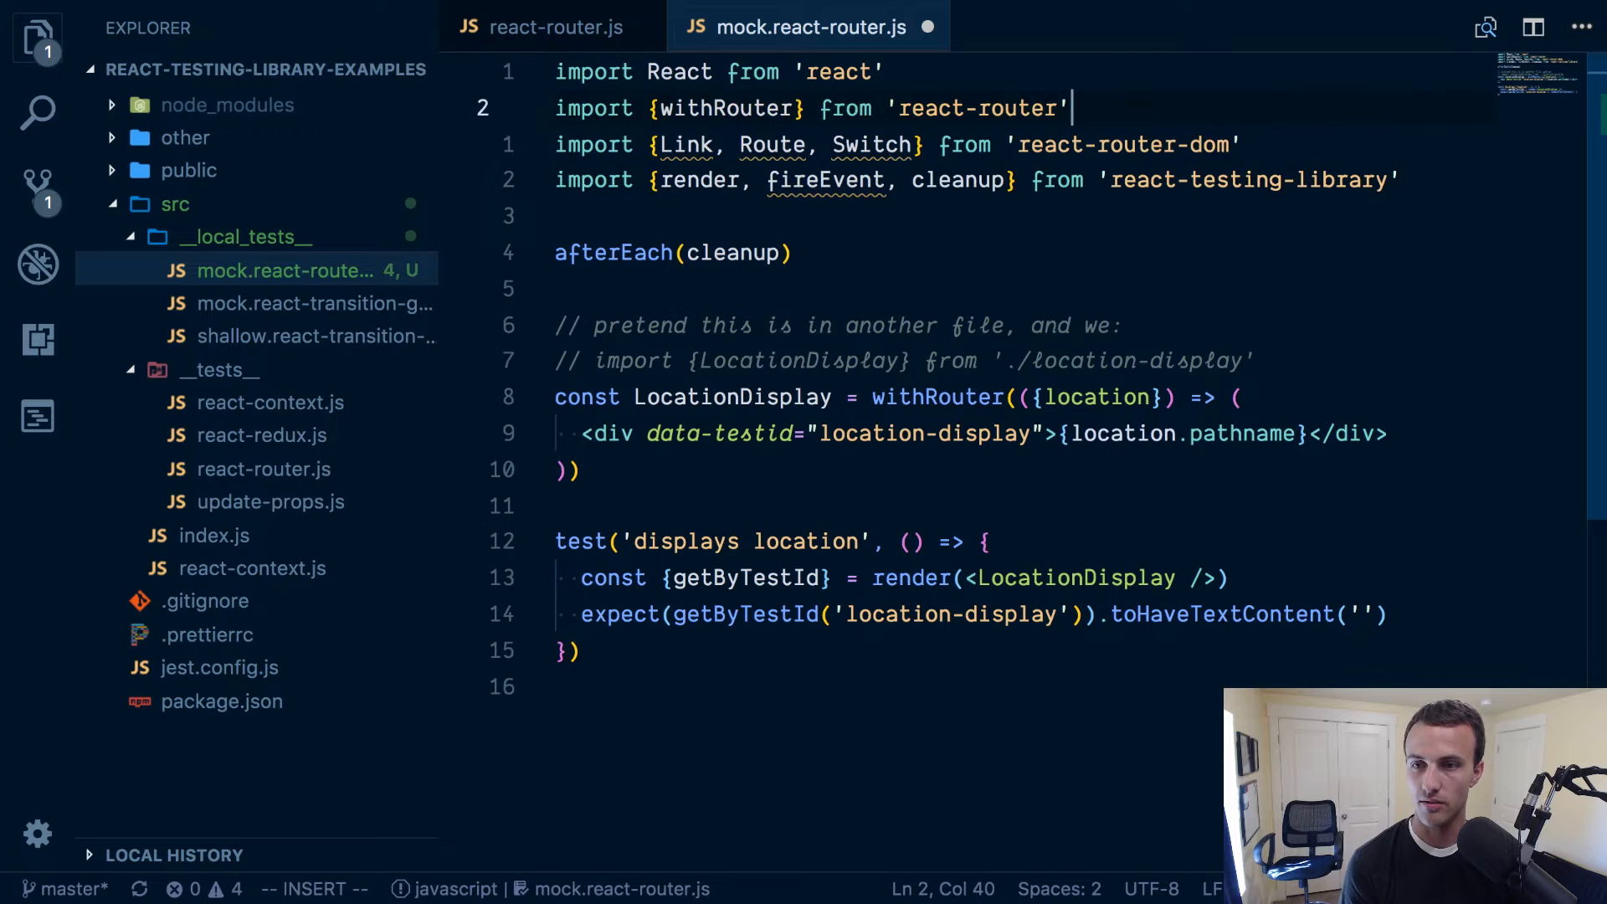
Add import 'jest-dom/extend-expect' at the top and remove the Link, Route, Switch import.
{"action": "type", "text": "import"}
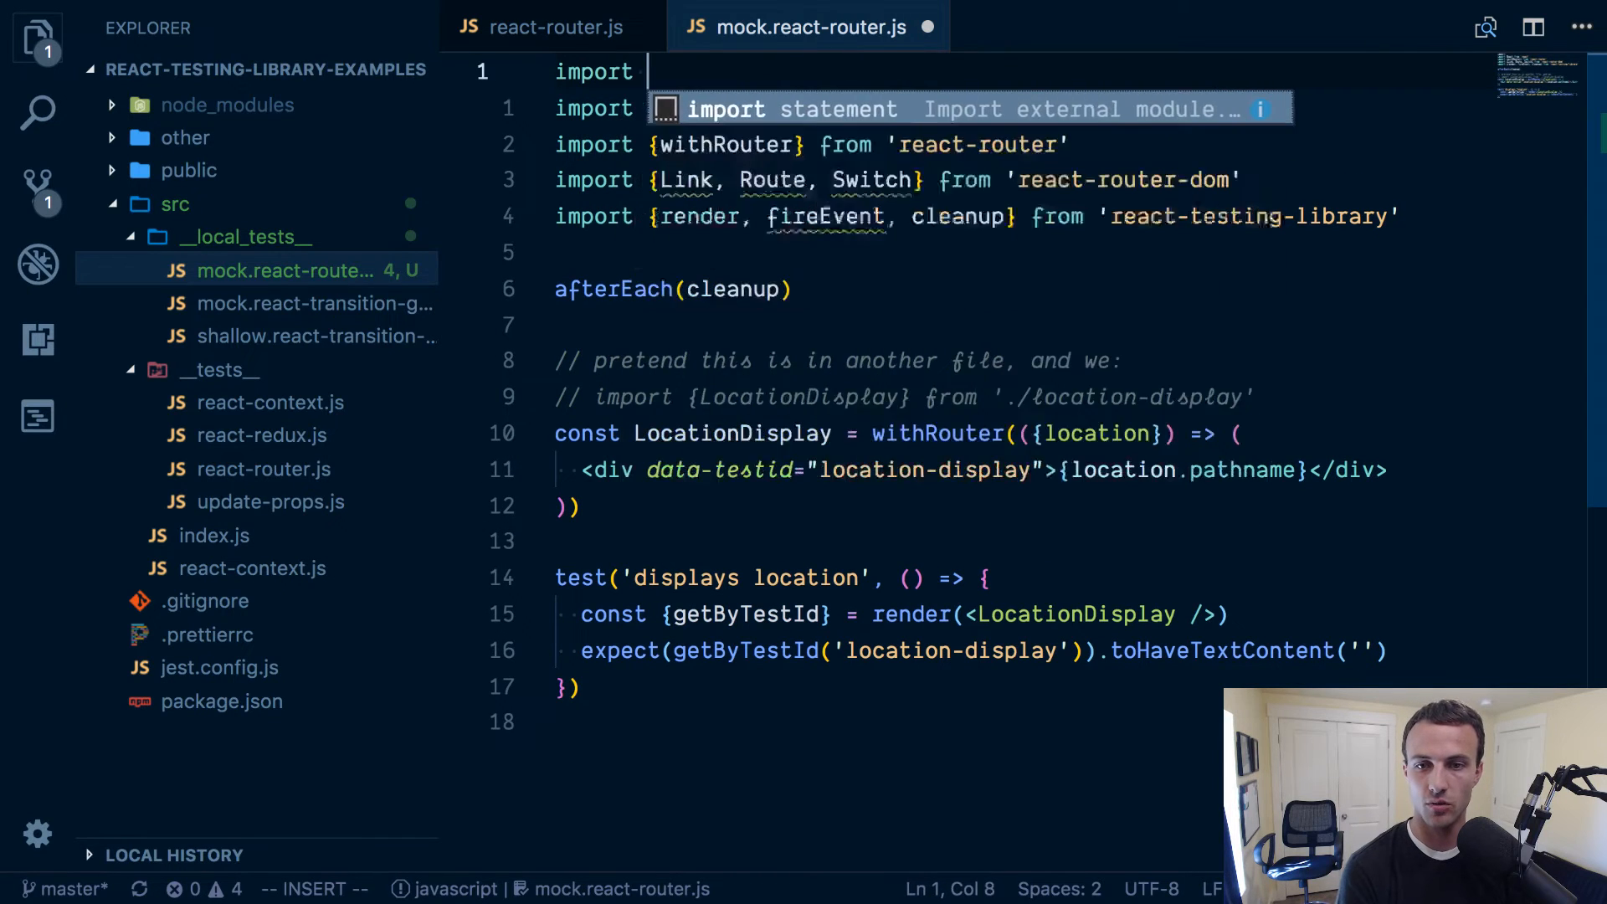
{"action": "type", "text": "'jest-dom/a"}
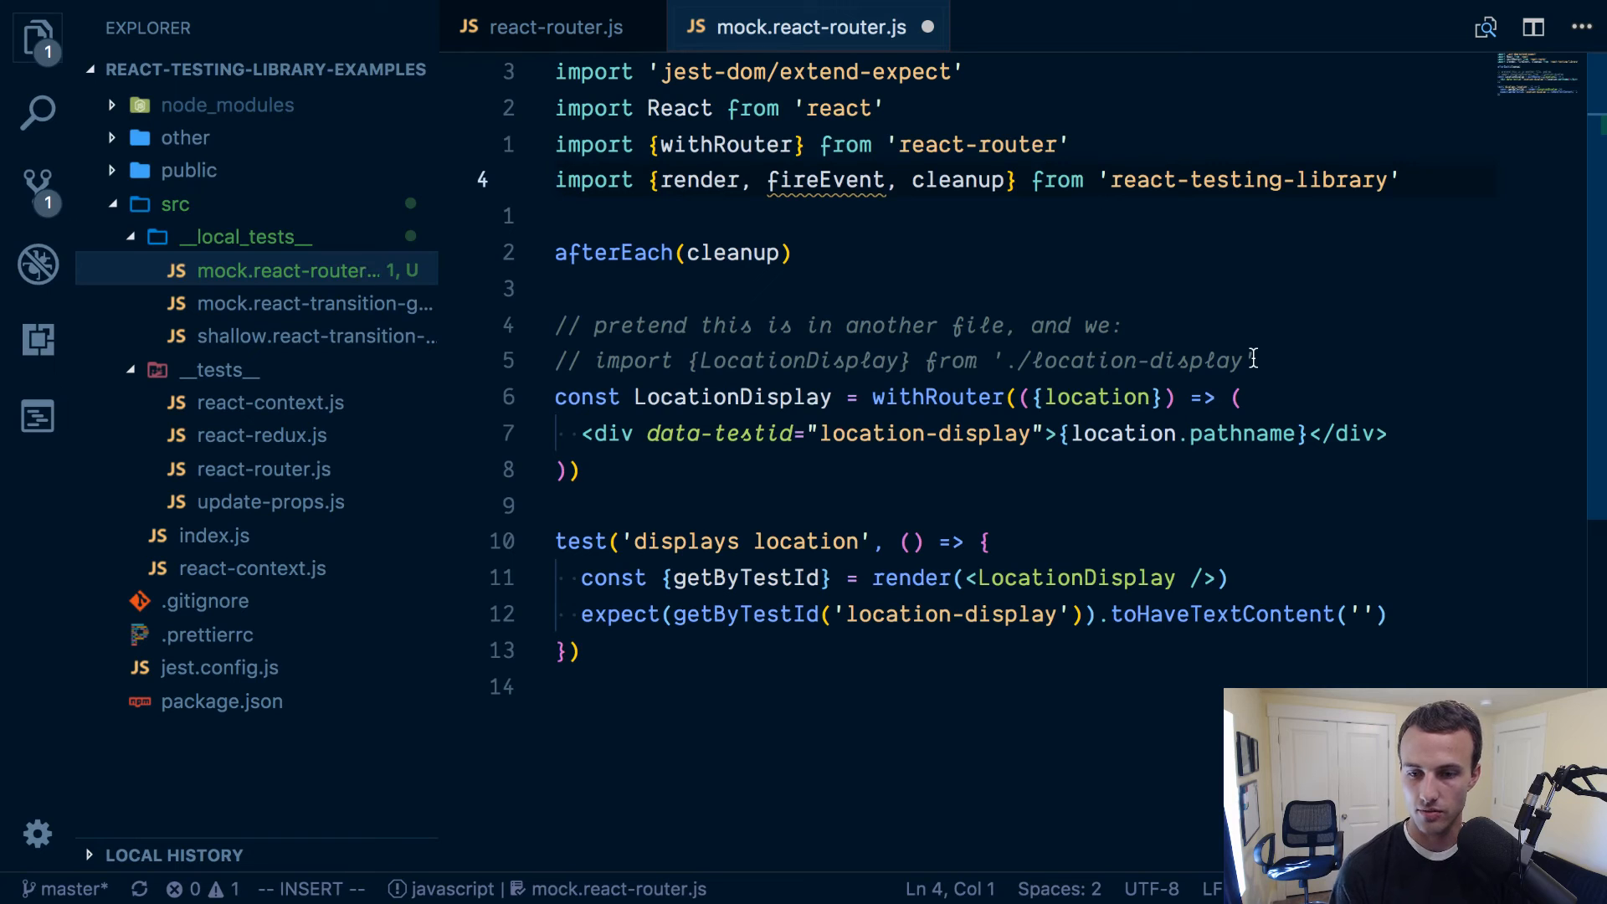
{"action": "type", "text": "import {Link, Route, Switch} from 'react-router-dom'"}
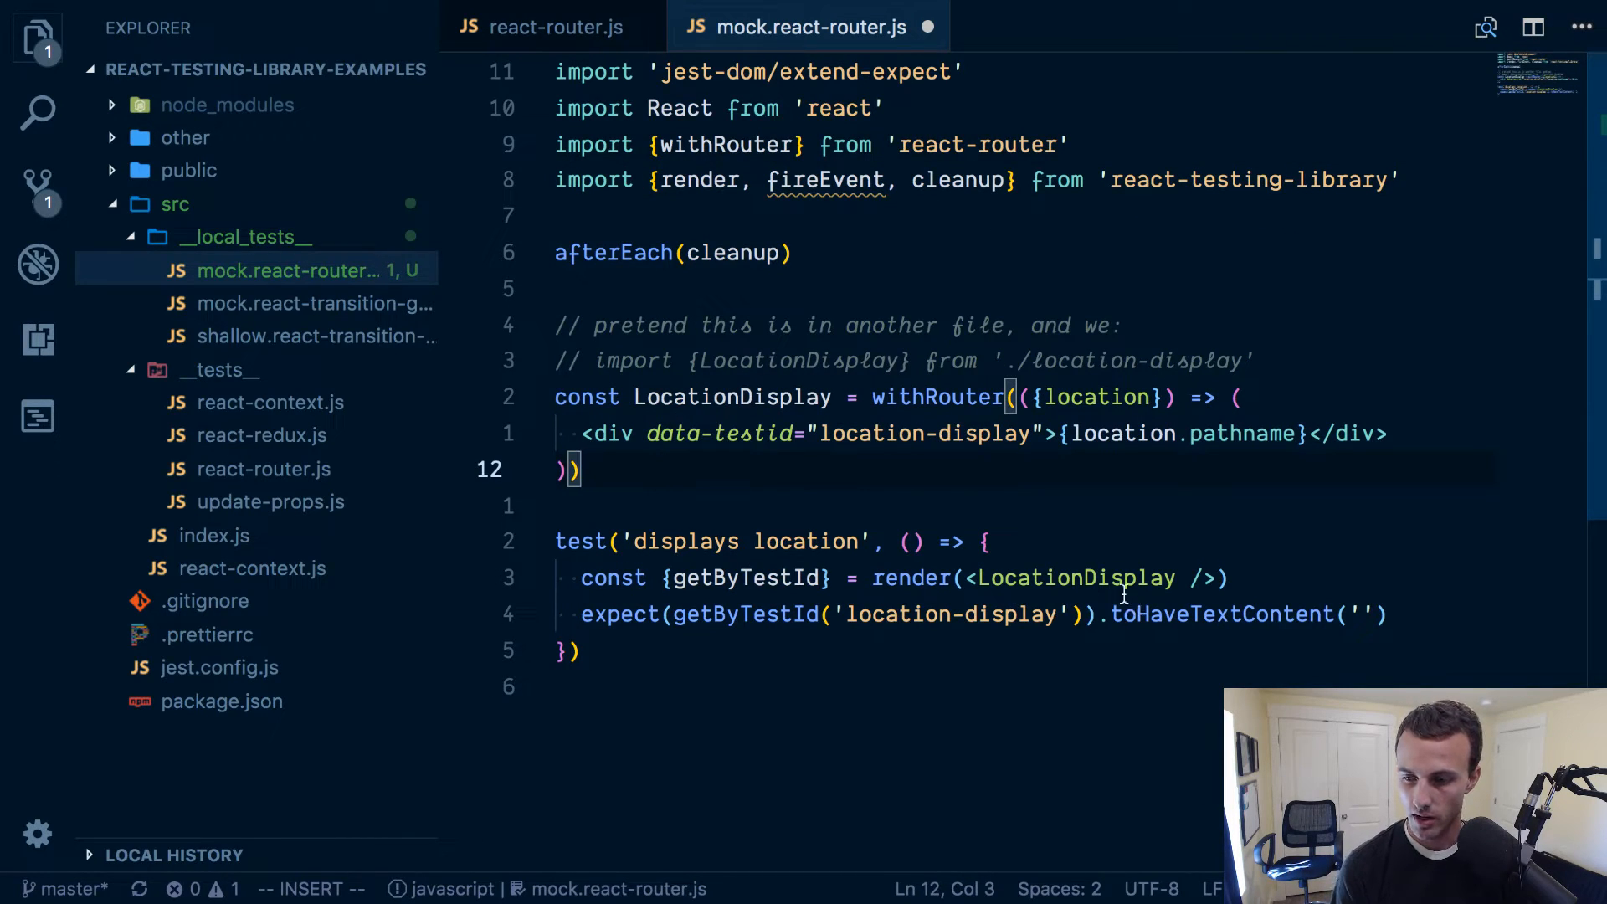
{"action": "double_click", "coordinate": [1064, 577]}
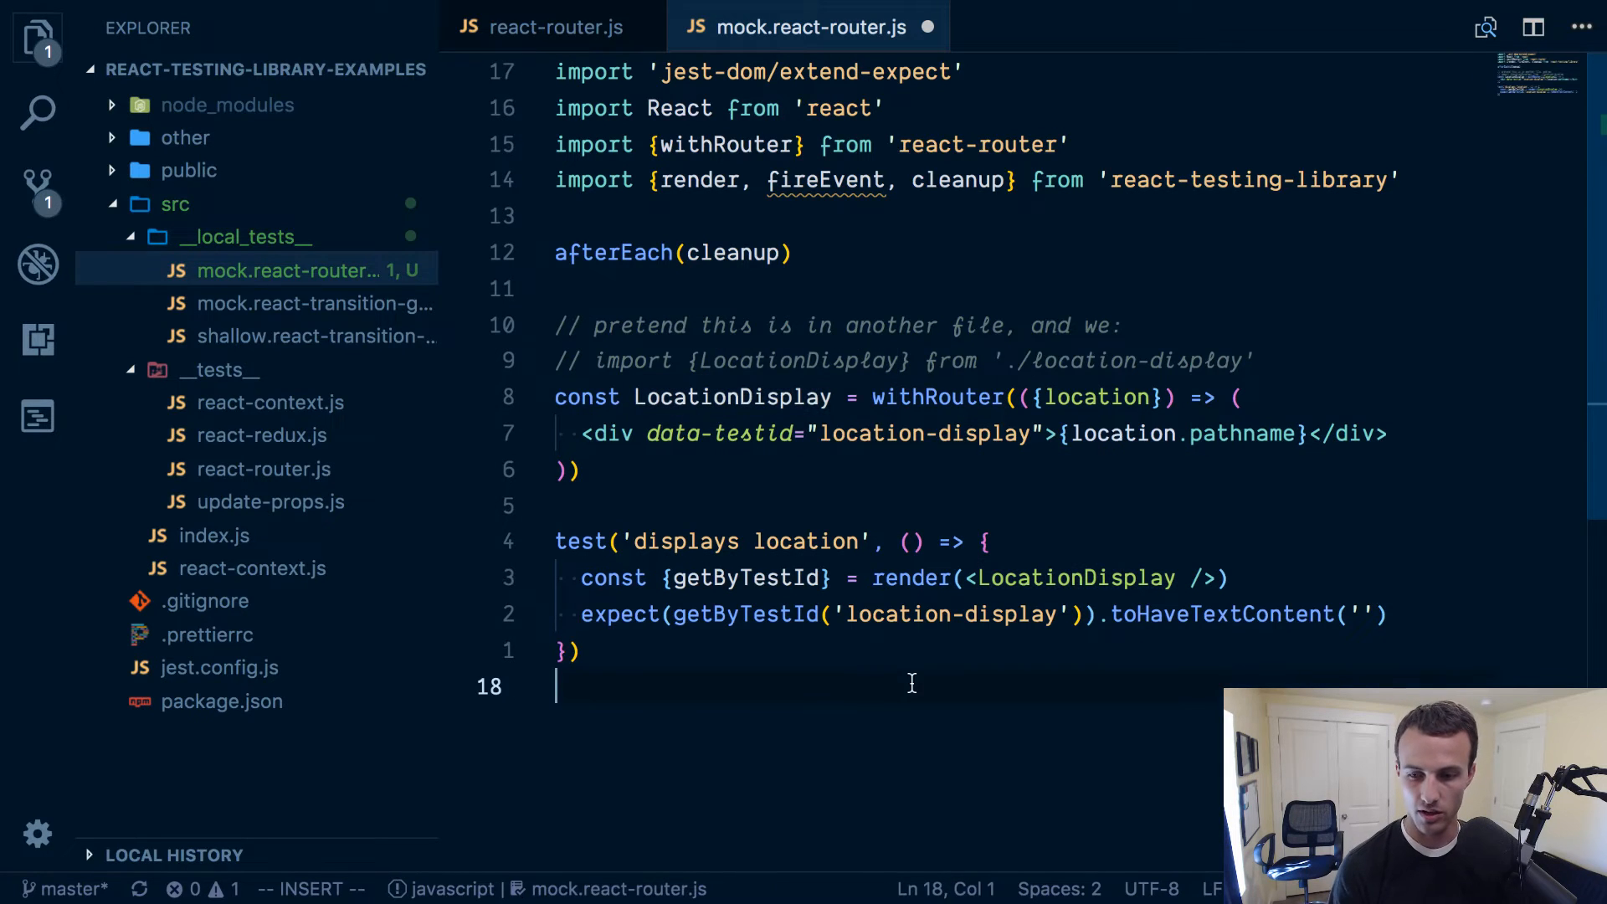
Run npm run test -- --watch in the integrated terminal, hitting the withRouter Invariant Violation.
{"action": "key", "text": "ctrl+`"}
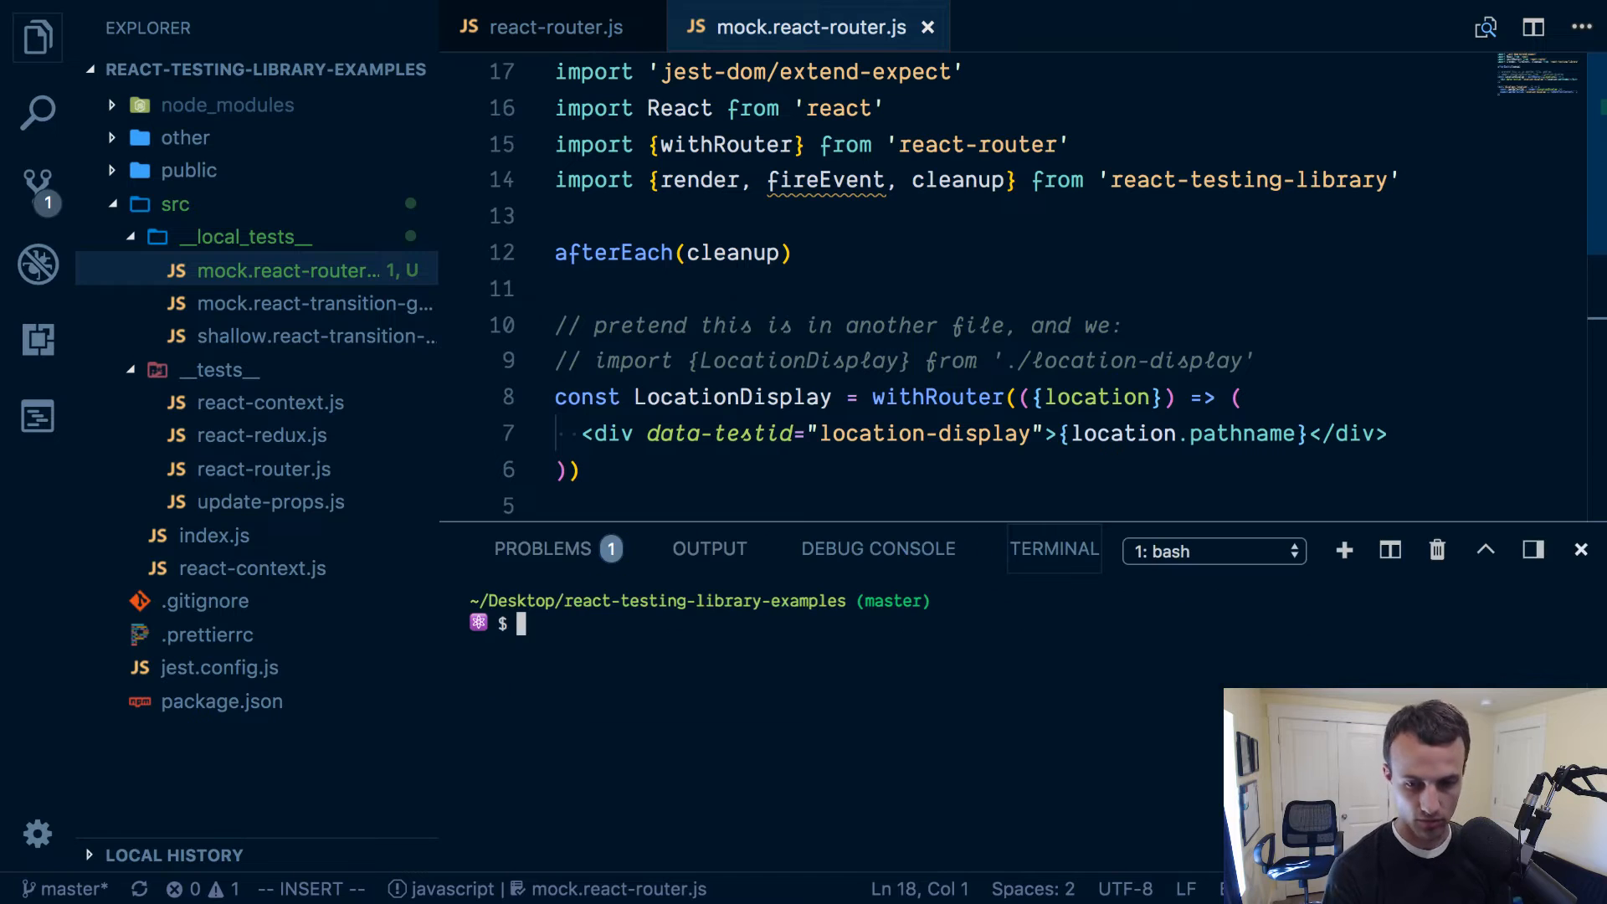
{"action": "scroll", "scroll_direction": "down", "scroll_amount": 3}
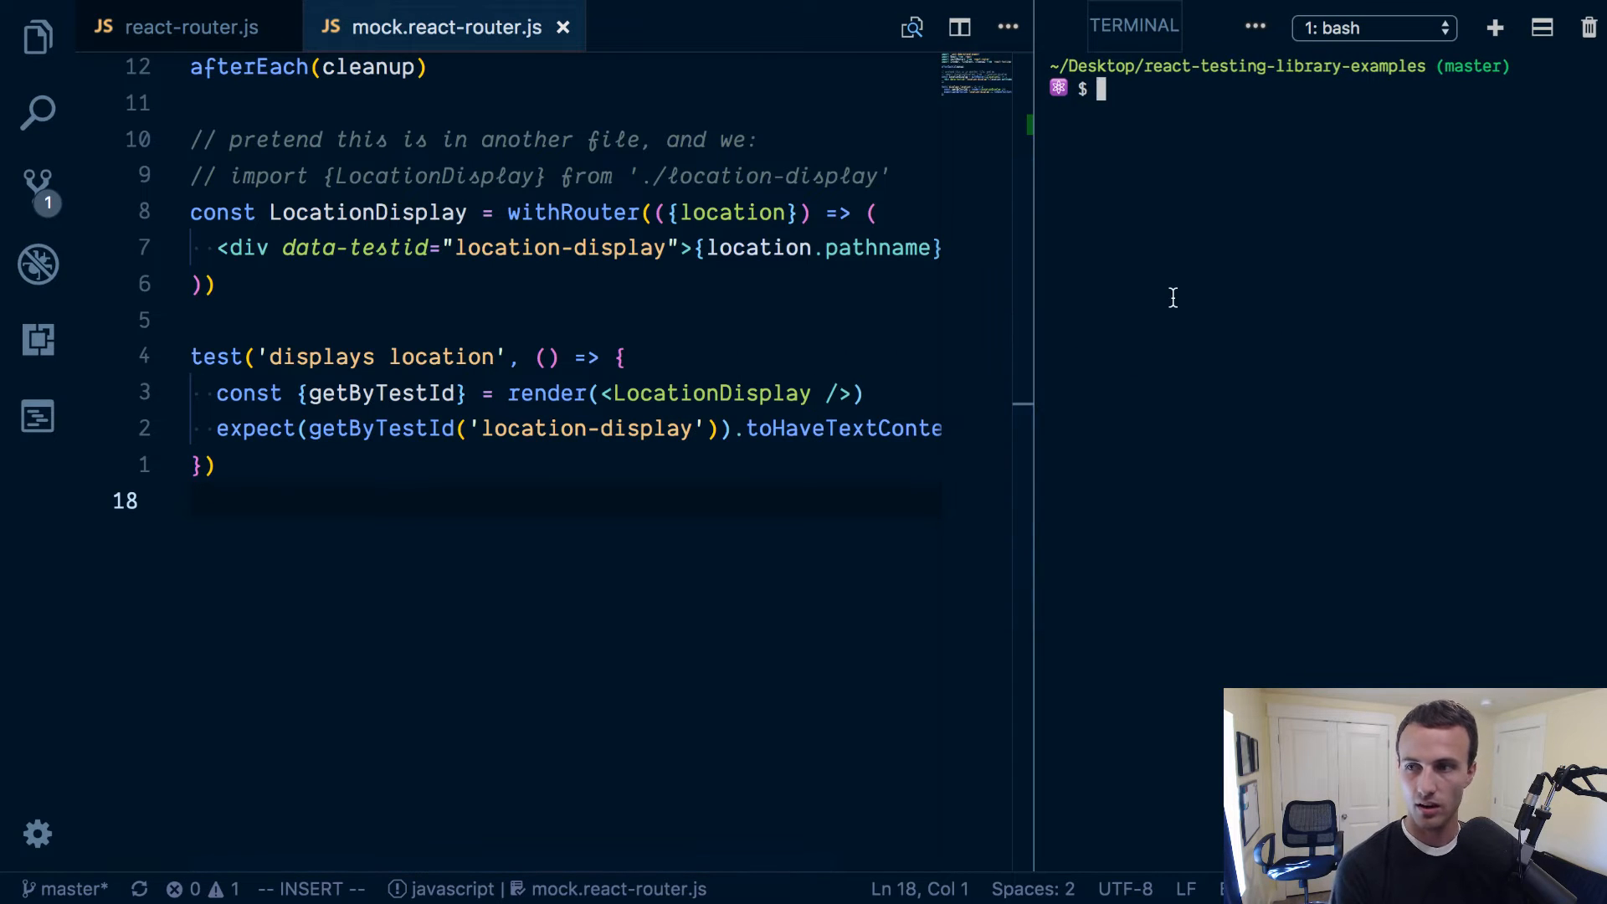
{"action": "type", "text": "npm run t"}
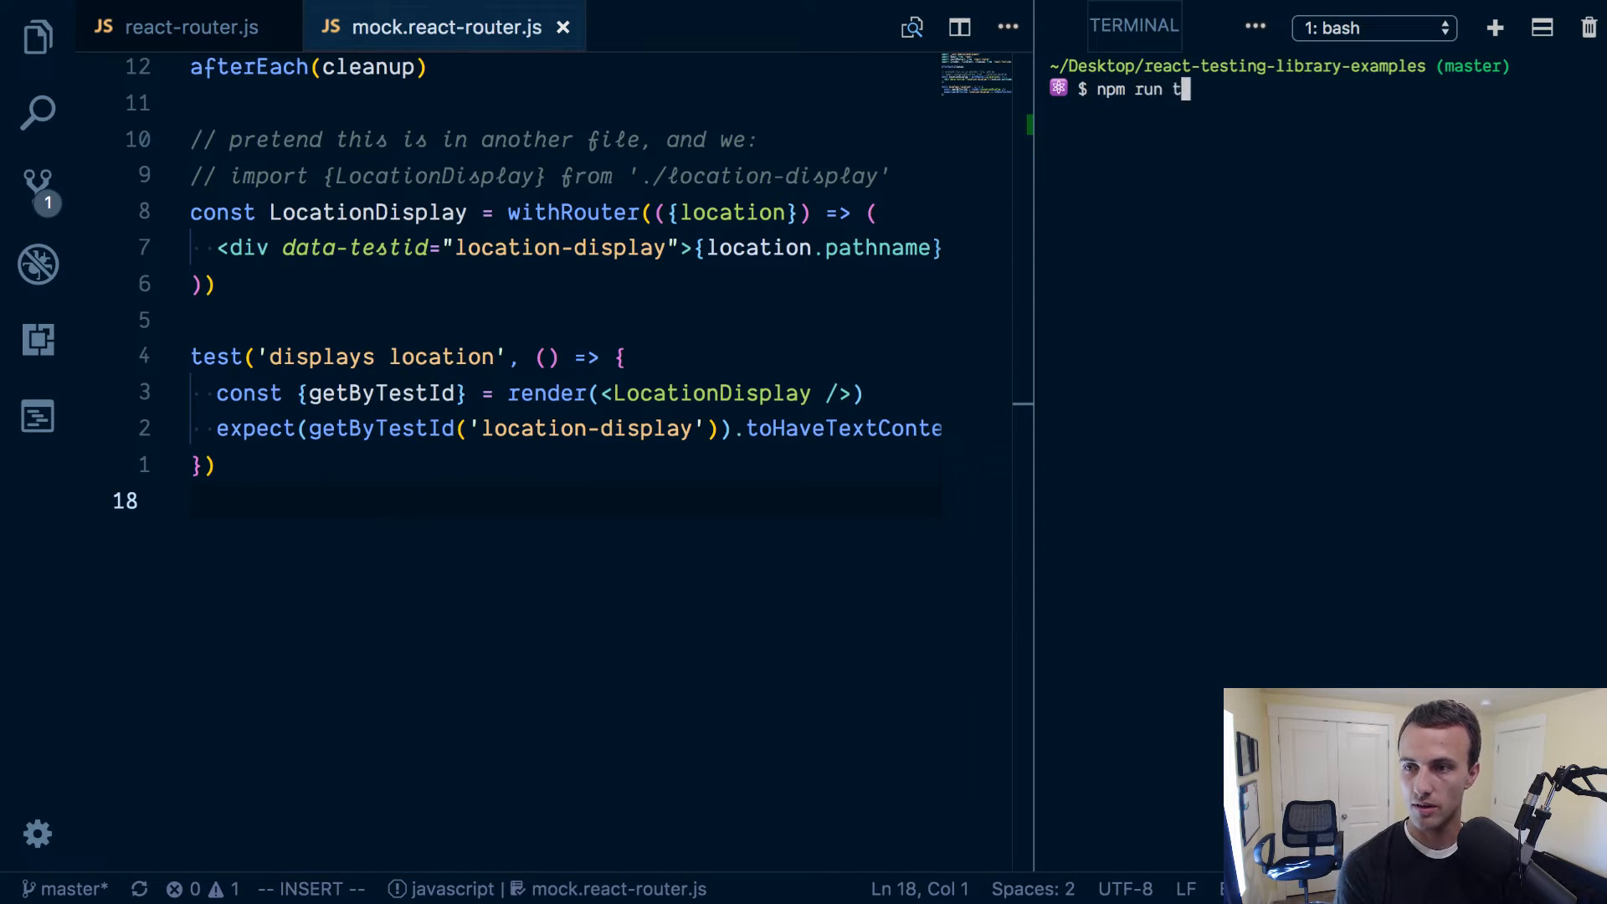
{"action": "key", "text": "Return"}
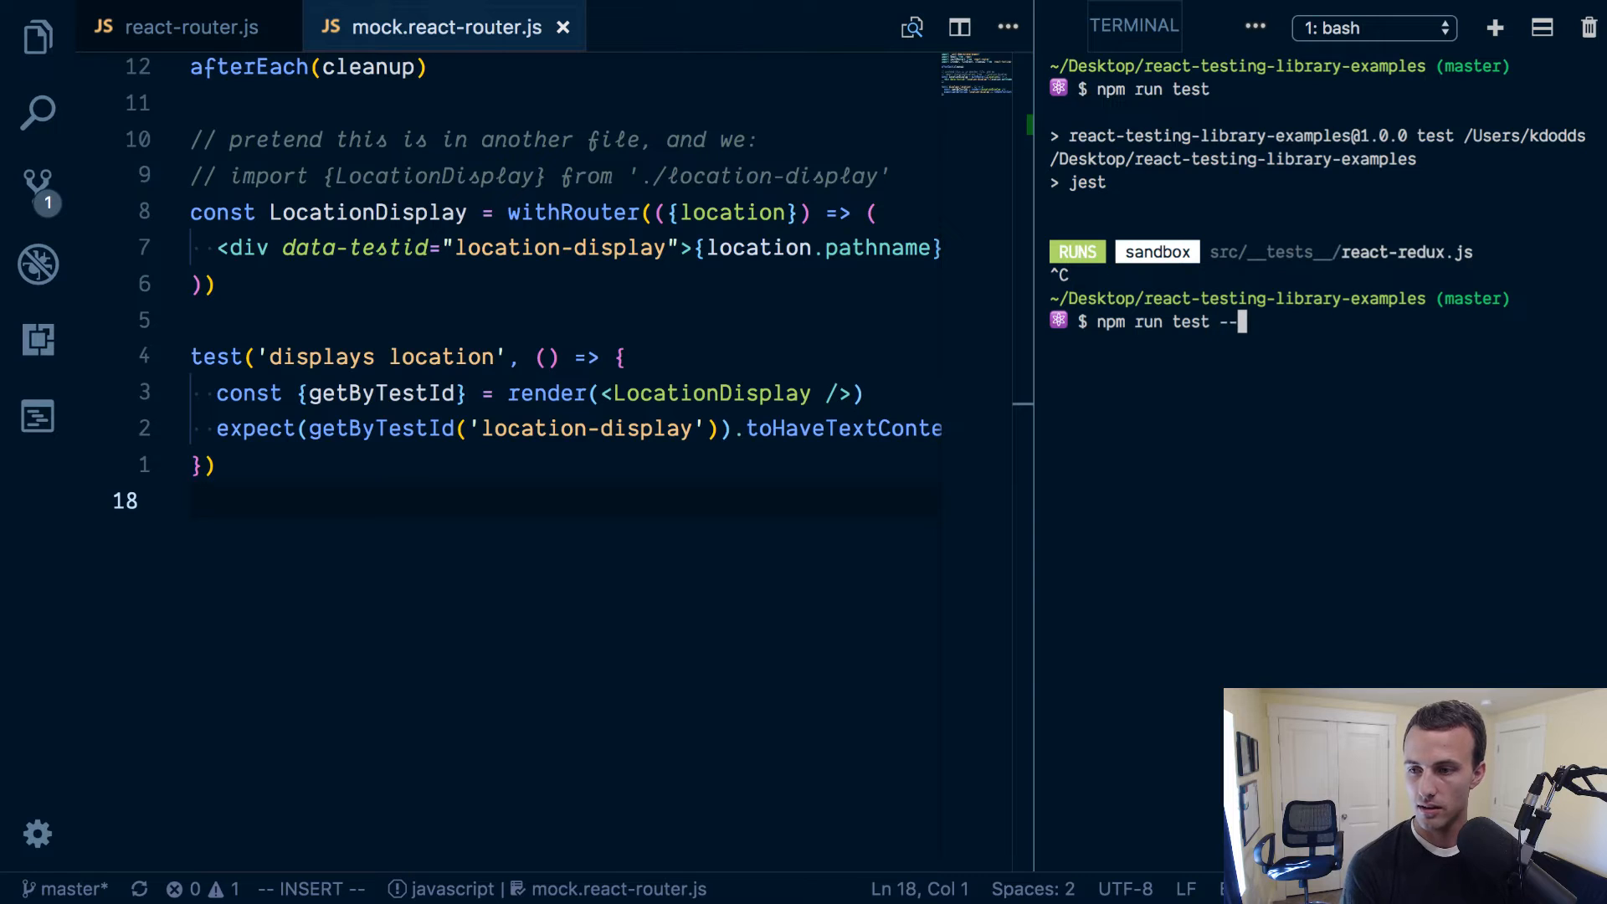
{"action": "type", "text": "-"}
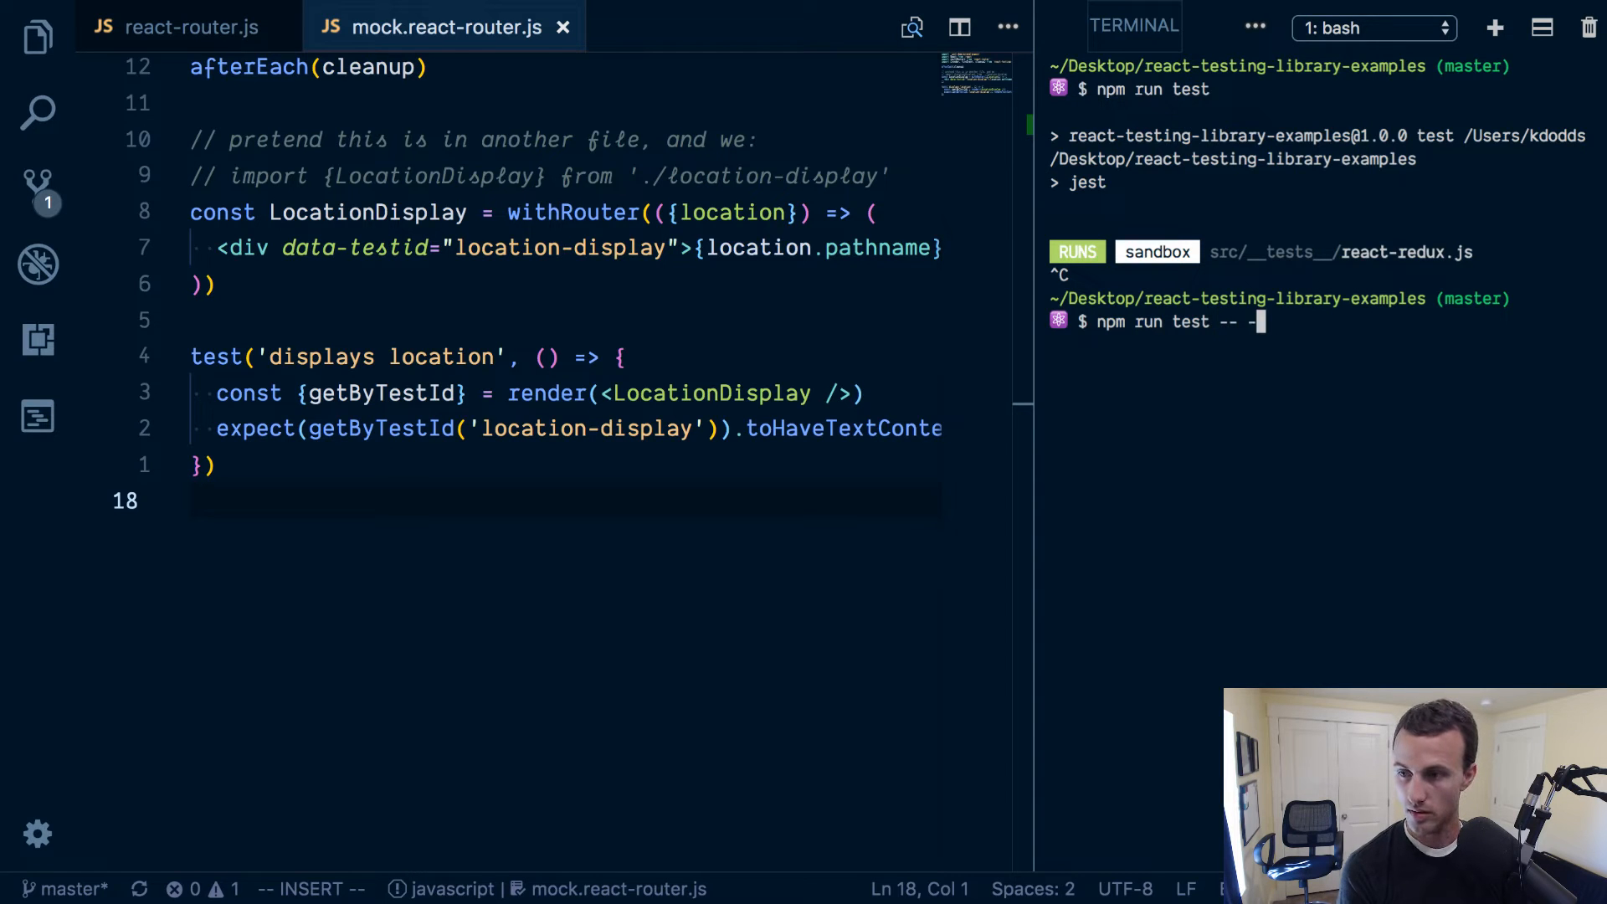
{"action": "type", "text": "-watch"}
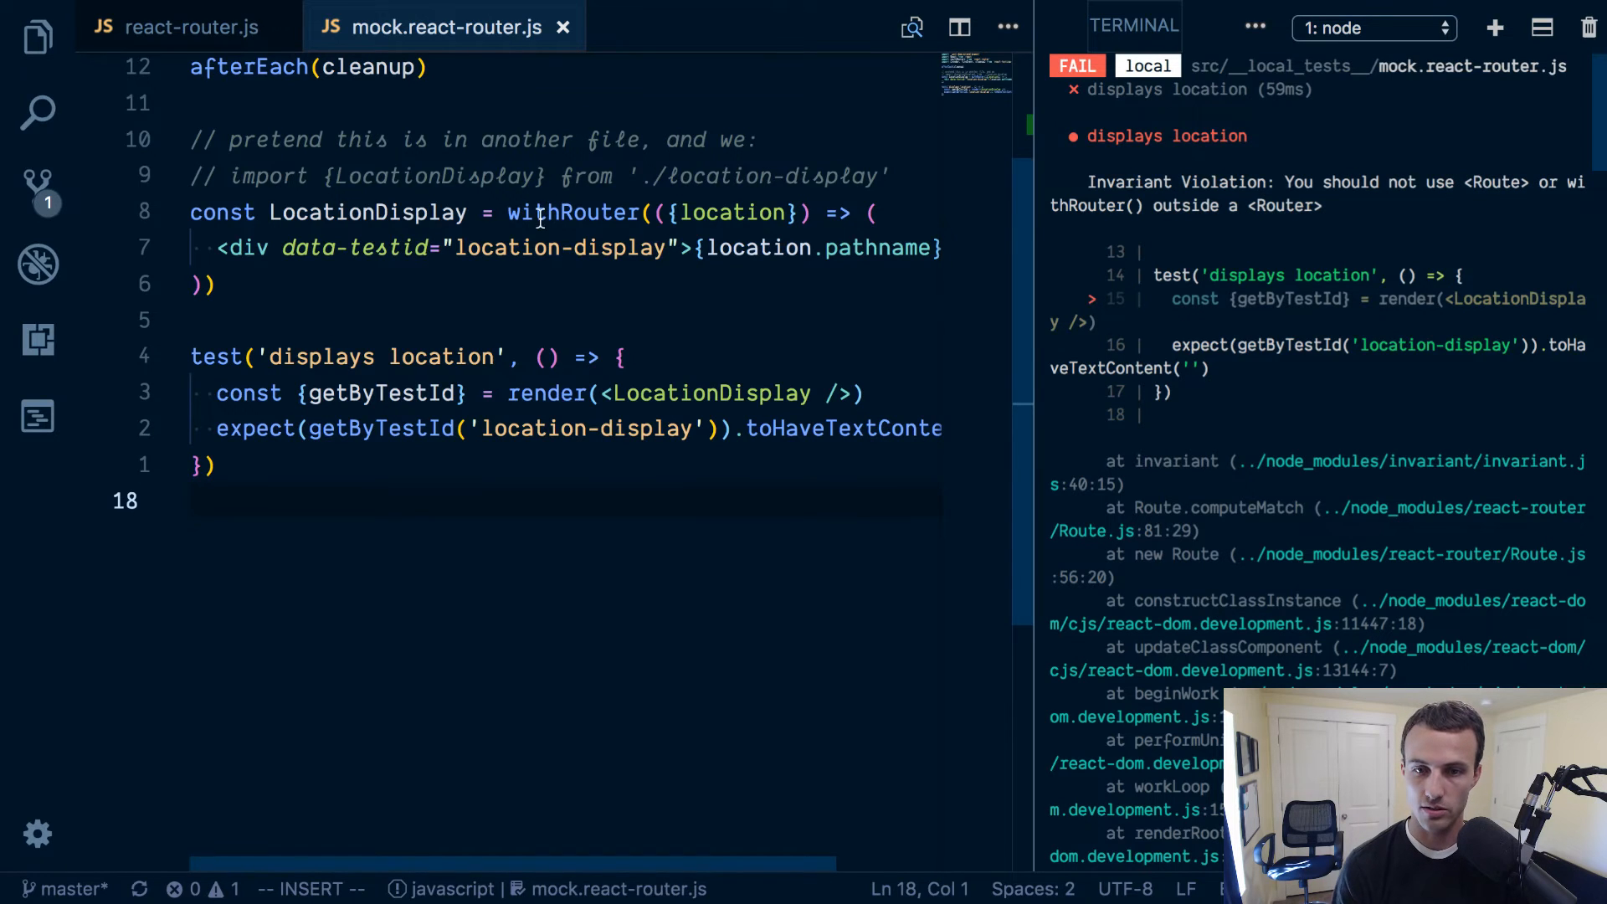
Return focus to the failing test code and scroll up through it.
{"action": "left_click", "coordinate": [620, 429]}
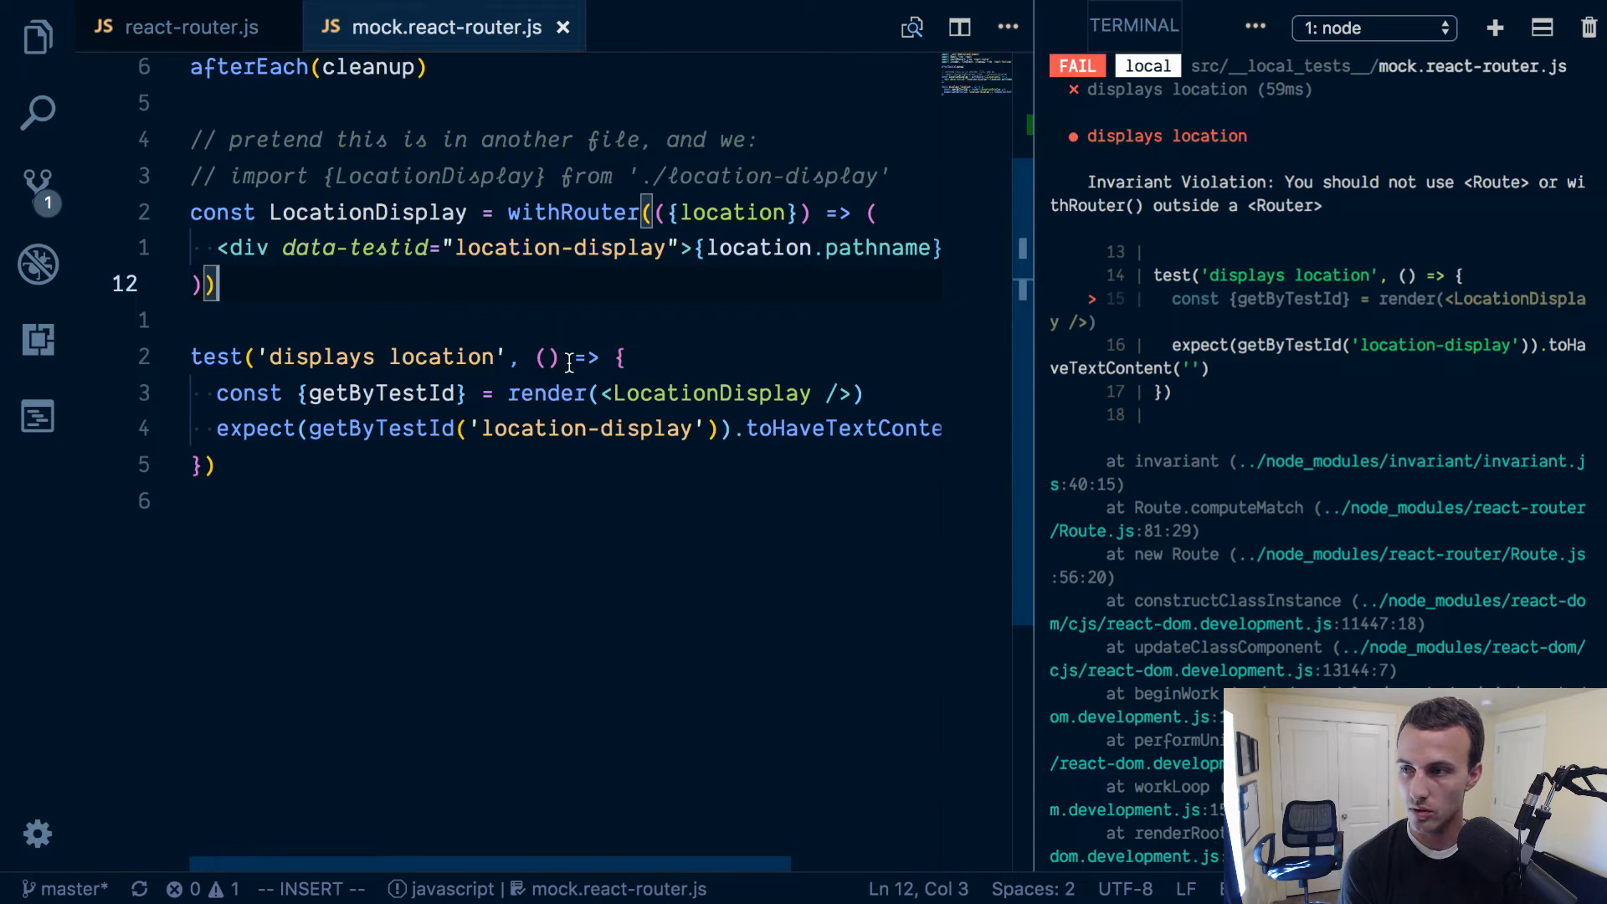
{"action": "scroll", "scroll_direction": "up", "scroll_amount": 3}
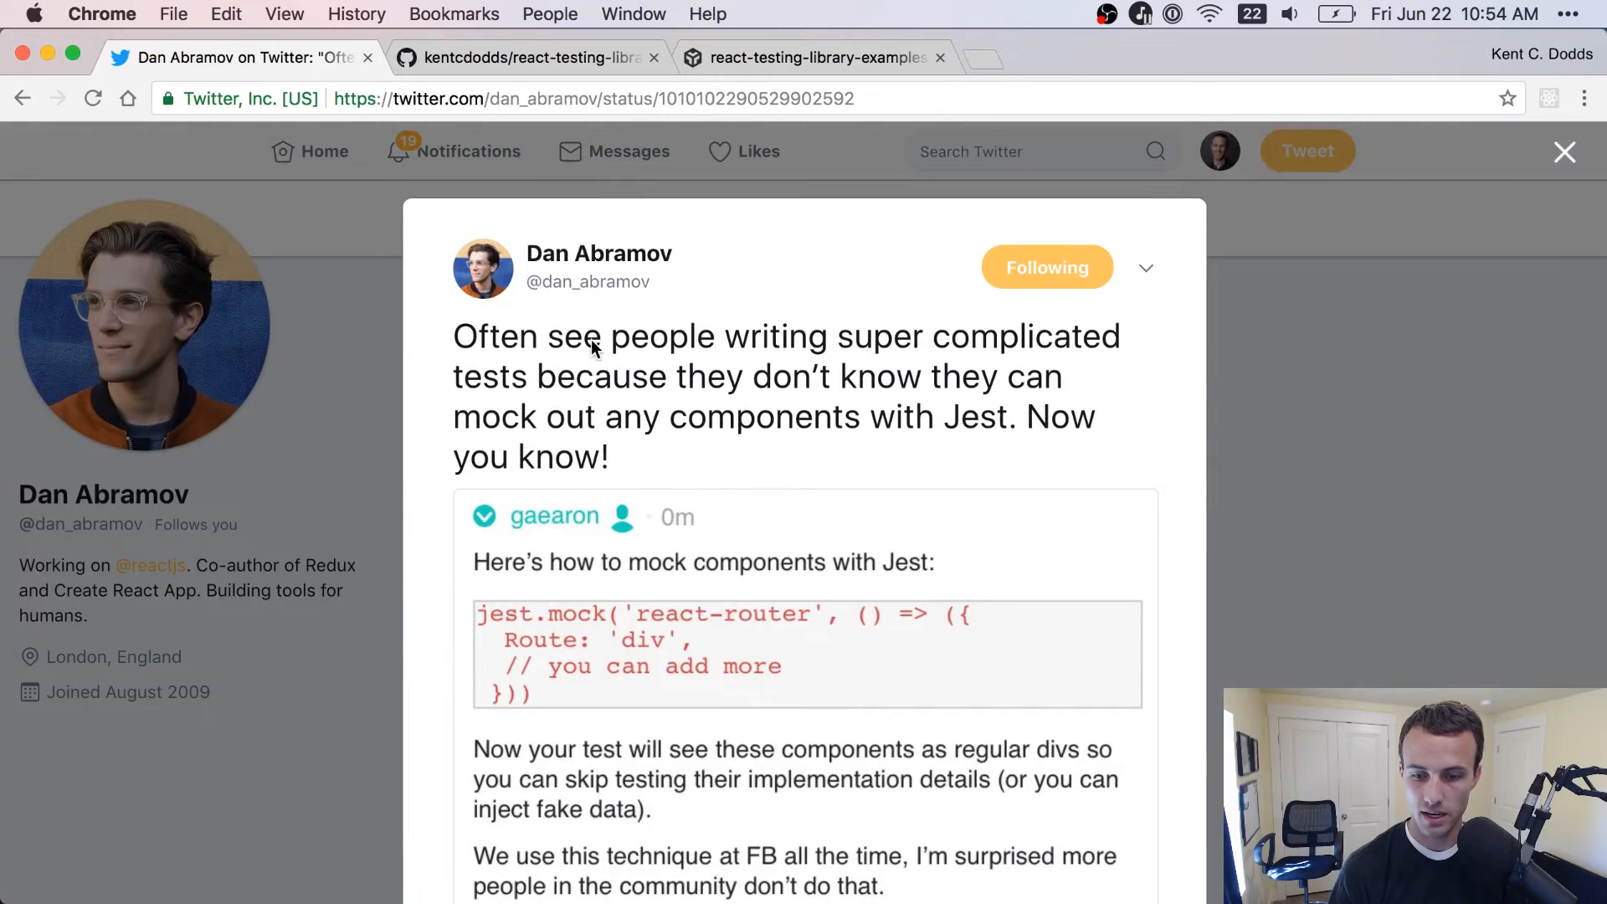
Scroll the mock.react-router.js test file after returning to VS Code from the tweet.
{"action": "scroll", "scroll_direction": "down", "scroll_amount": 3}
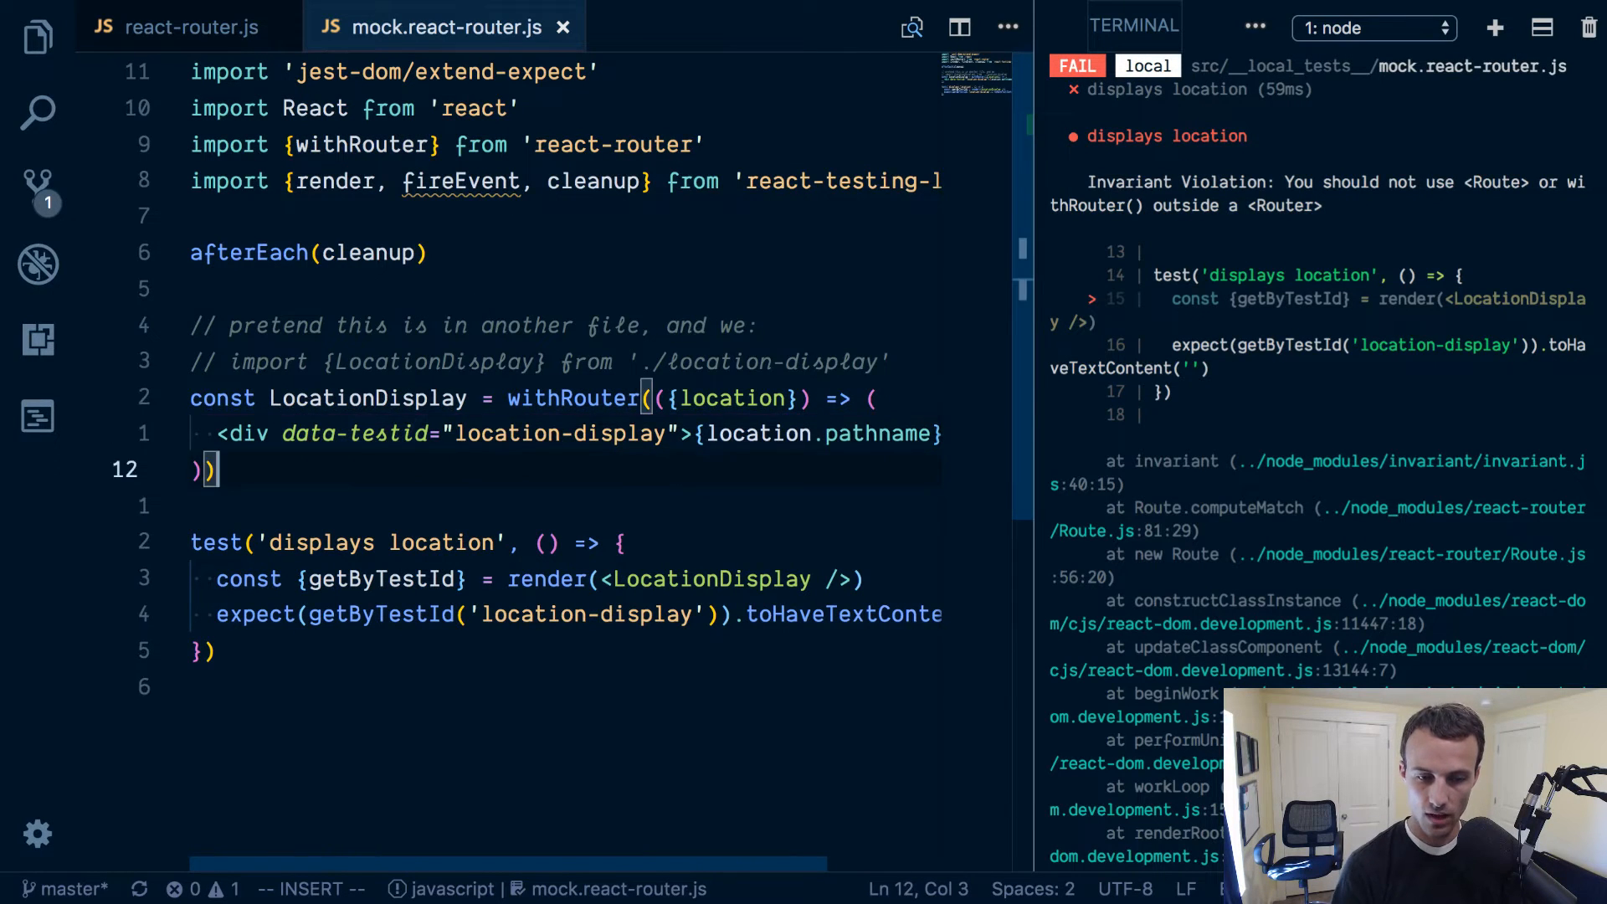
Add jest.mock('react-router', () => ({ withRouter: jest.fn() })) above the test.
{"action": "type", "text": "jest.mock('react-router', ()"}
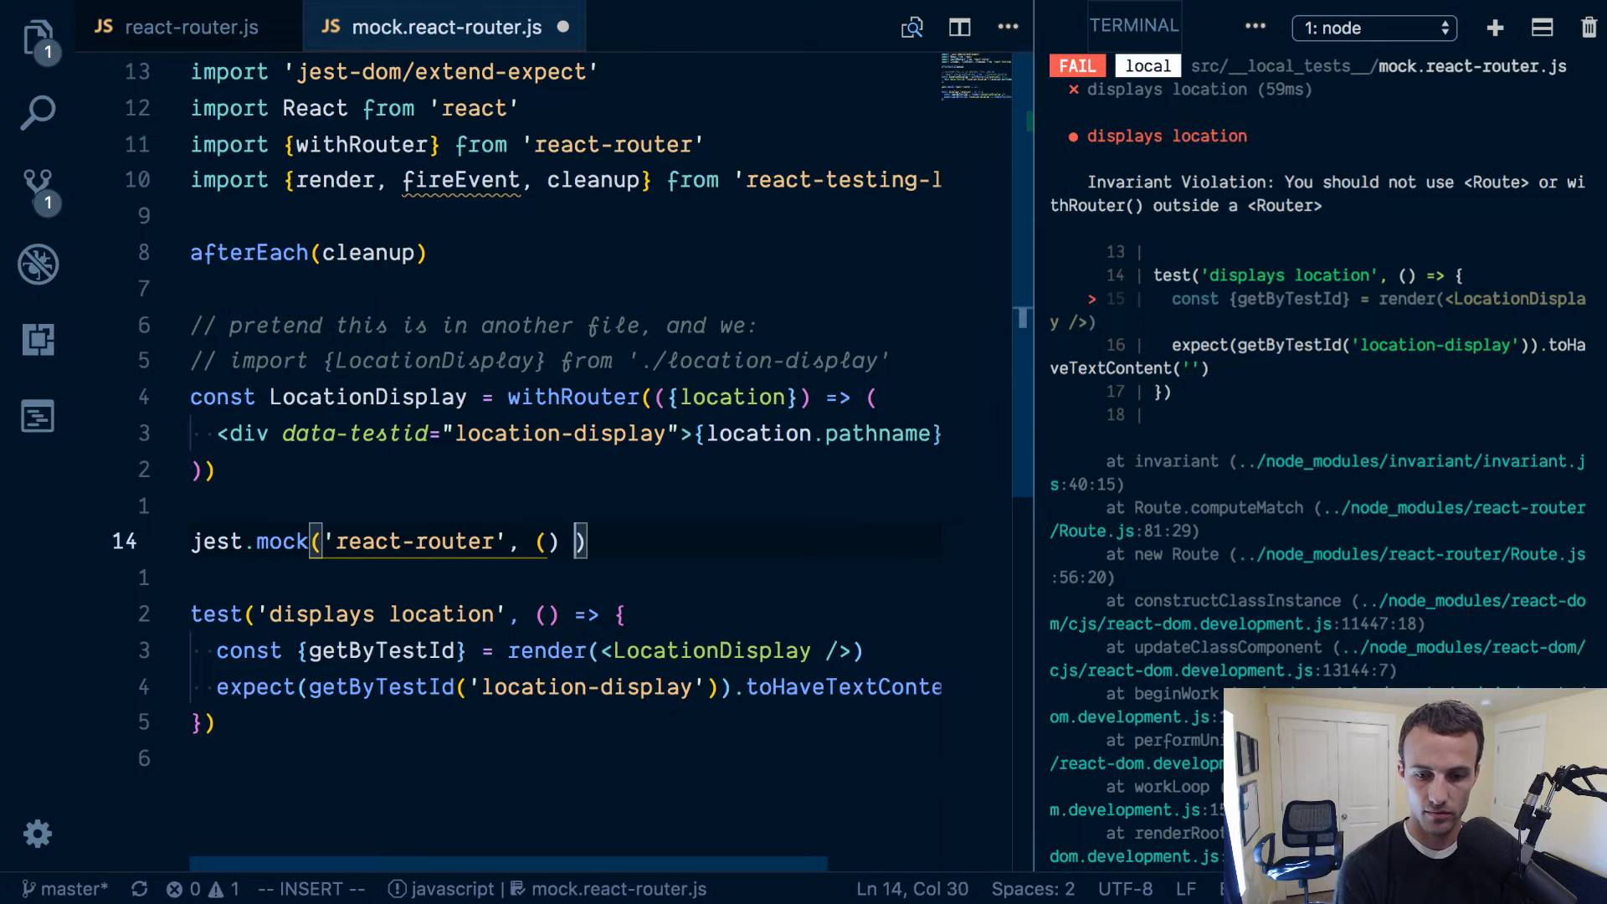
{"action": "type", "text": "{"}
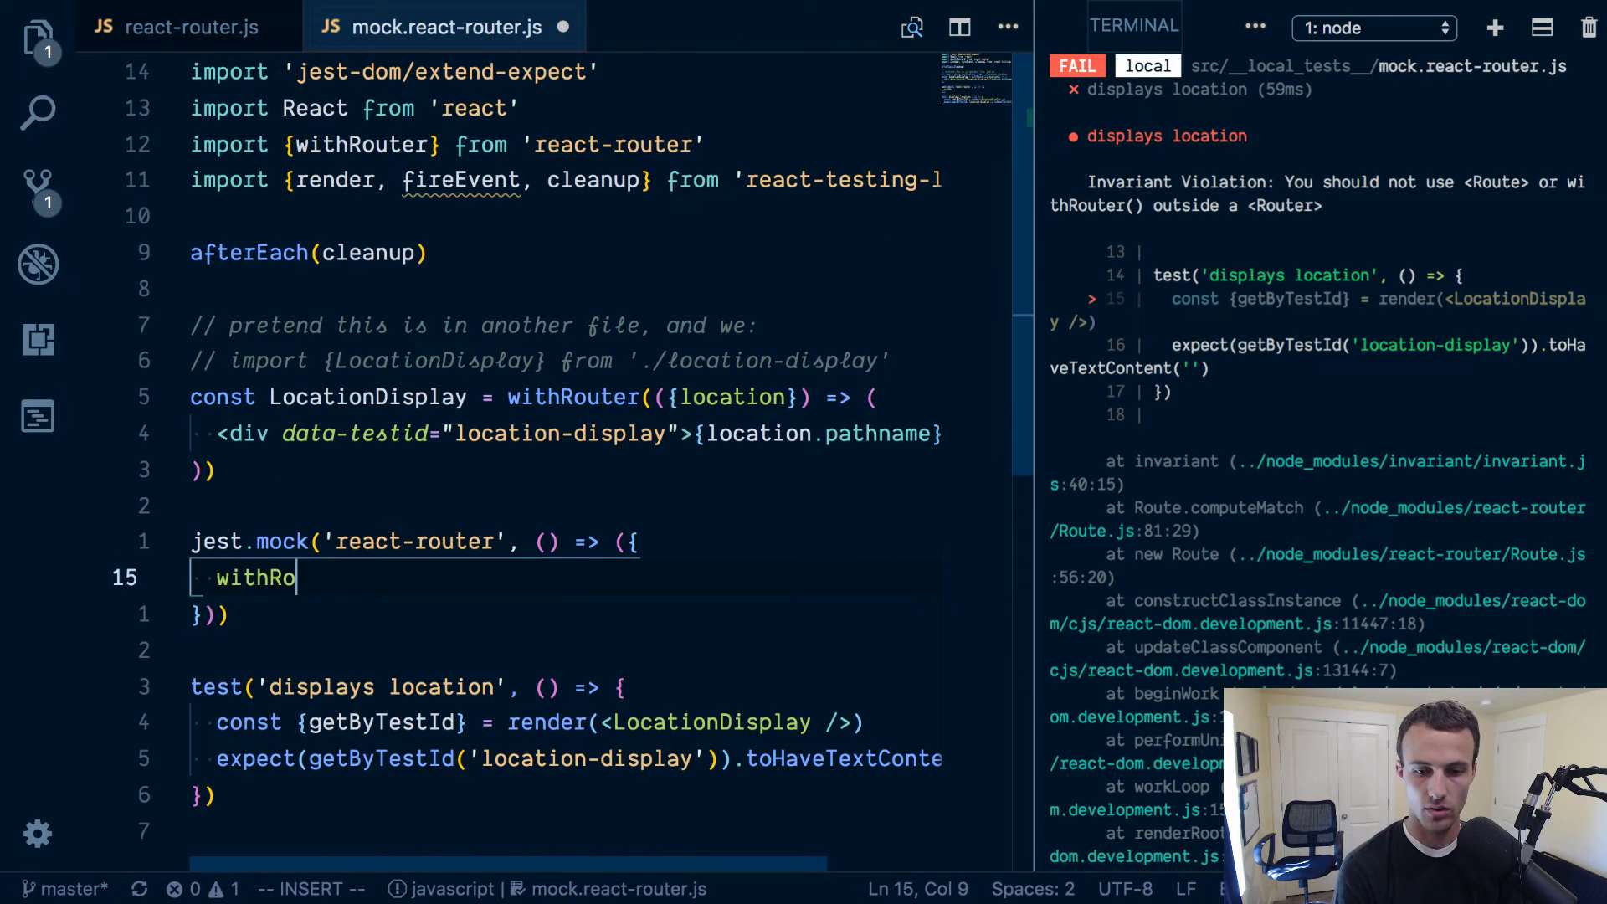
{"action": "type", "text": "uter:"}
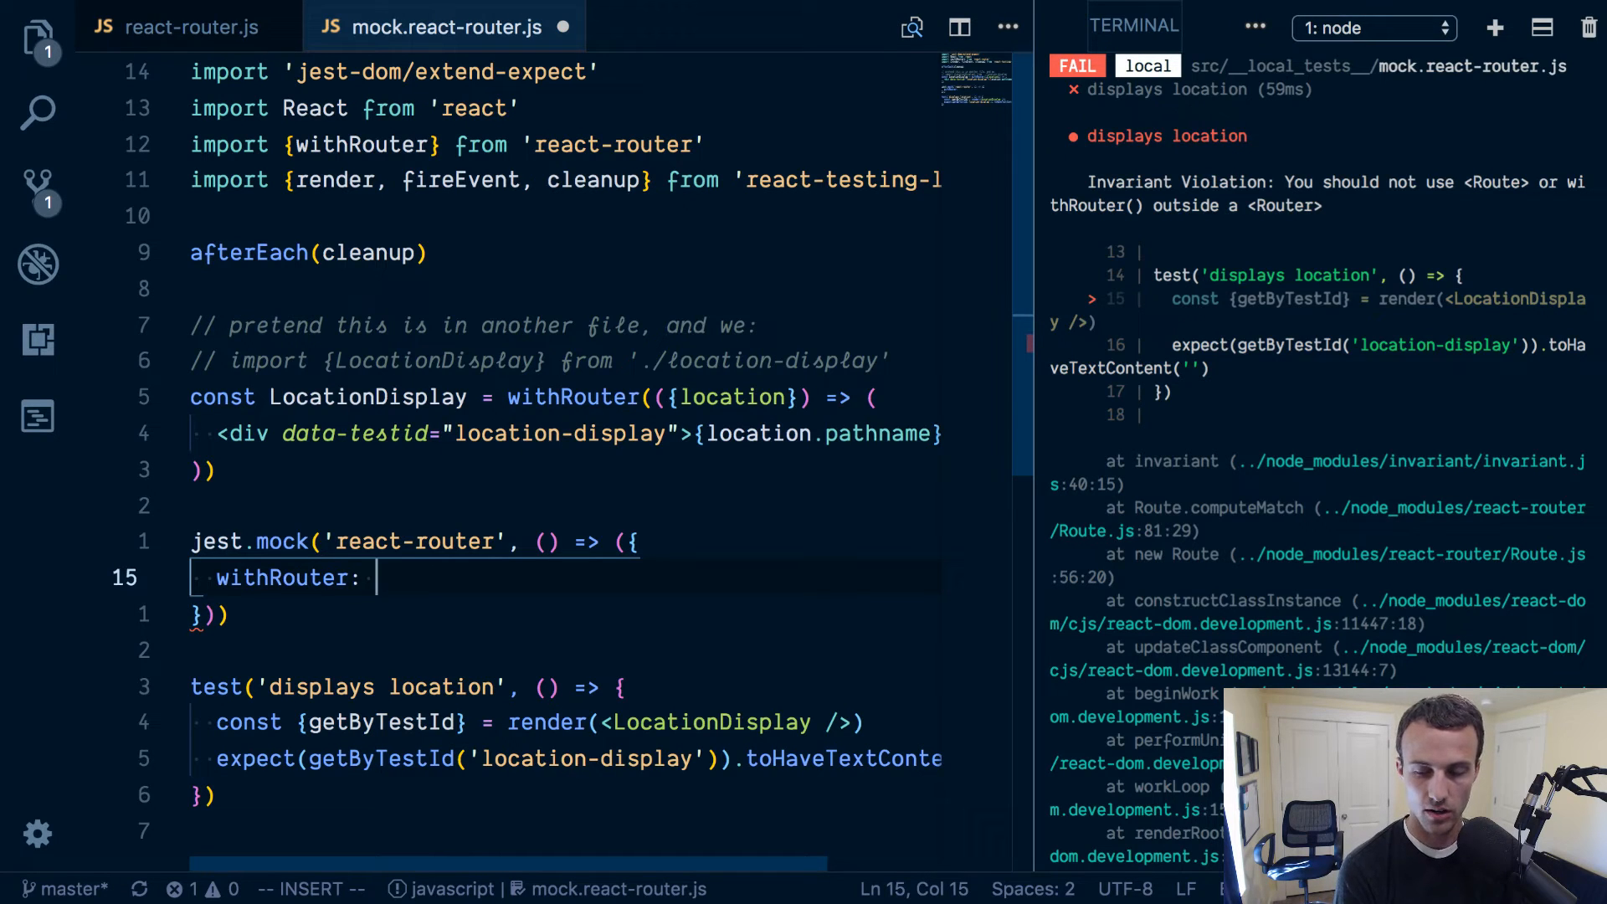
{"action": "type", "text": "jest.fn"}
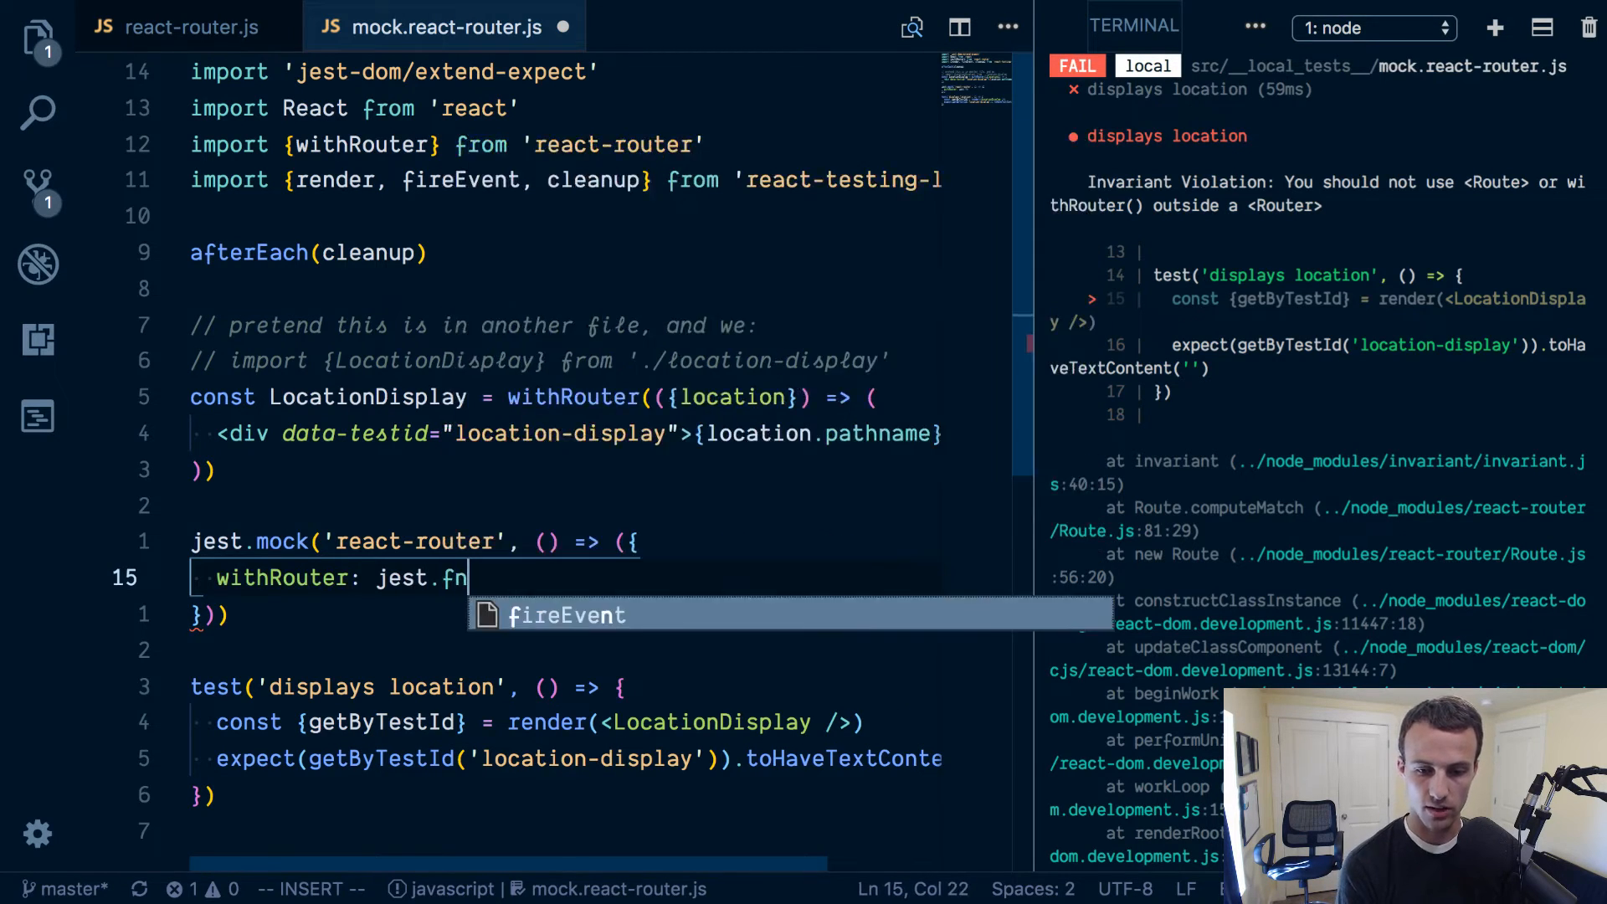
{"action": "type", "text": "()"}
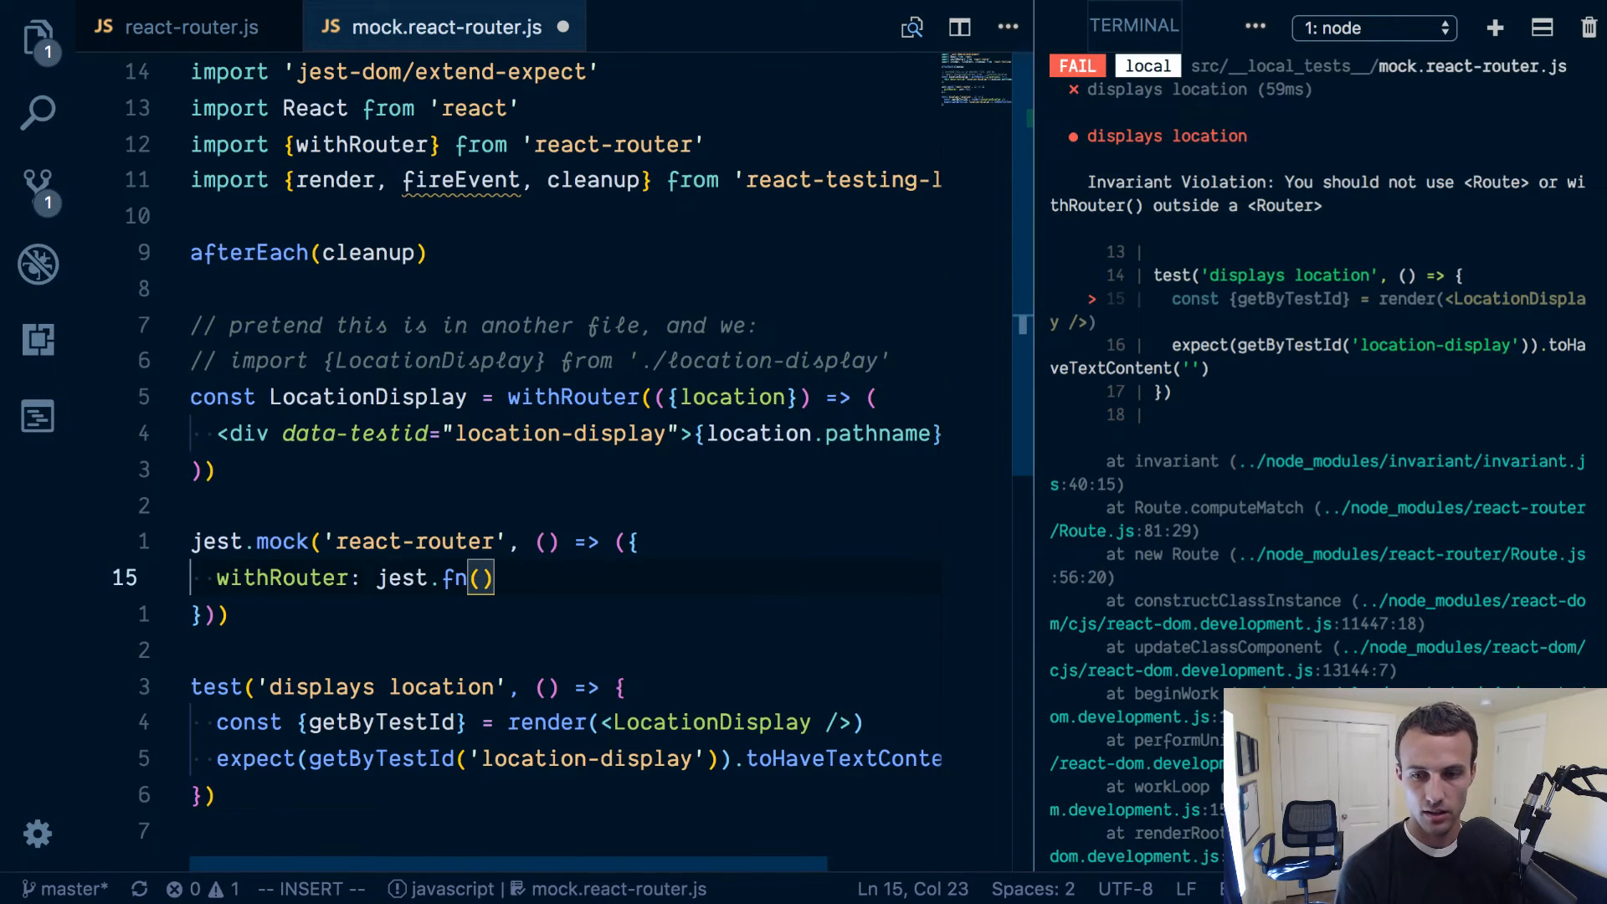
{"action": "scroll", "scroll_direction": "up", "scroll_amount": 3}
{"action": "type", "text": "location= "}
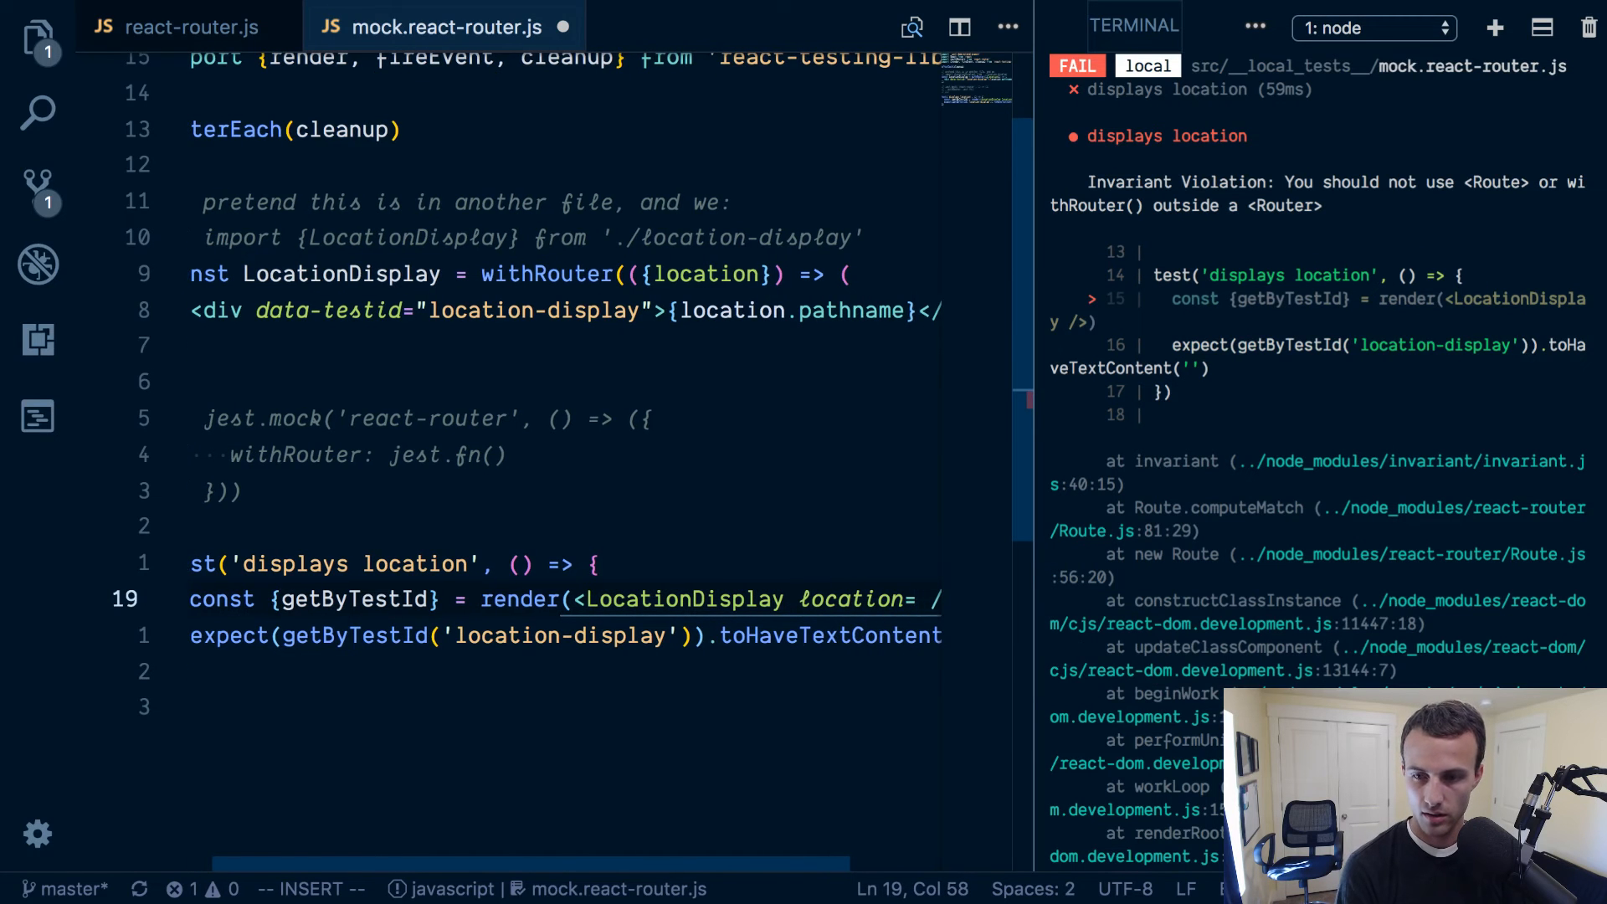
Set pathname to '/some-route', pass it as LocationDisplay's location, and expect that text.
{"action": "type", "text": "{{"}
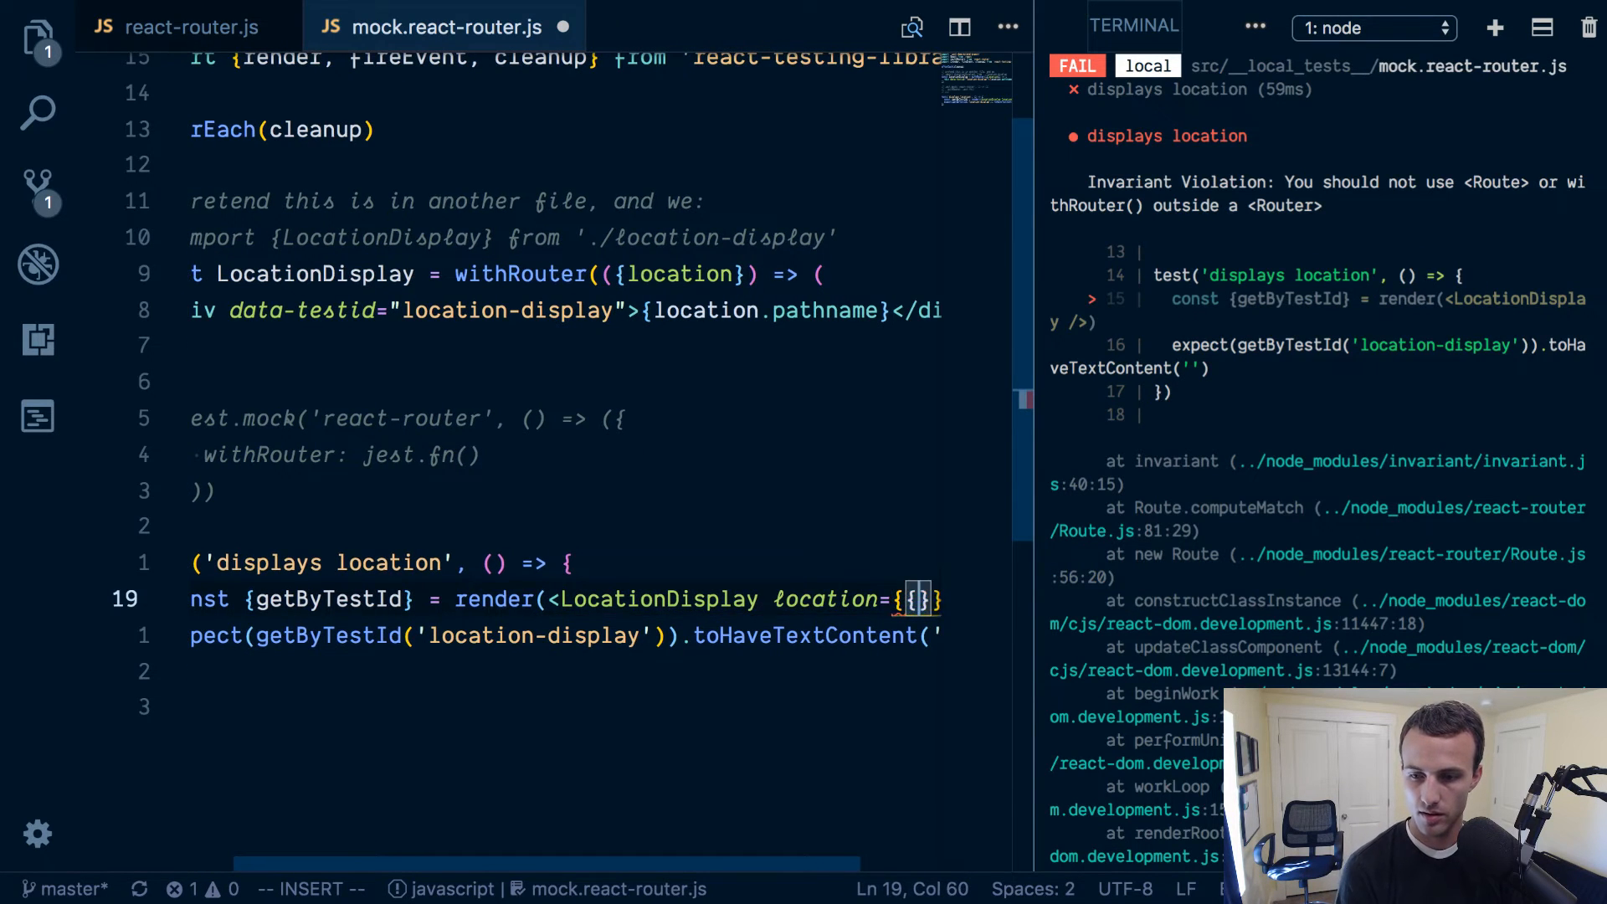
{"action": "type", "text": "pathname"}
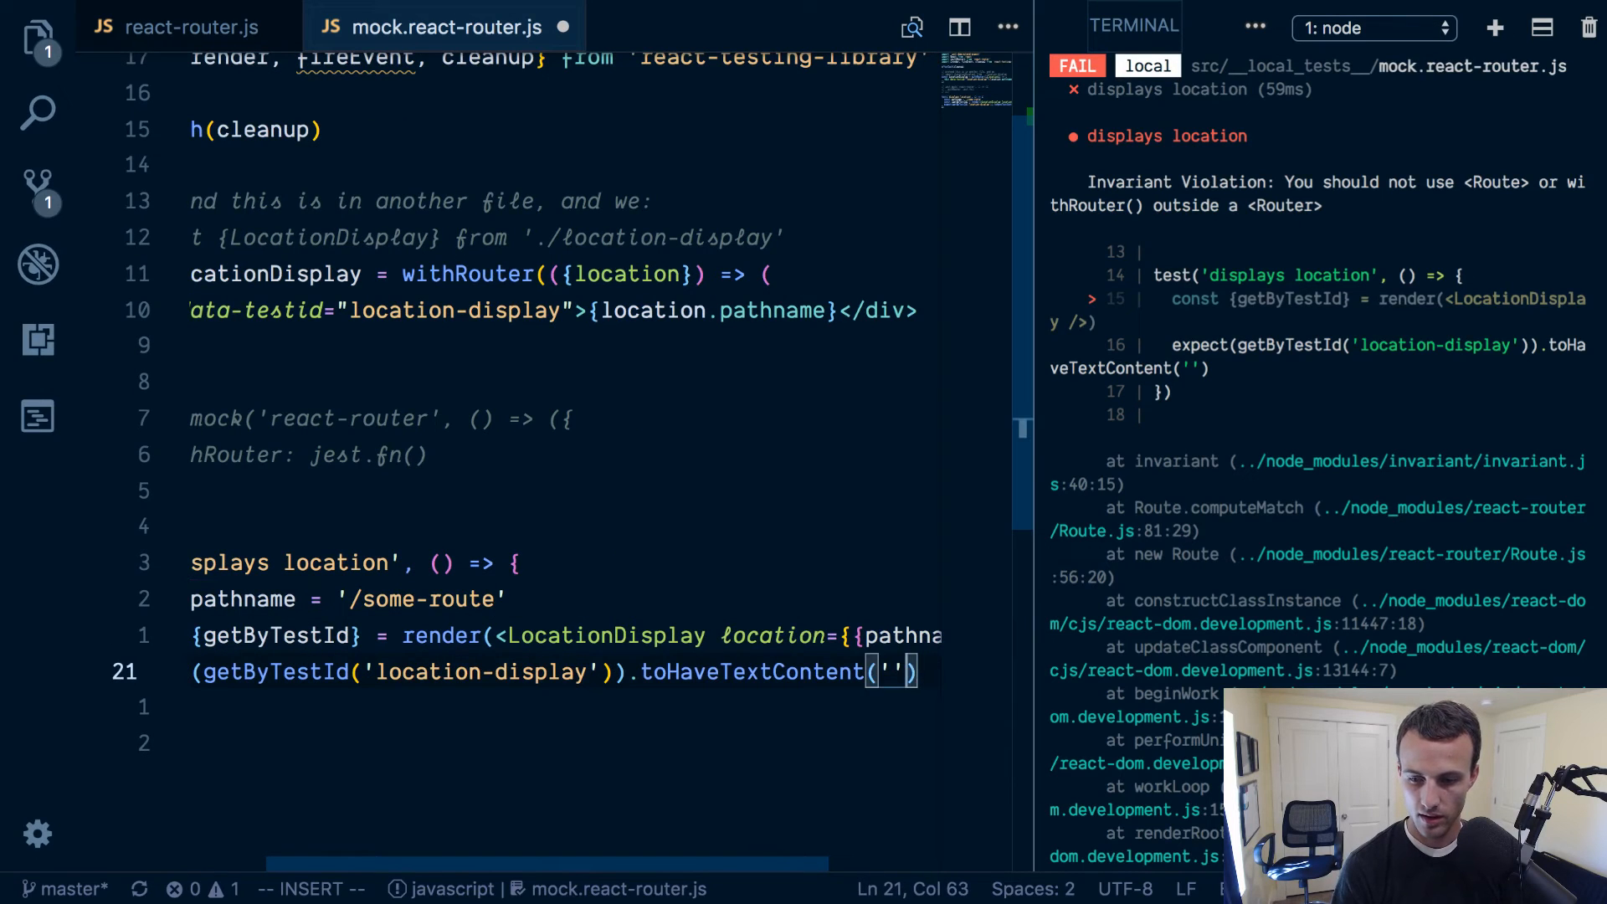
{"action": "type", "text": "pathname"}
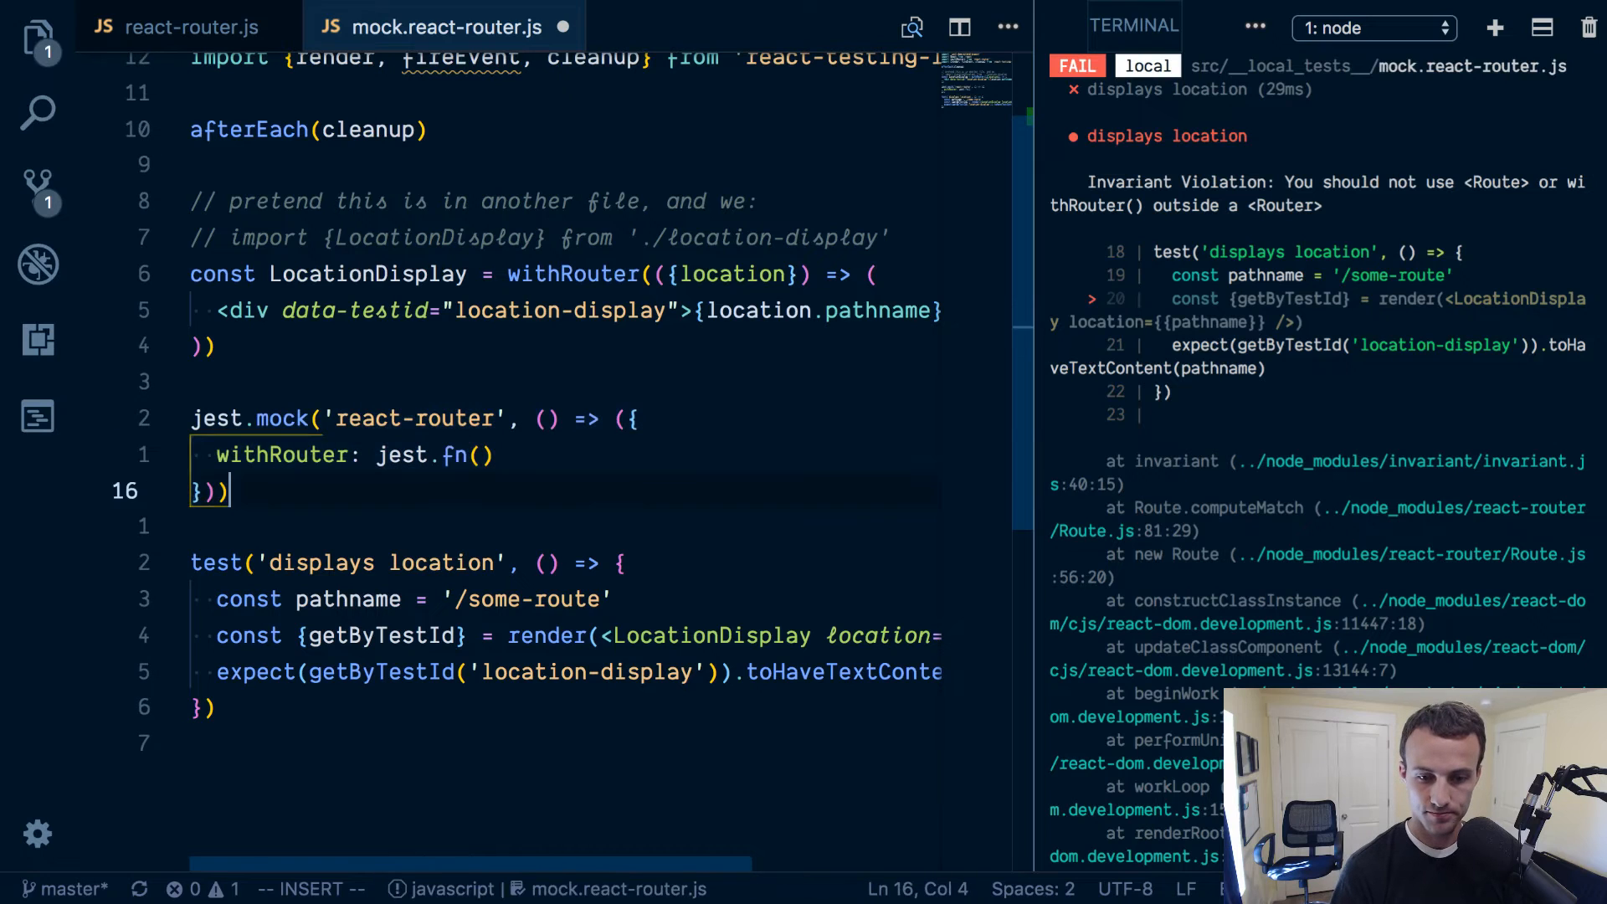
Draft a ({children, ...props}) arrow inside jest.fn, then delete it back to jest.fn().
{"action": "type", "text": "(("}
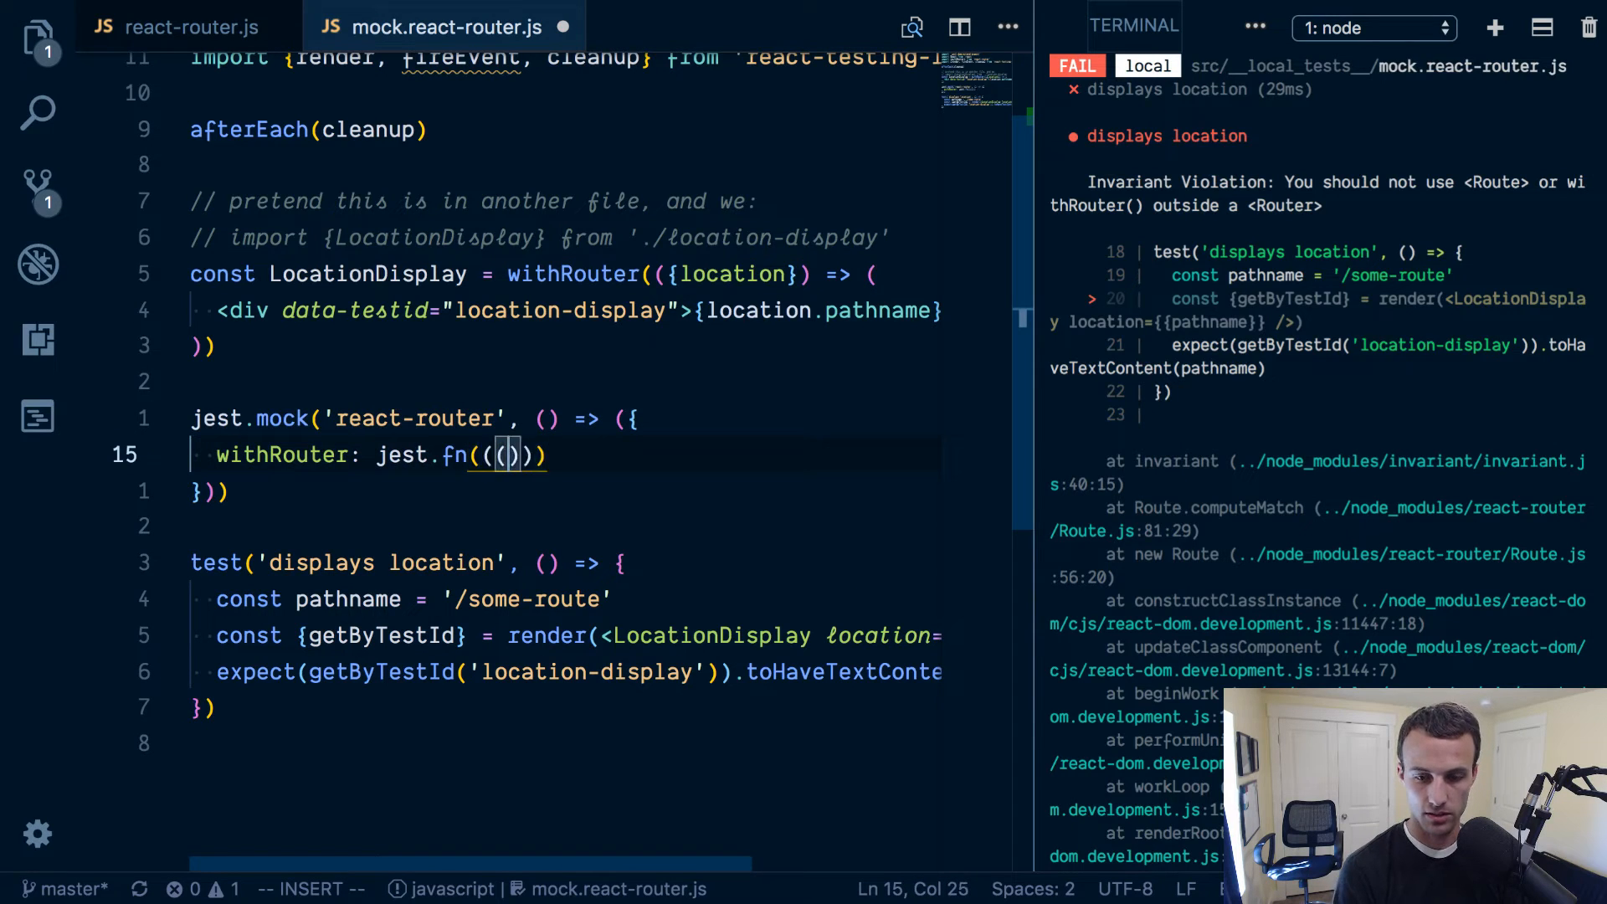
{"action": "key", "text": "Backspace"}
{"action": "type", "text": " => "}
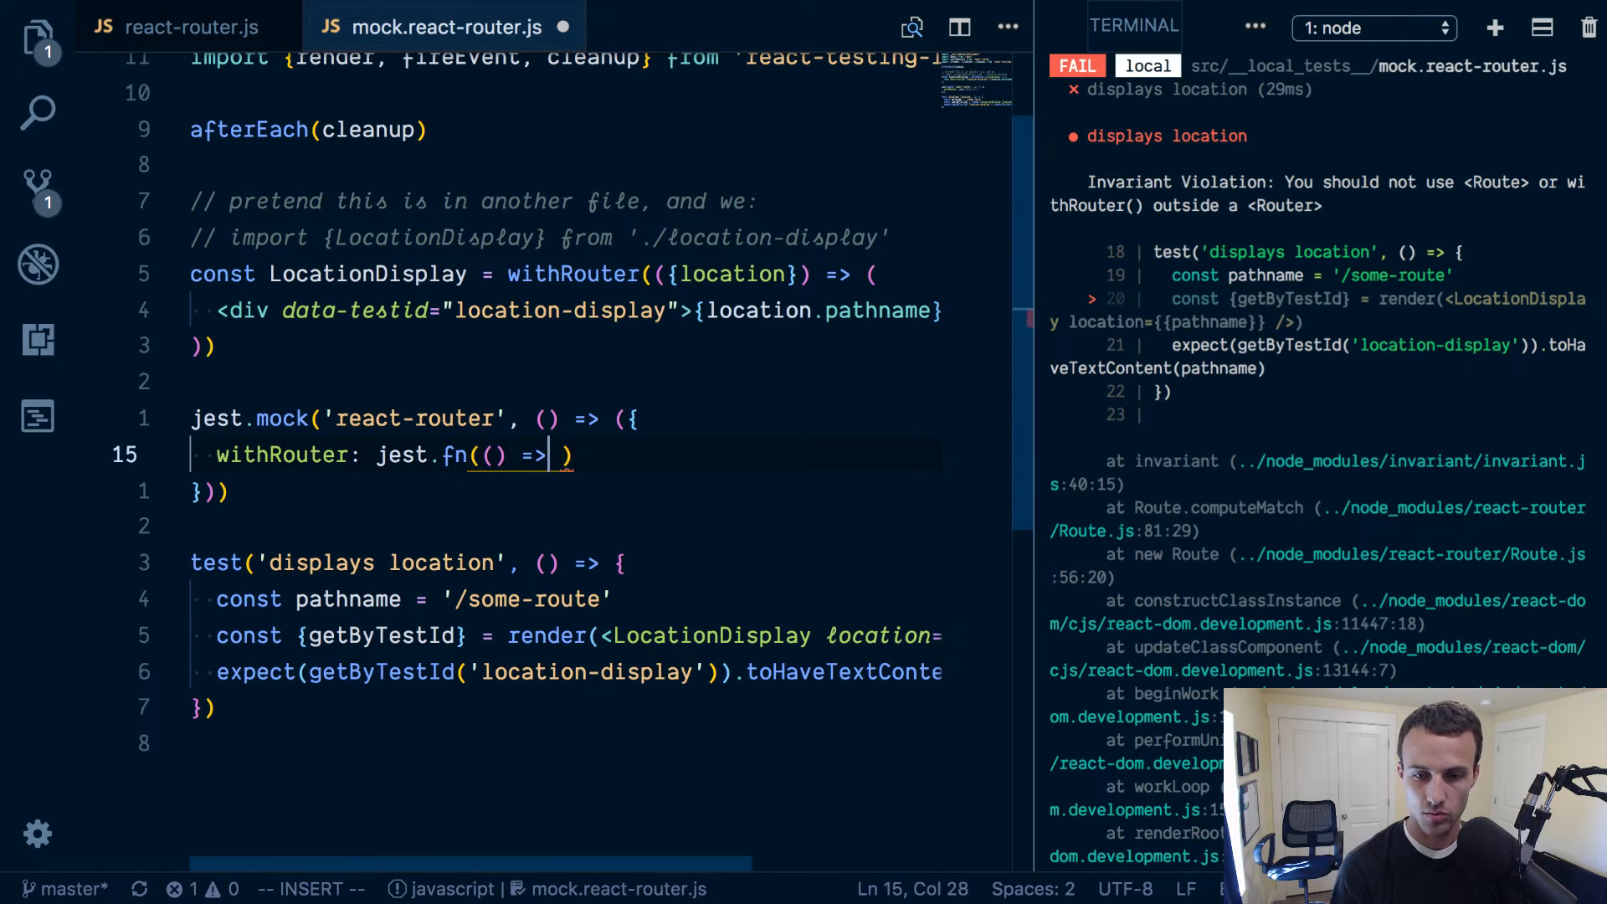
{"action": "type", "text": "{}"}
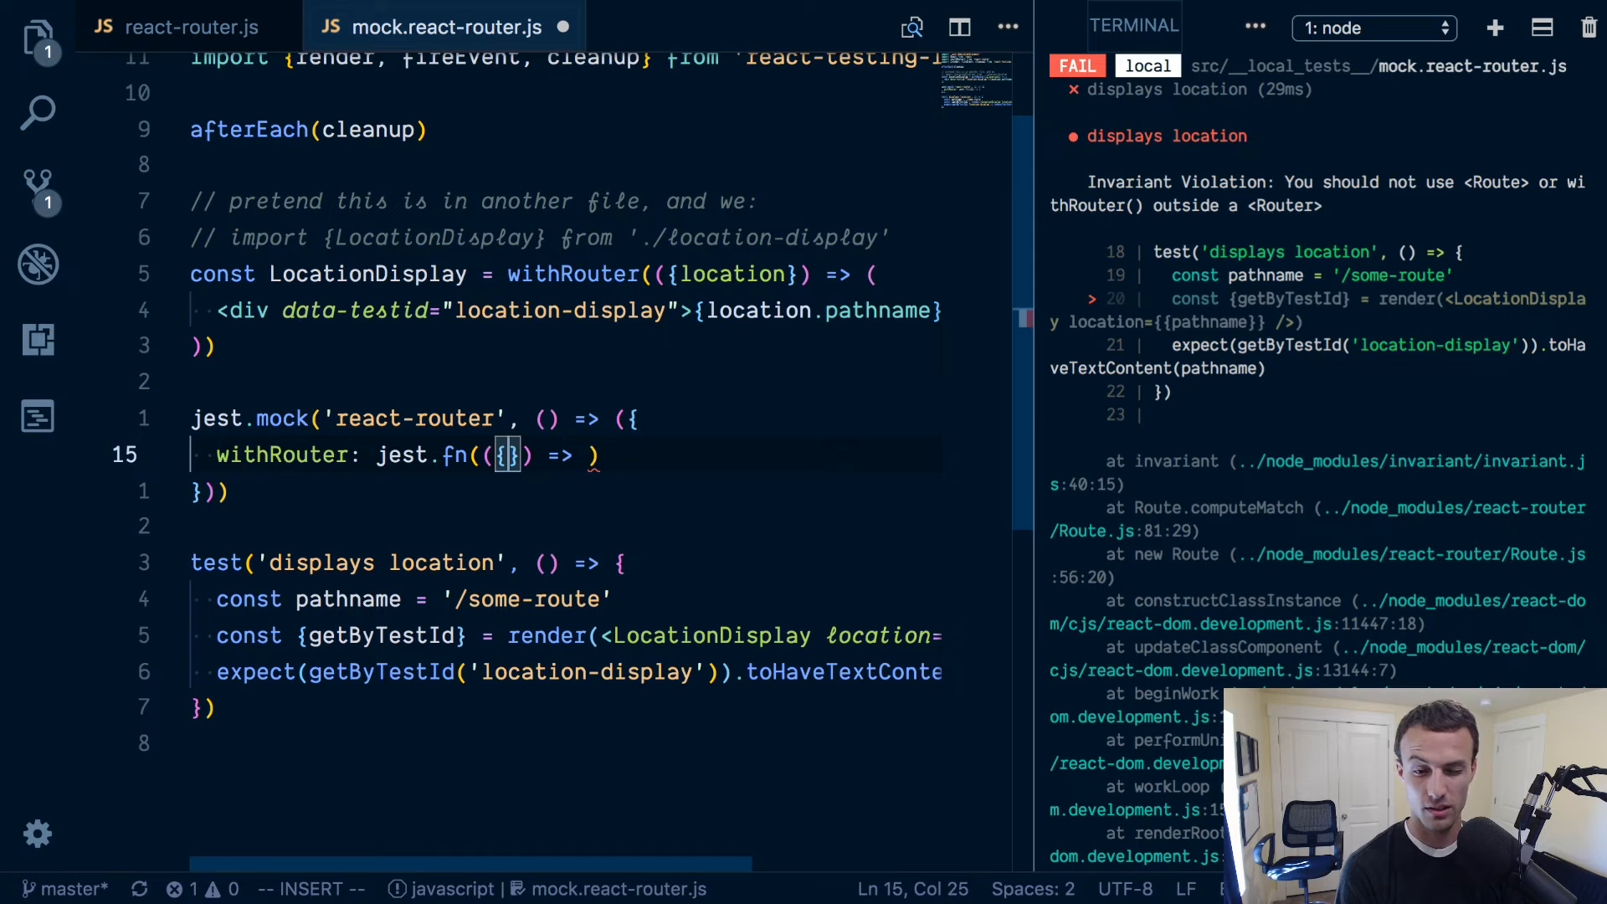
{"action": "type", "text": "child"}
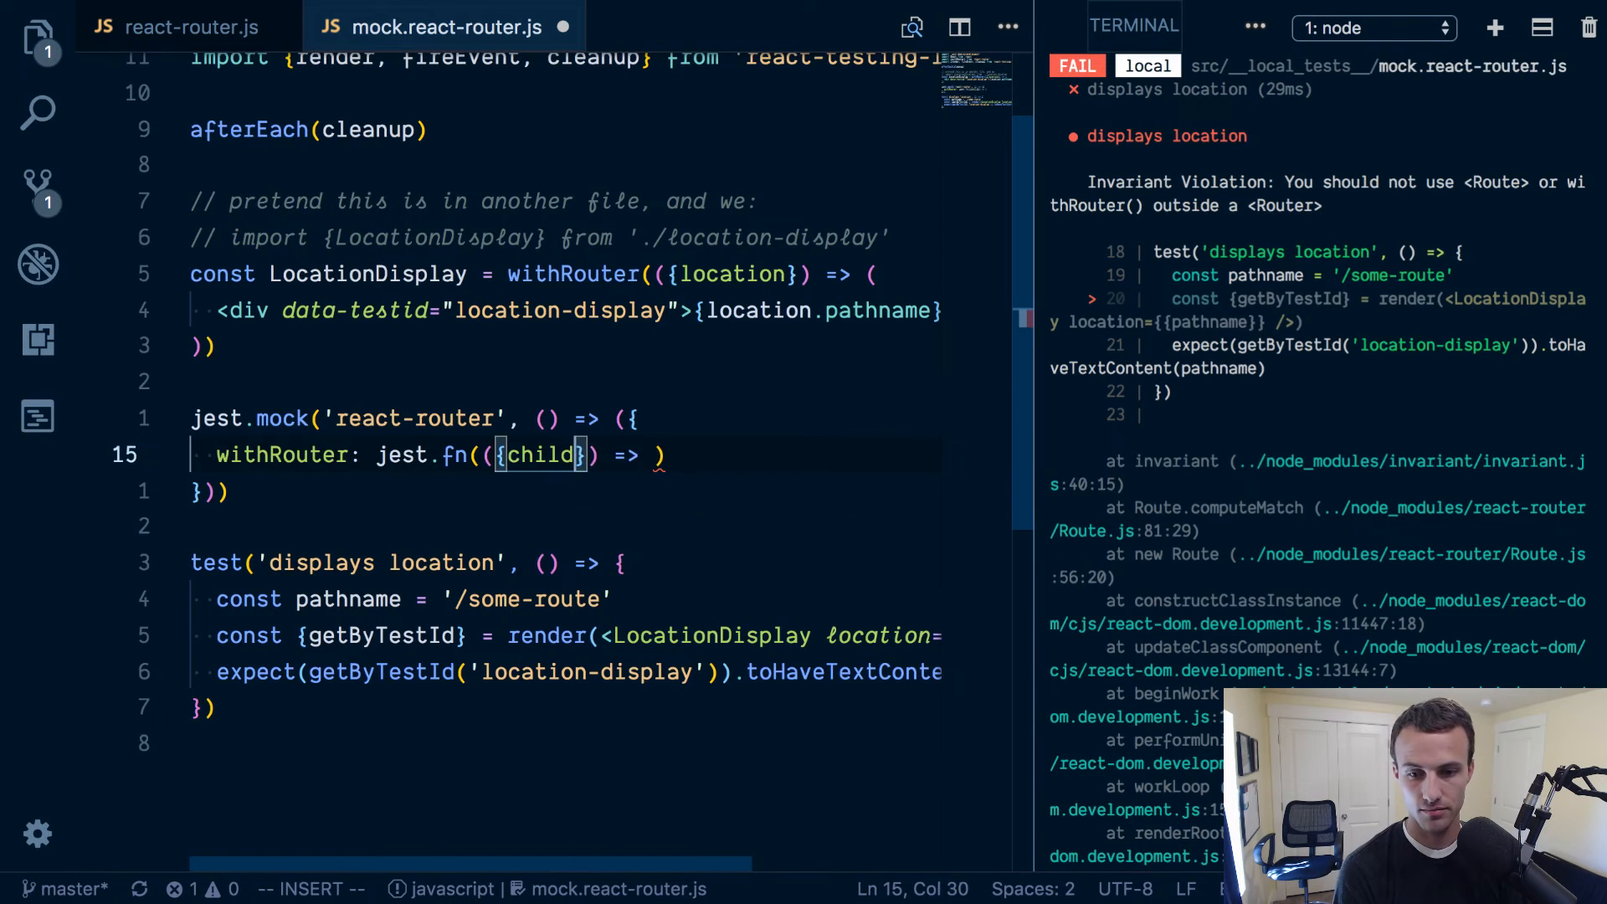
{"action": "type", "text": "ren"}
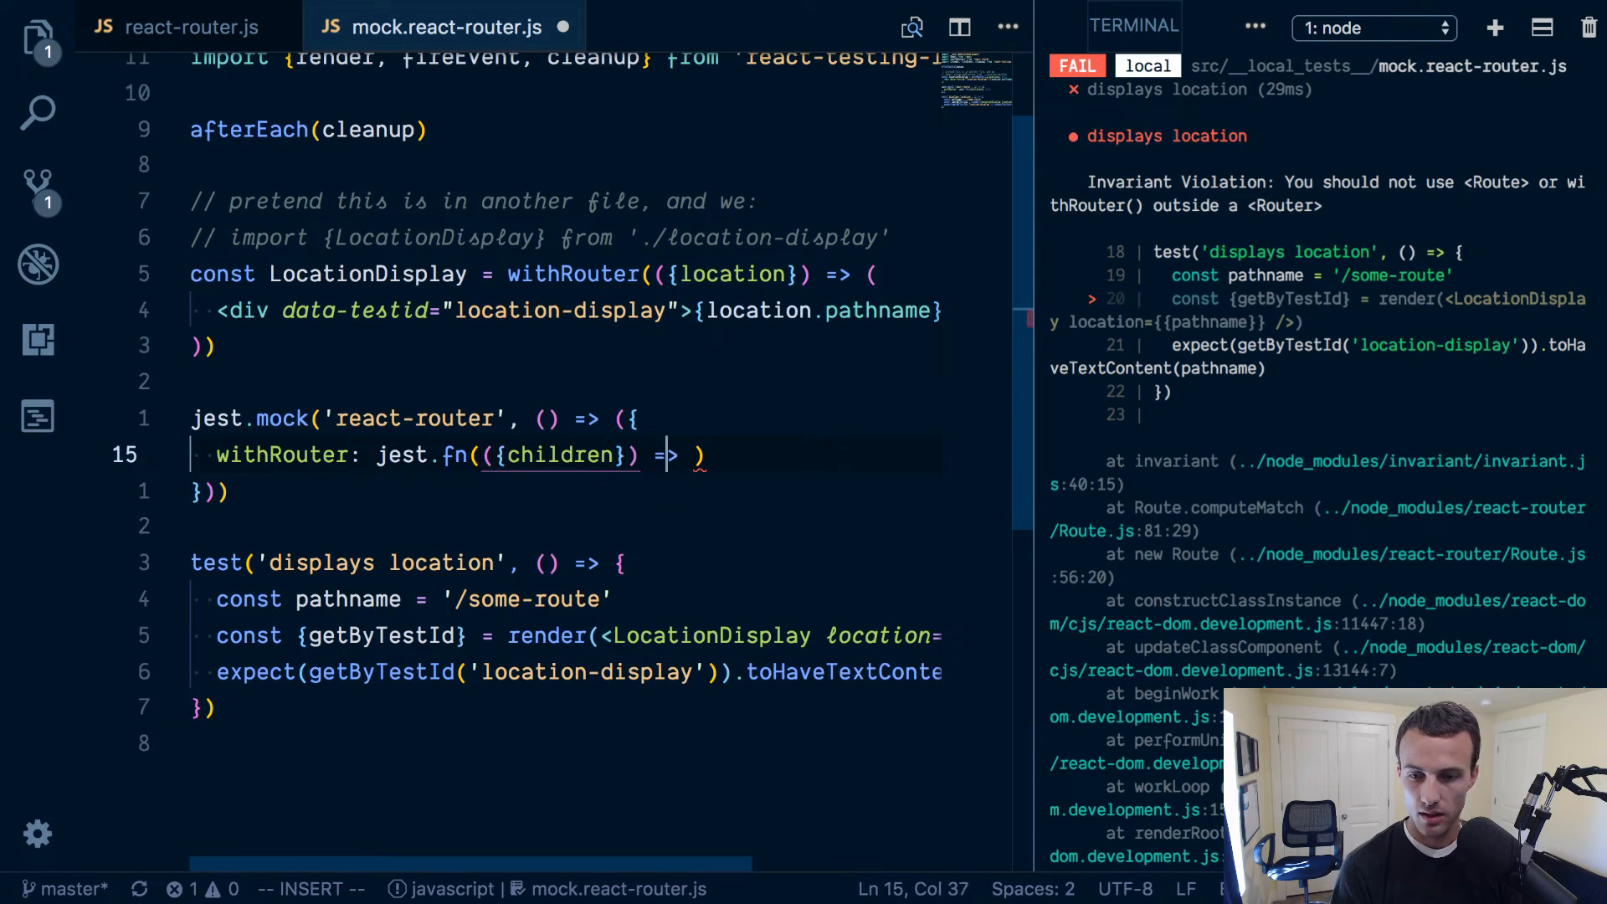
{"action": "type", "text": ", ..."}
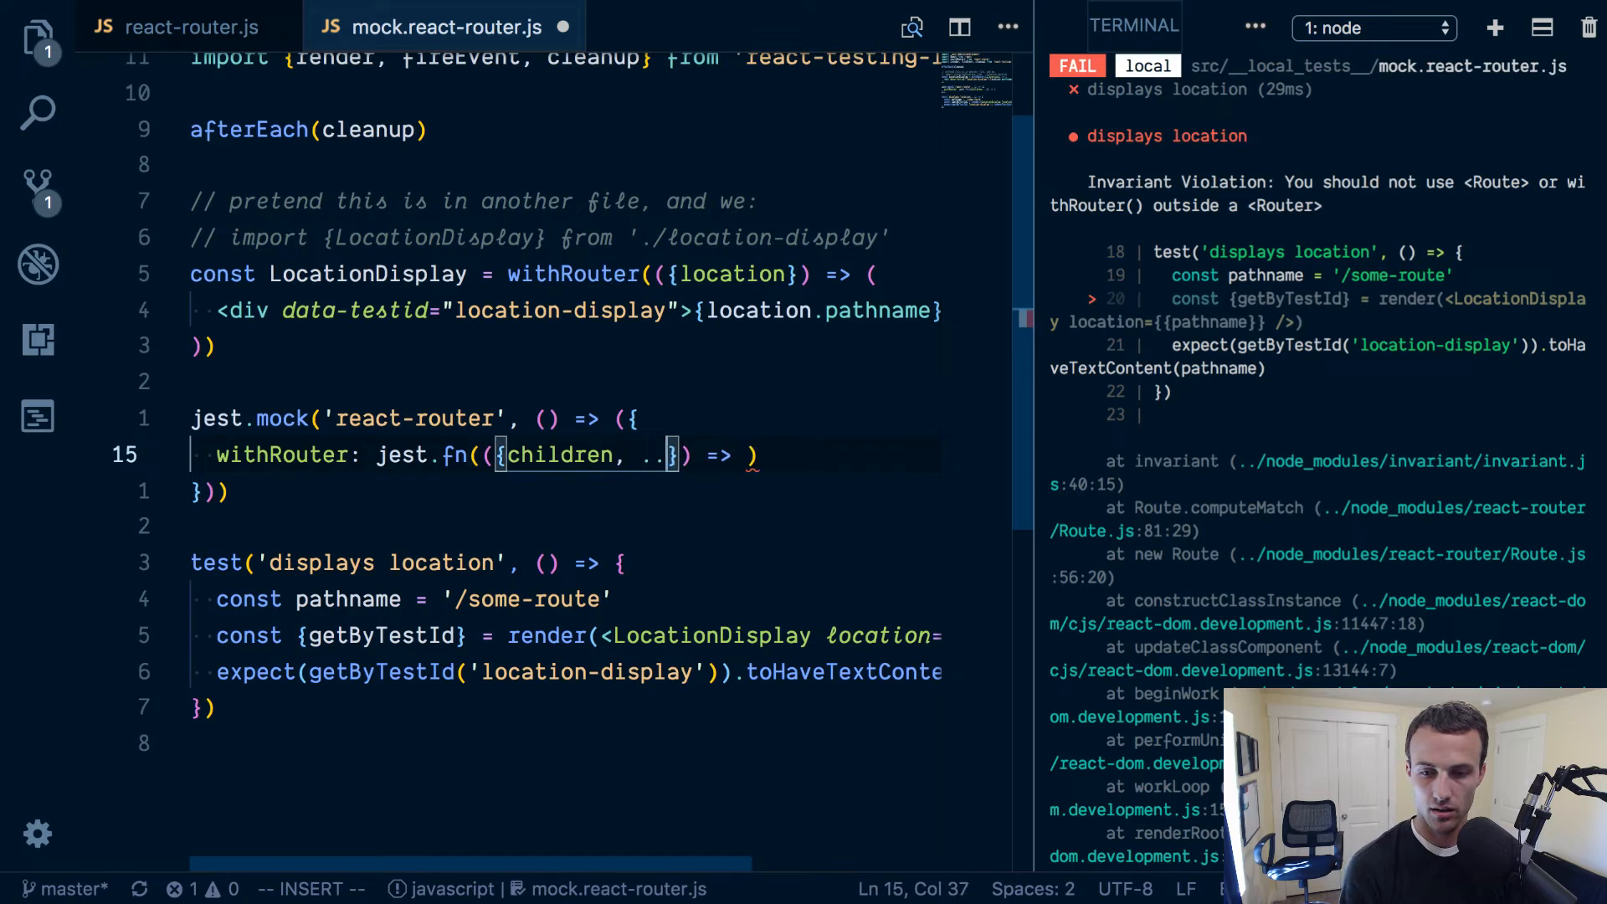
{"action": "type", "text": "props}"}
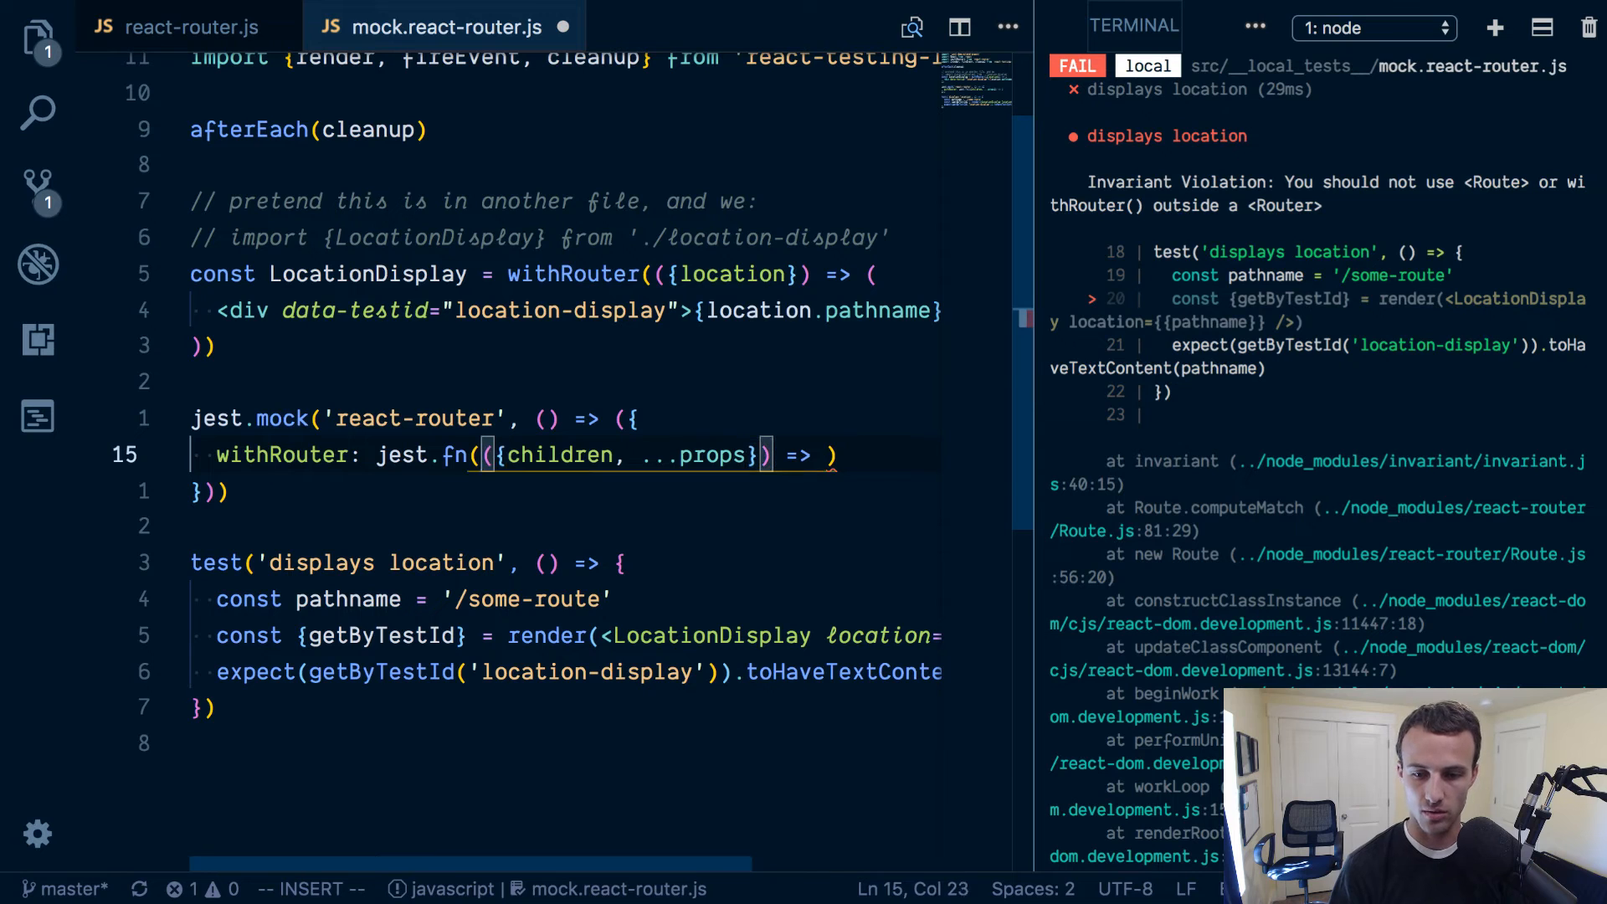
{"action": "key", "text": "Backspace"}
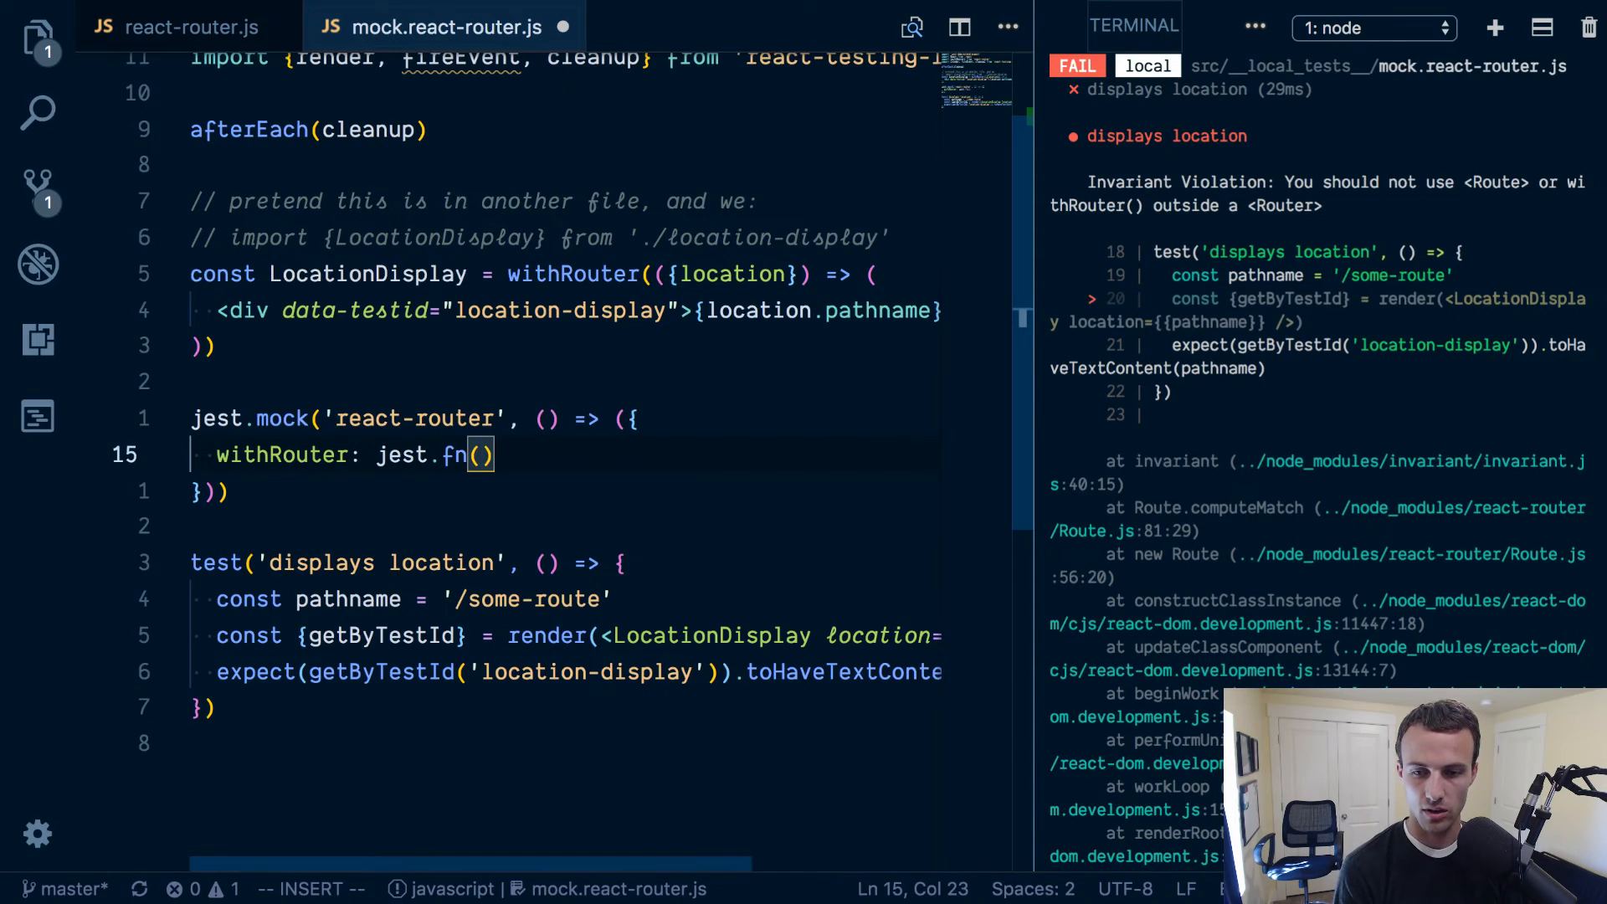
Mock withRouter as Comp => props => <Comp {...props} /> so the location test passes.
{"action": "type", "text": "Comp =>"}
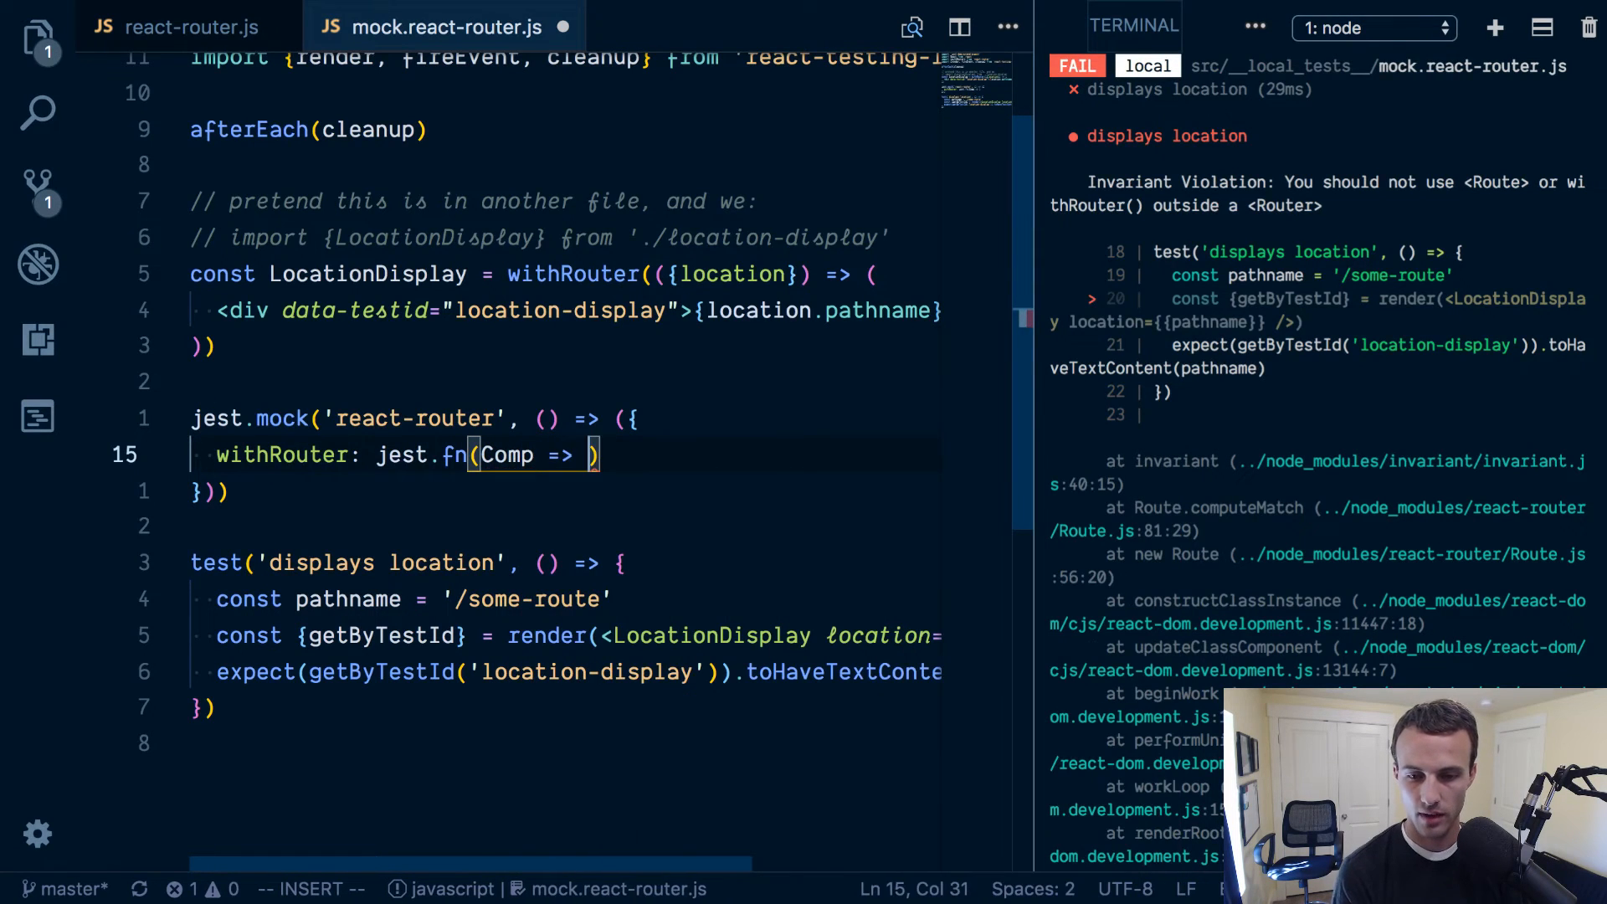
{"action": "type", "text": "<Comp"}
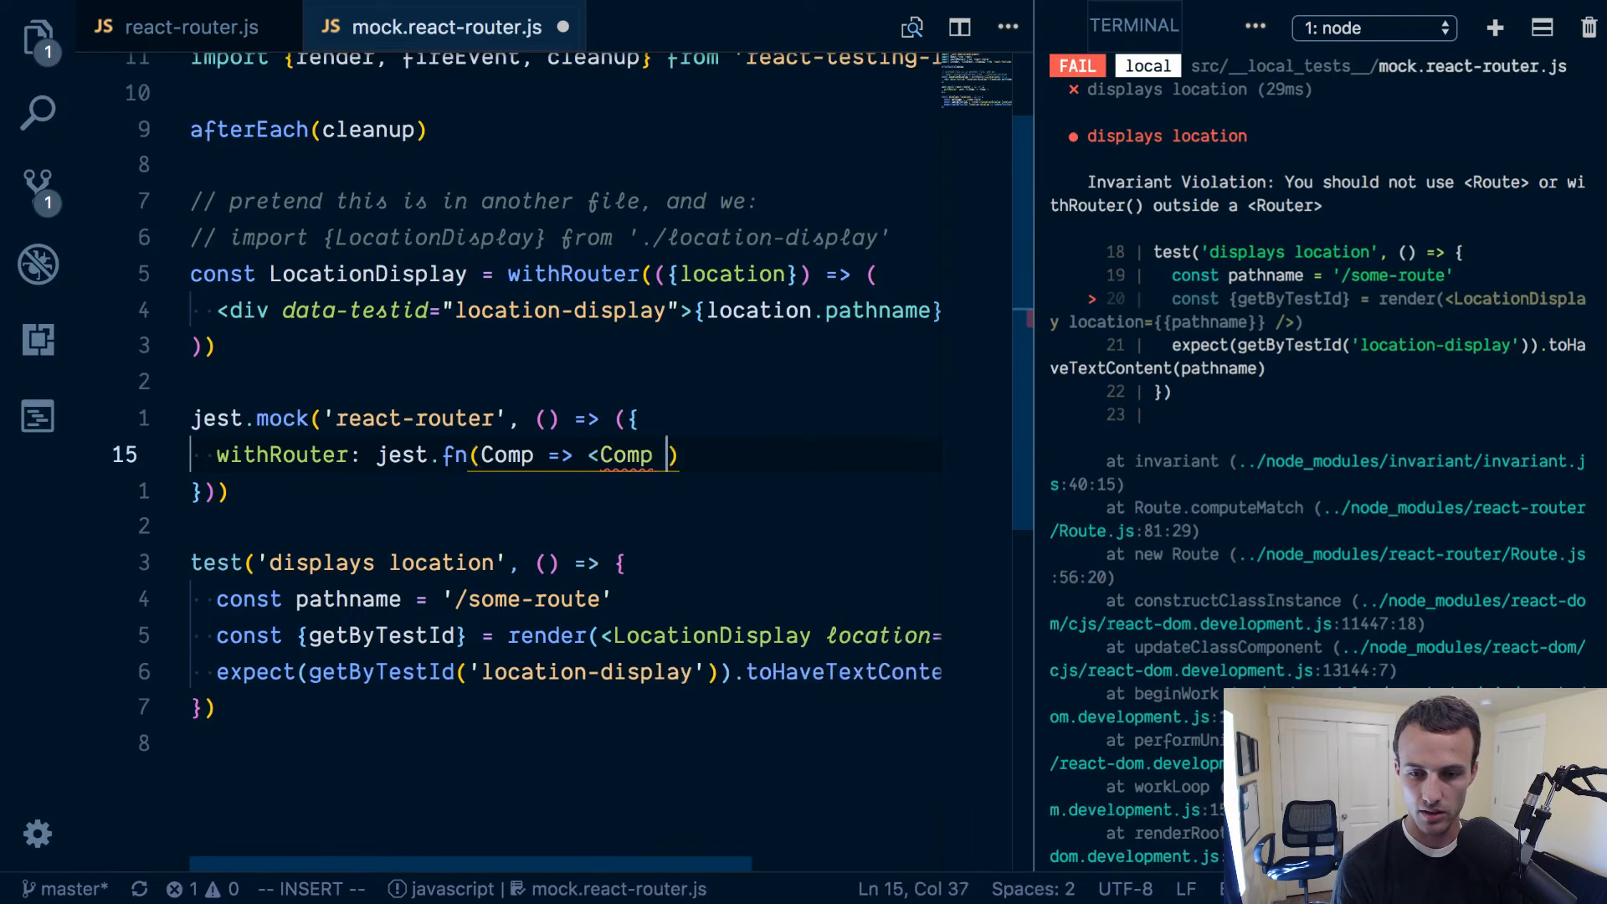
{"action": "type", "text": "/>"}
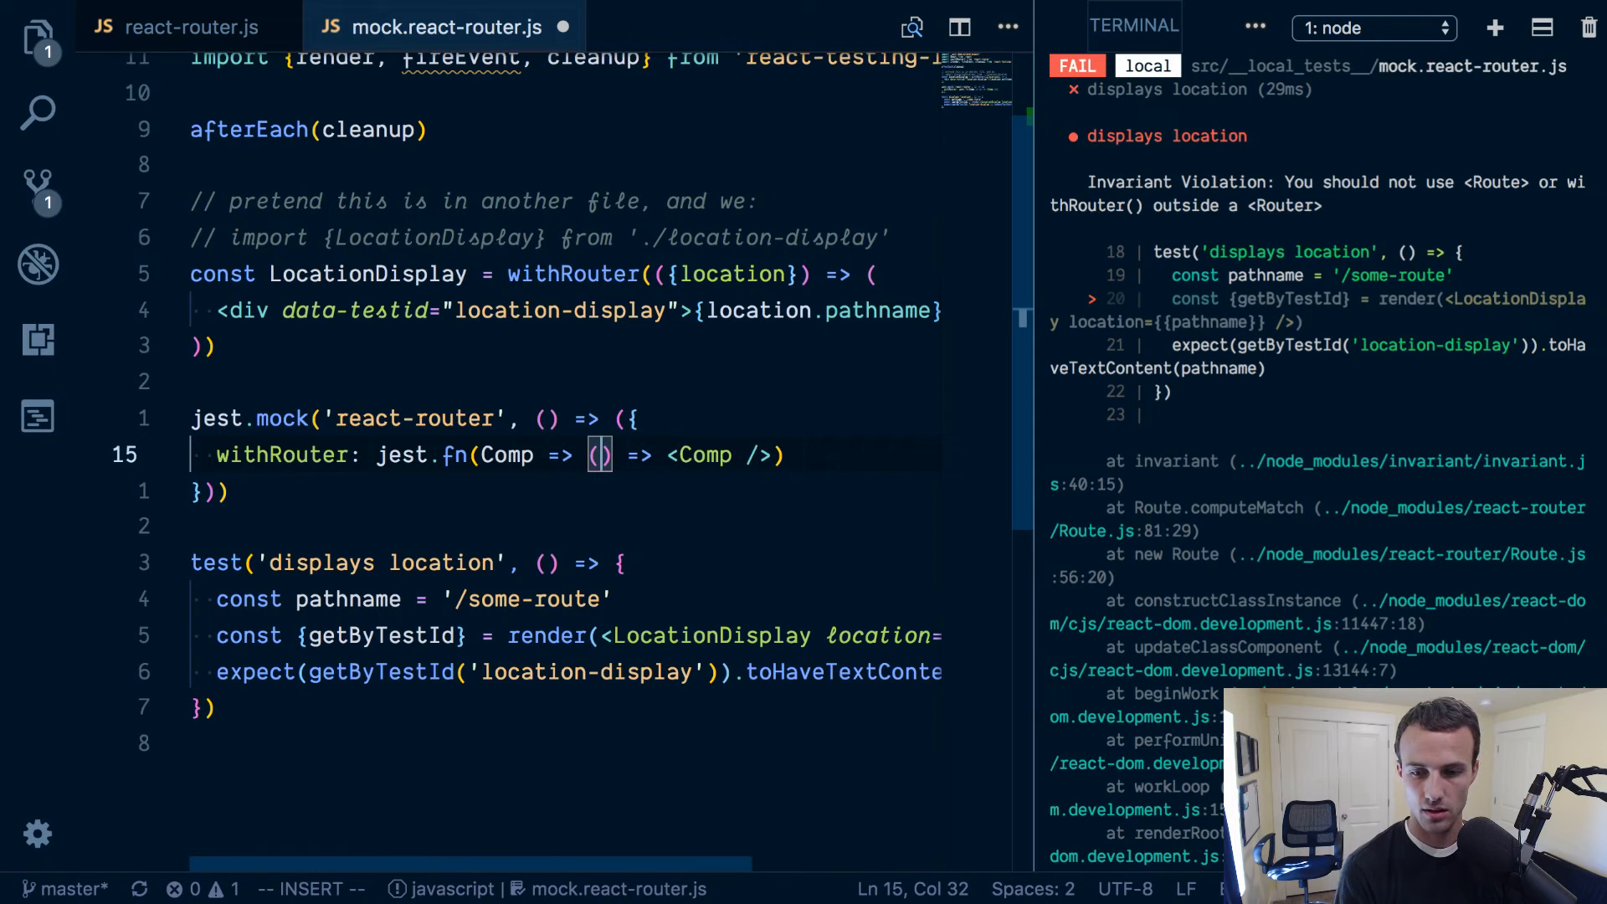
{"action": "type", "text": "props"}
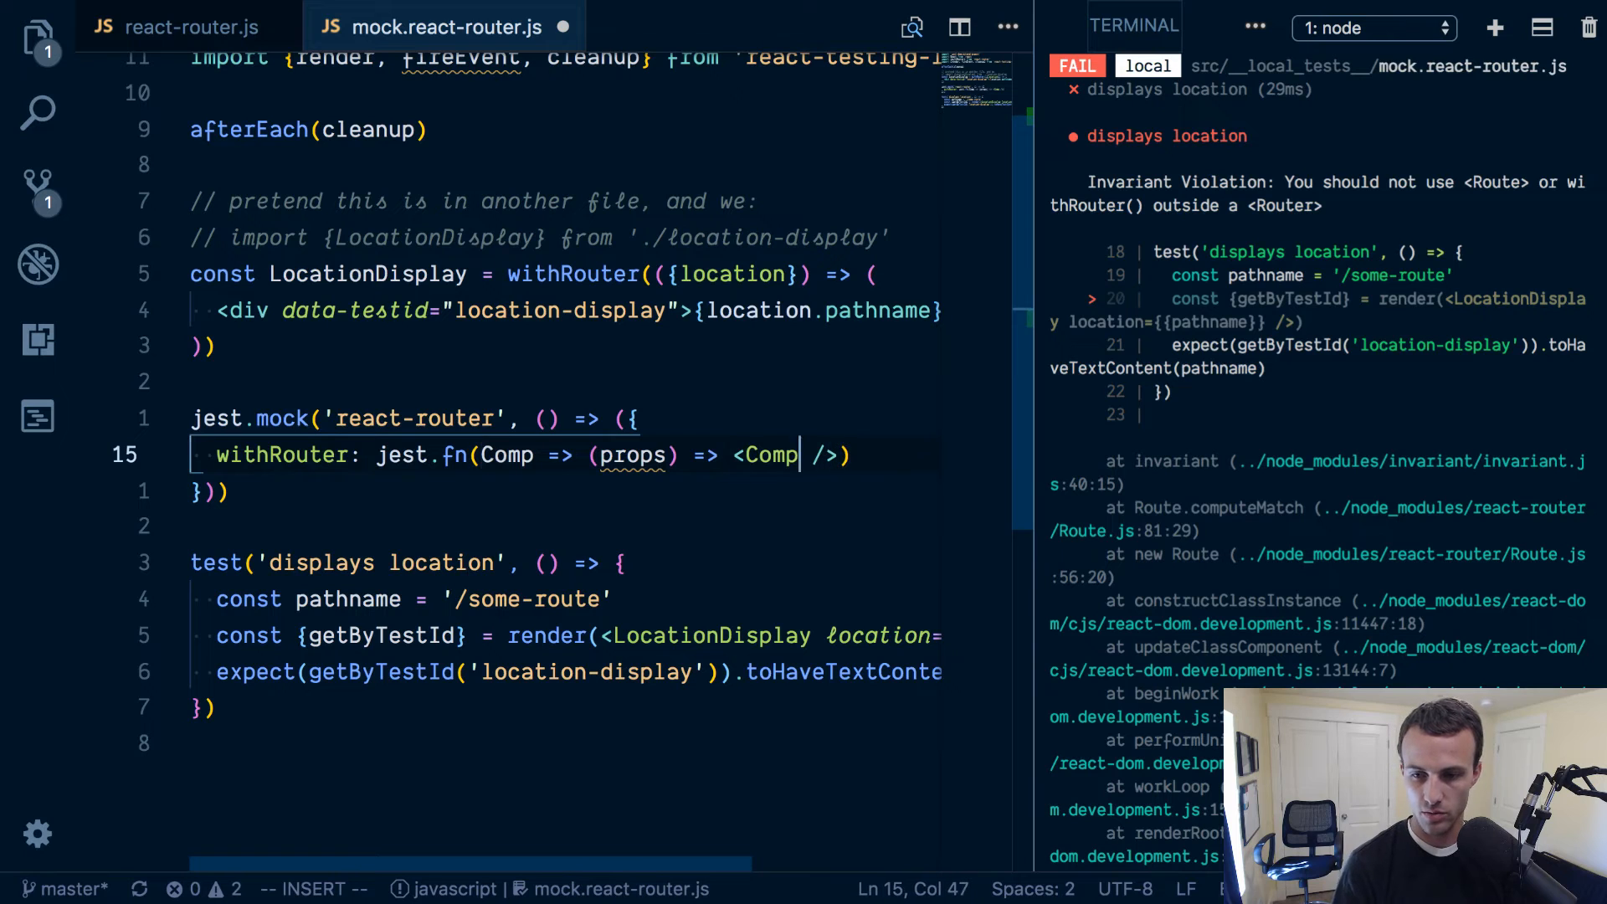
{"action": "type", "text": "{...props}"}
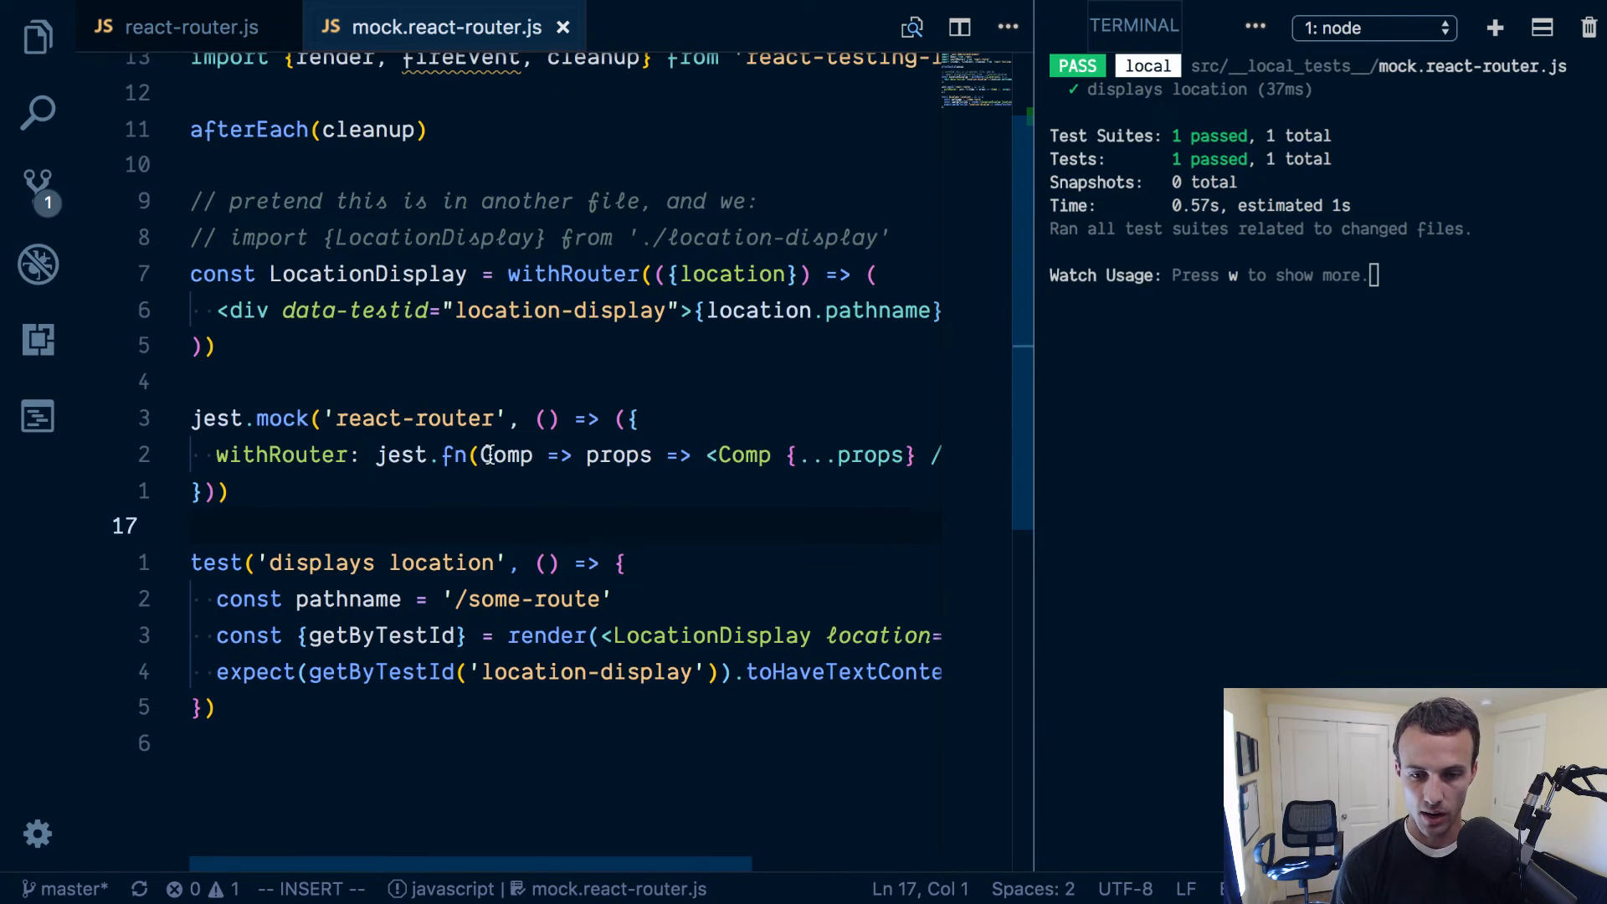
Select the jest.fn wrapper around the withRouter mock for removal.
{"action": "double_click", "coordinate": [503, 455]}
{"action": "type", "text": "git co"}
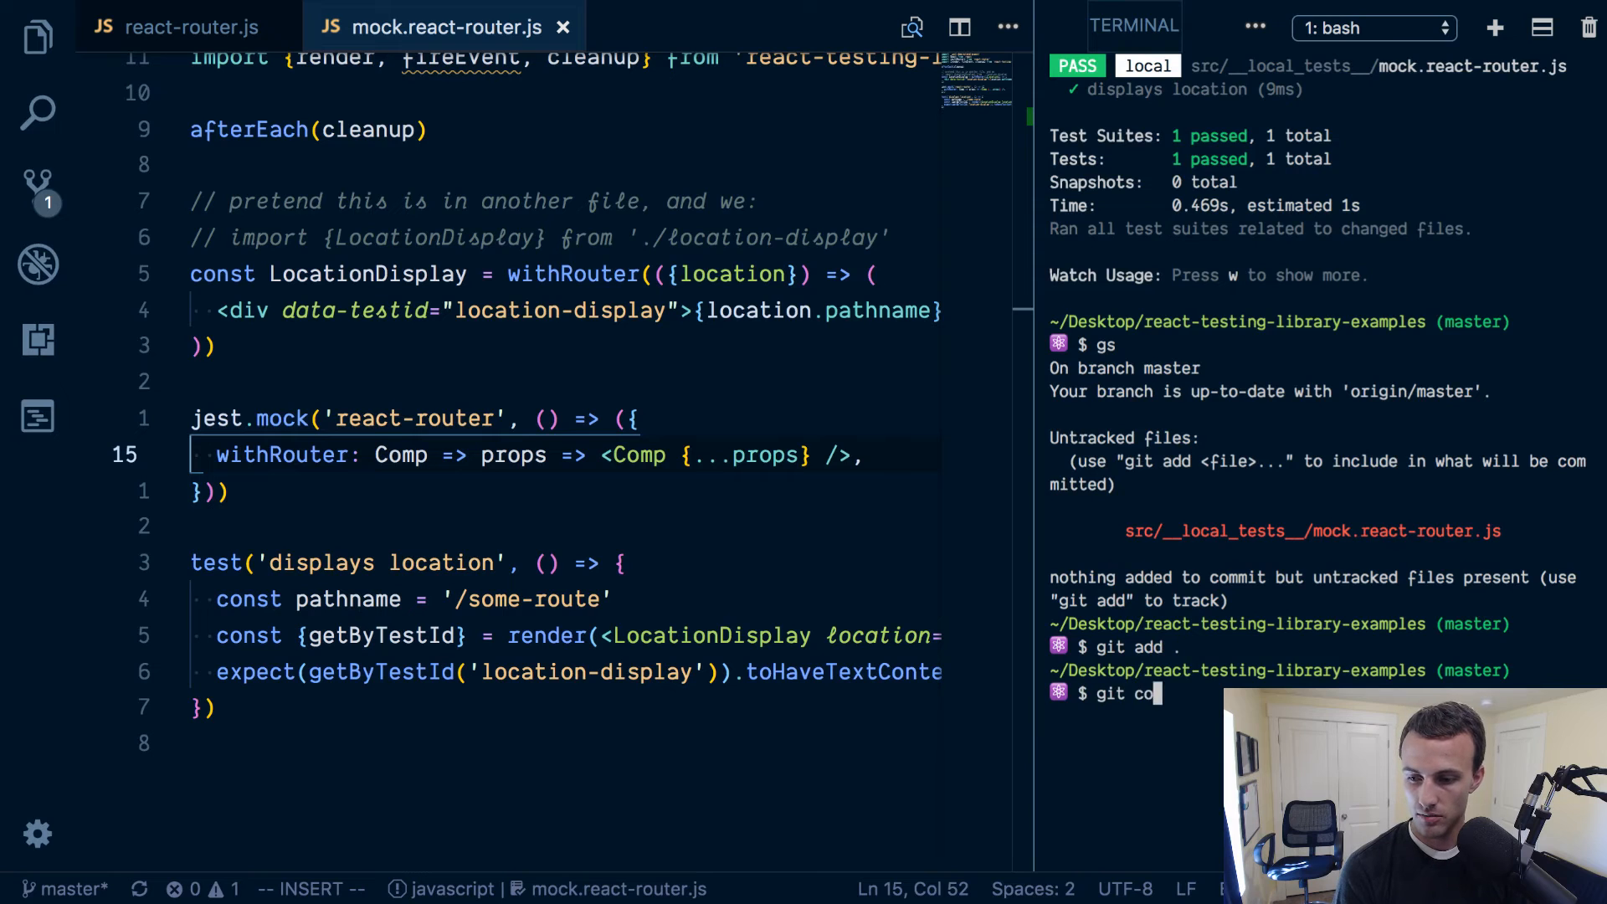
Commit the new mock test with the message 'add mock for react-router'.
{"action": "type", "text": "a"}
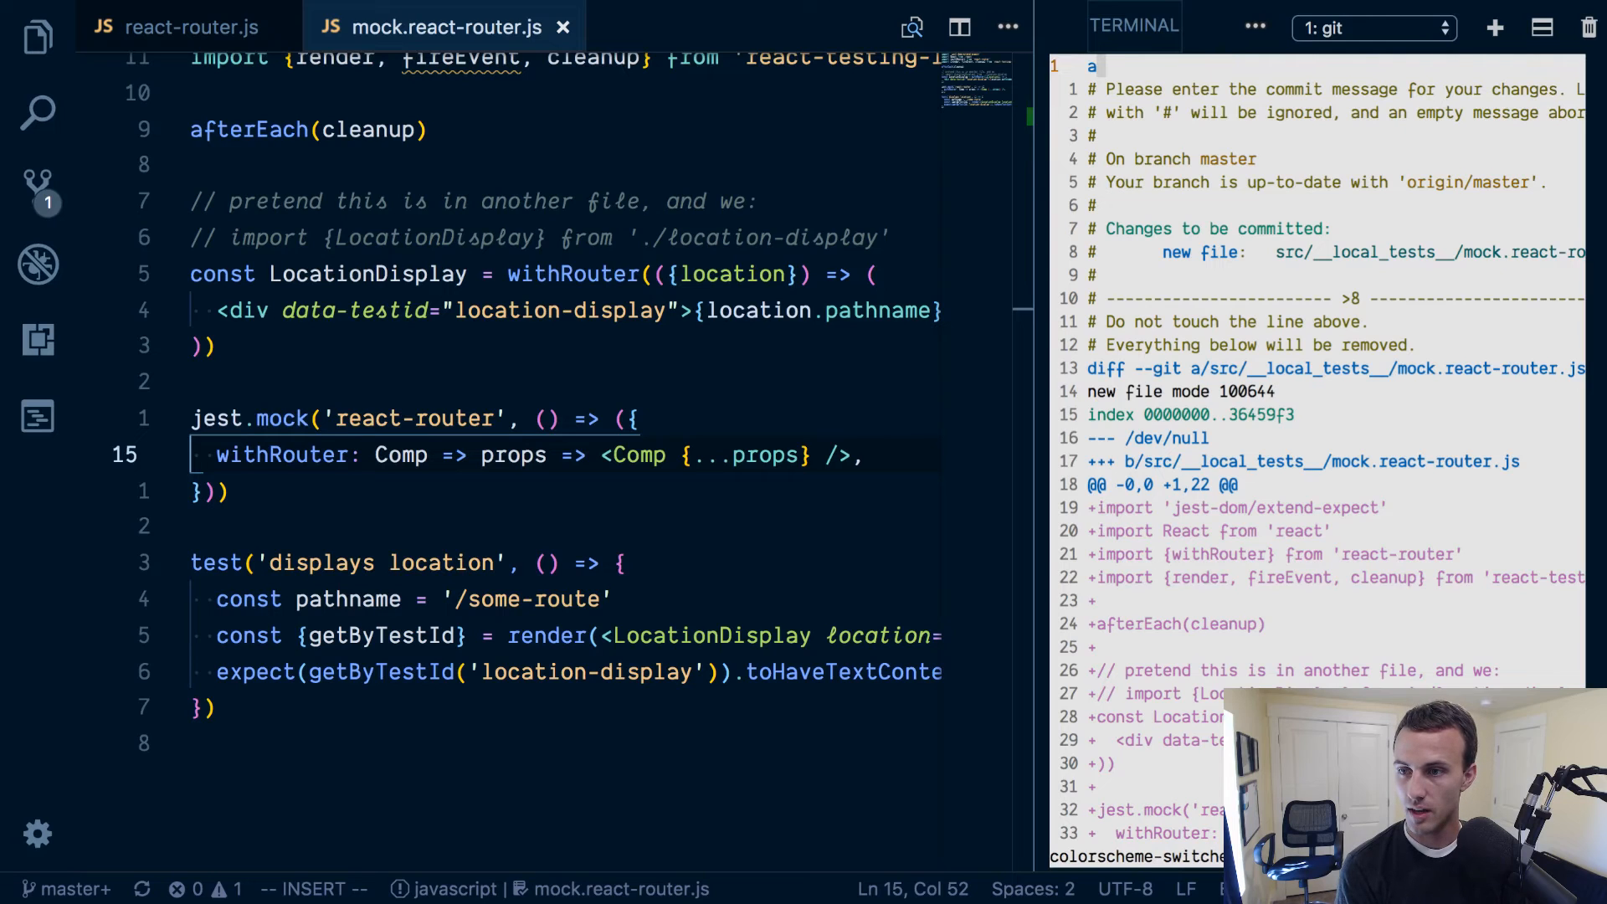
{"action": "type", "text": "add mock"}
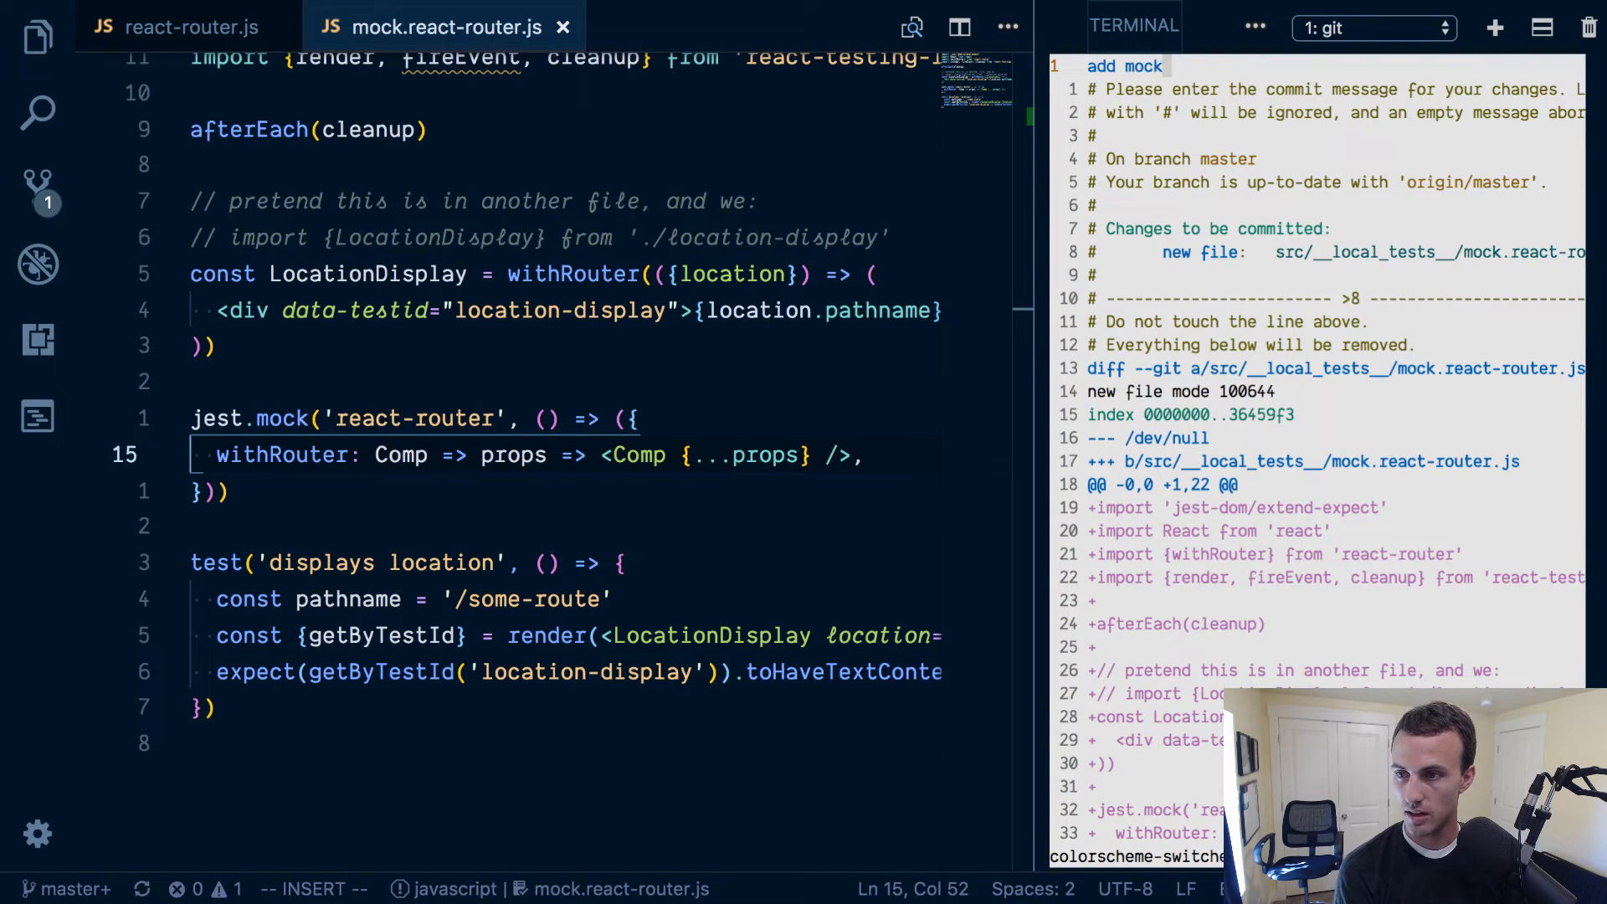
{"action": "type", "text": "for reac"}
{"action": "type", "text": "git push"}
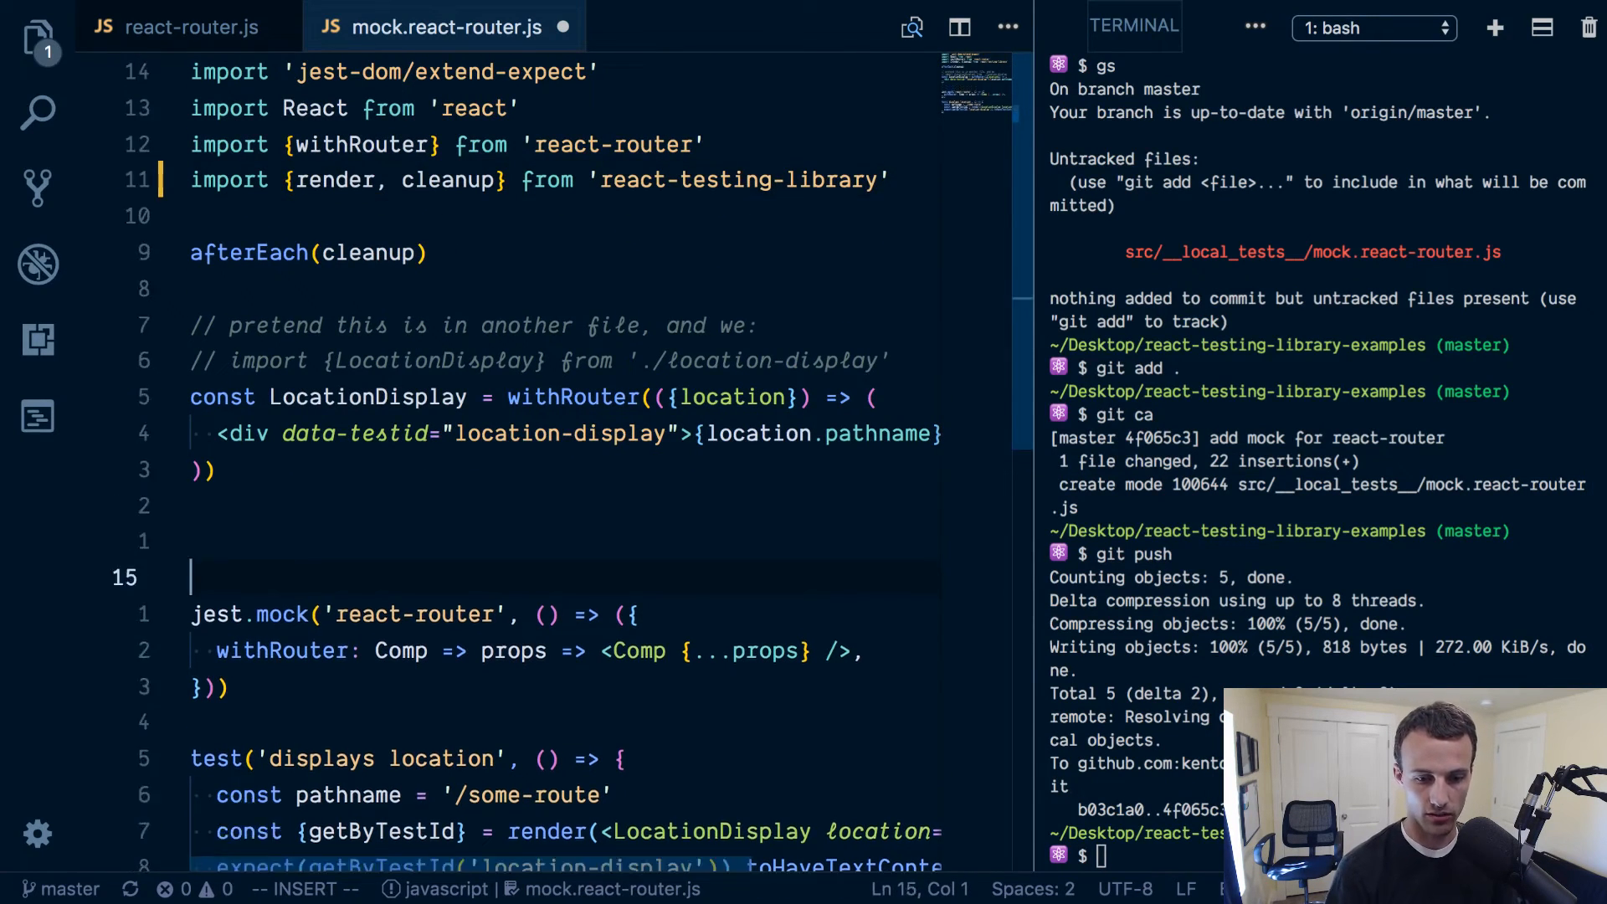
Add a '// your tests should look like this...' comment above jest.mock.
{"action": "type", "text": "//"}
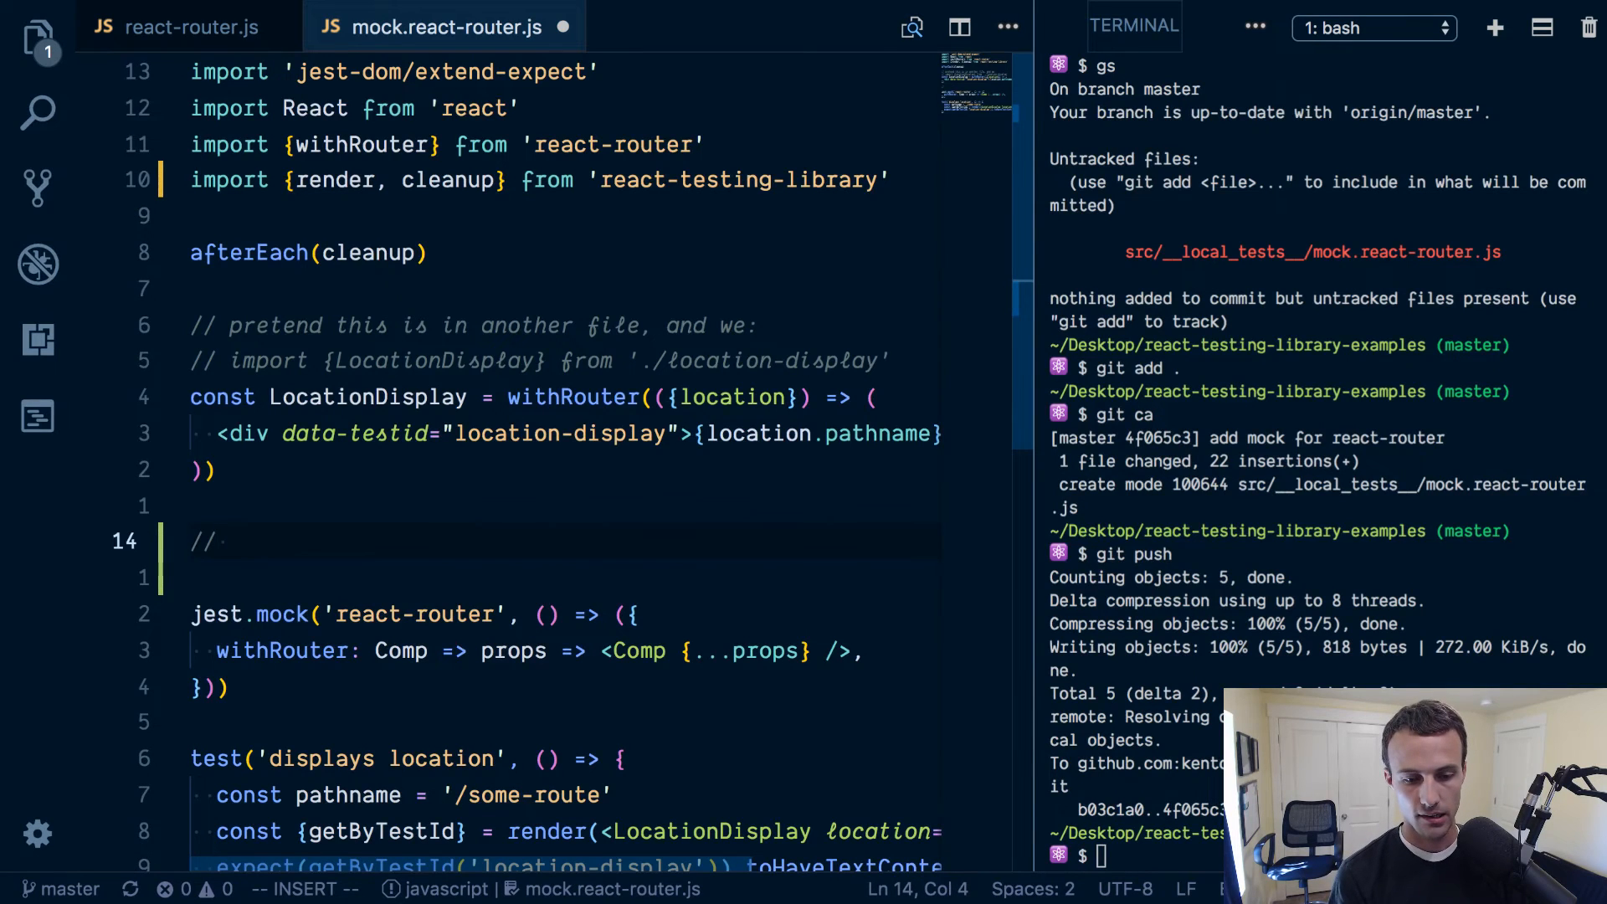
{"action": "mouse_move", "coordinate": [230, 541]}
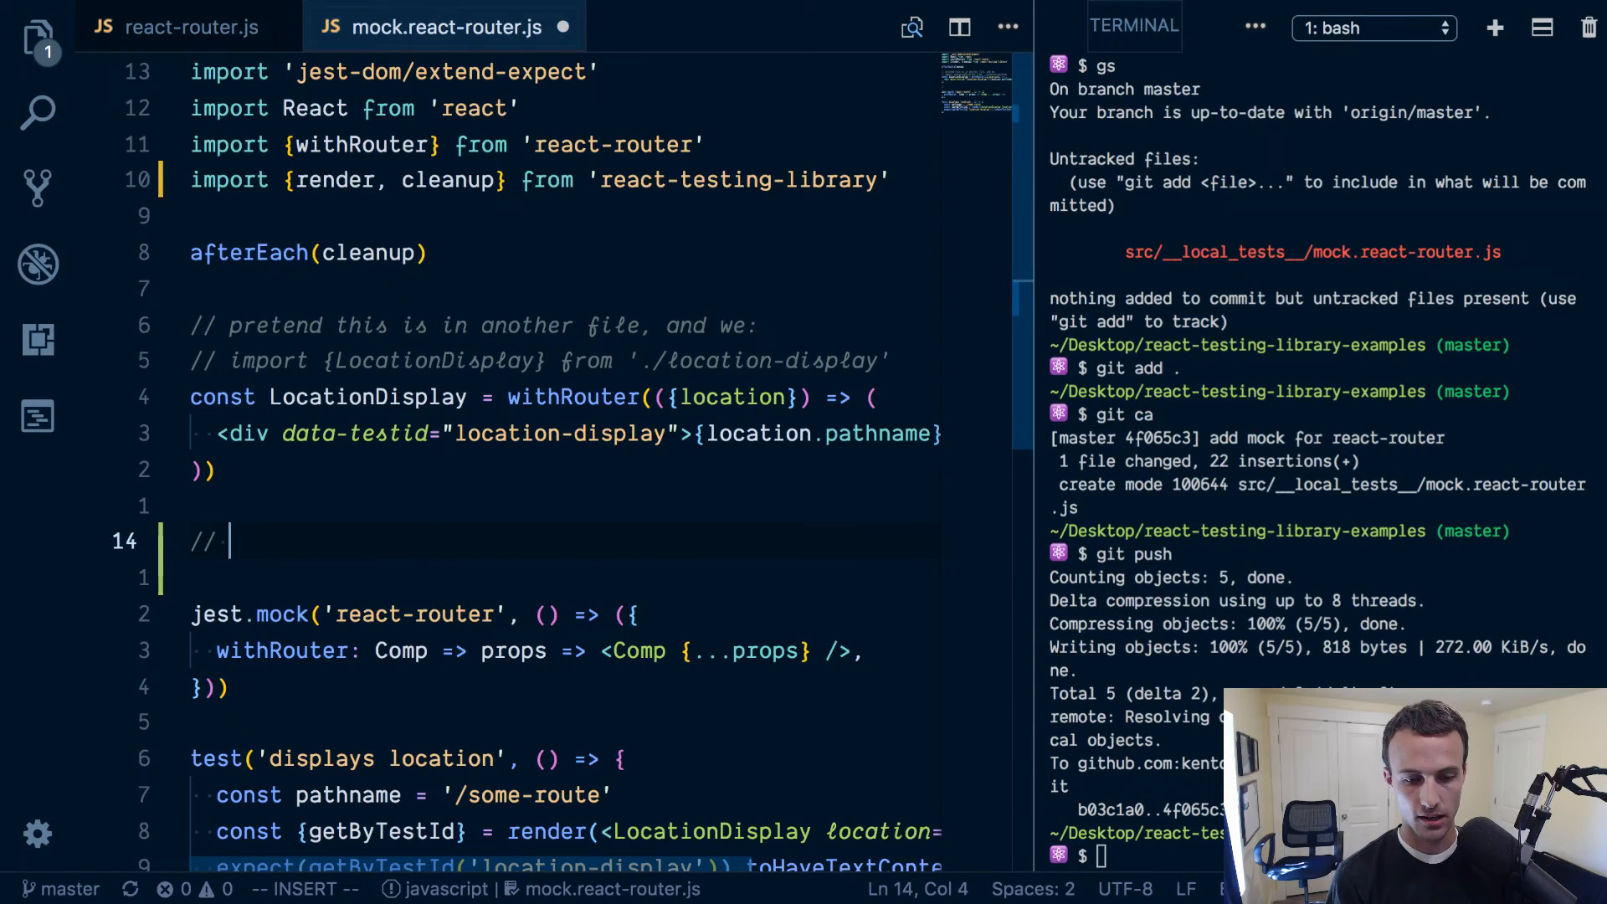
{"action": "type", "text": "your tests should"}
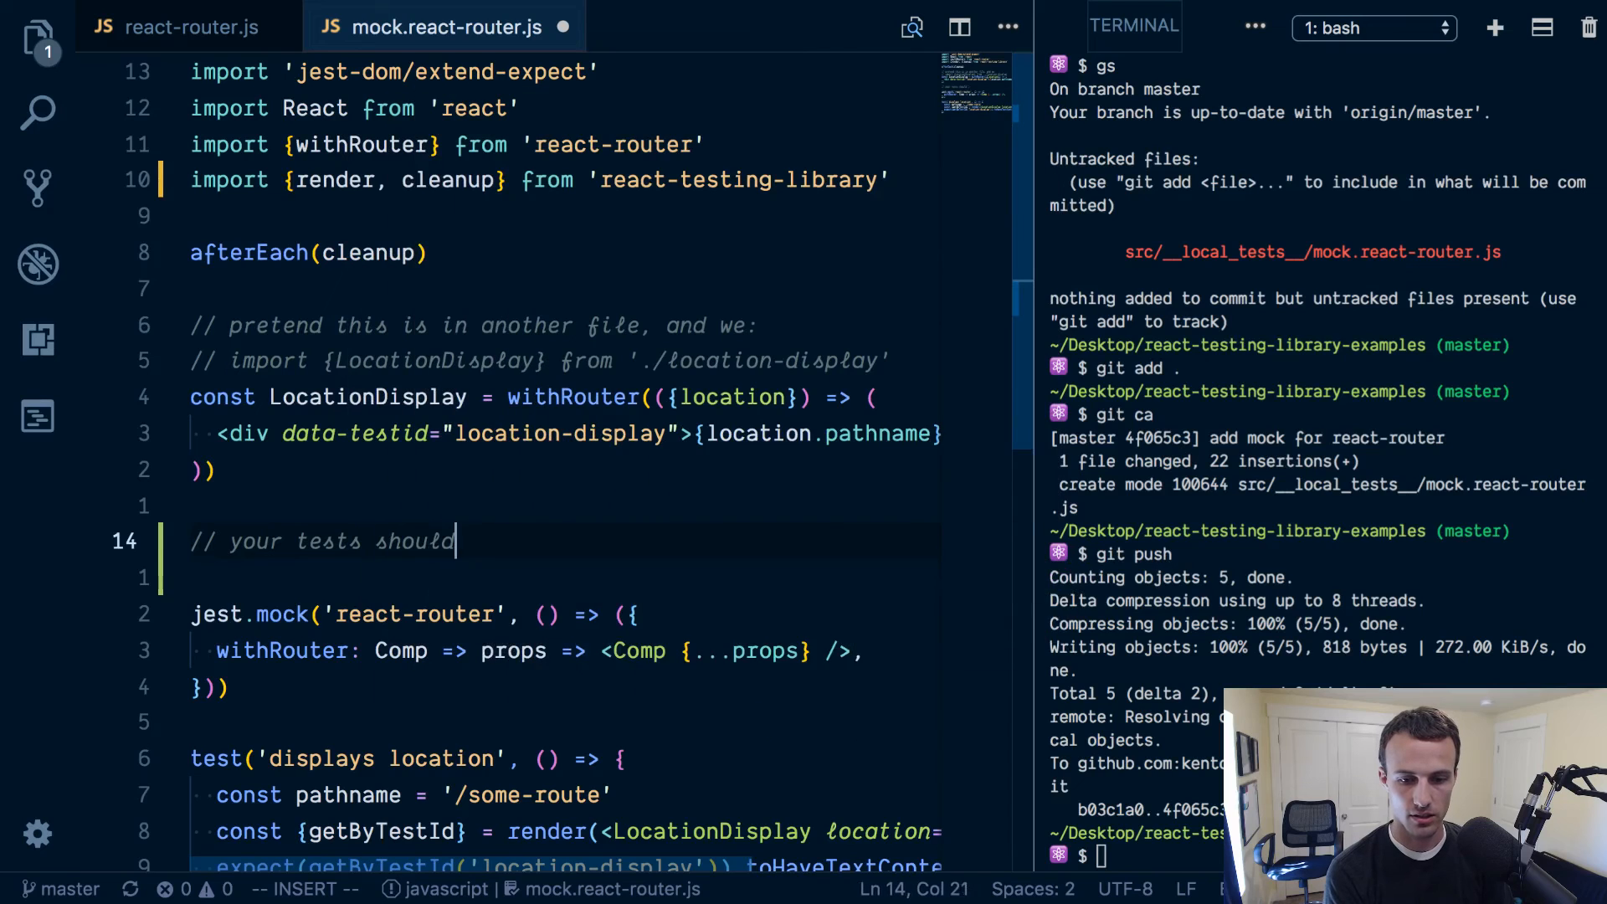
{"action": "type", "text": "look like this bel"}
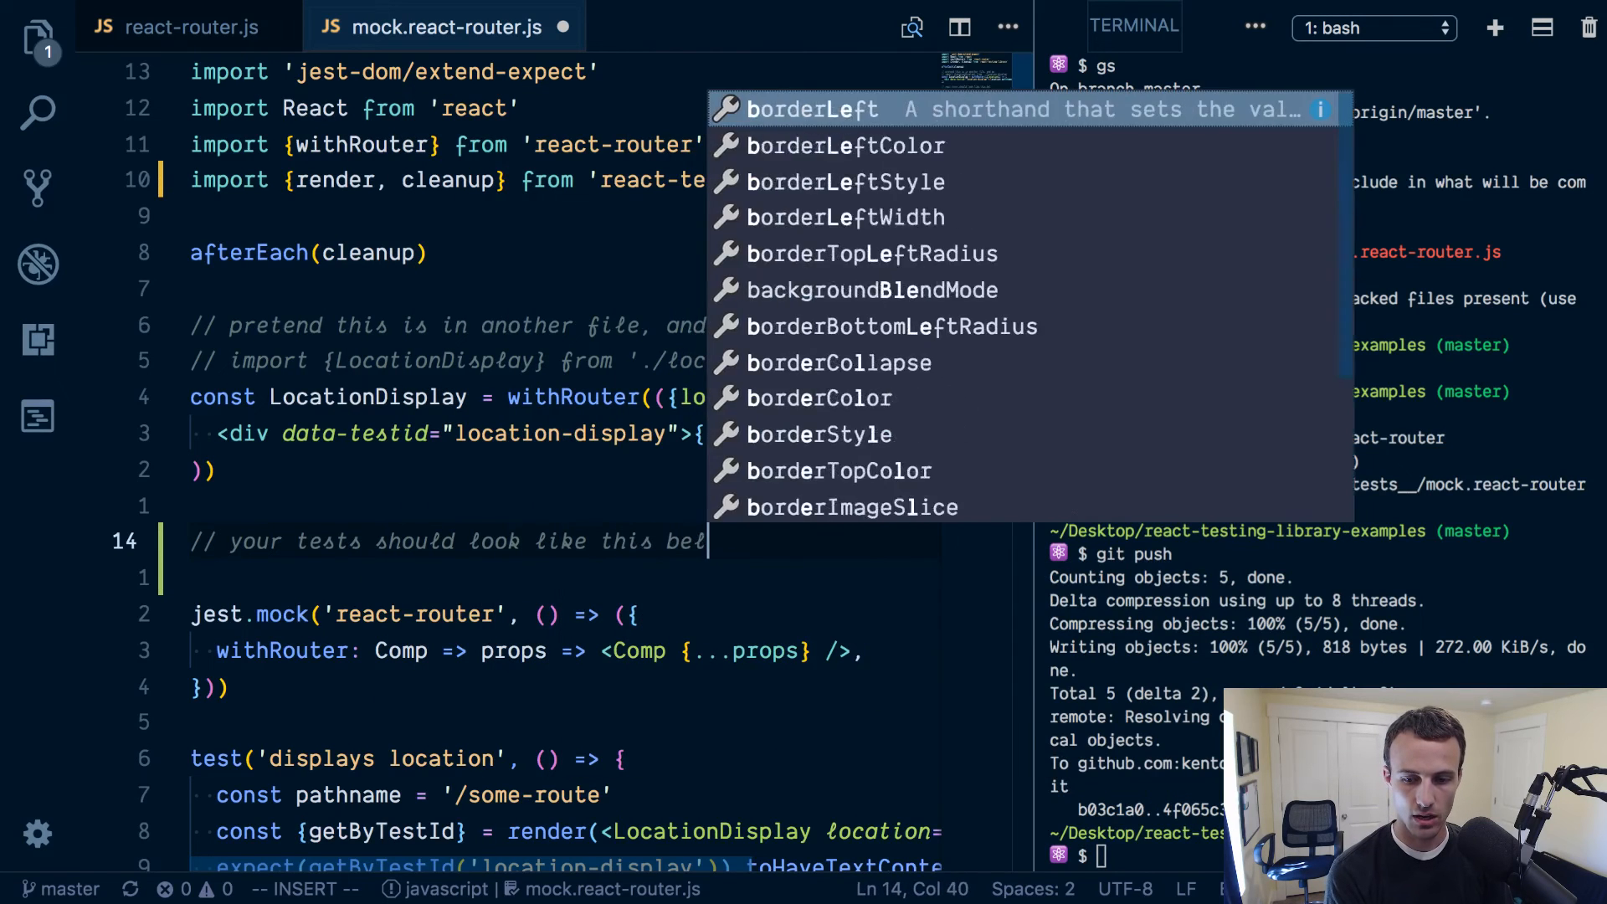
{"action": "key", "text": "Escape"}
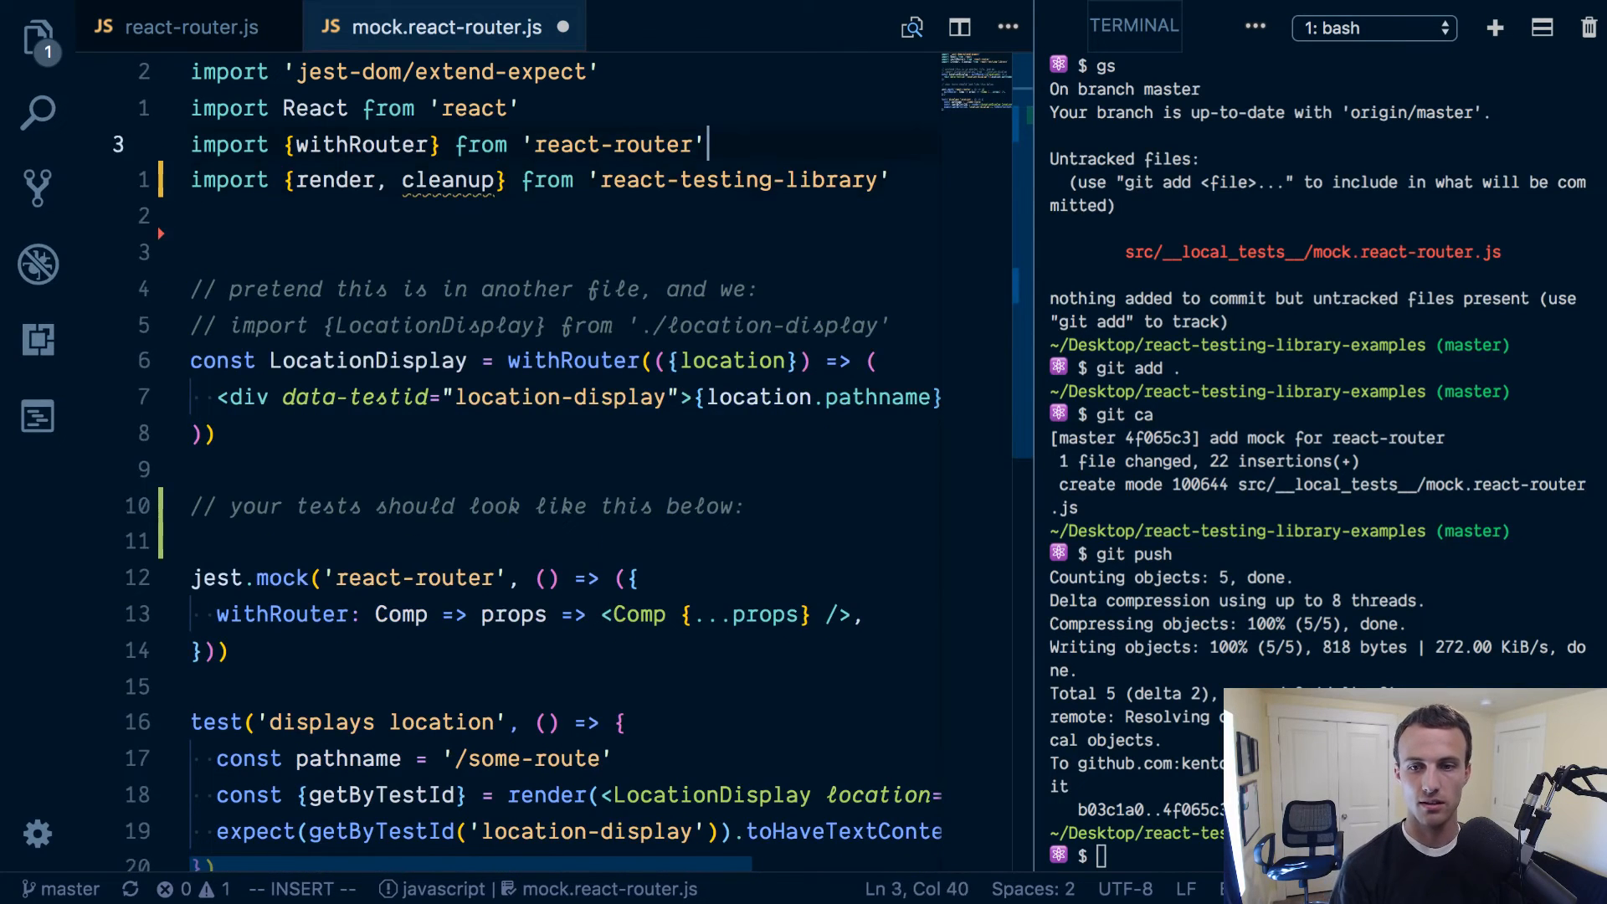
Import 'react-testing-library/cleanup-after-each' instead of the afterEach cleanup, then run nrt.
{"action": "type", "text": "import '"}
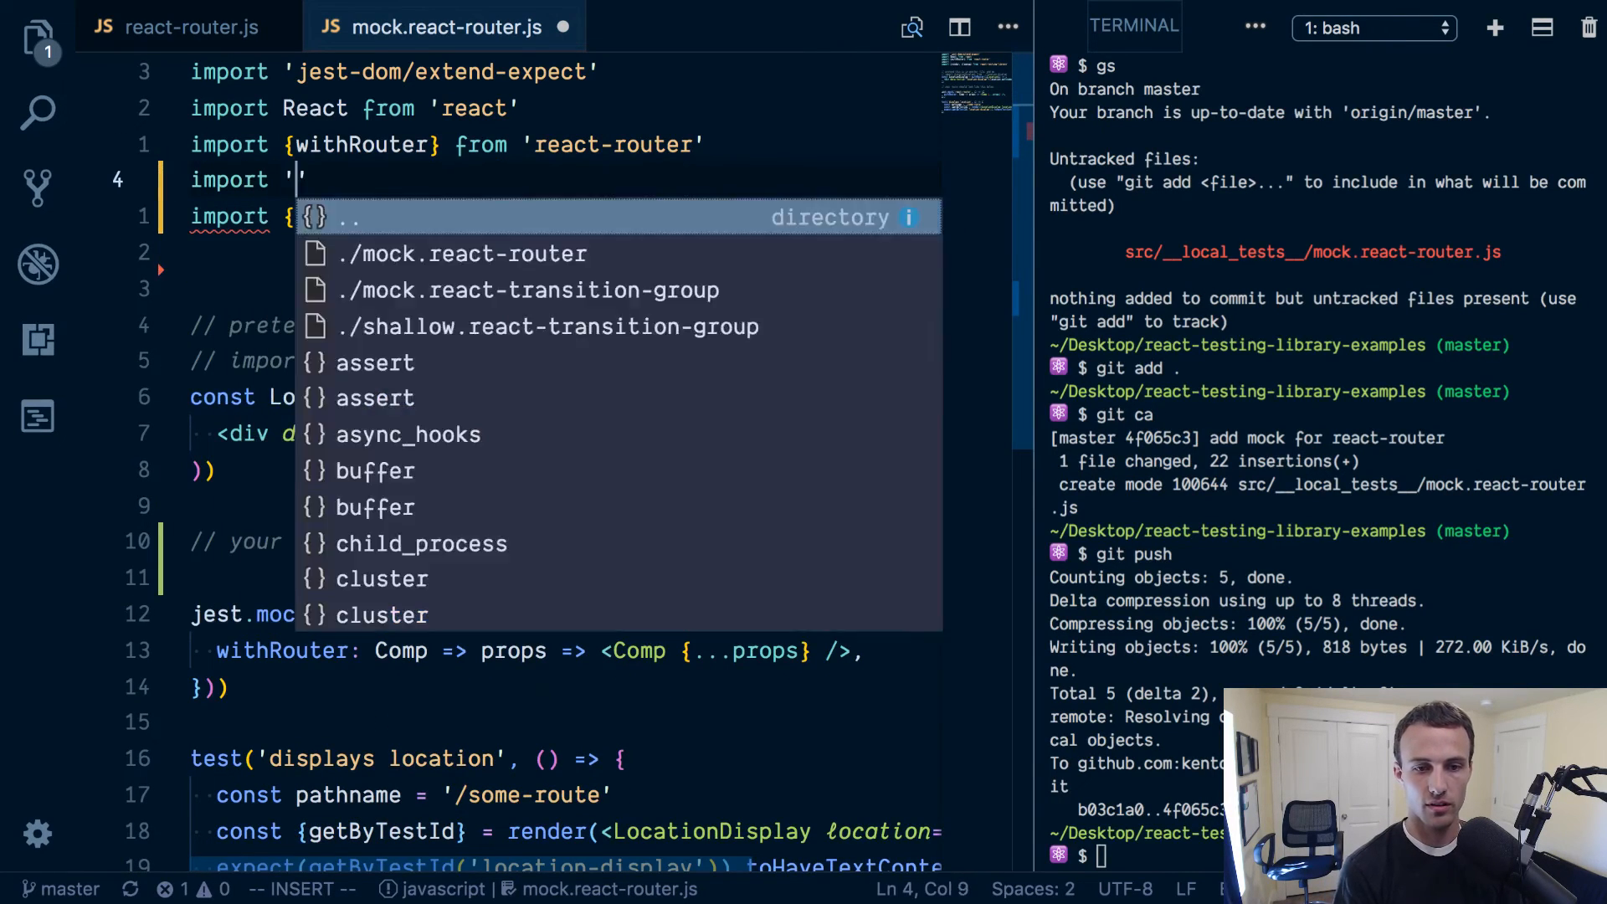
{"action": "type", "text": "react-testing-library"}
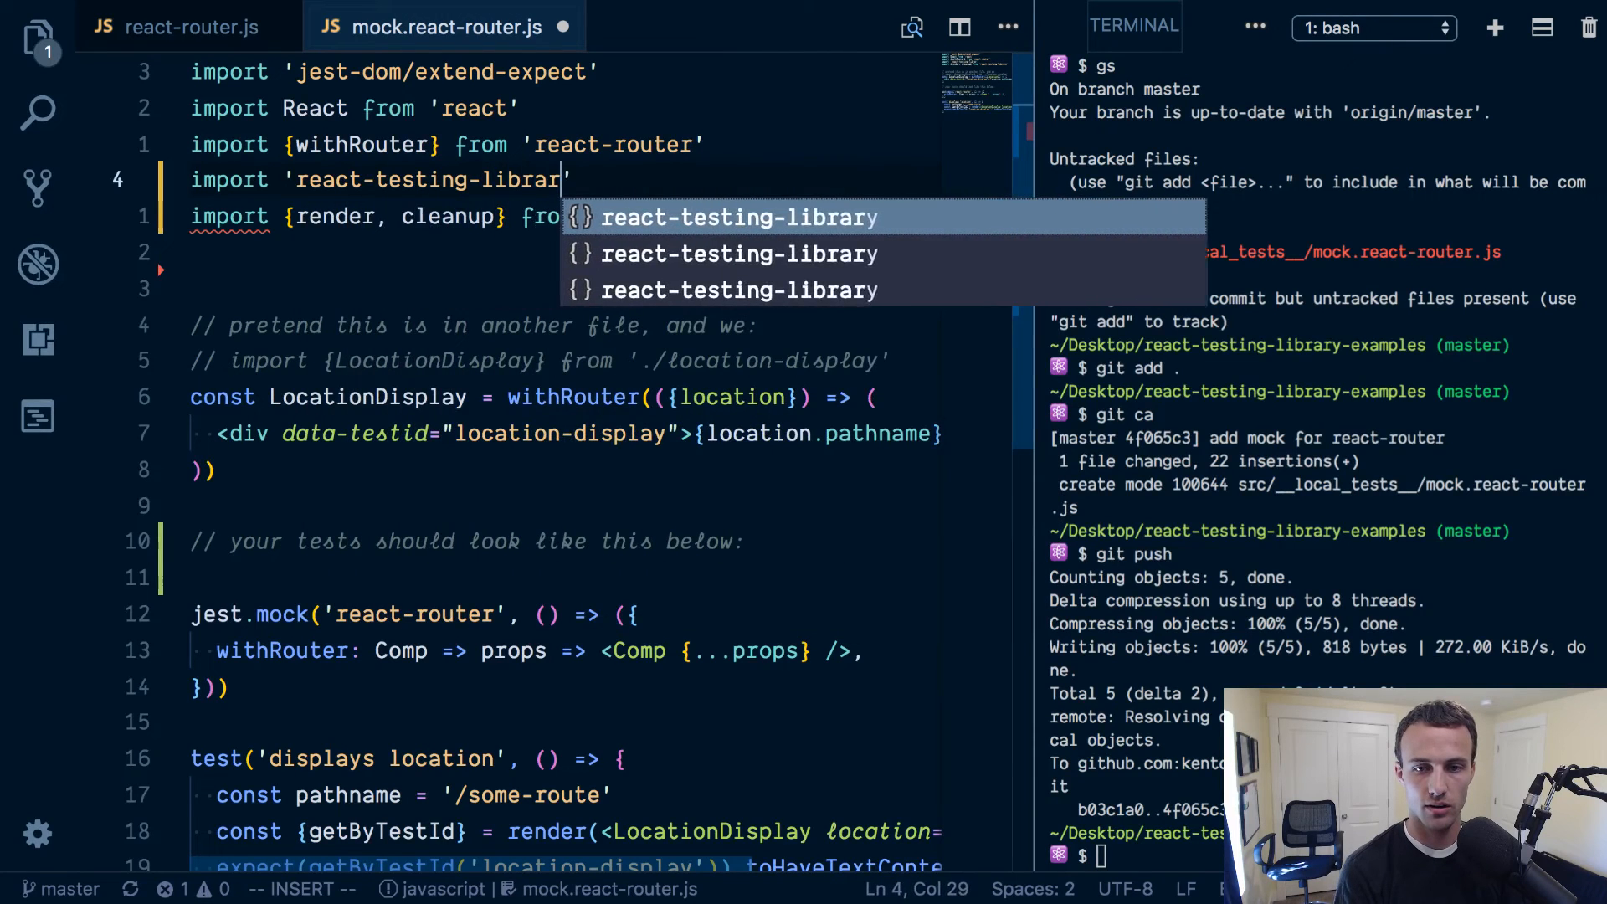
{"action": "type", "text": "/cleanup-after-each"}
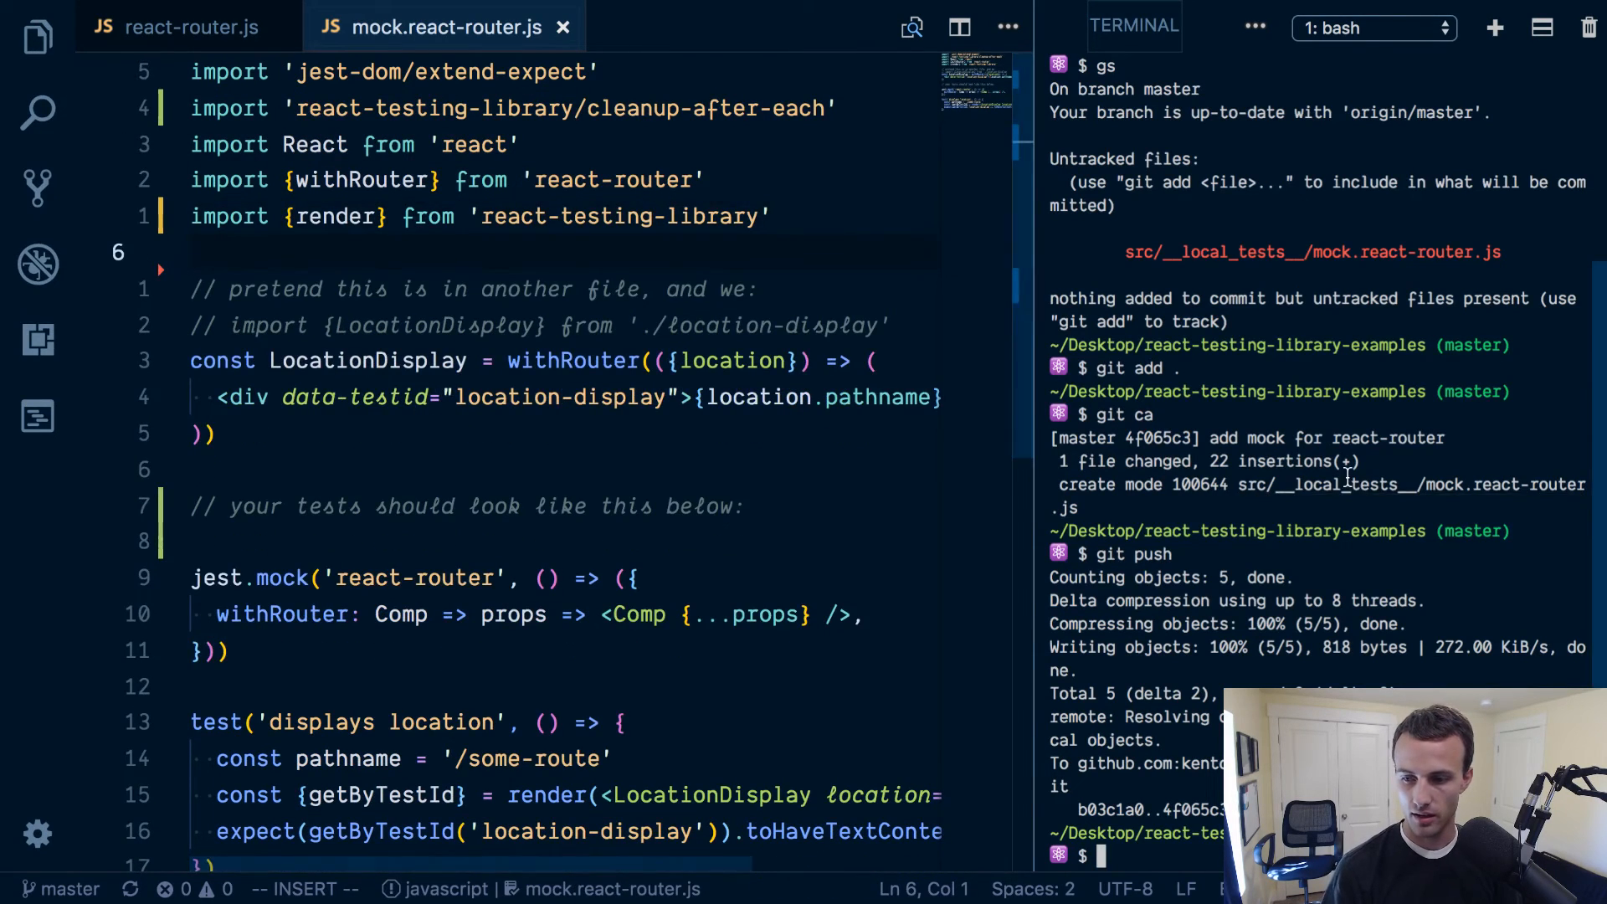
{"action": "type", "text": "nrt"}
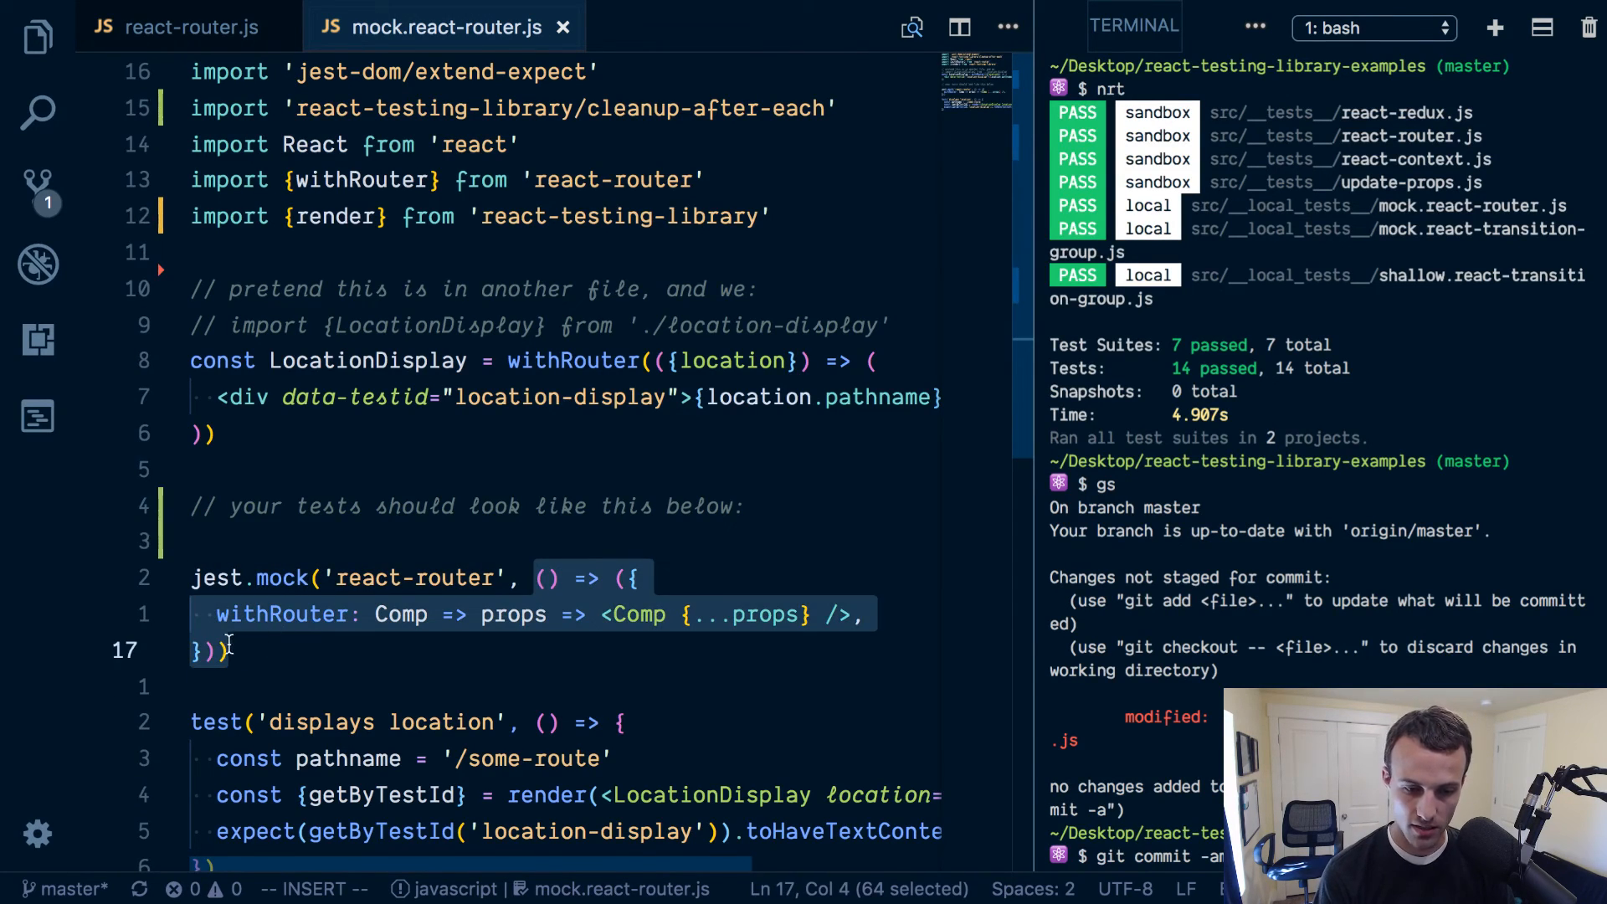
Open a new Chrome tab and start a search for 'what is'.
{"action": "left_click", "coordinate": [318, 576]}
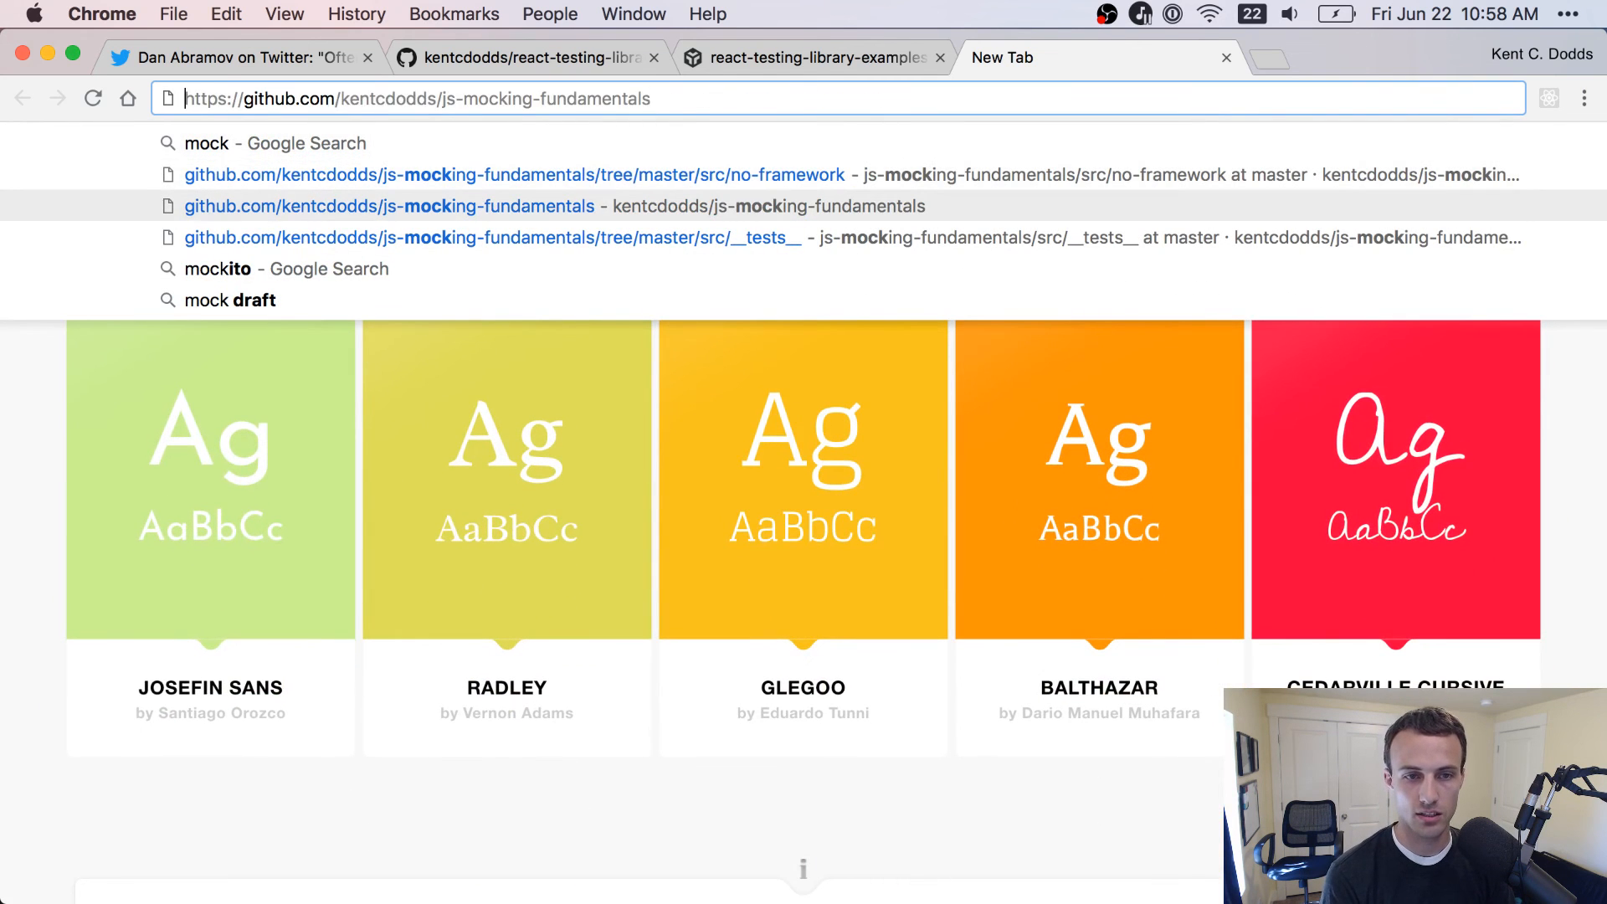
{"action": "type", "text": "what is"}
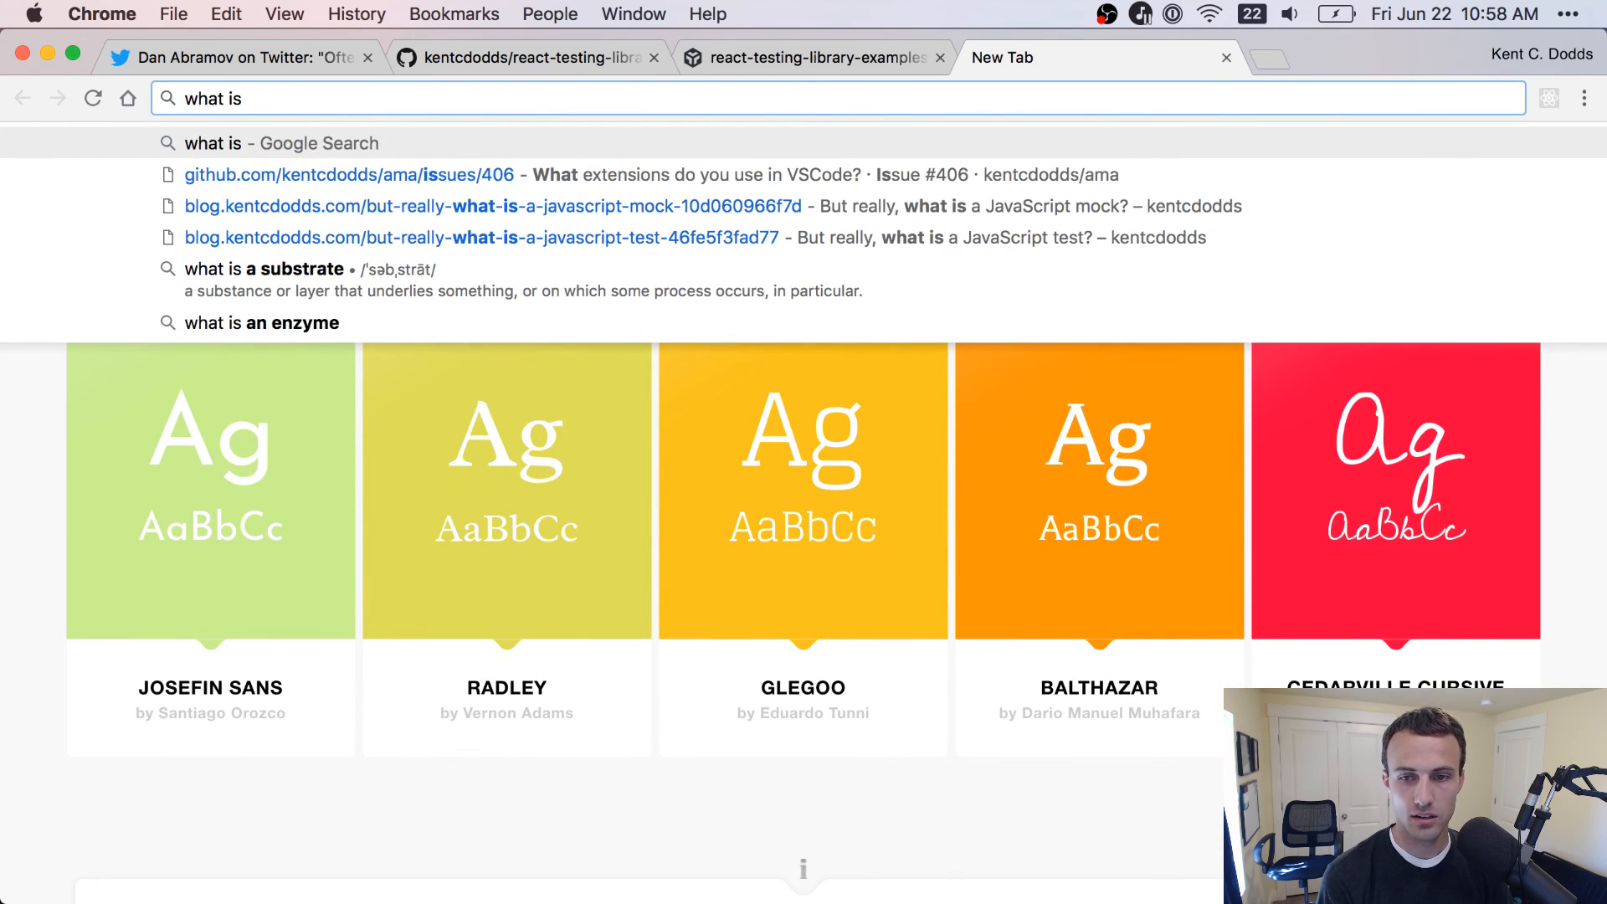